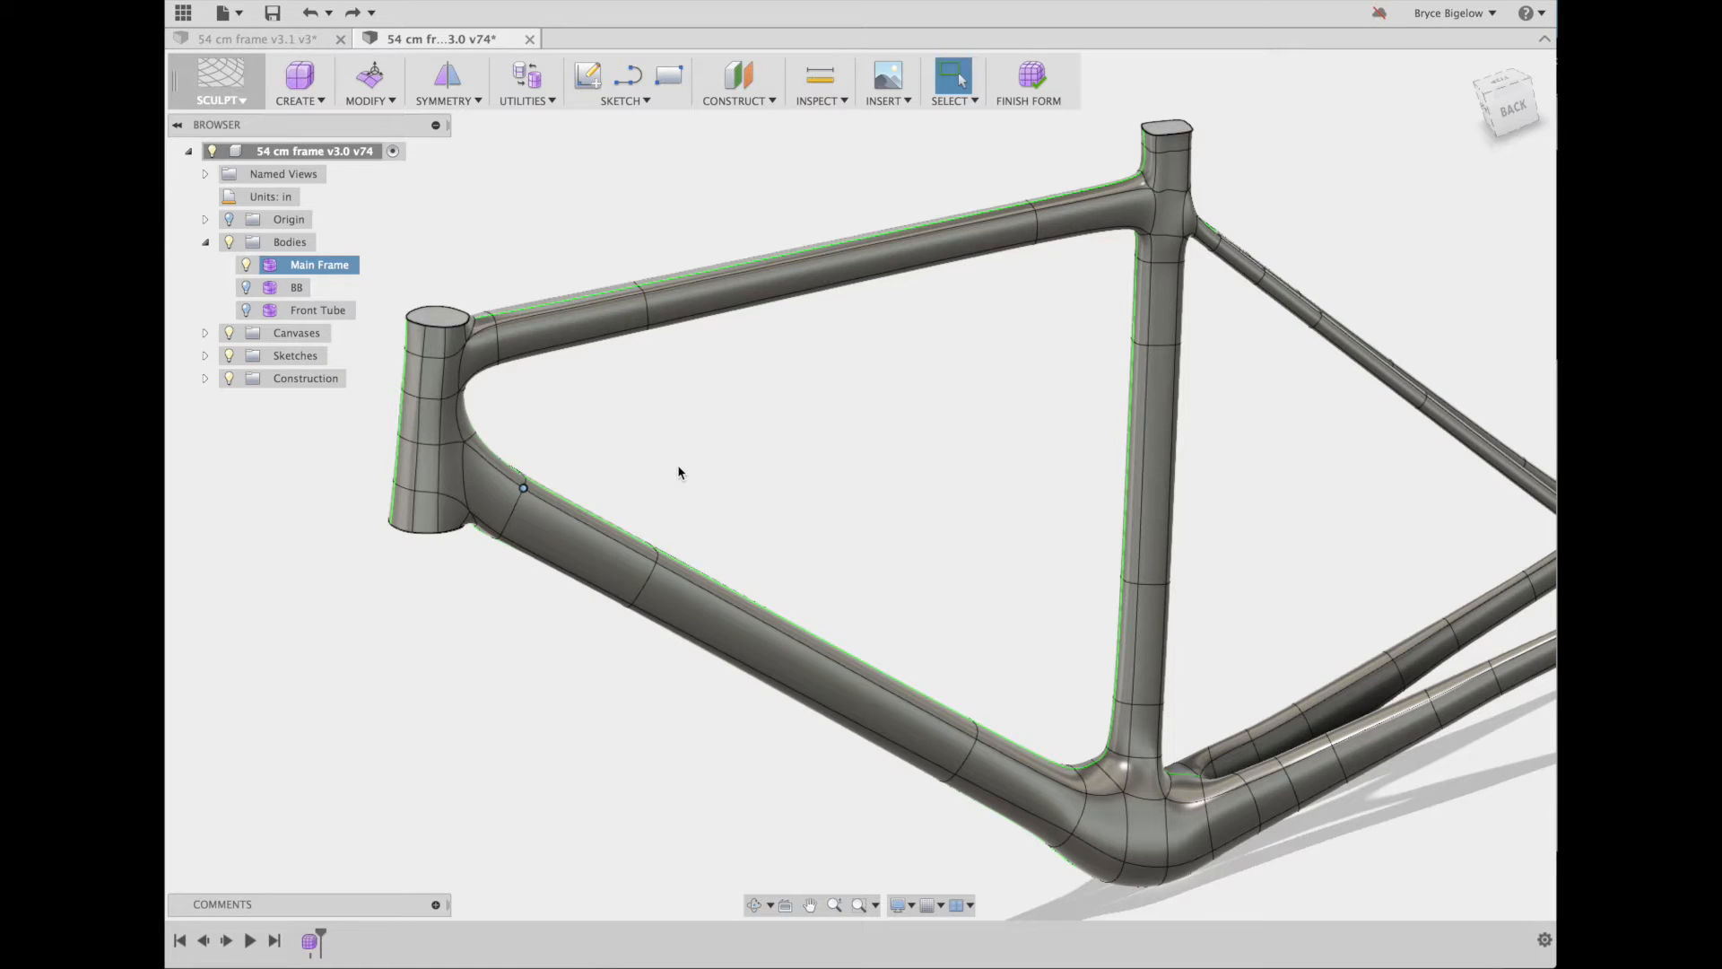
# Hide the main frame to view the front tube alone, then show it again
pyautogui.click(295, 287)
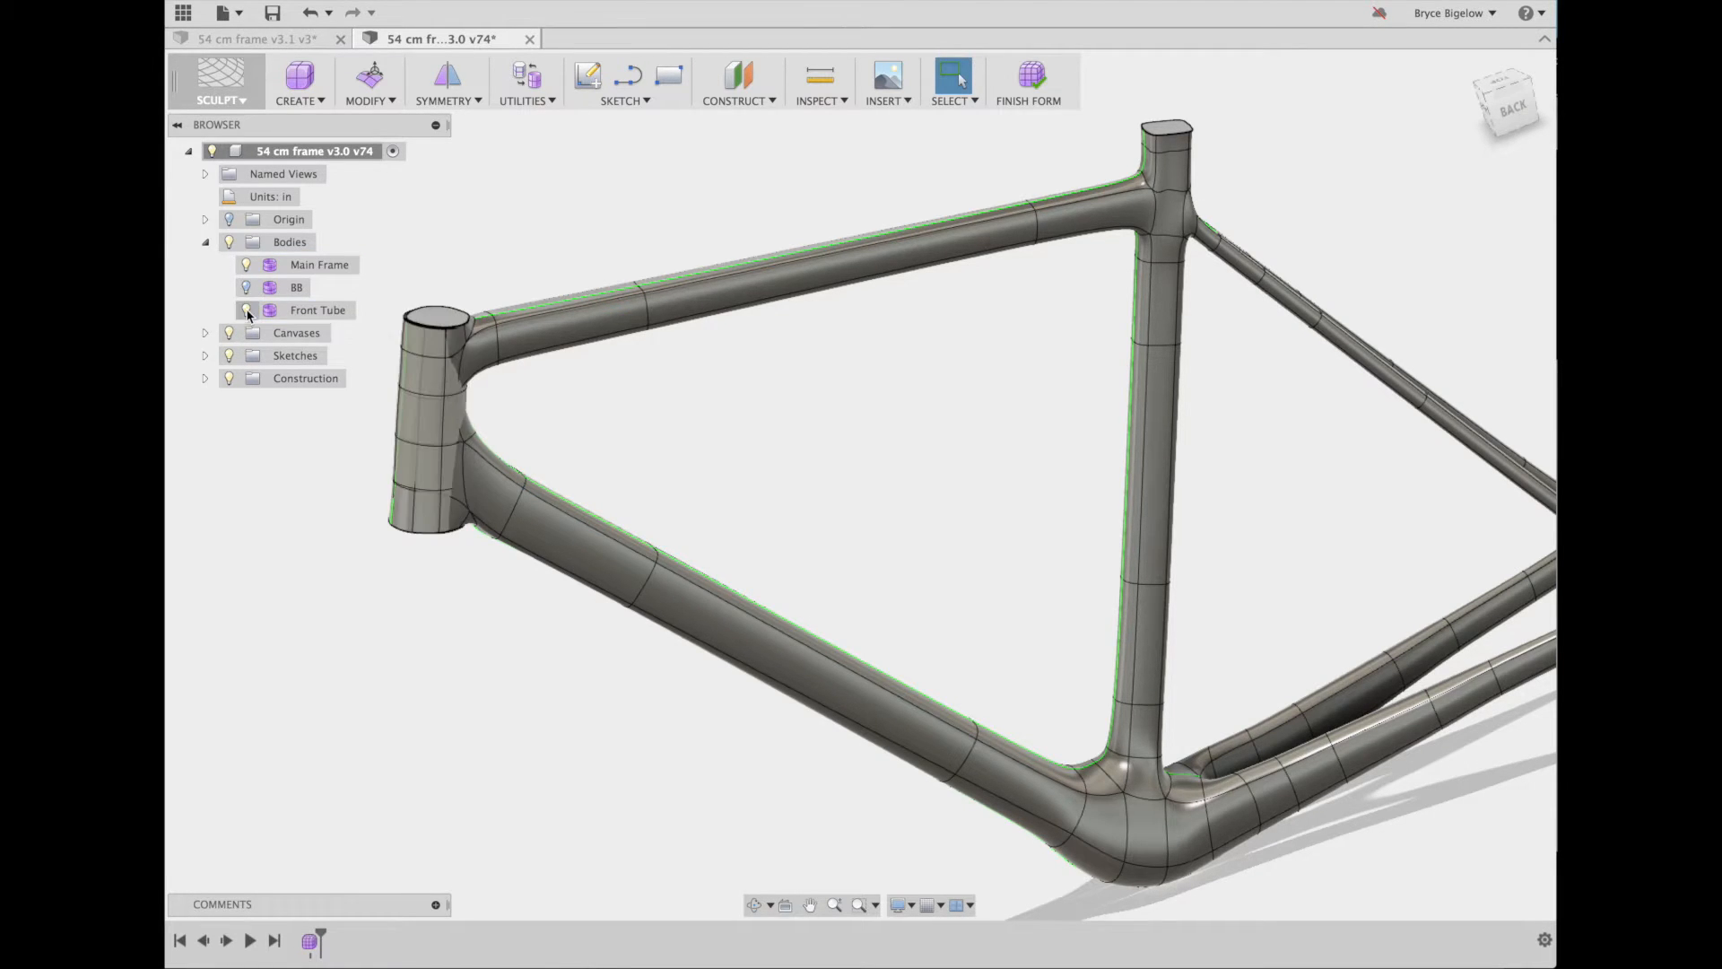
pyautogui.click(245, 265)
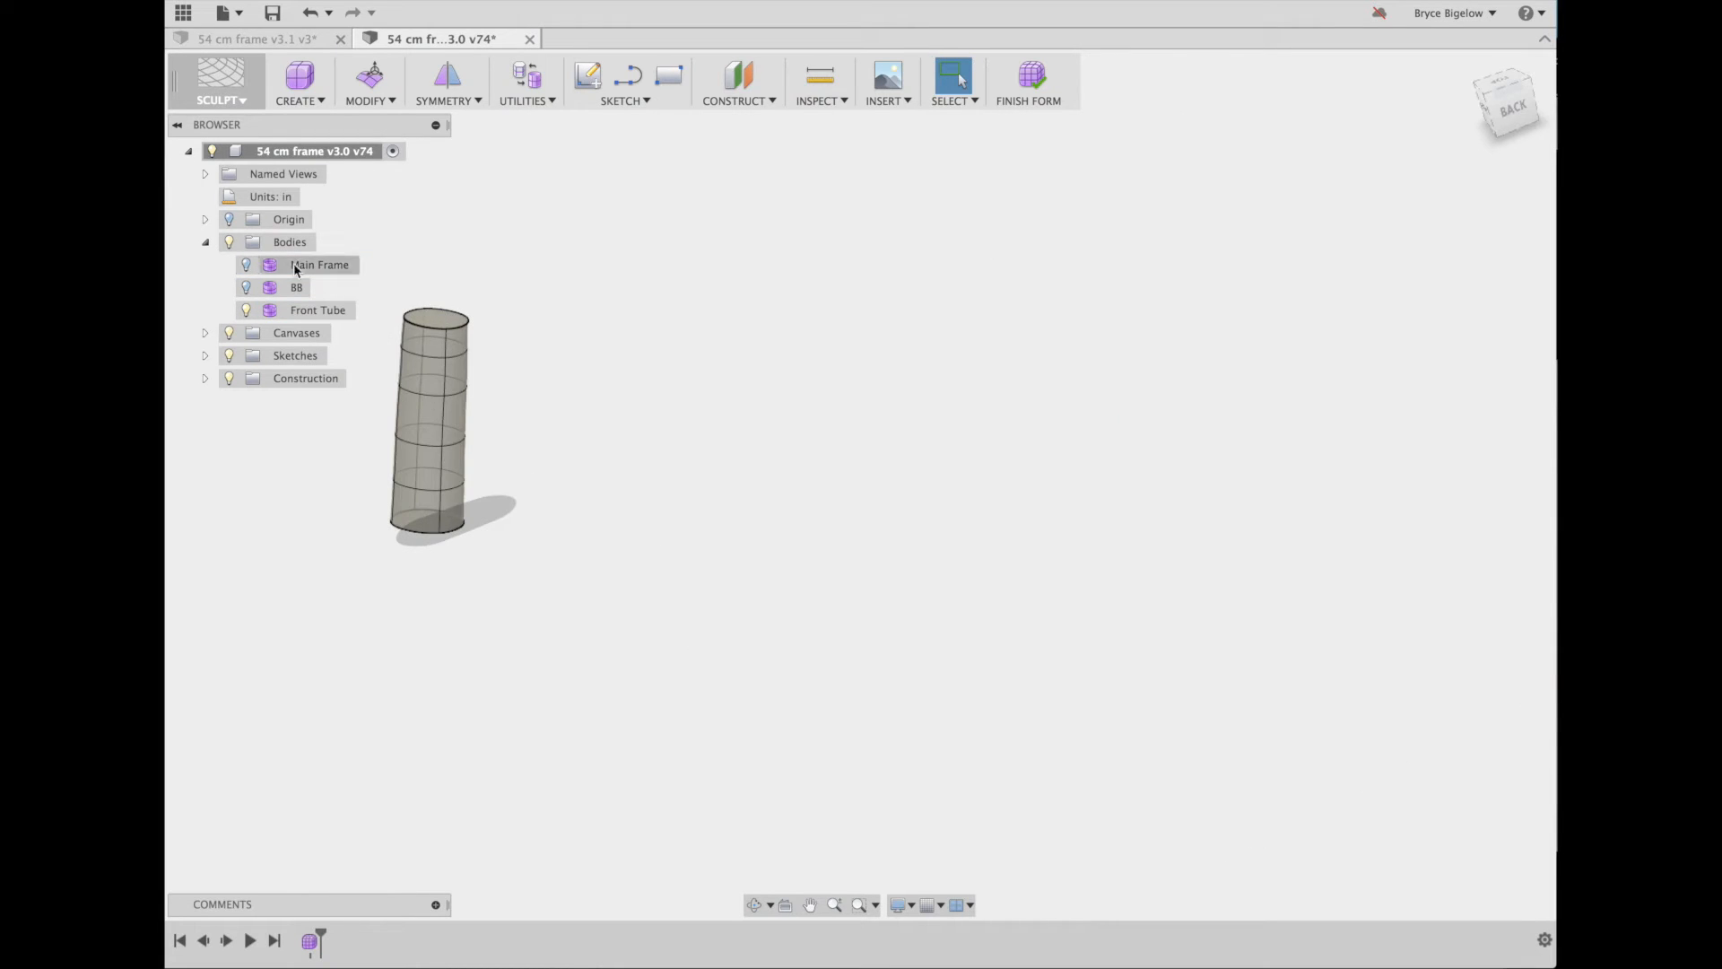
pyautogui.click(319, 264)
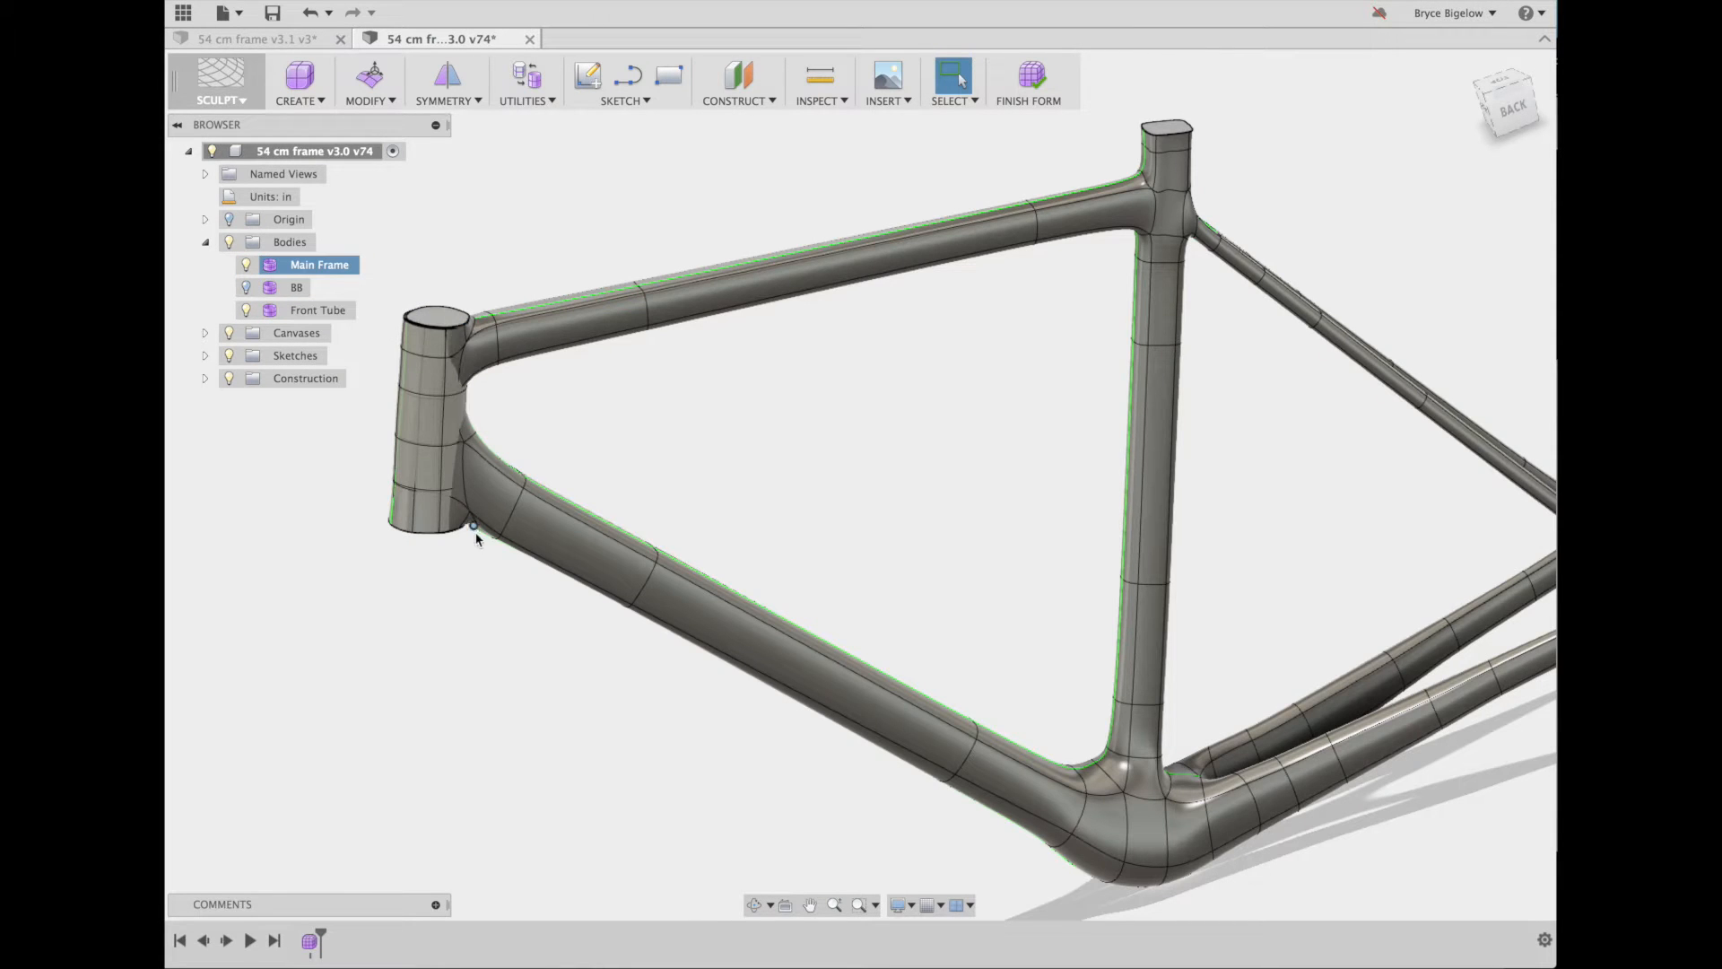
# Create a T-spline cylinder with diameter 2, 4 diameter faces, and height 5.8 in
pyautogui.click(246, 311)
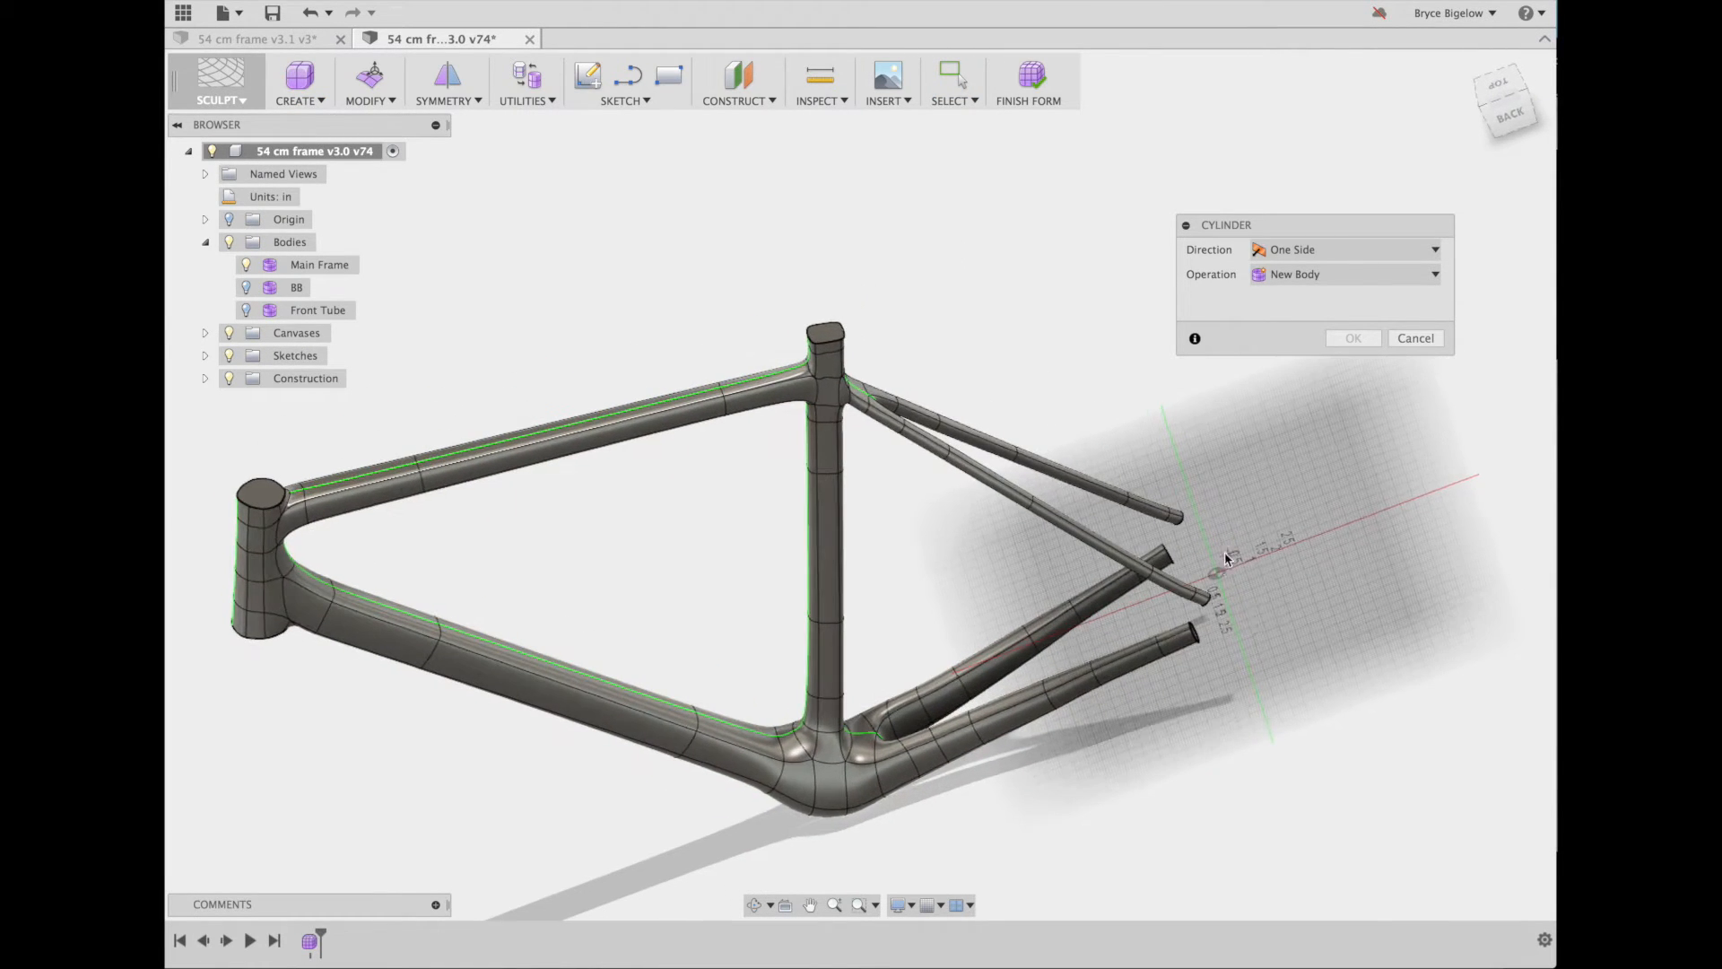
pyautogui.moveTo(1227, 558); pyautogui.dragTo(1263, 586)
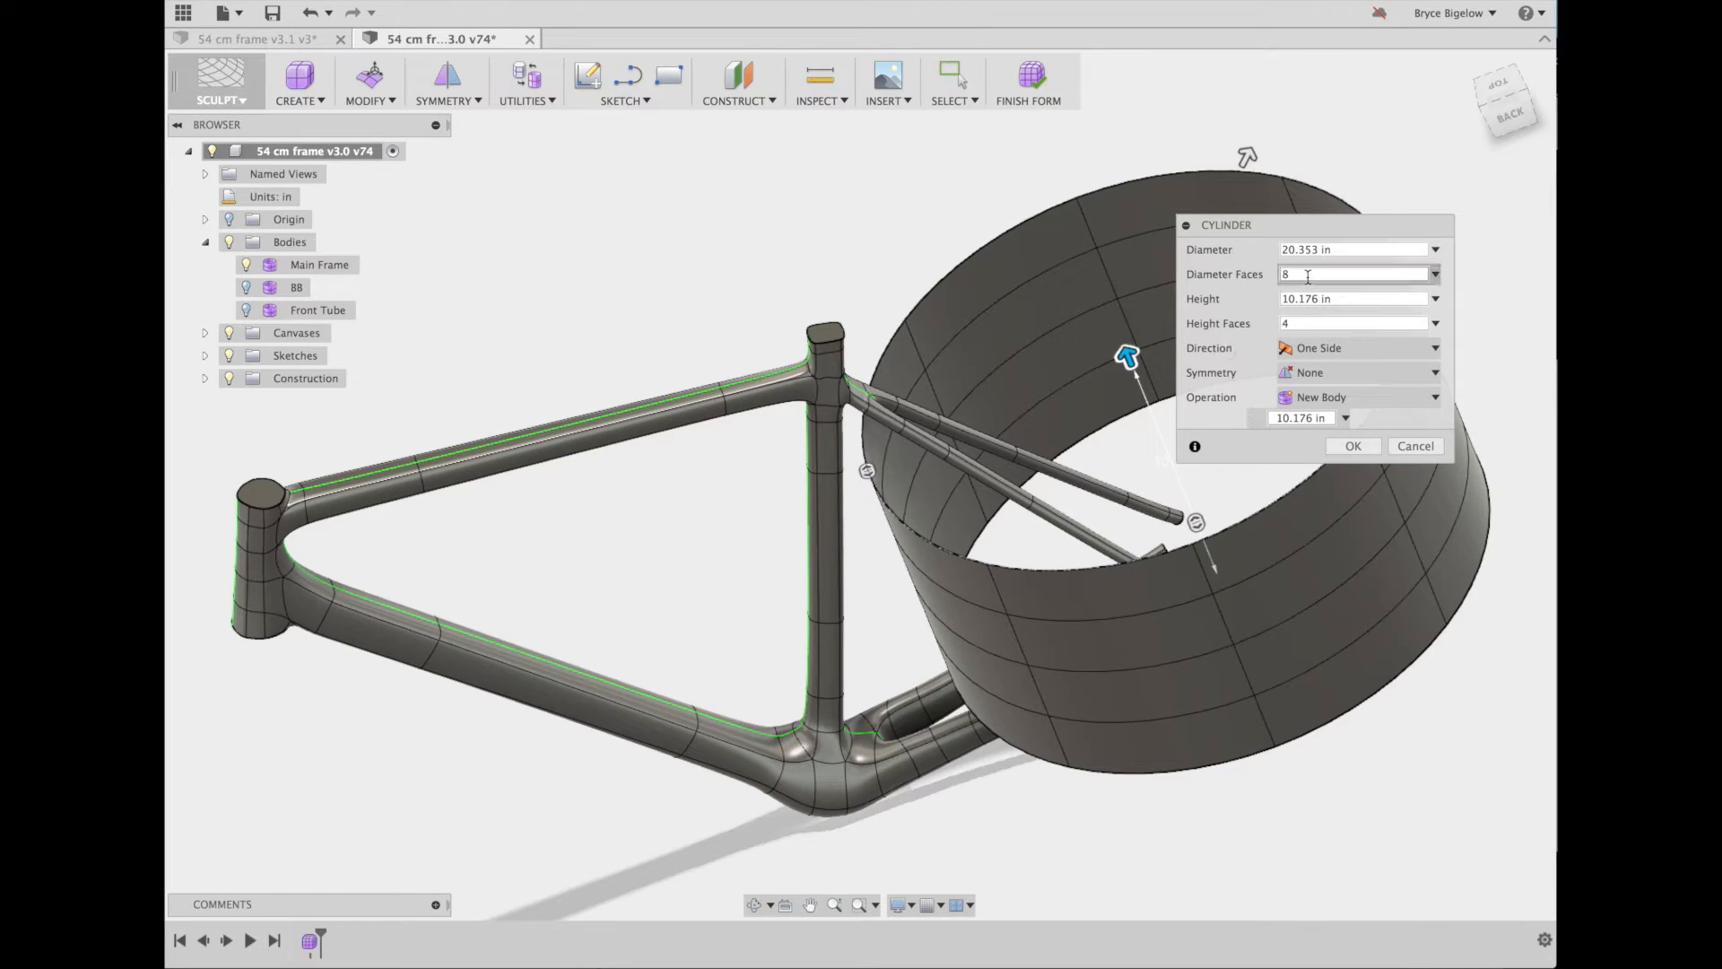
pyautogui.write('2')
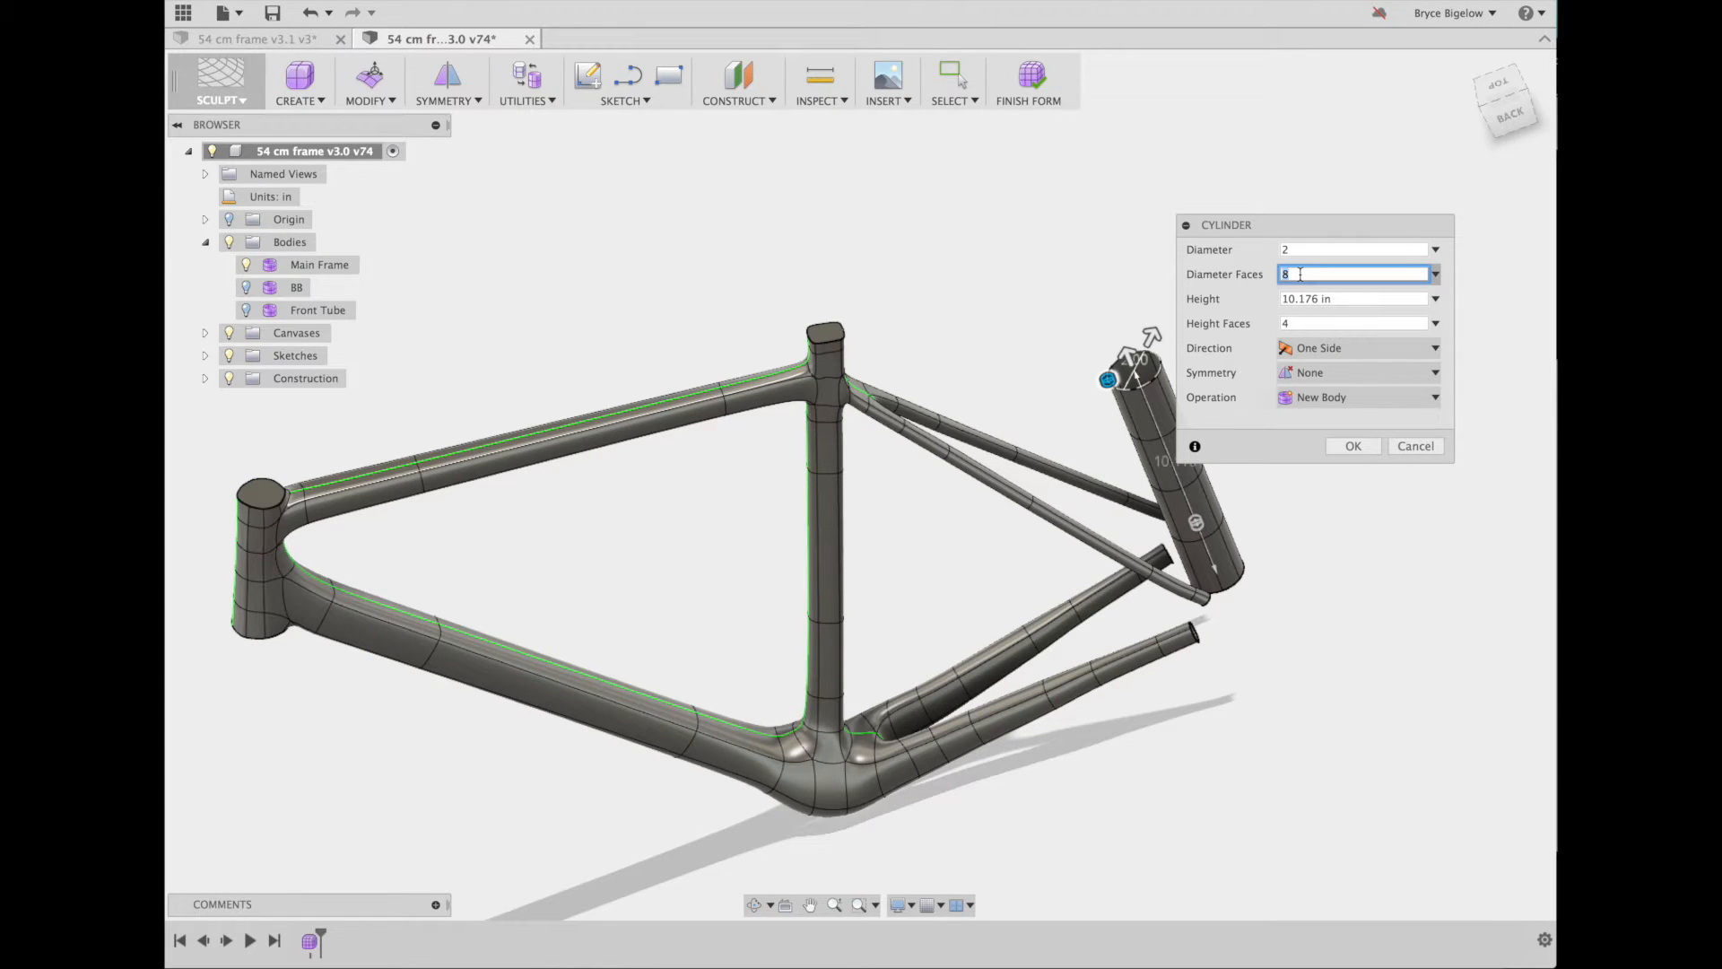
pyautogui.write('4')
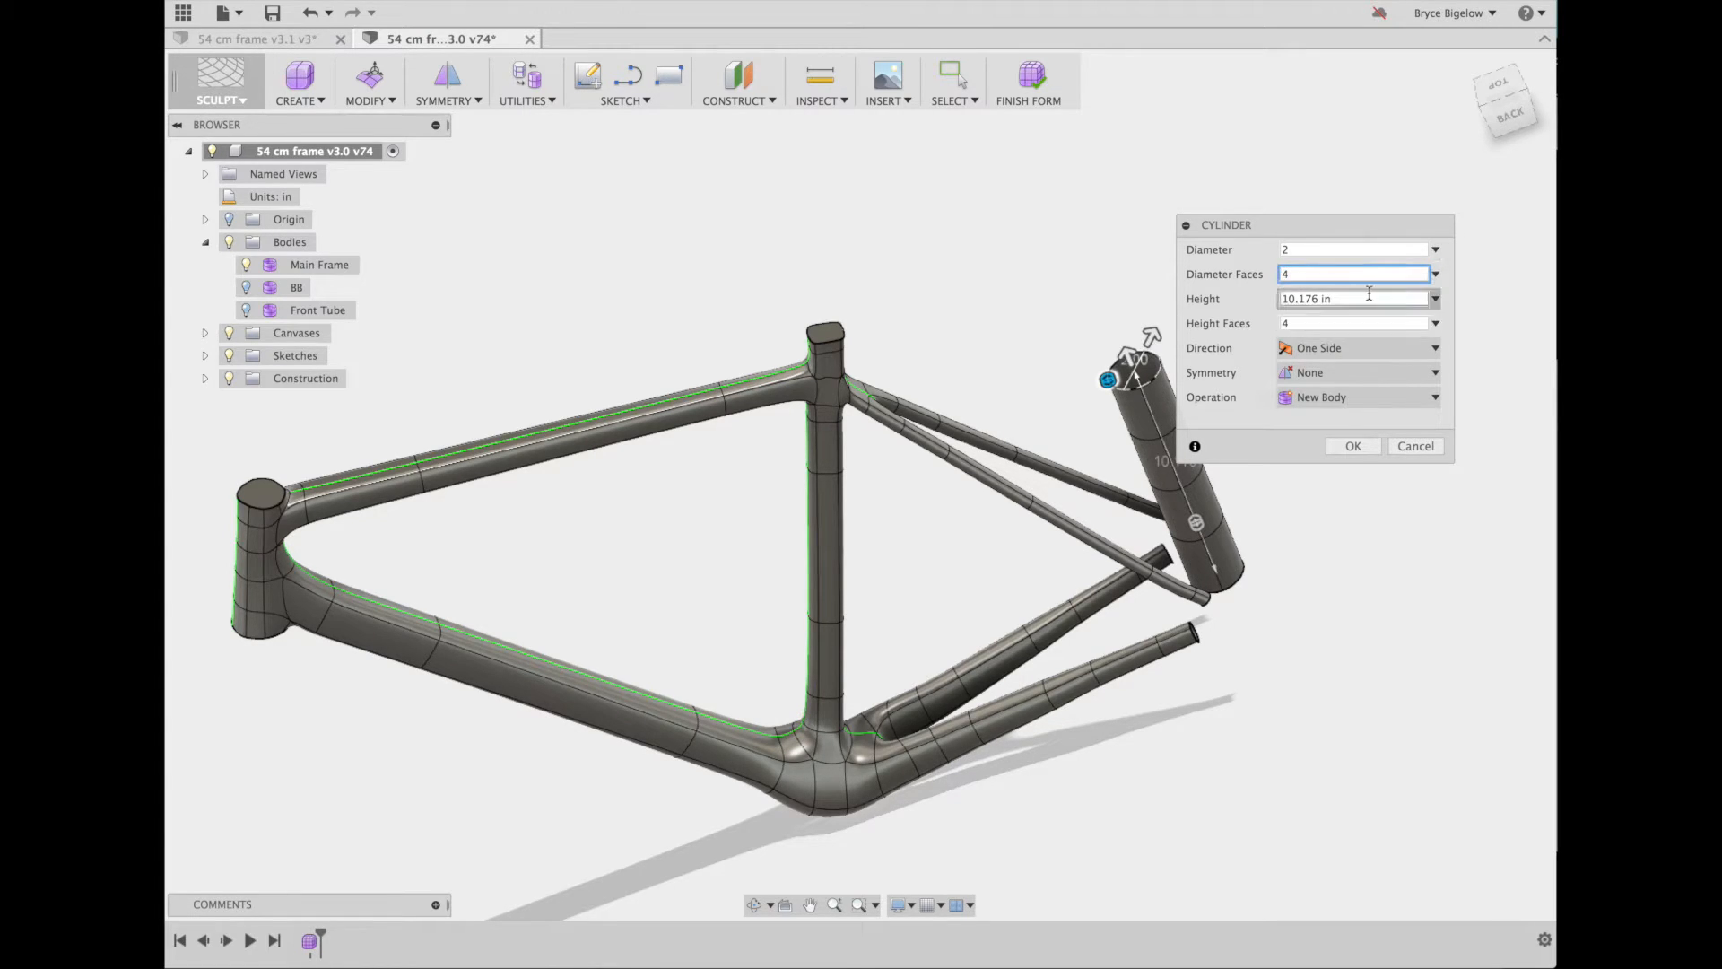
pyautogui.click(1351, 298)
pyautogui.write('5.8')
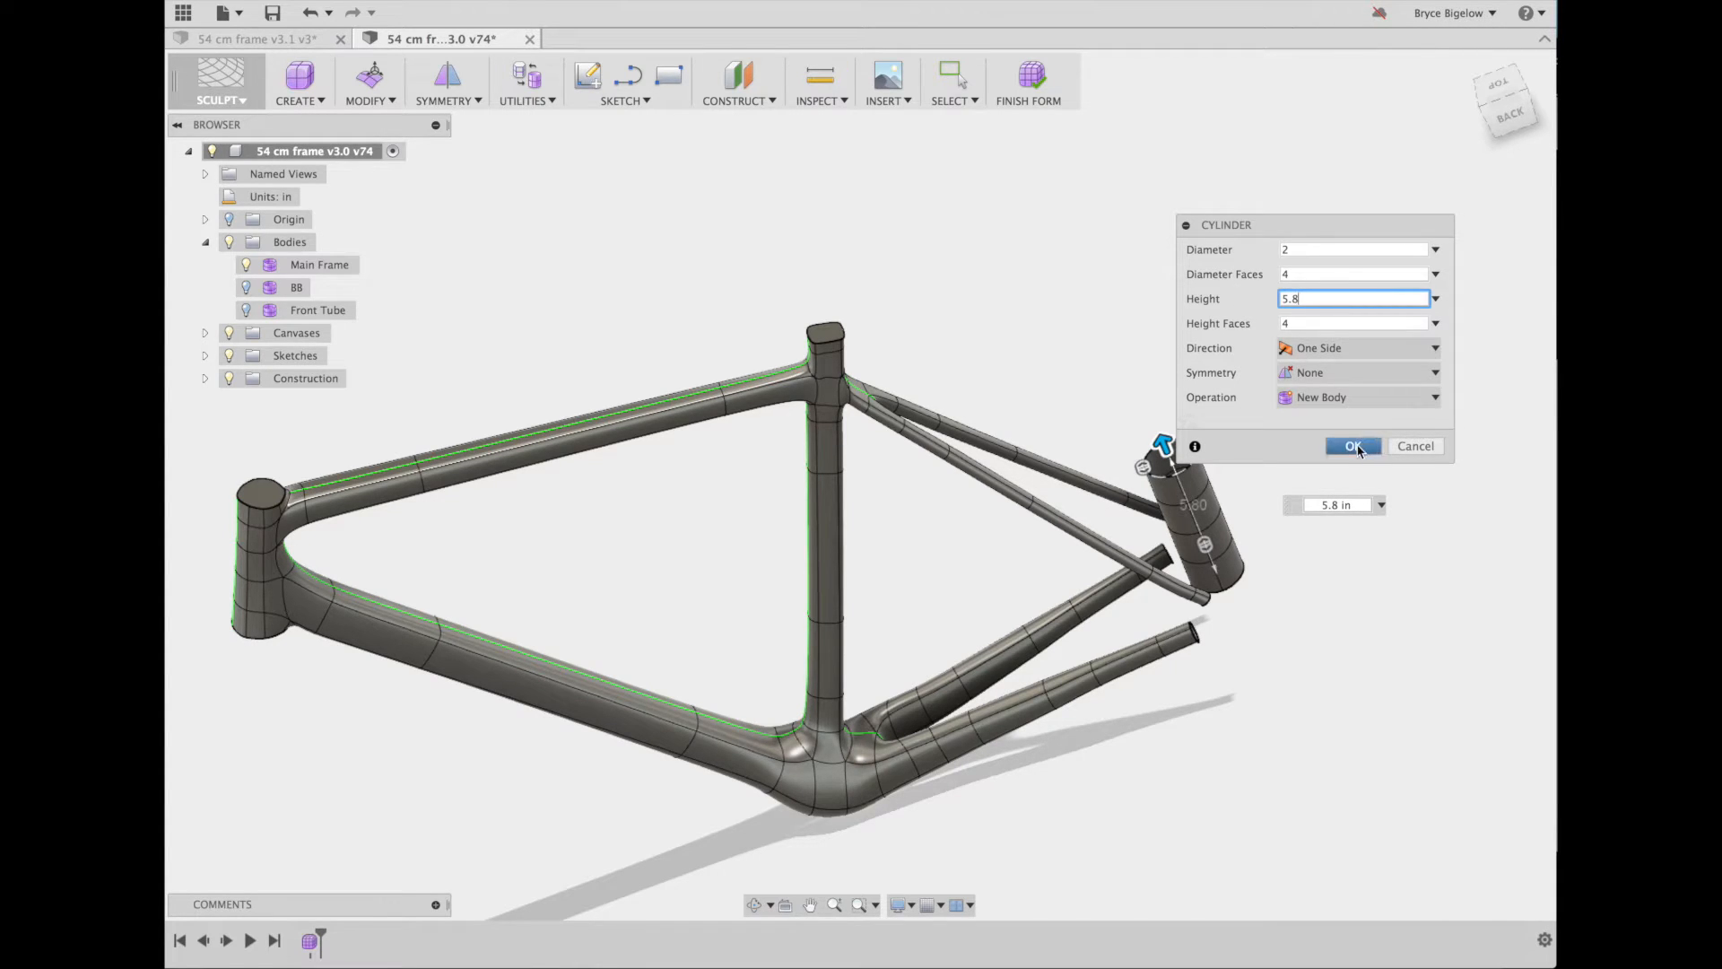
pyautogui.click(1351, 445)
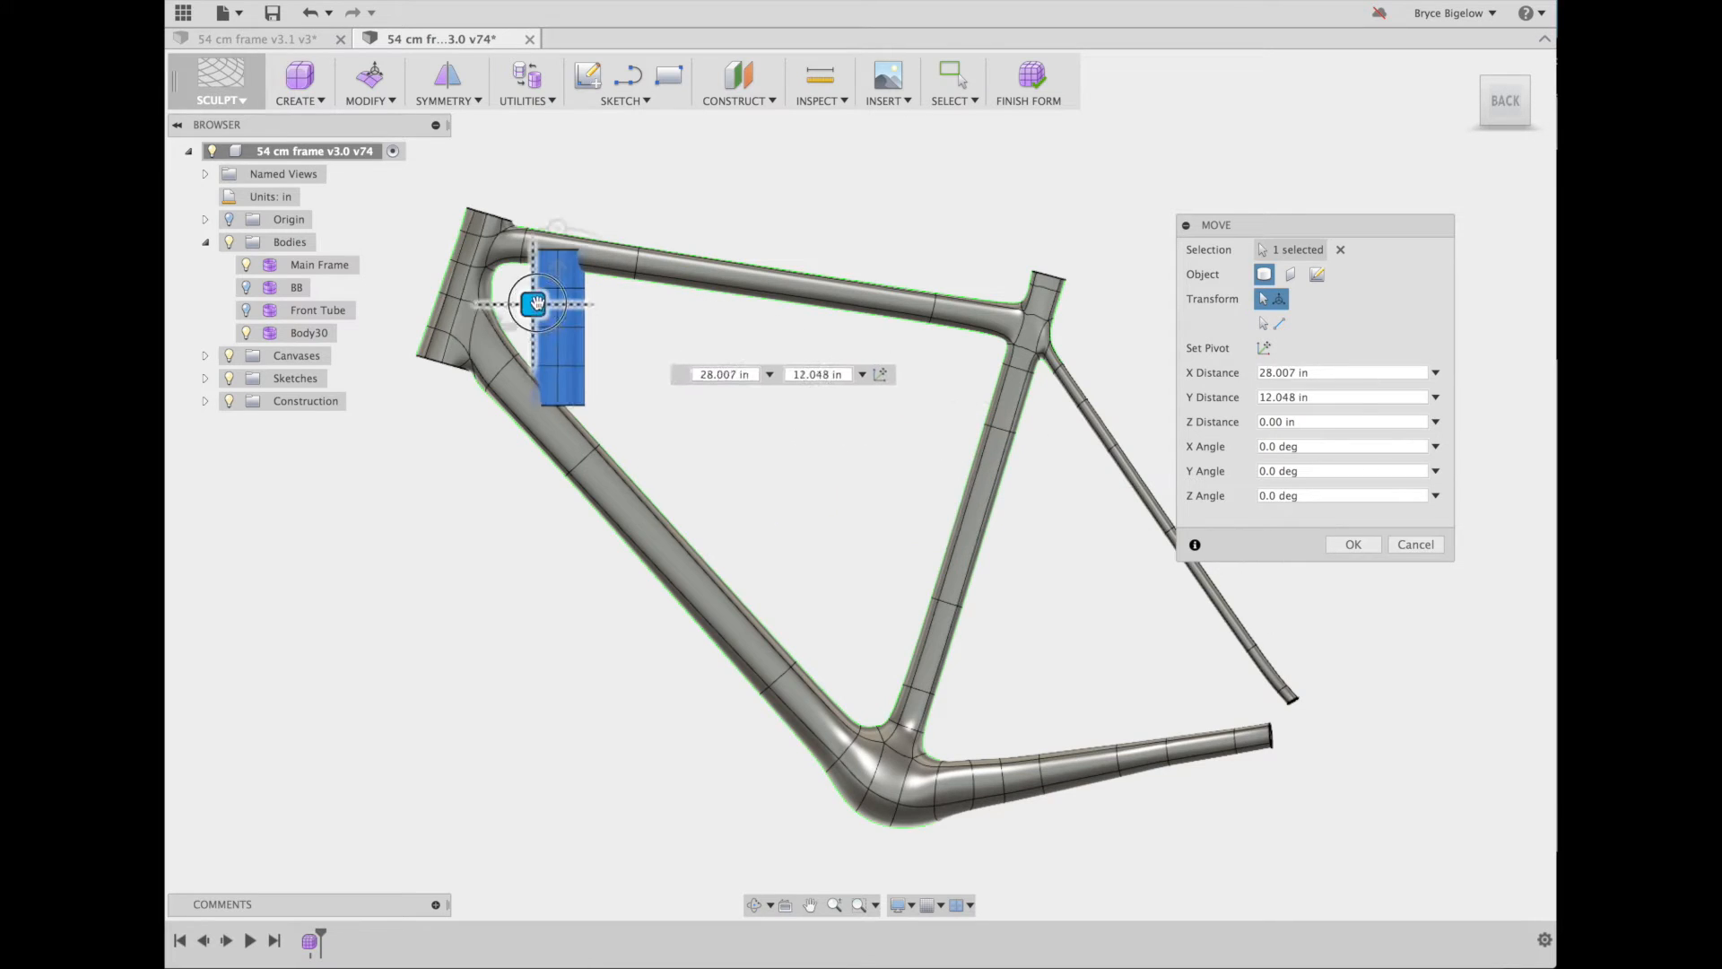
# Move the cylinder onto the head tube end and tilt it to match the tube's angle
pyautogui.moveTo(535, 304); pyautogui.dragTo(450, 265)
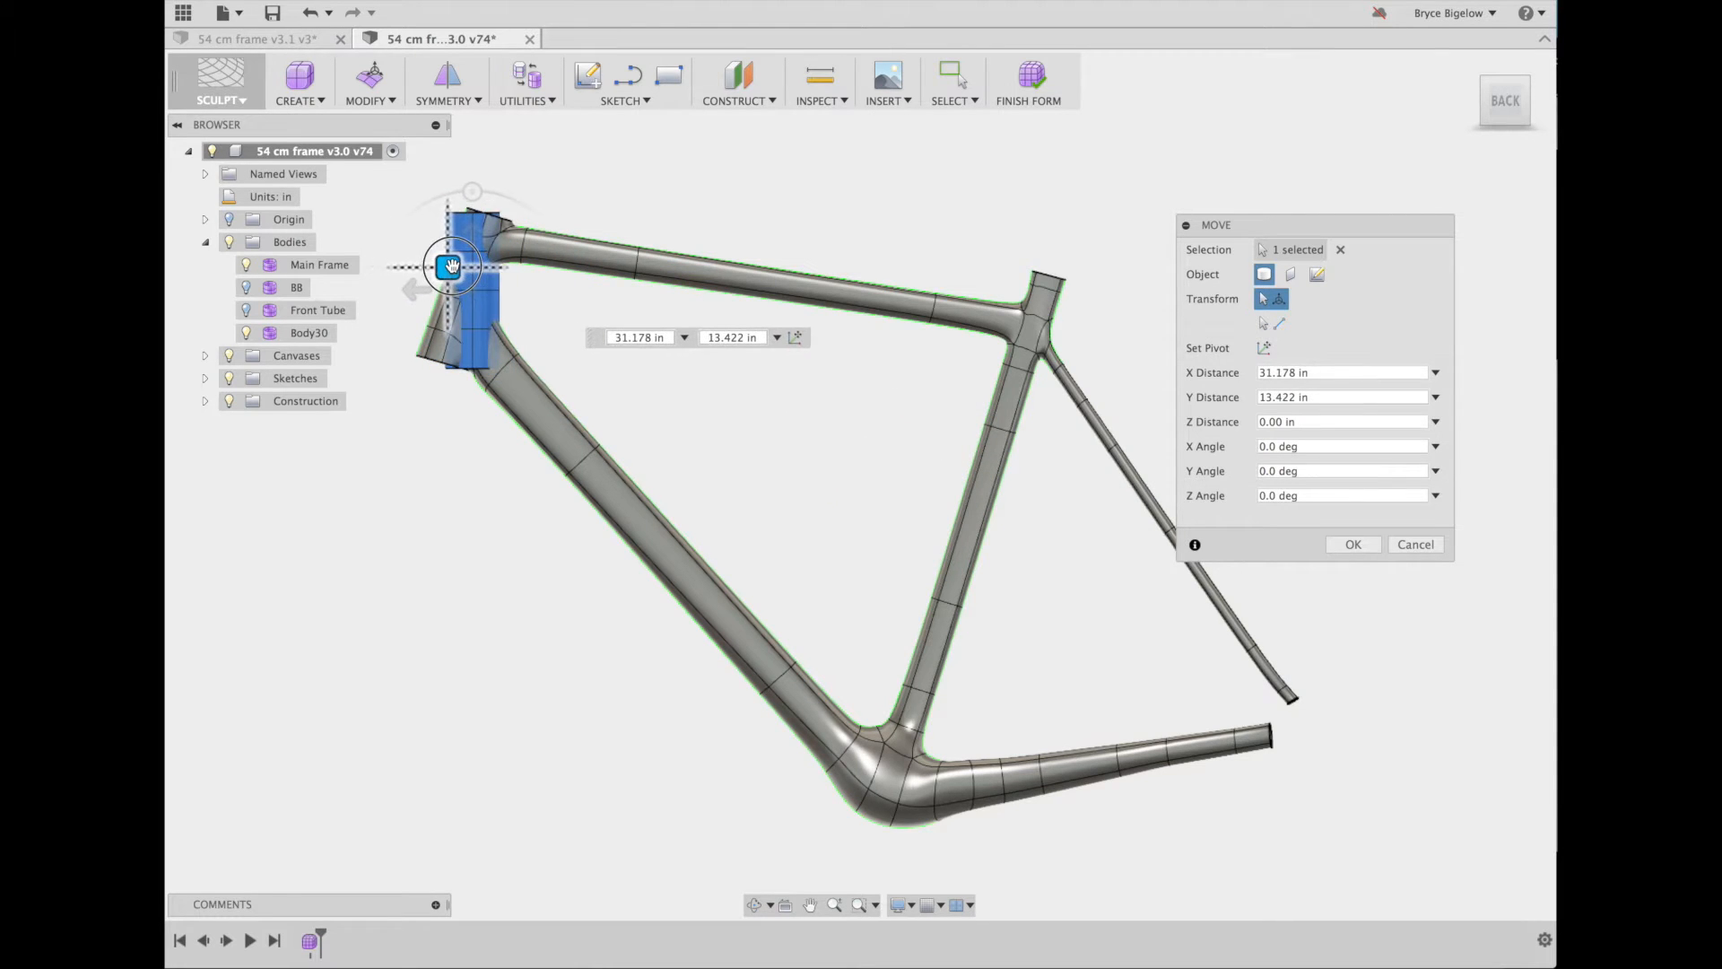
pyautogui.moveTo(451, 265); pyautogui.dragTo(509, 198)
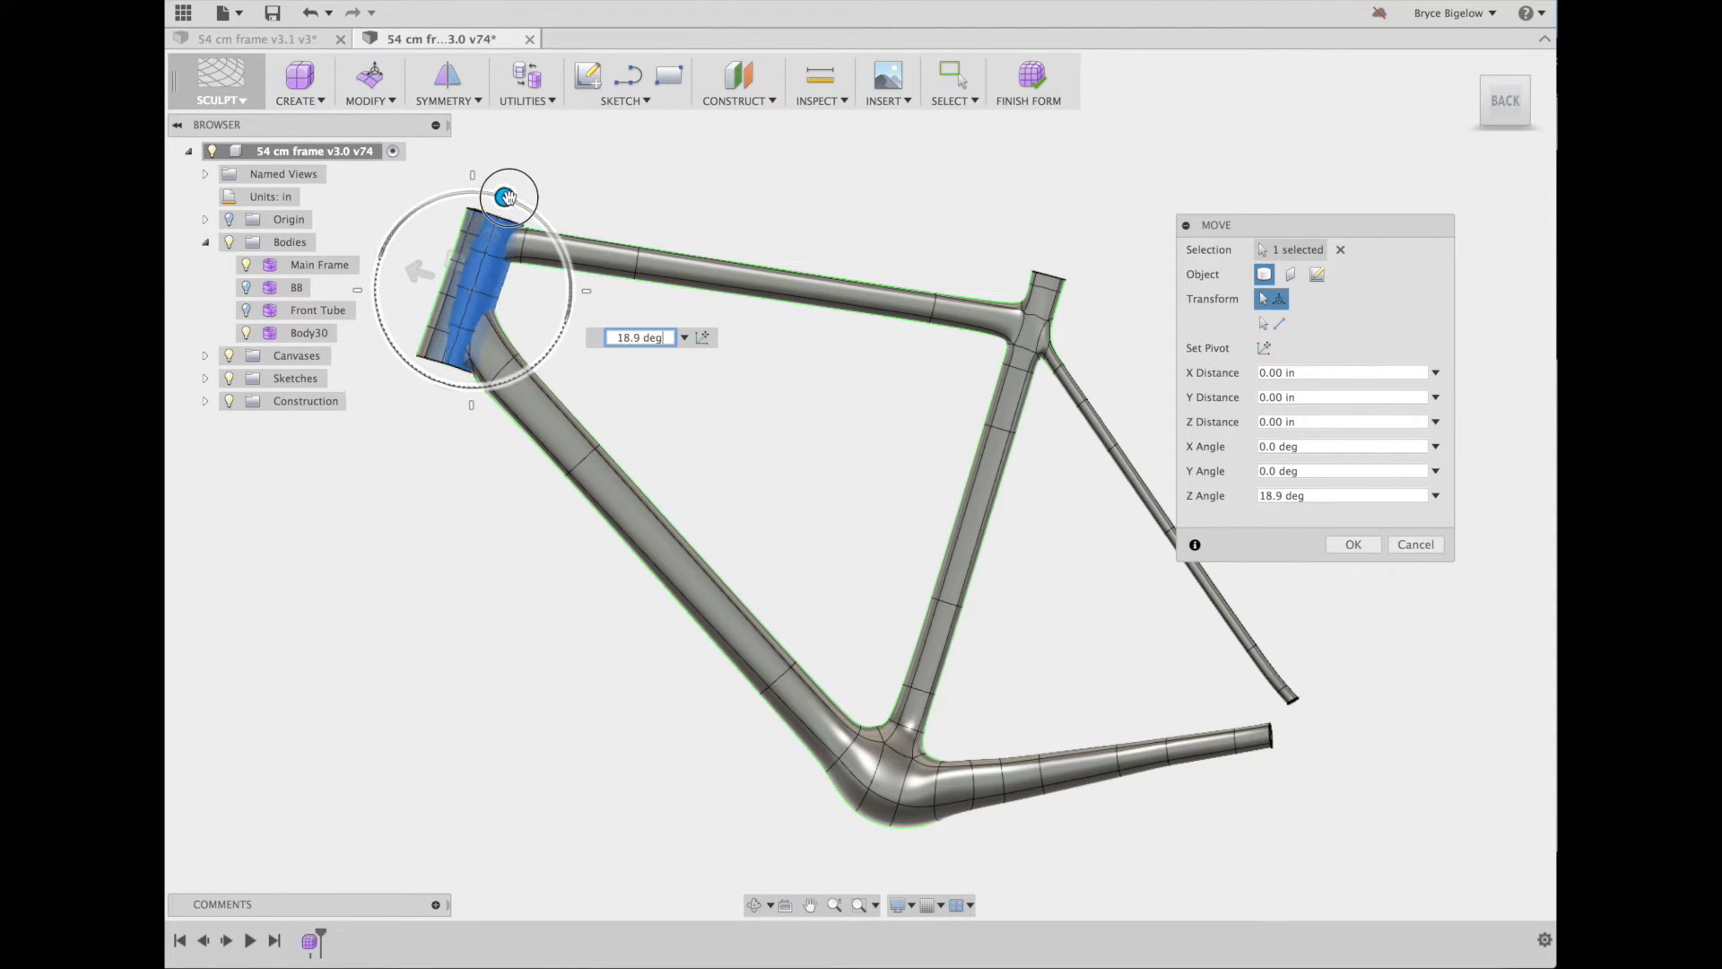
pyautogui.moveTo(508, 198); pyautogui.dragTo(447, 267)
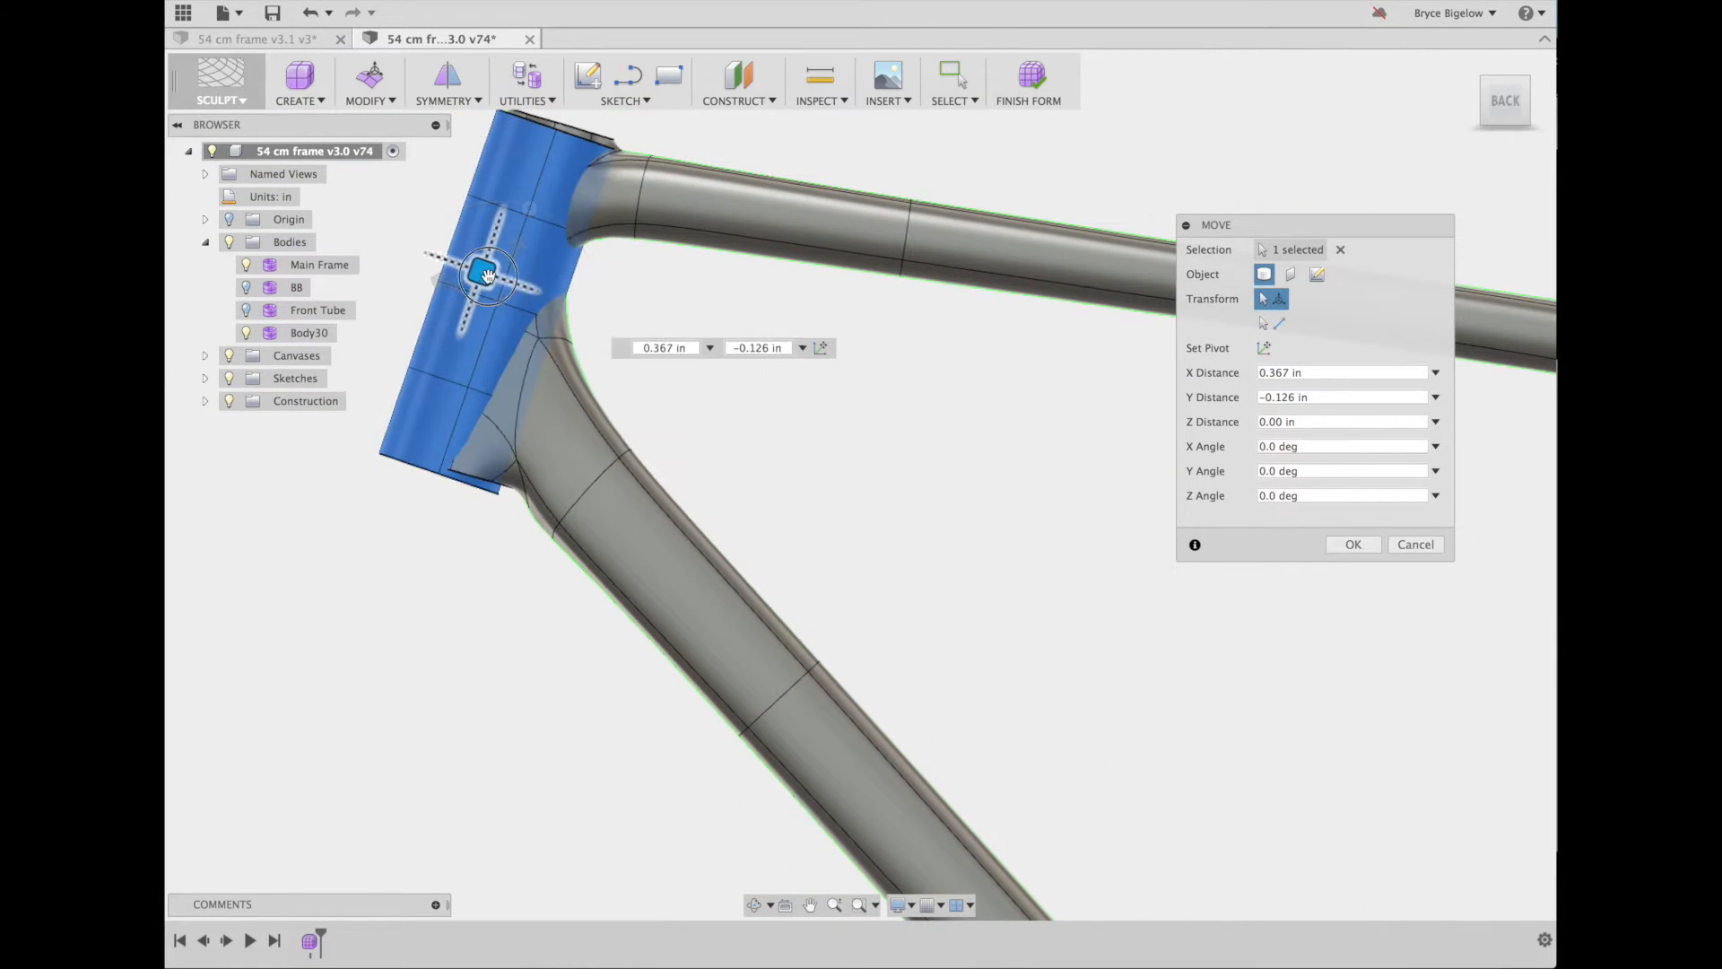
pyautogui.moveTo(489, 275); pyautogui.dragTo(484, 280)
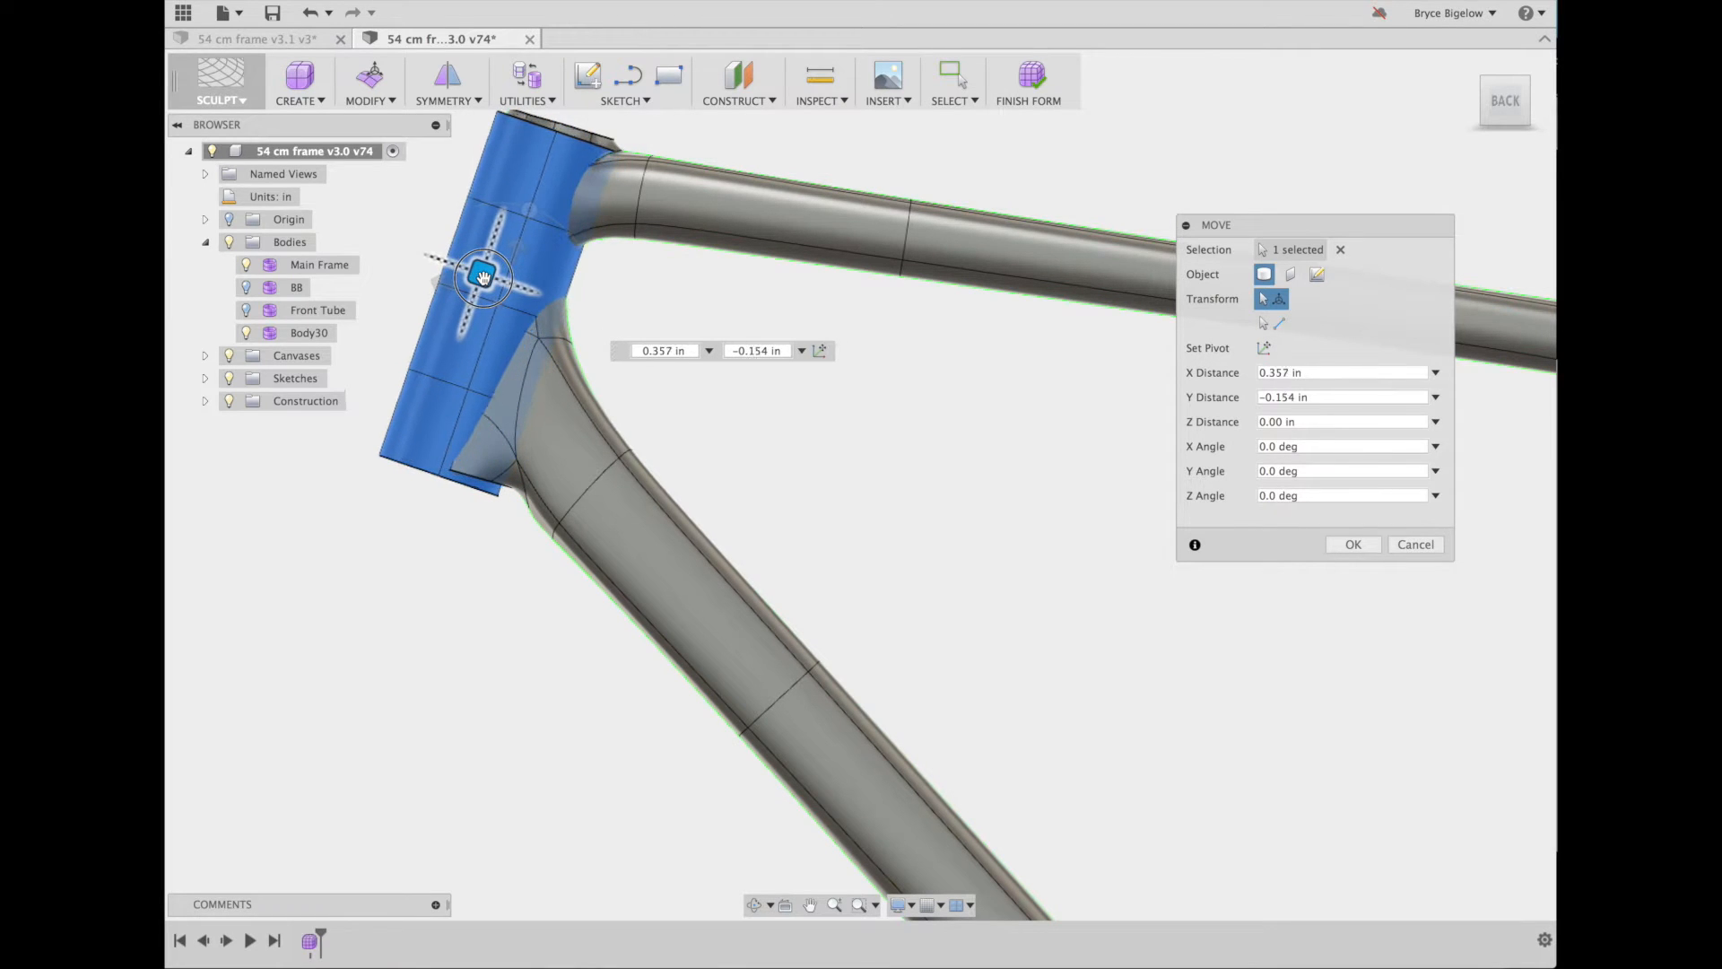
pyautogui.moveTo(483, 275); pyautogui.dragTo(473, 279)
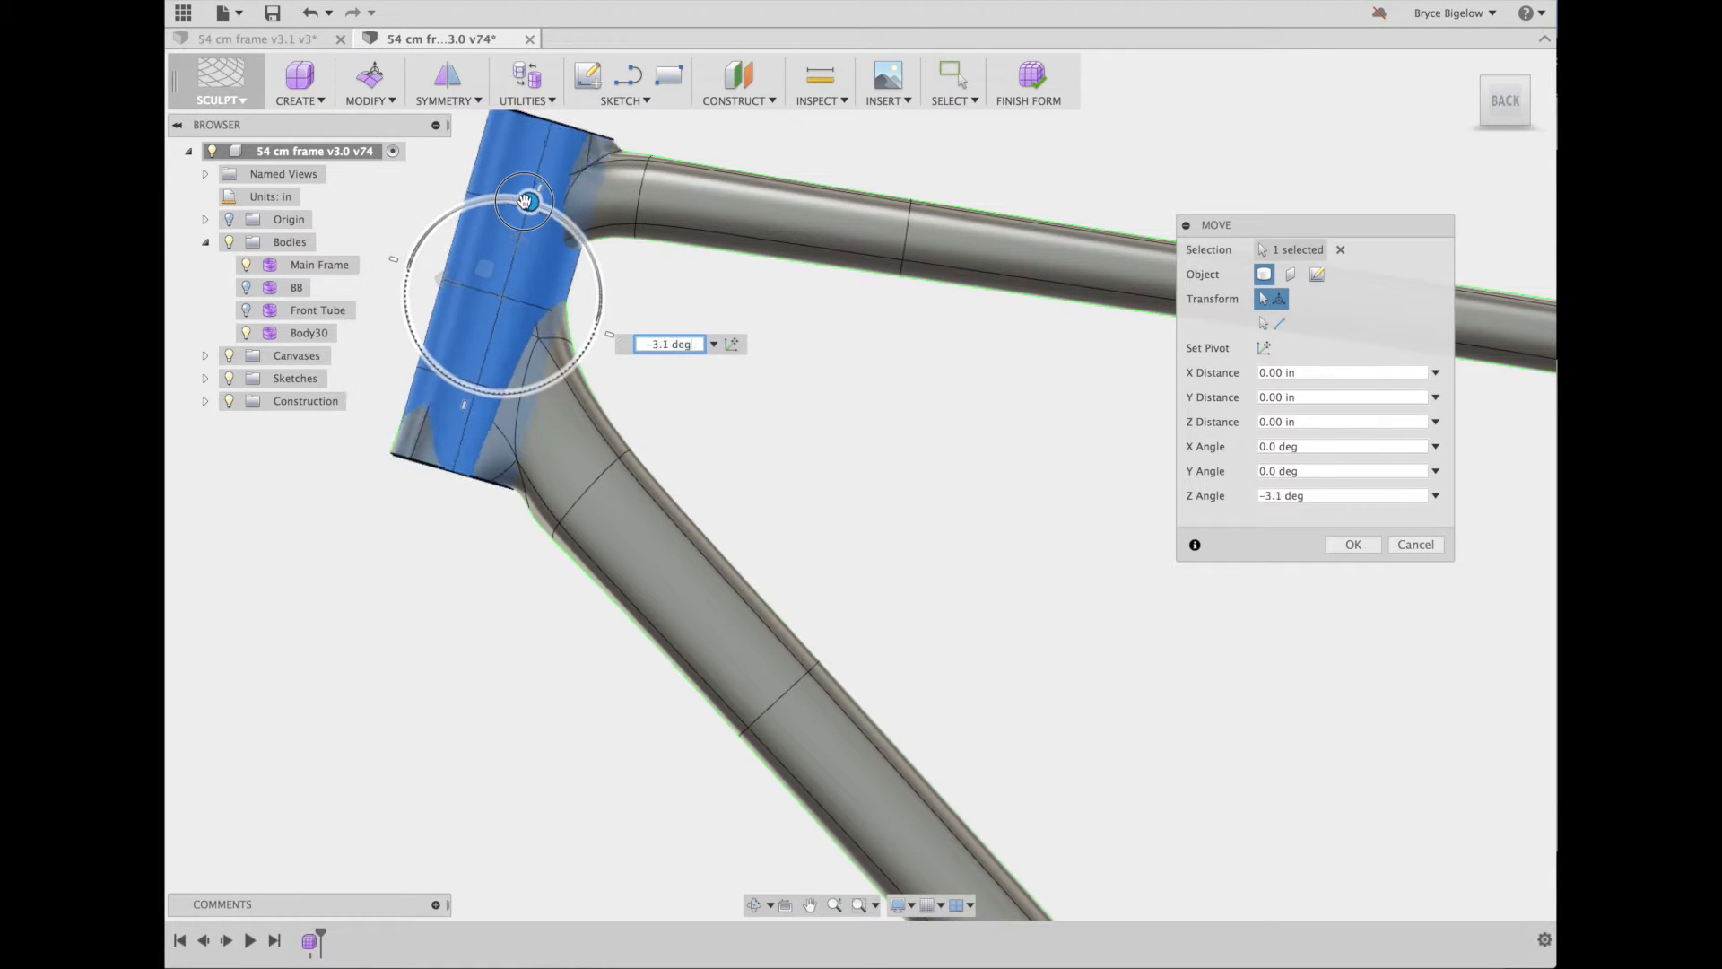
pyautogui.moveTo(524, 200); pyautogui.dragTo(528, 192)
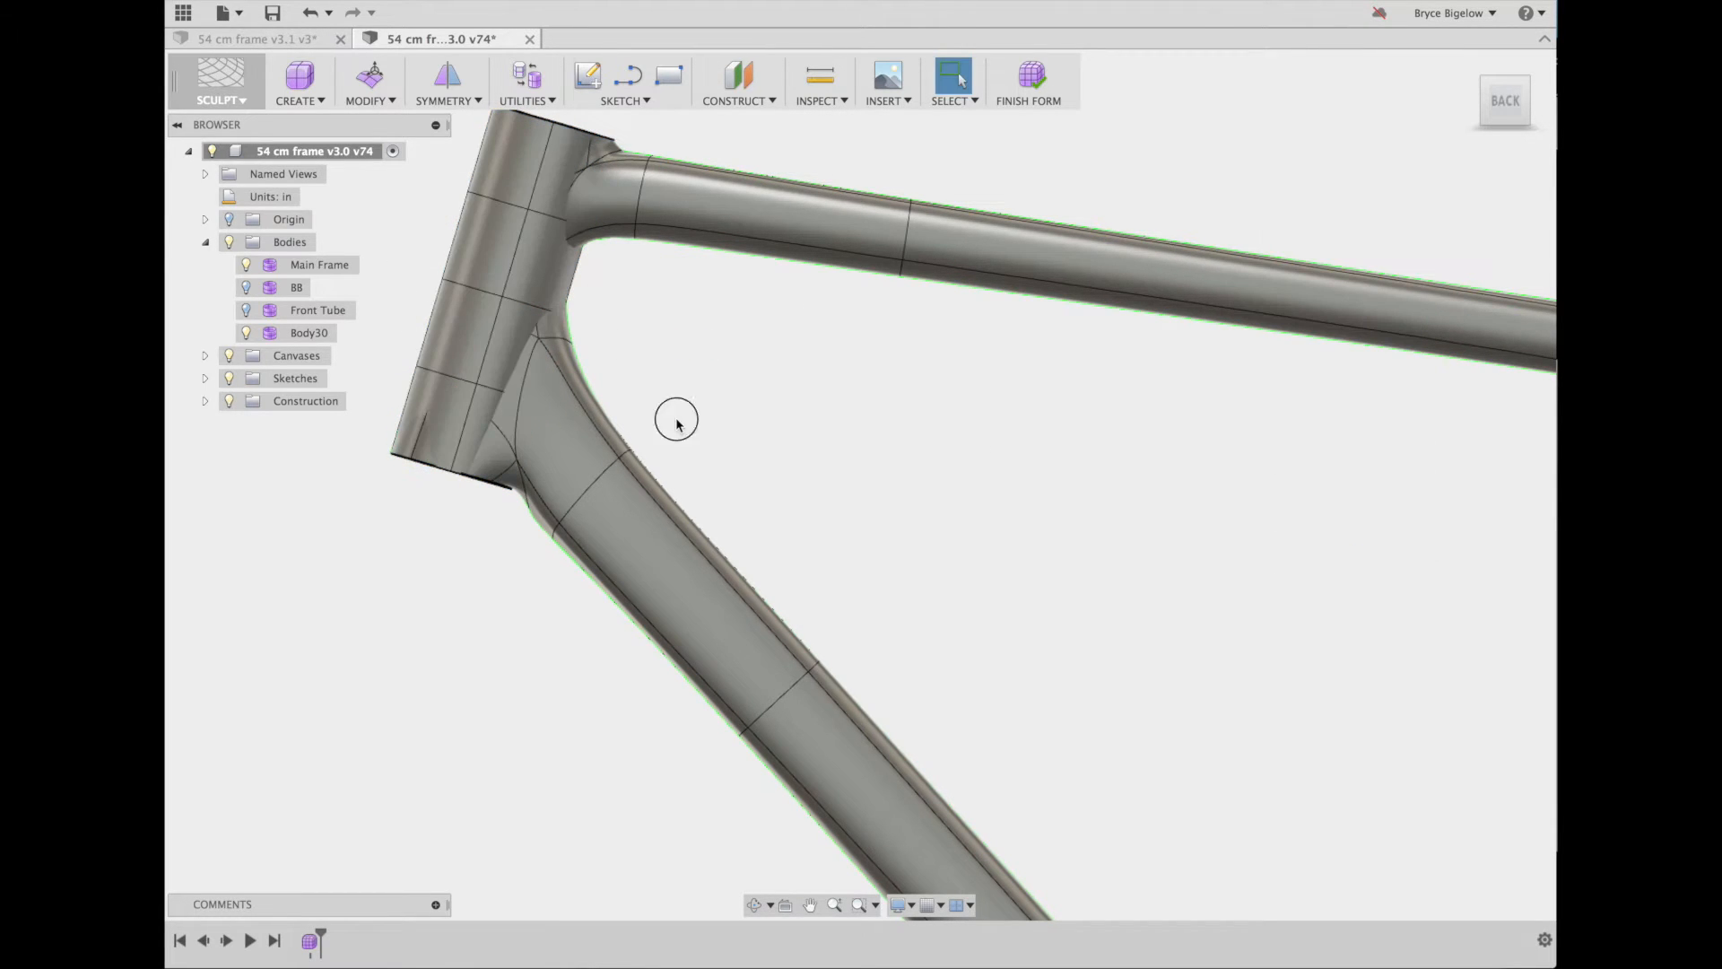
pyautogui.click(307, 332)
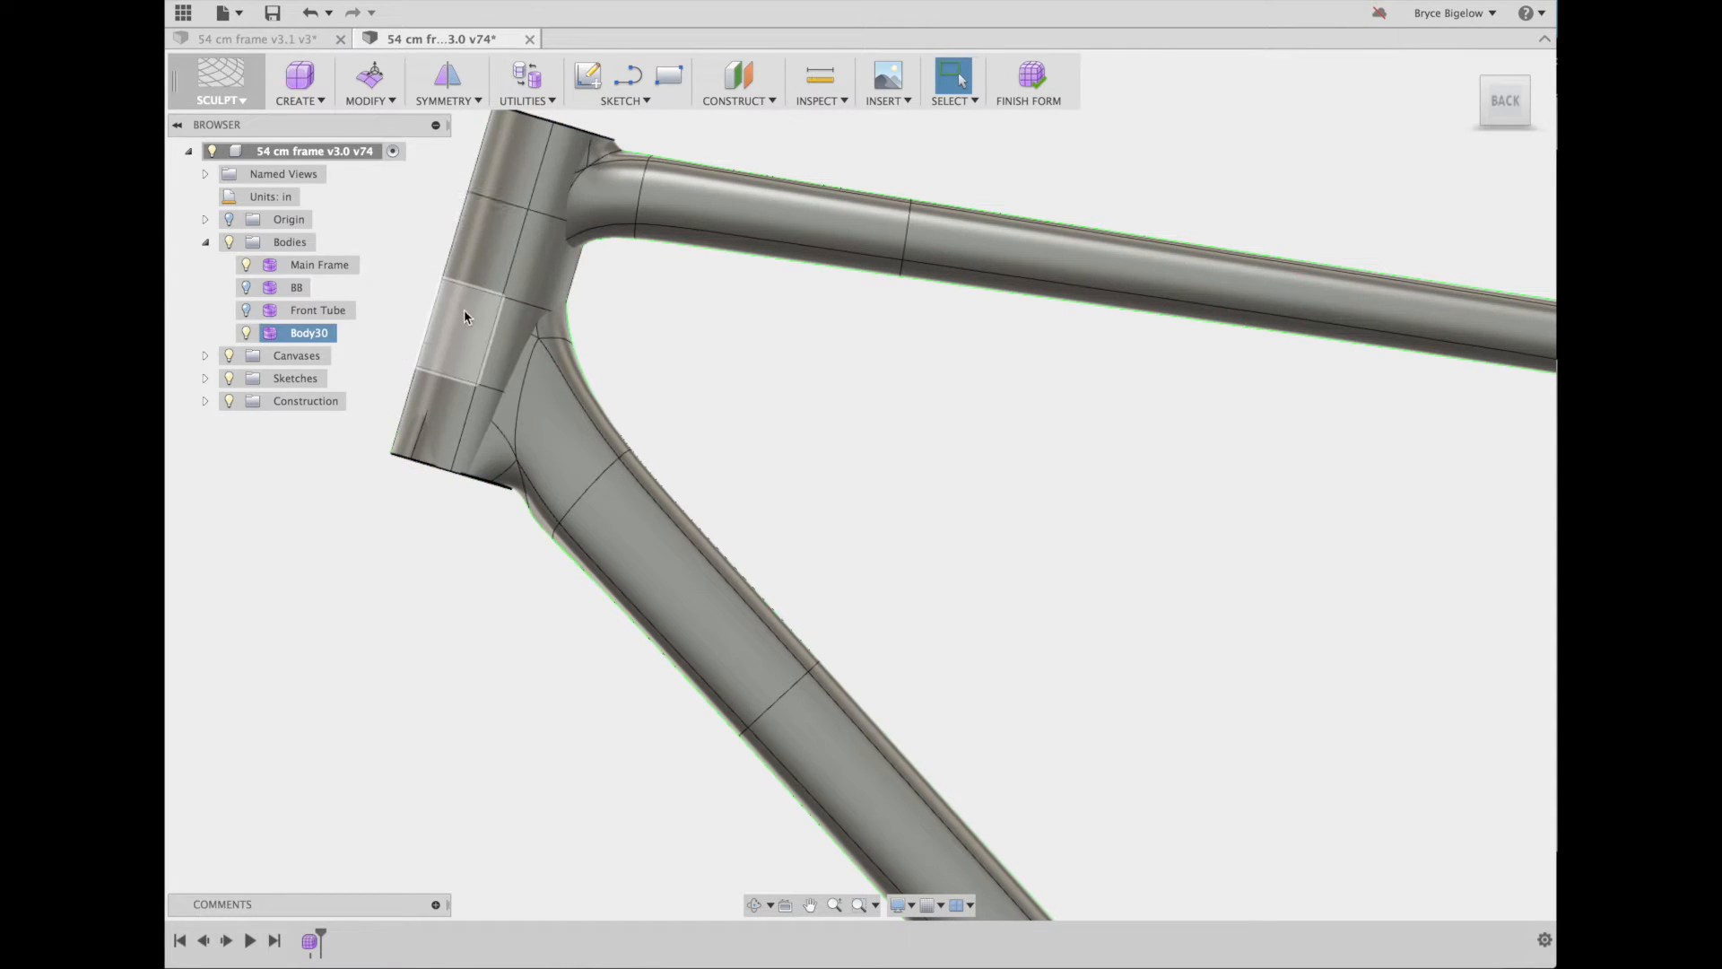
pyautogui.rightClick(467, 319)
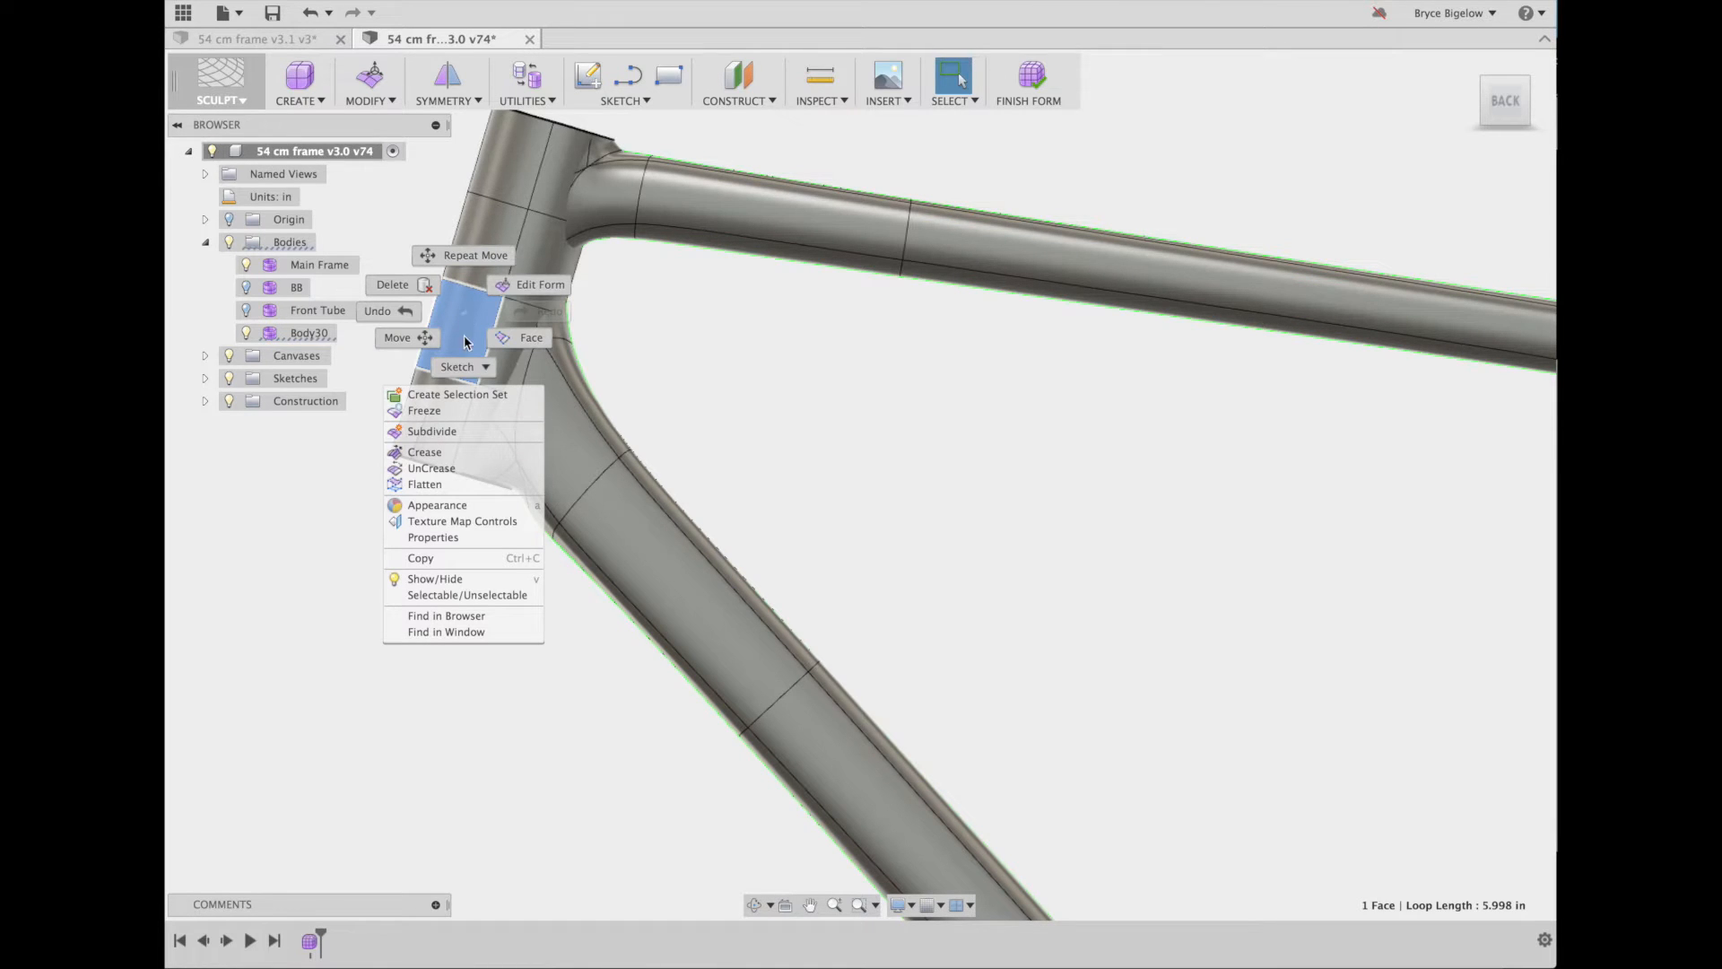
pyautogui.click(437, 504)
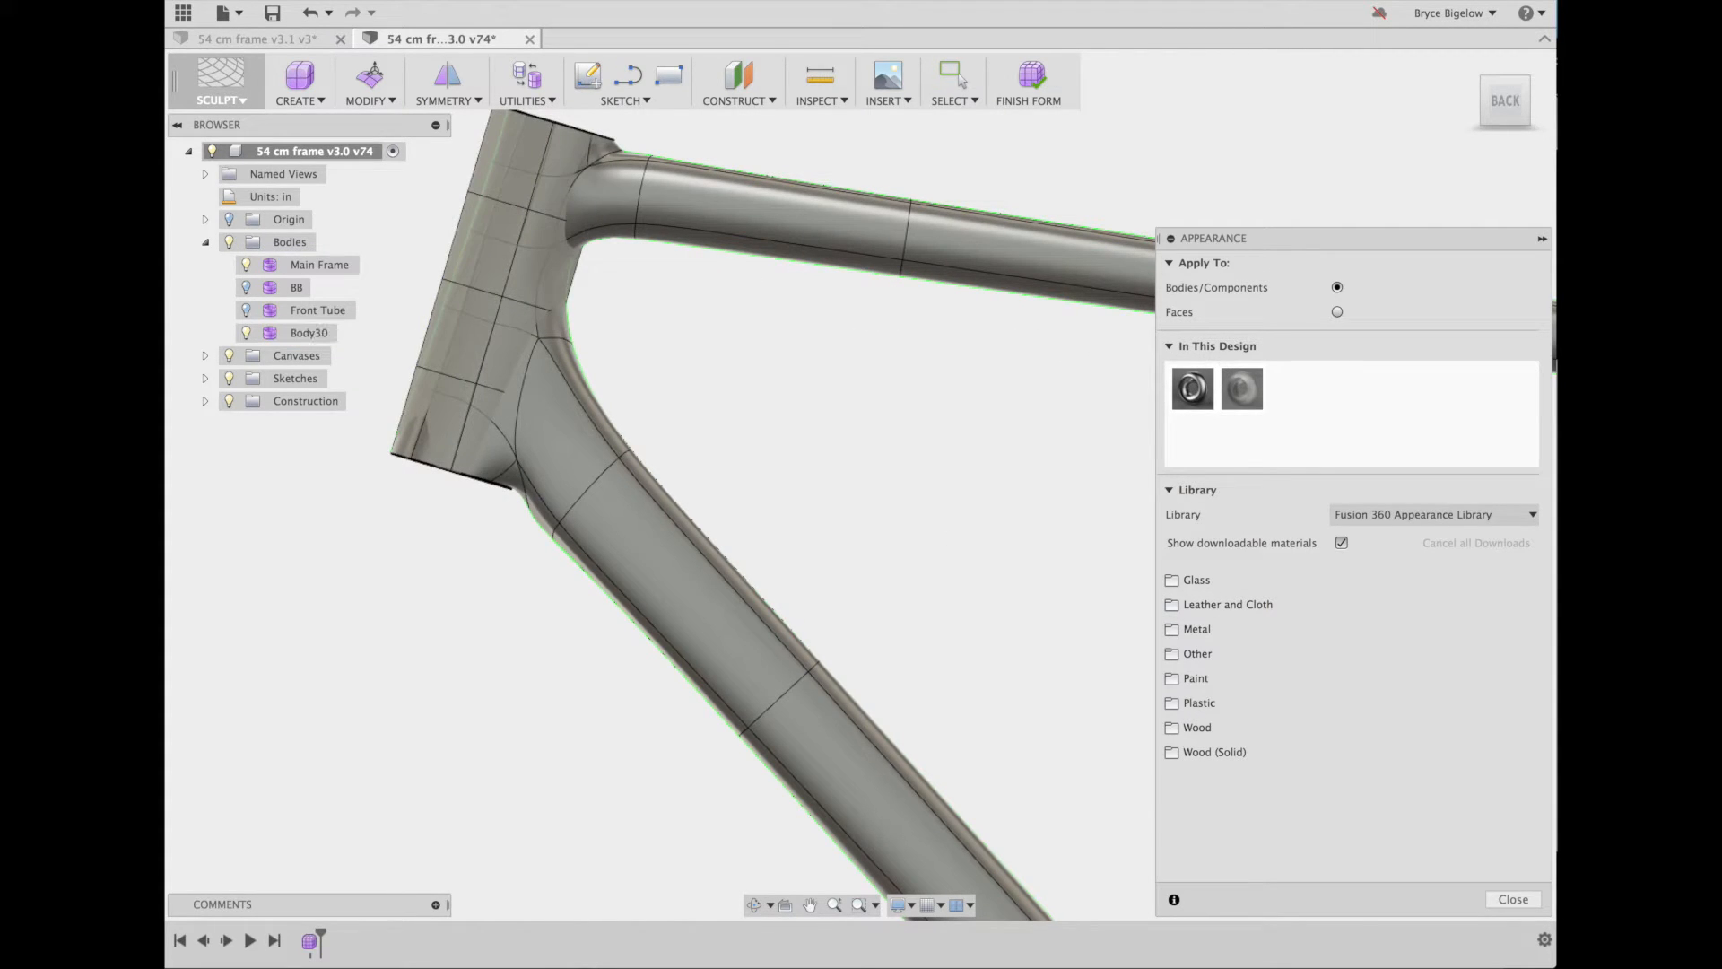
pyautogui.click(1512, 899)
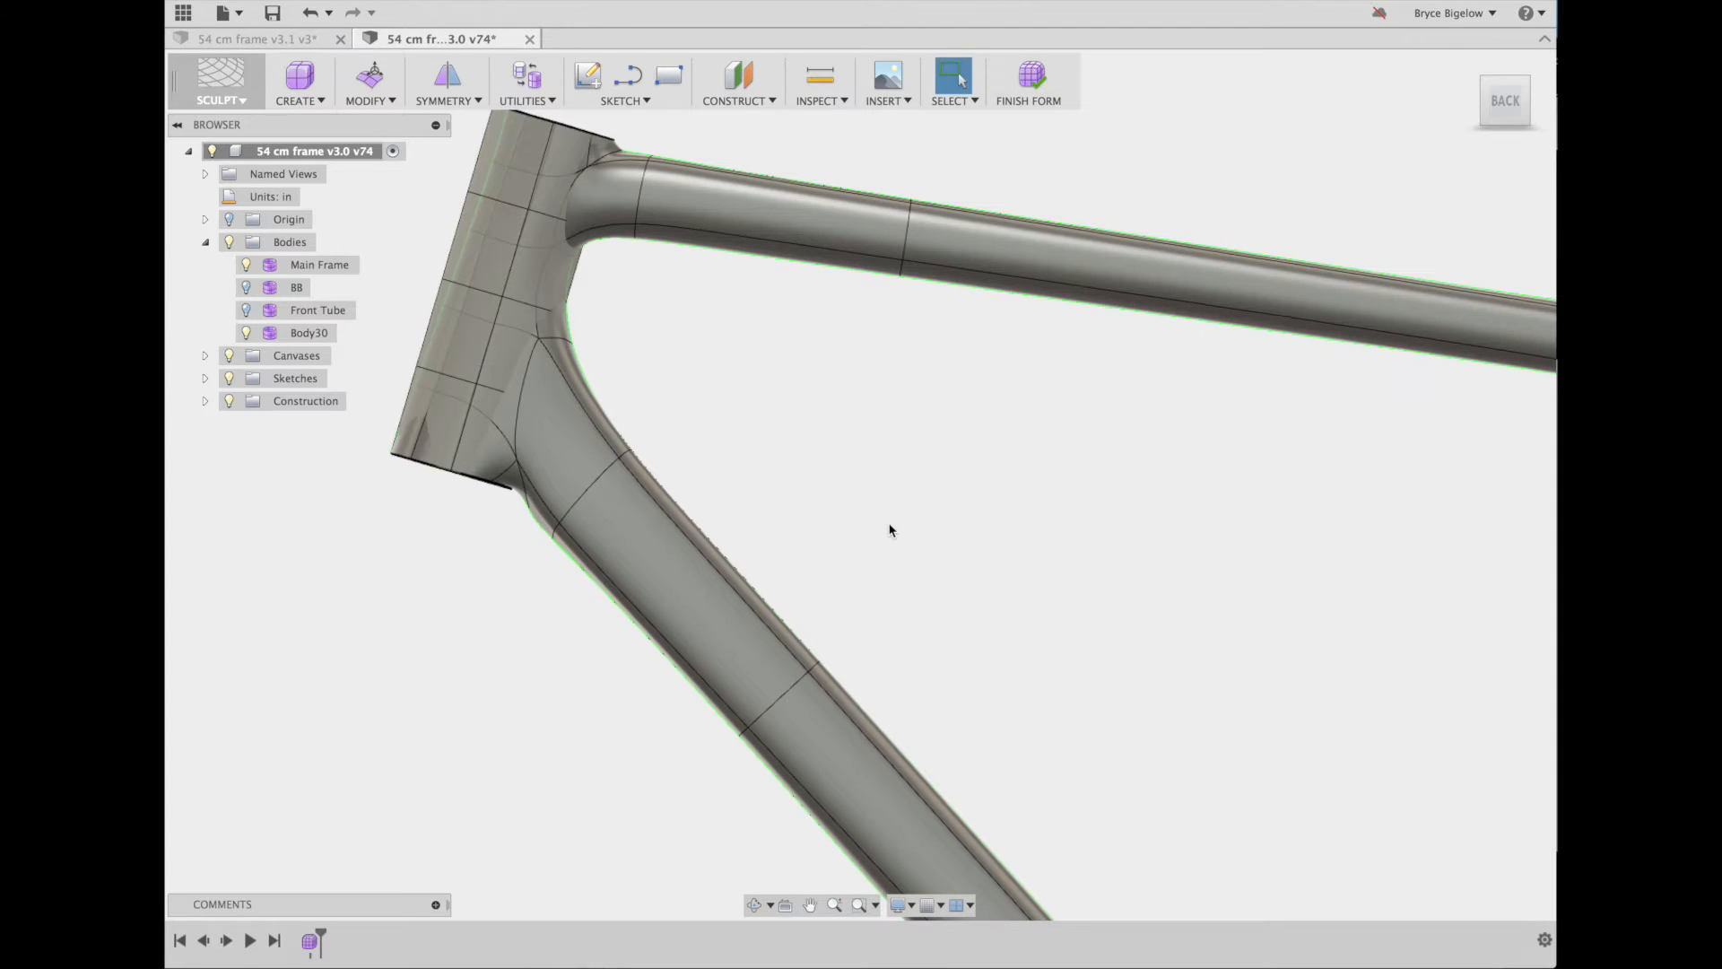
pyautogui.click(308, 333)
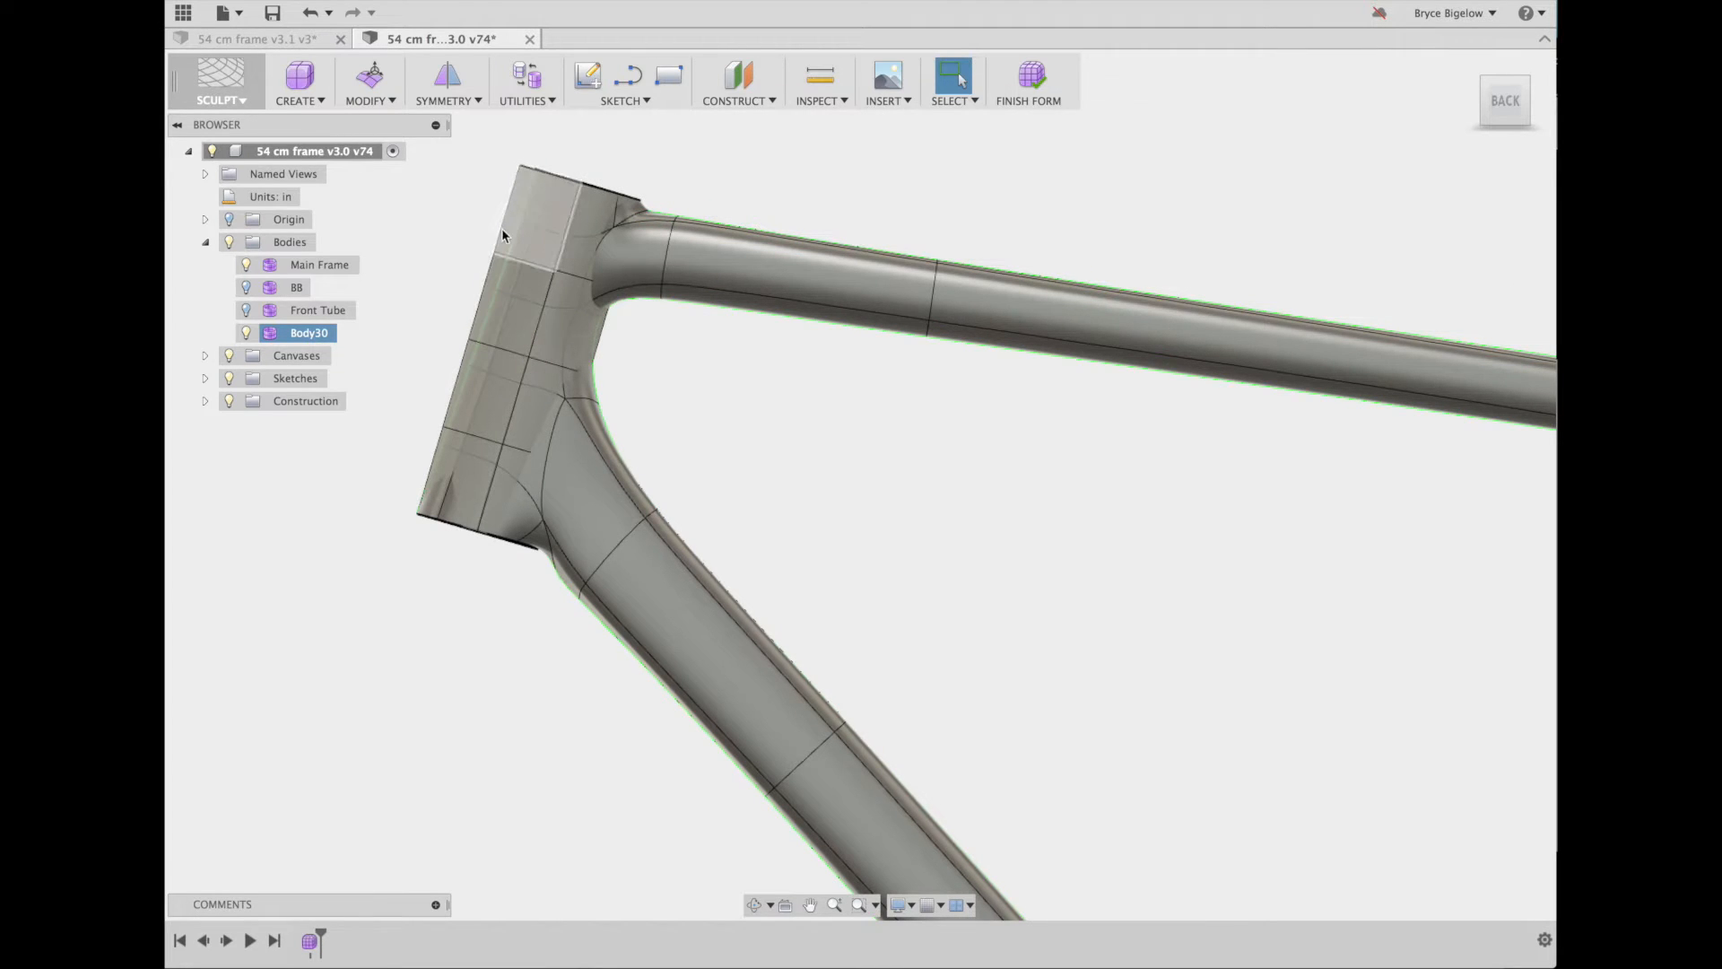
# Select the new cylinder and move it 3 in along X, away from the head tube
pyautogui.click(528, 225)
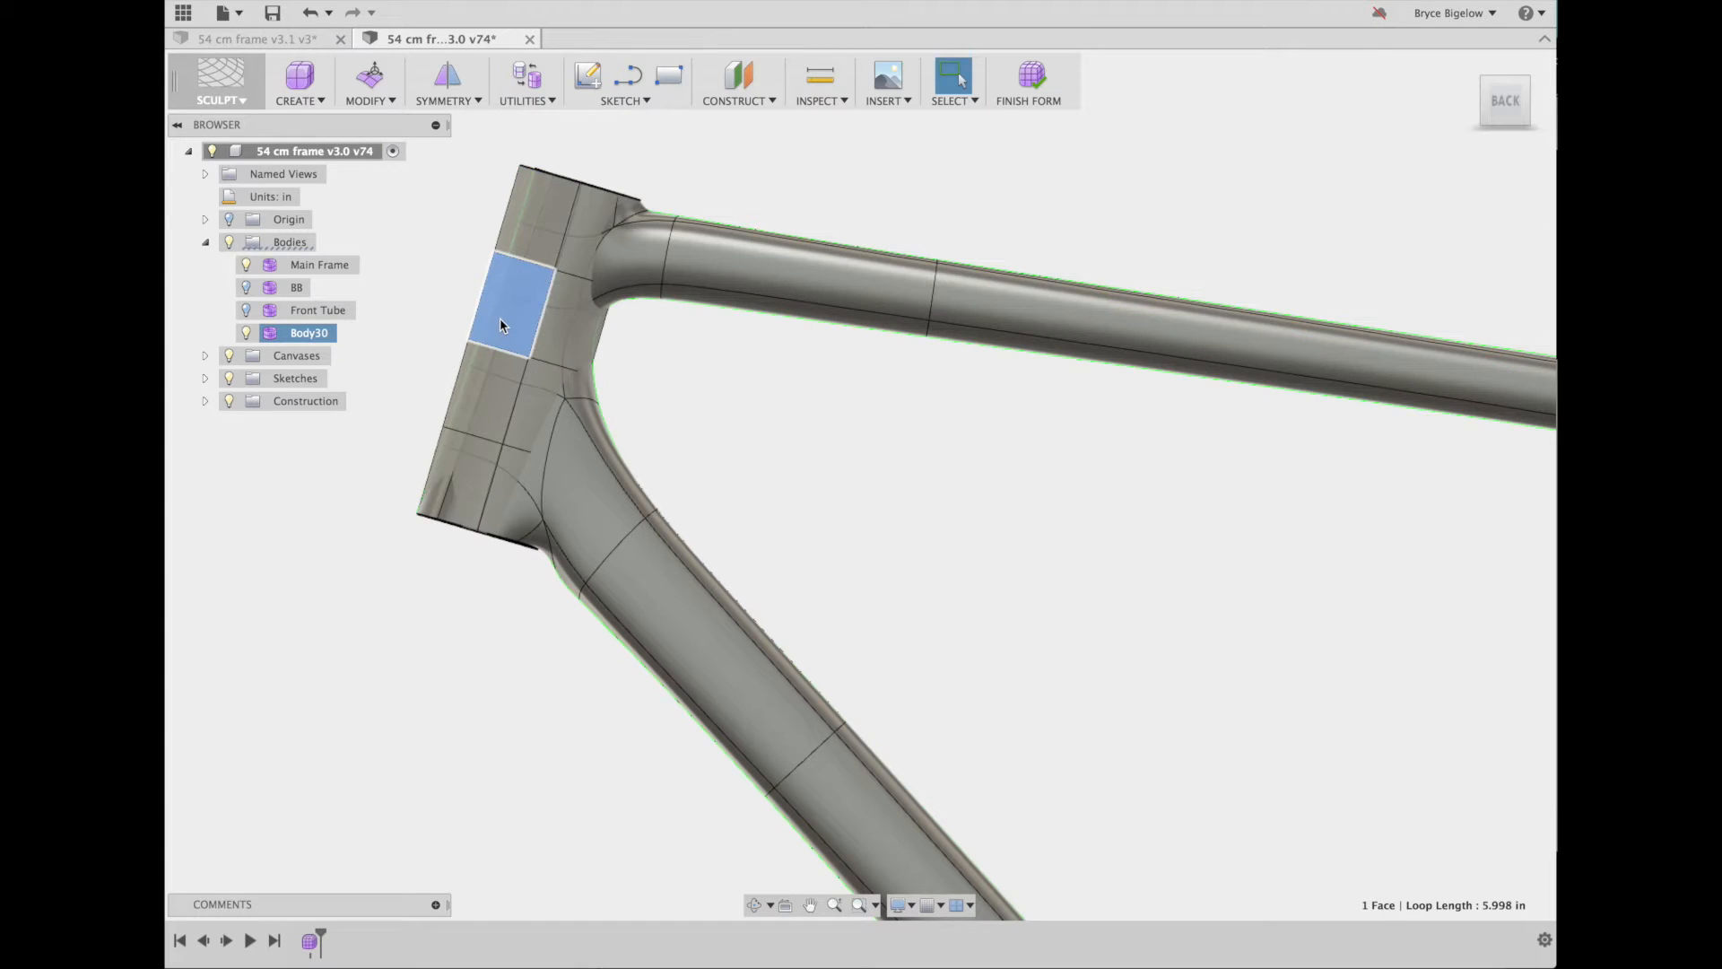
pyautogui.moveTo(499, 319); pyautogui.dragTo(418, 353)
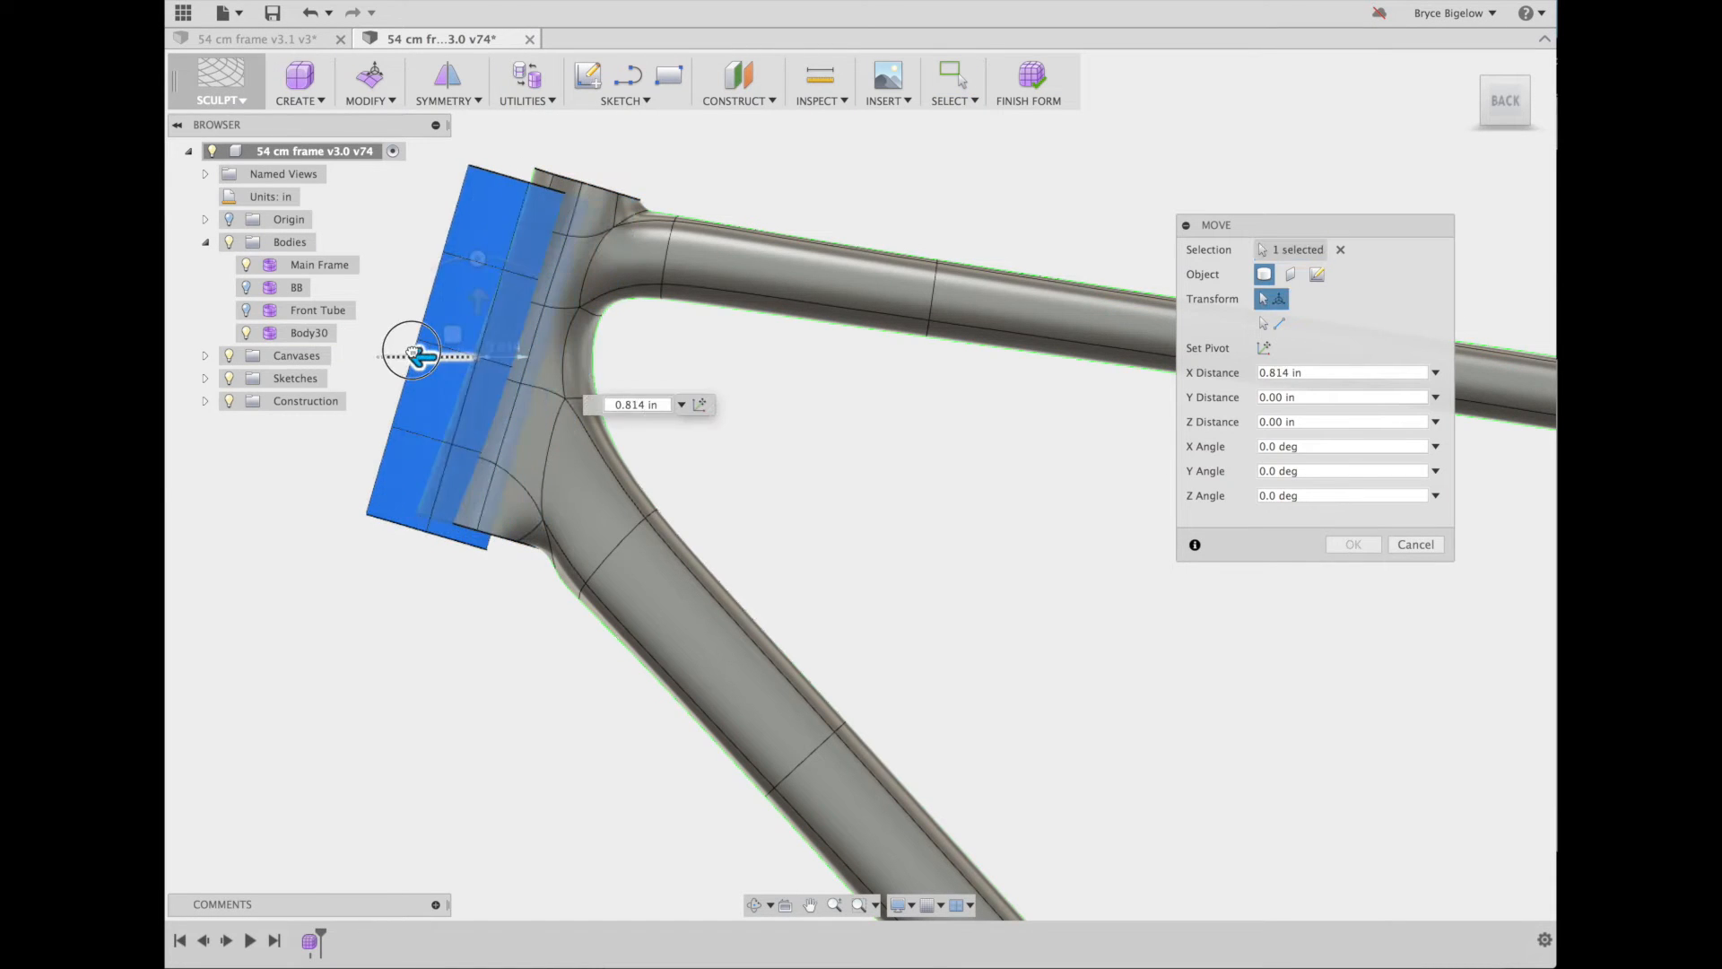
pyautogui.moveTo(417, 356); pyautogui.dragTo(368, 355)
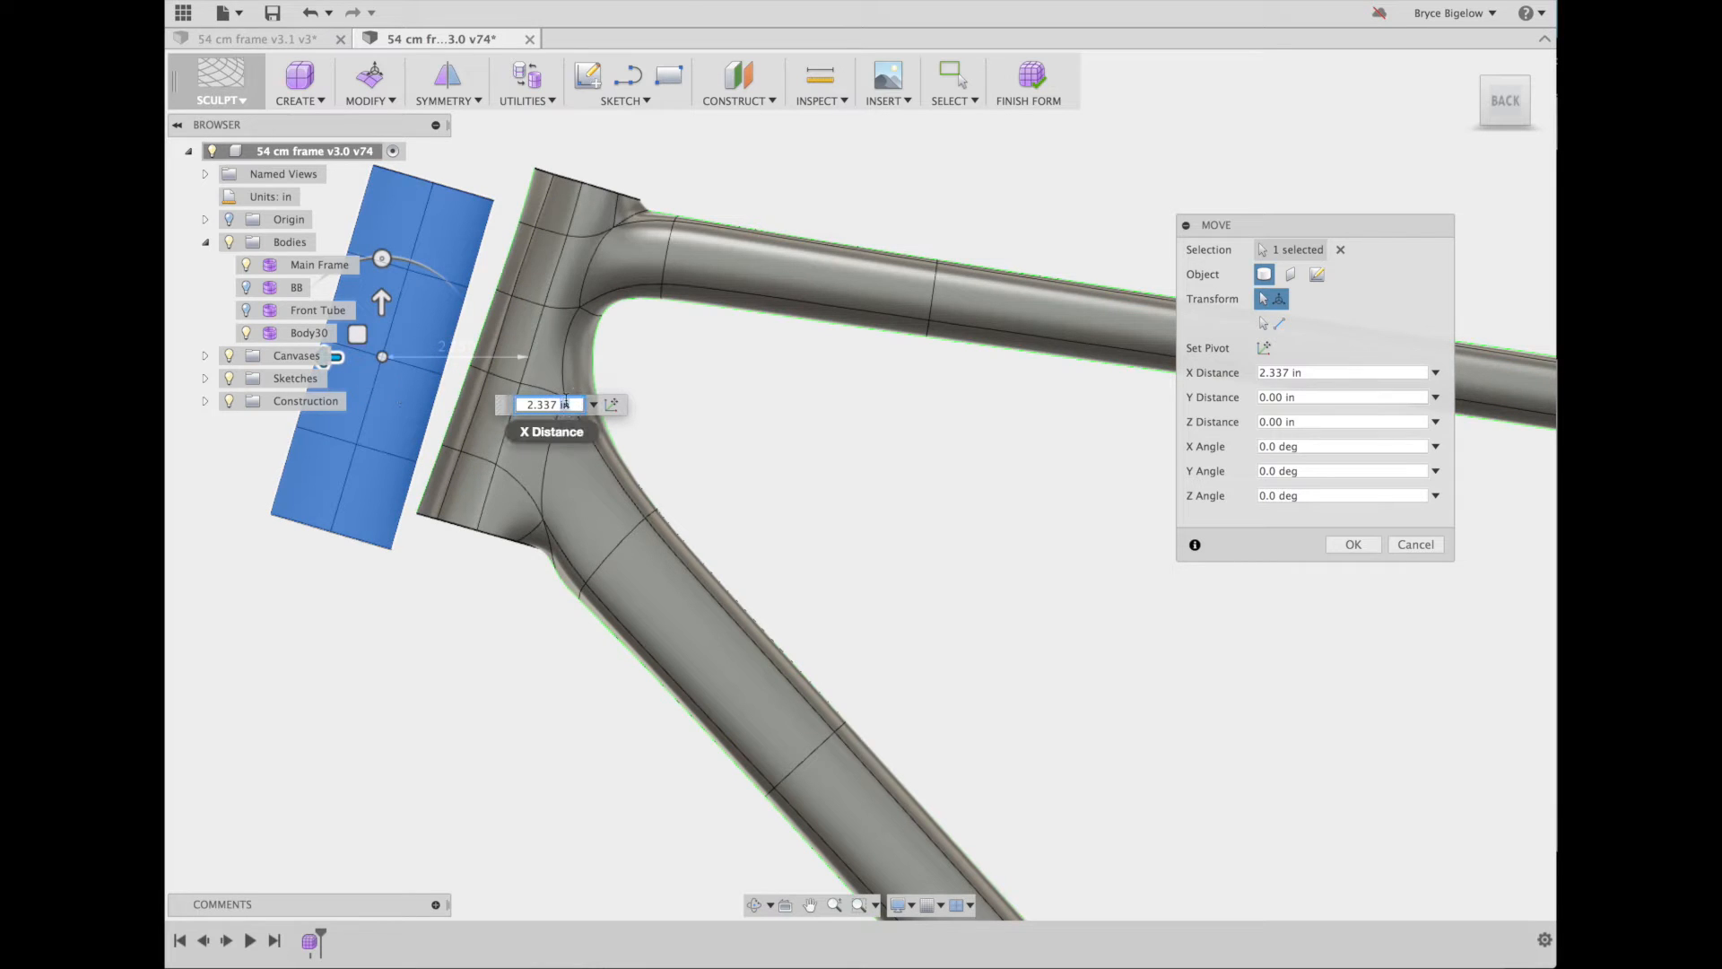
pyautogui.write('3')
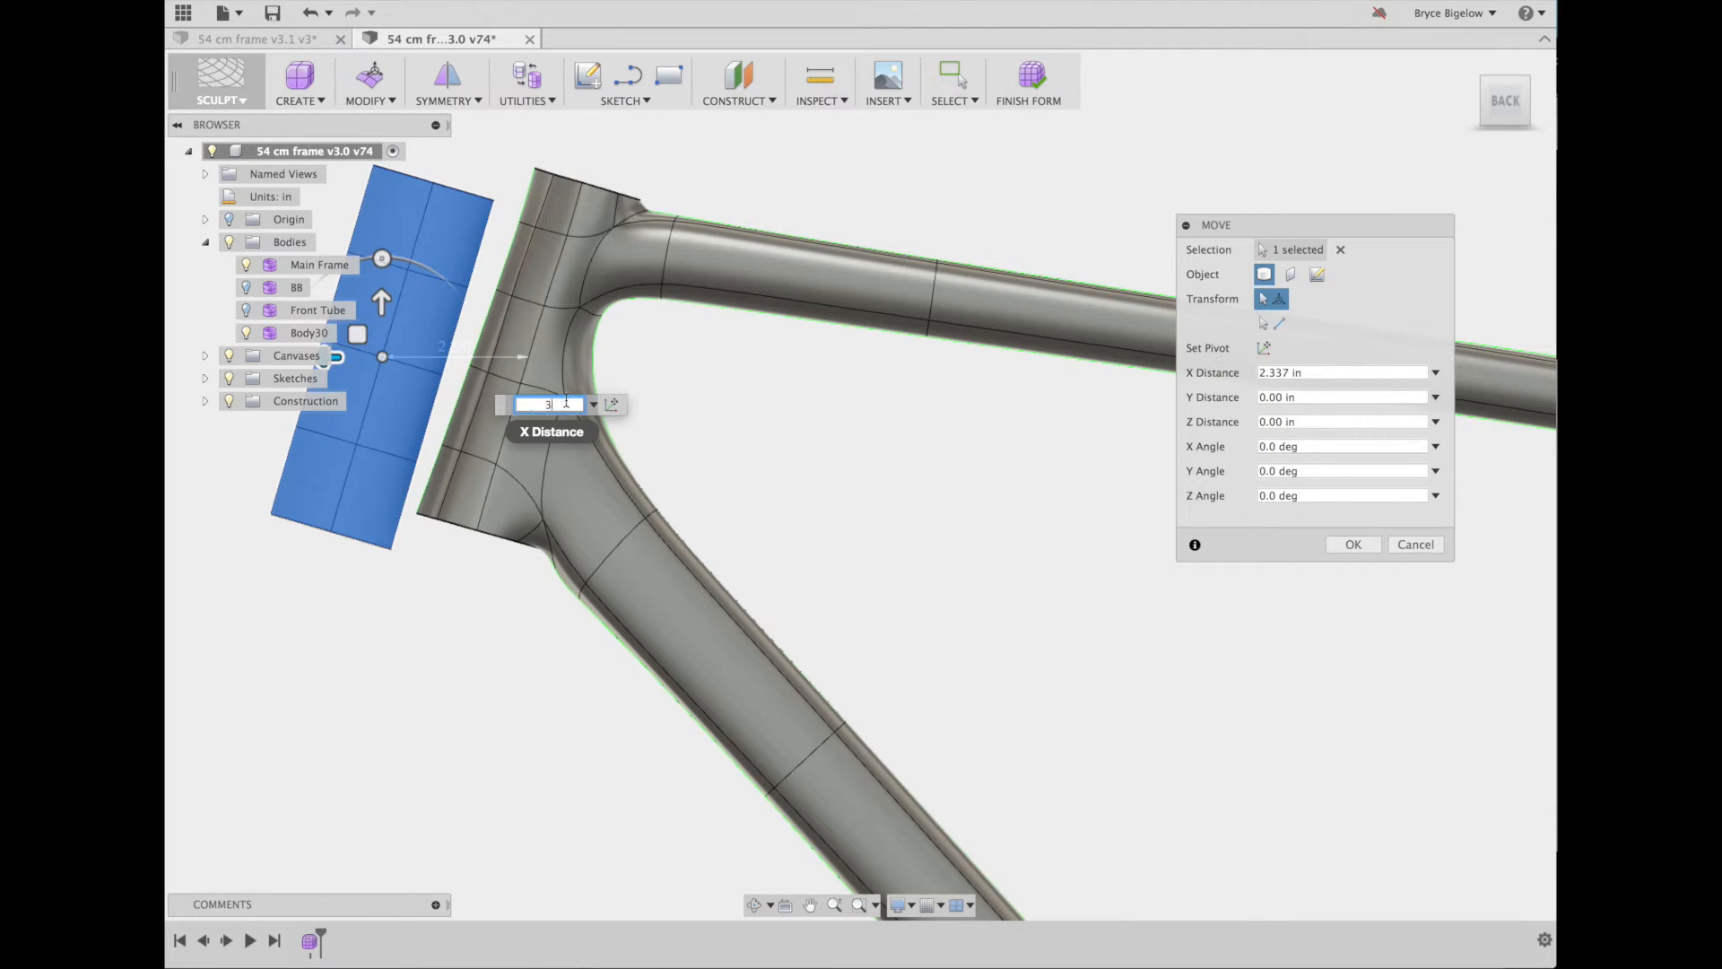
pyautogui.click(1351, 543)
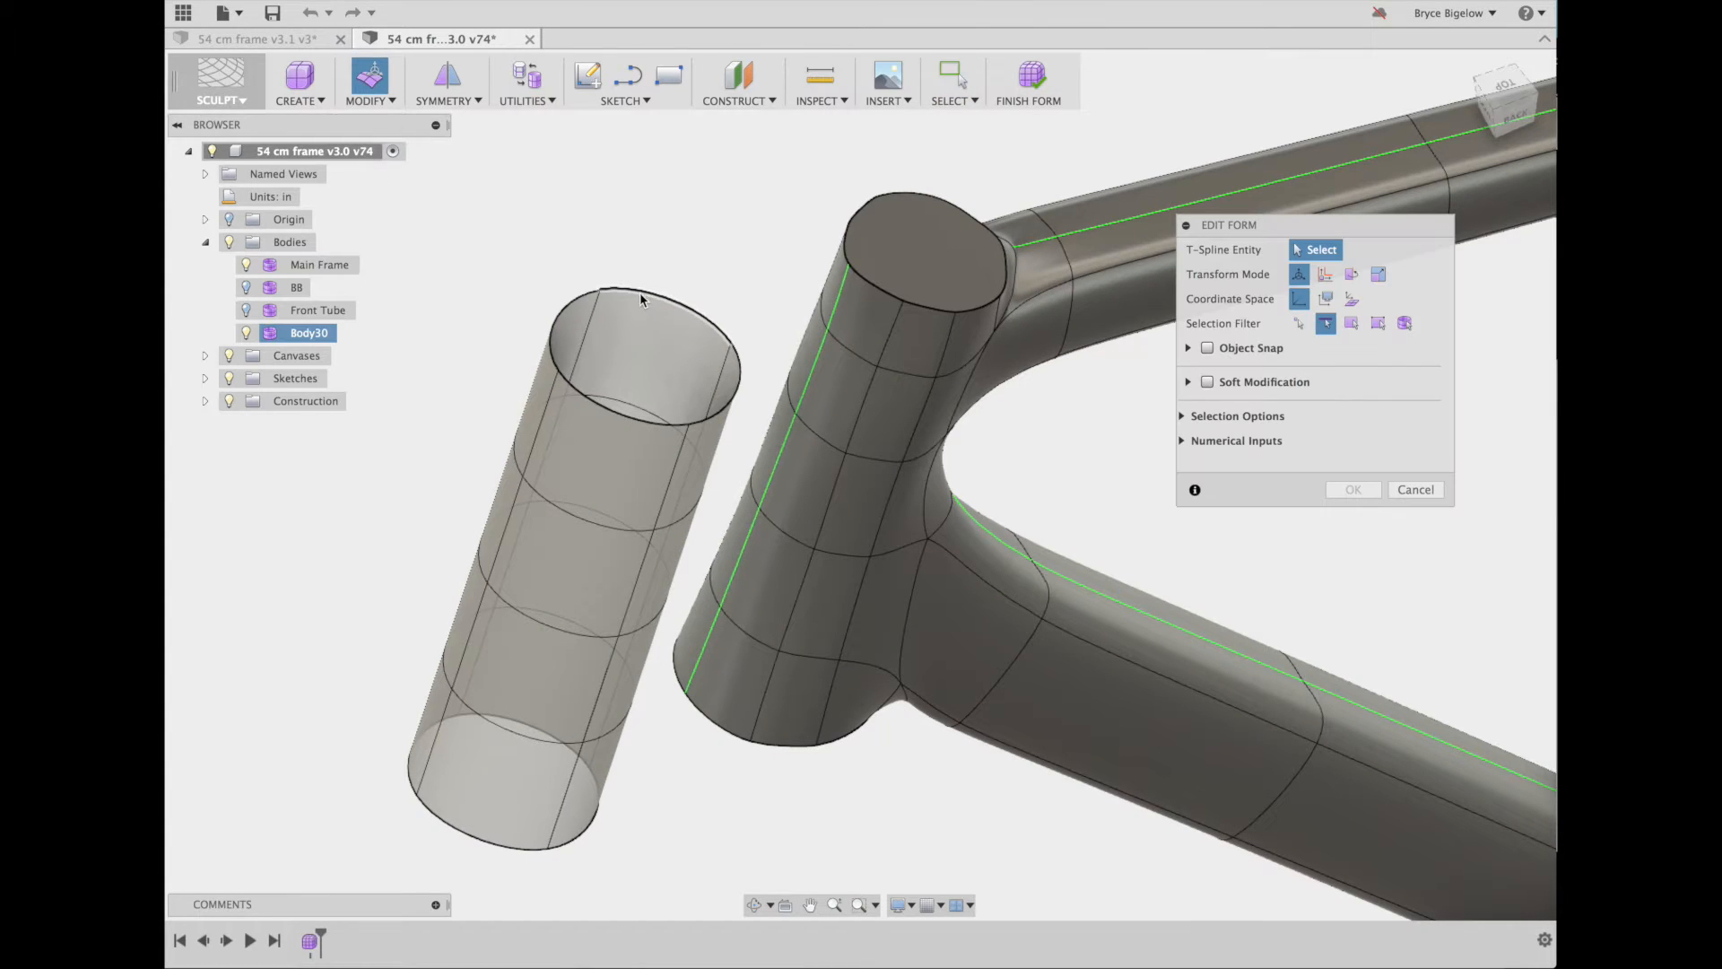
# Offset the cylinder's top rim by 0.875 in, worked out as 1.75/2 in Spotlight
pyautogui.click(642, 308)
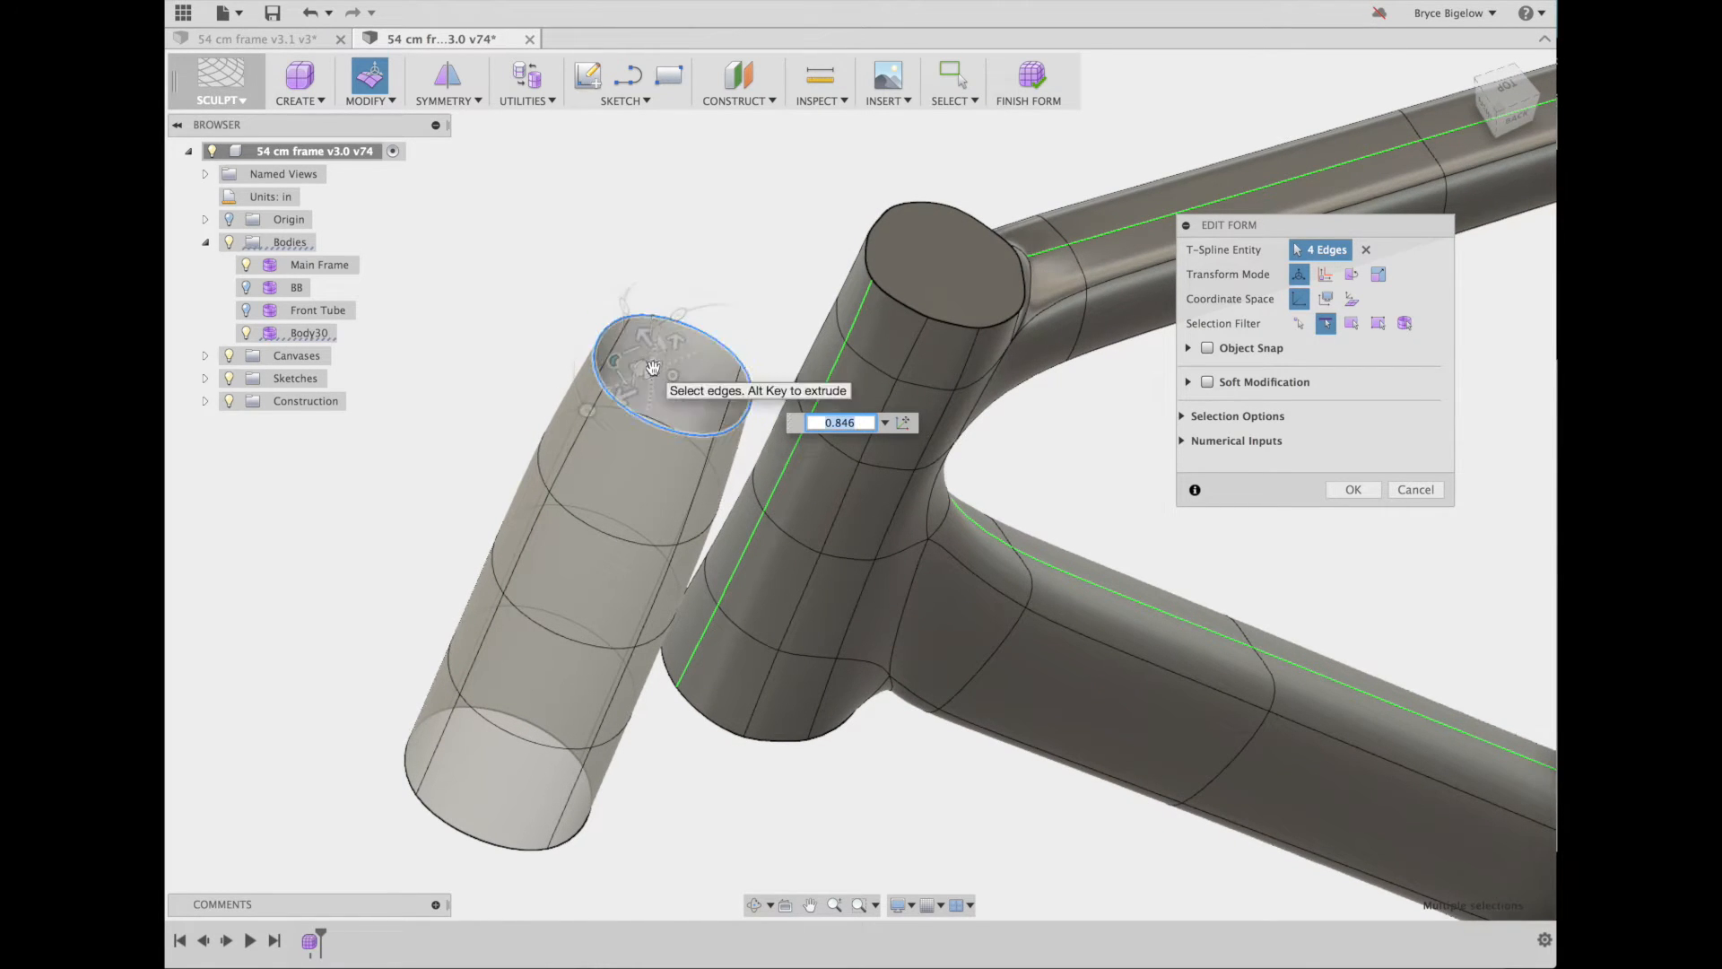
pyautogui.write('1')
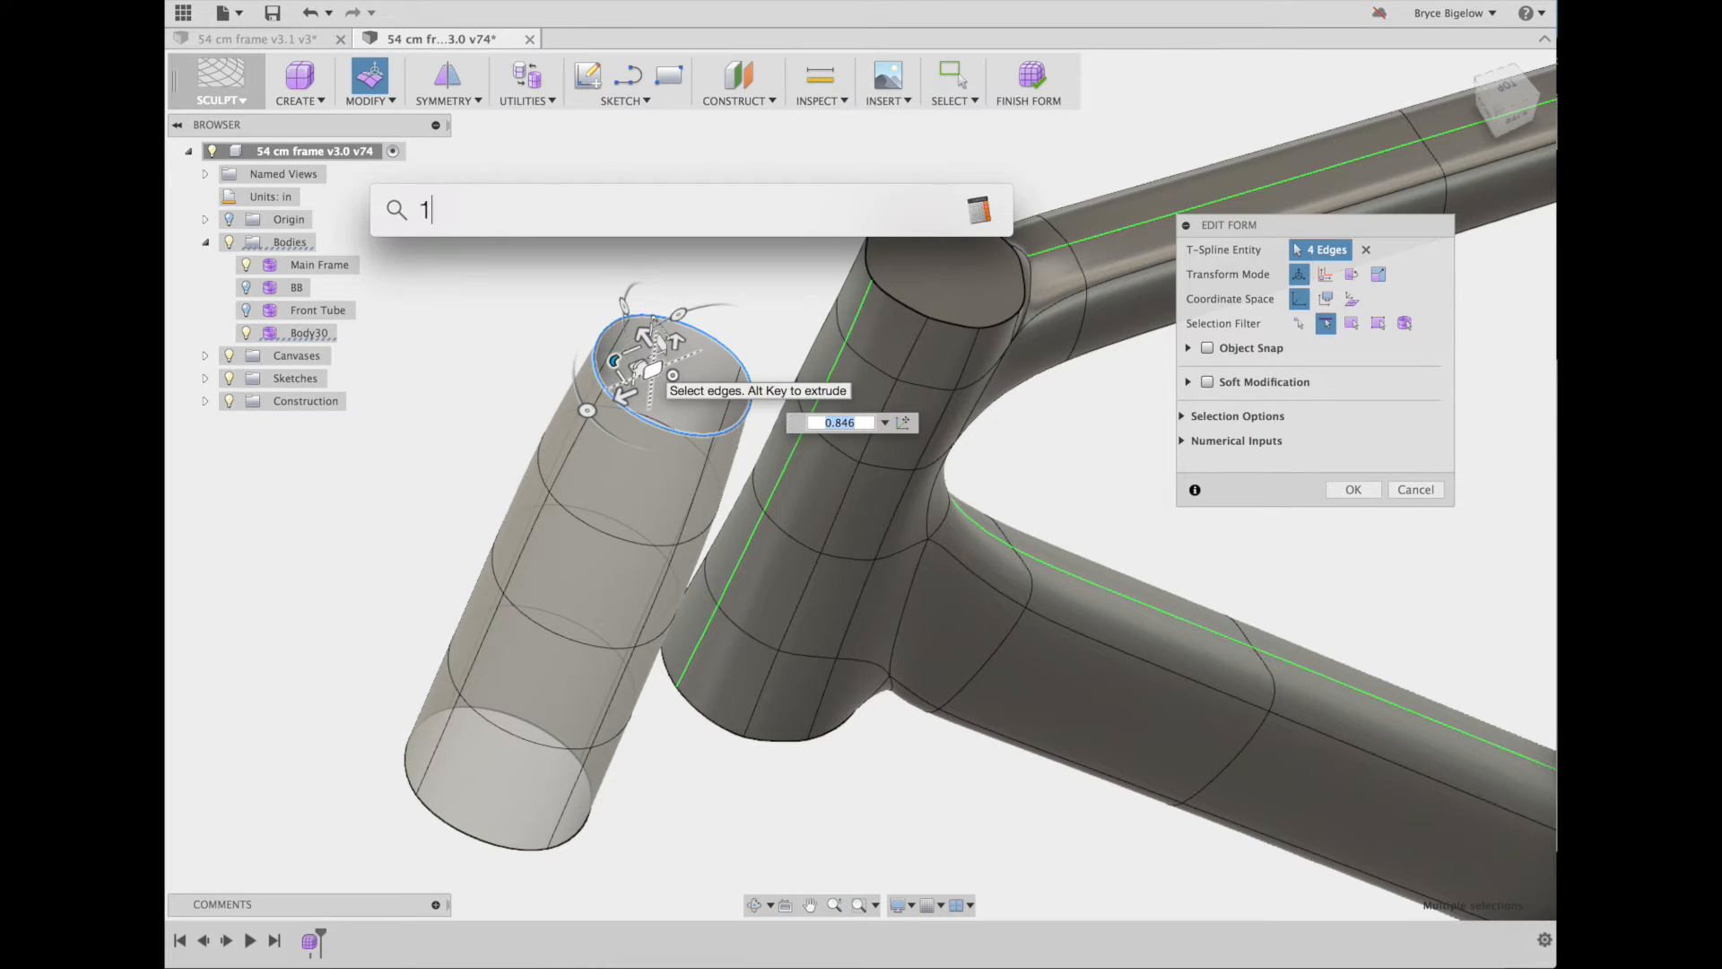
pyautogui.write('.75/')
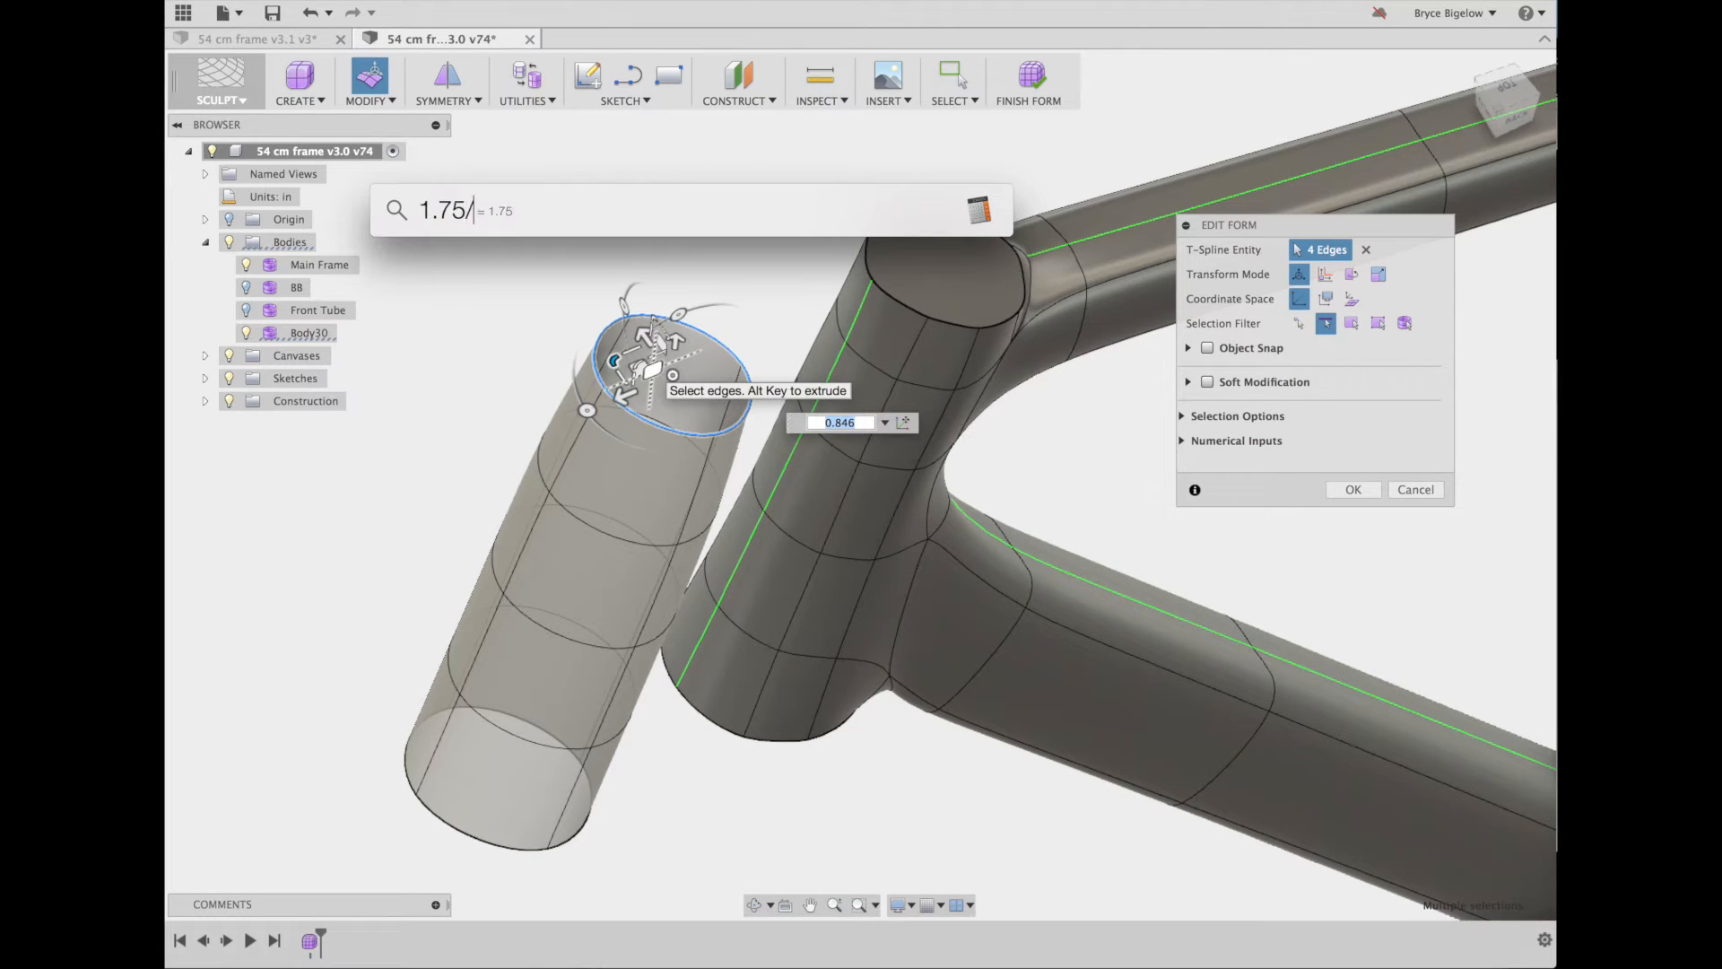
pyautogui.write('/2')
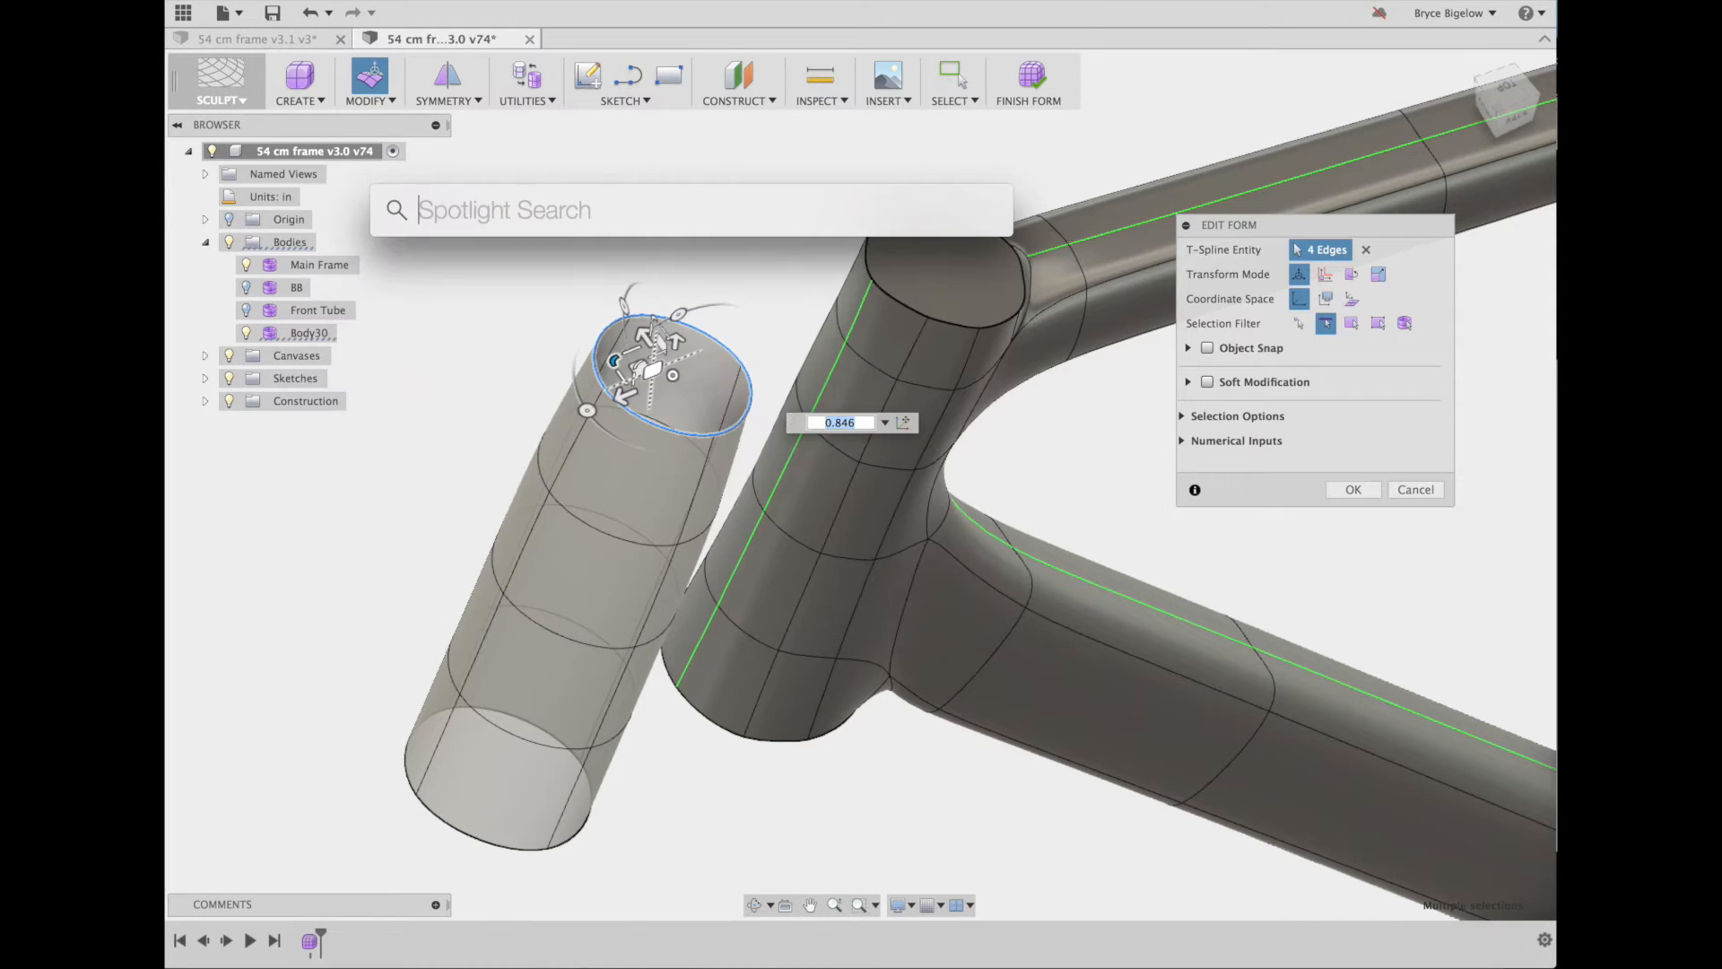
pyautogui.click(713, 394)
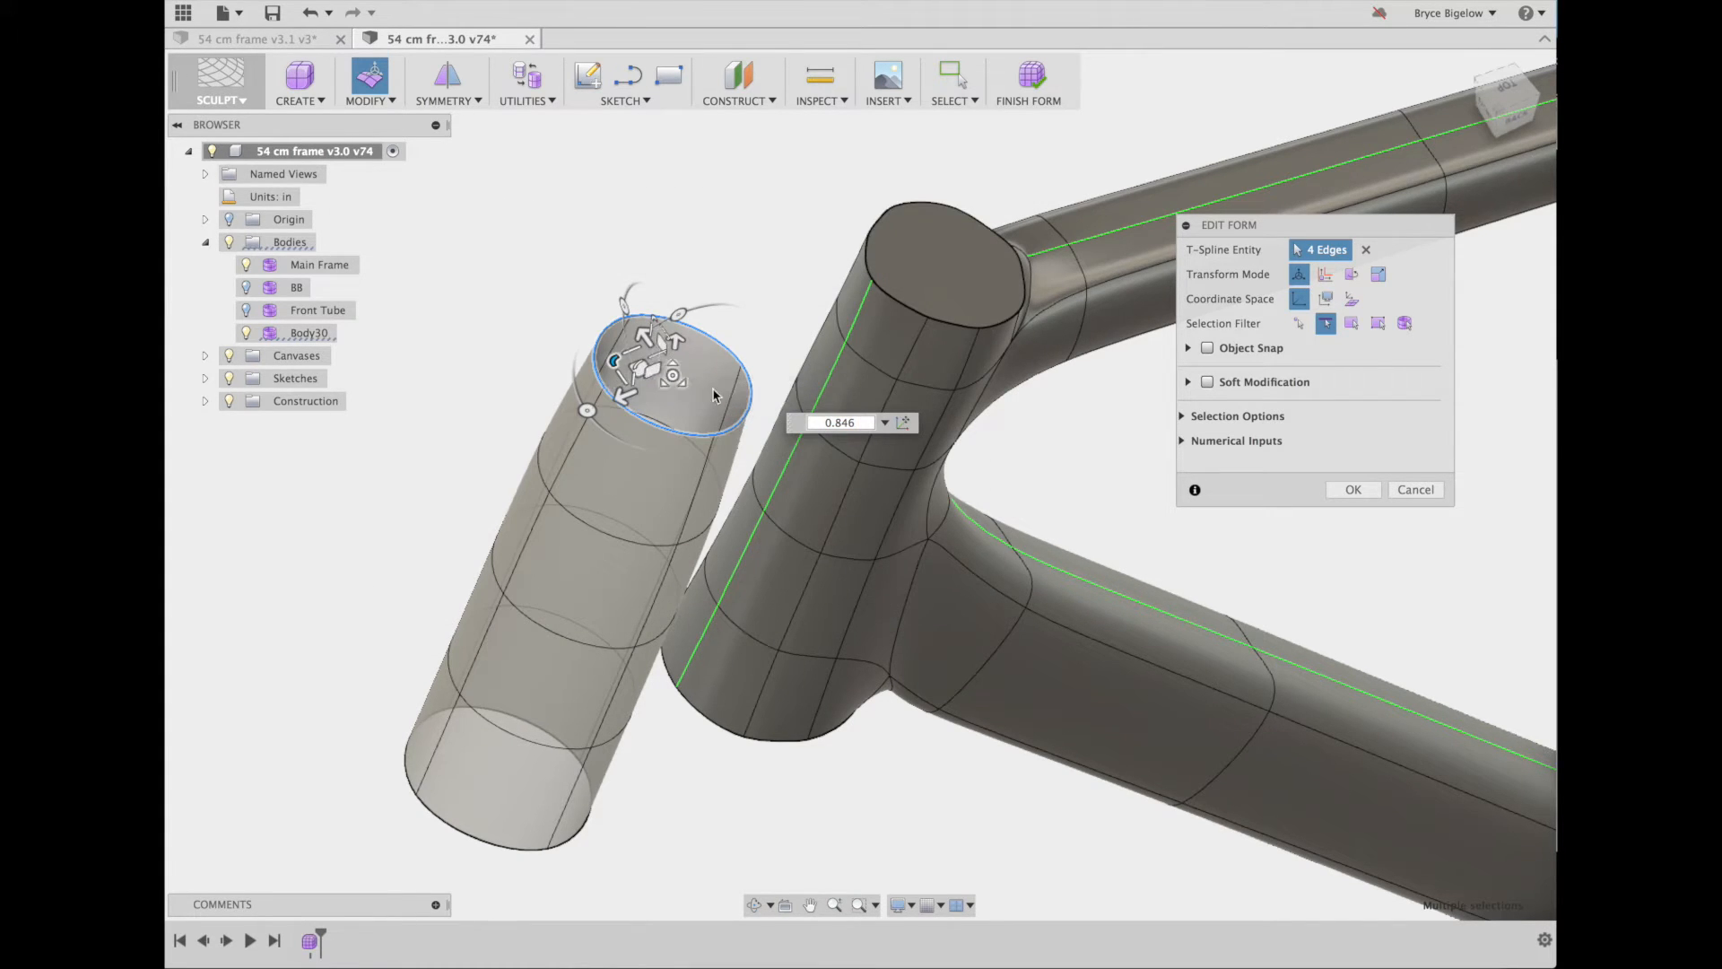
pyautogui.click(840, 422)
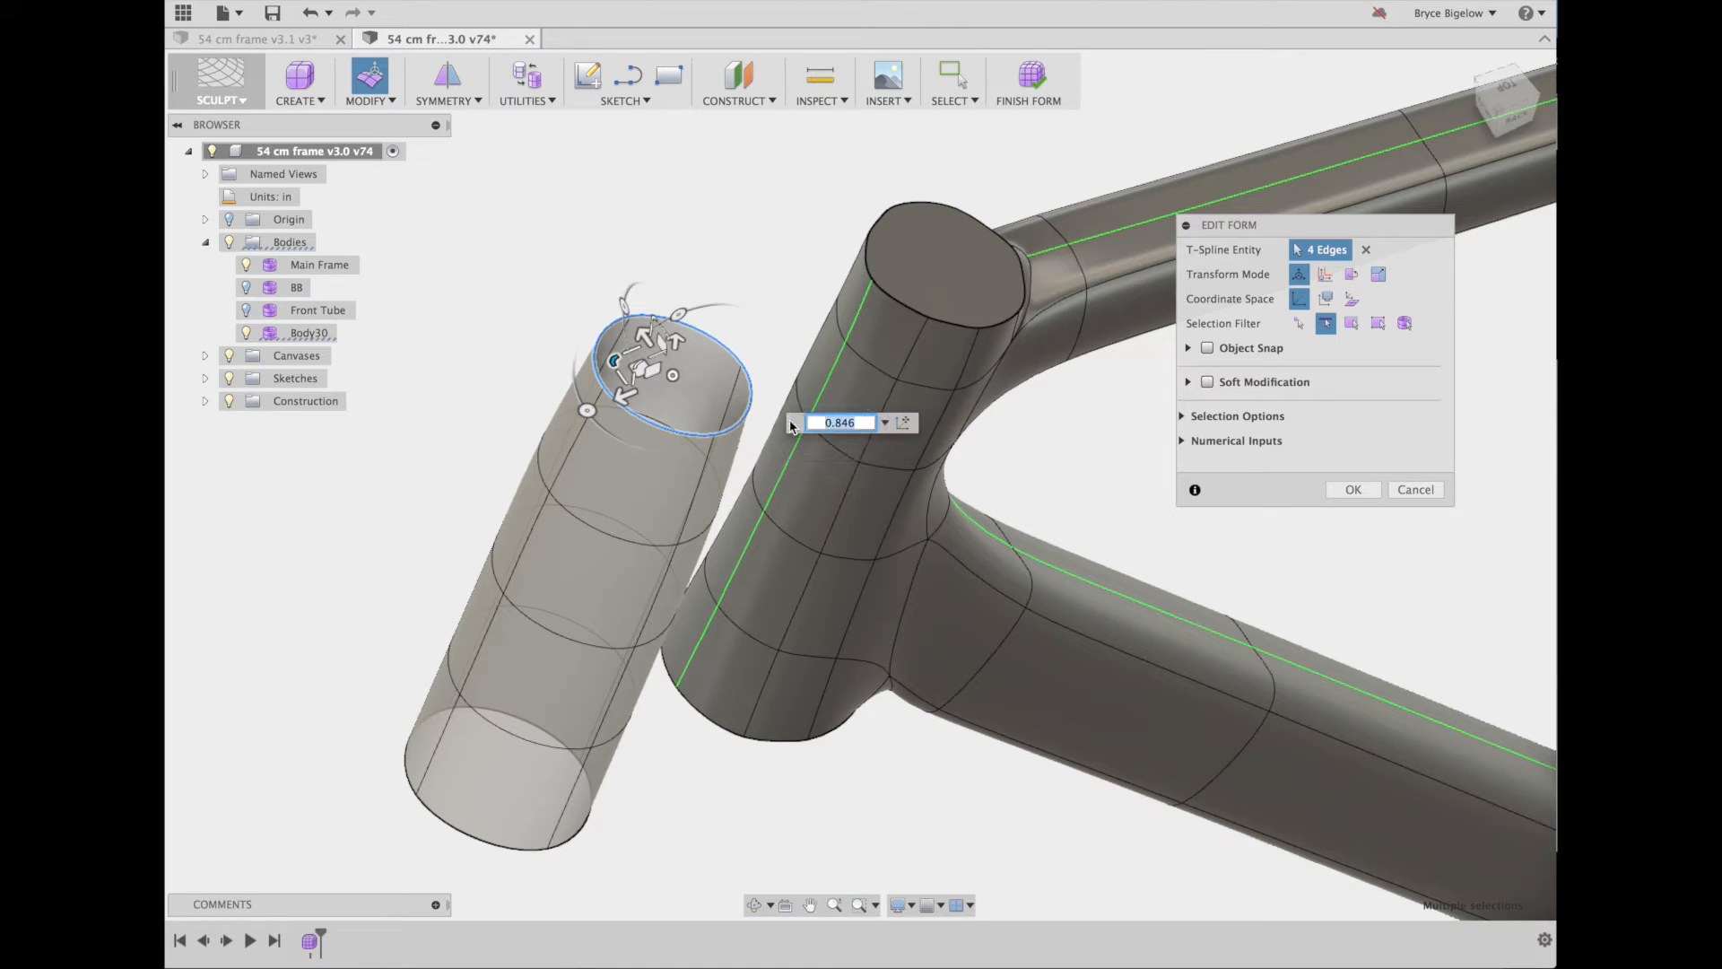
pyautogui.write('.875')
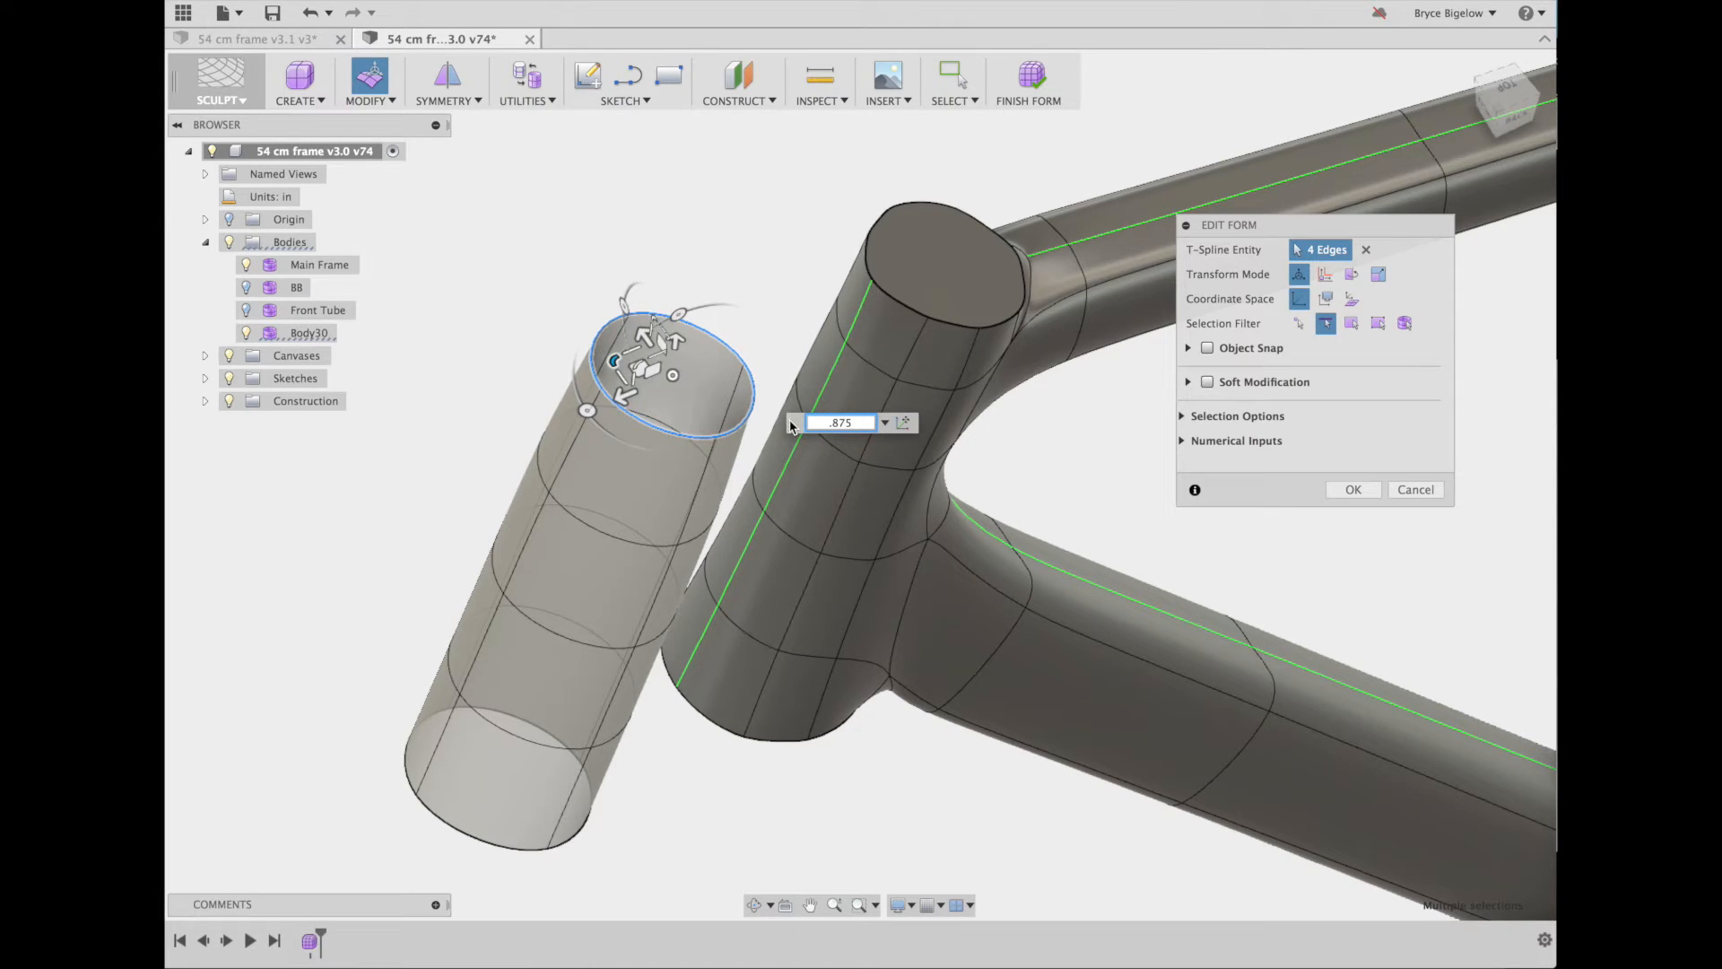
pyautogui.click(840, 422)
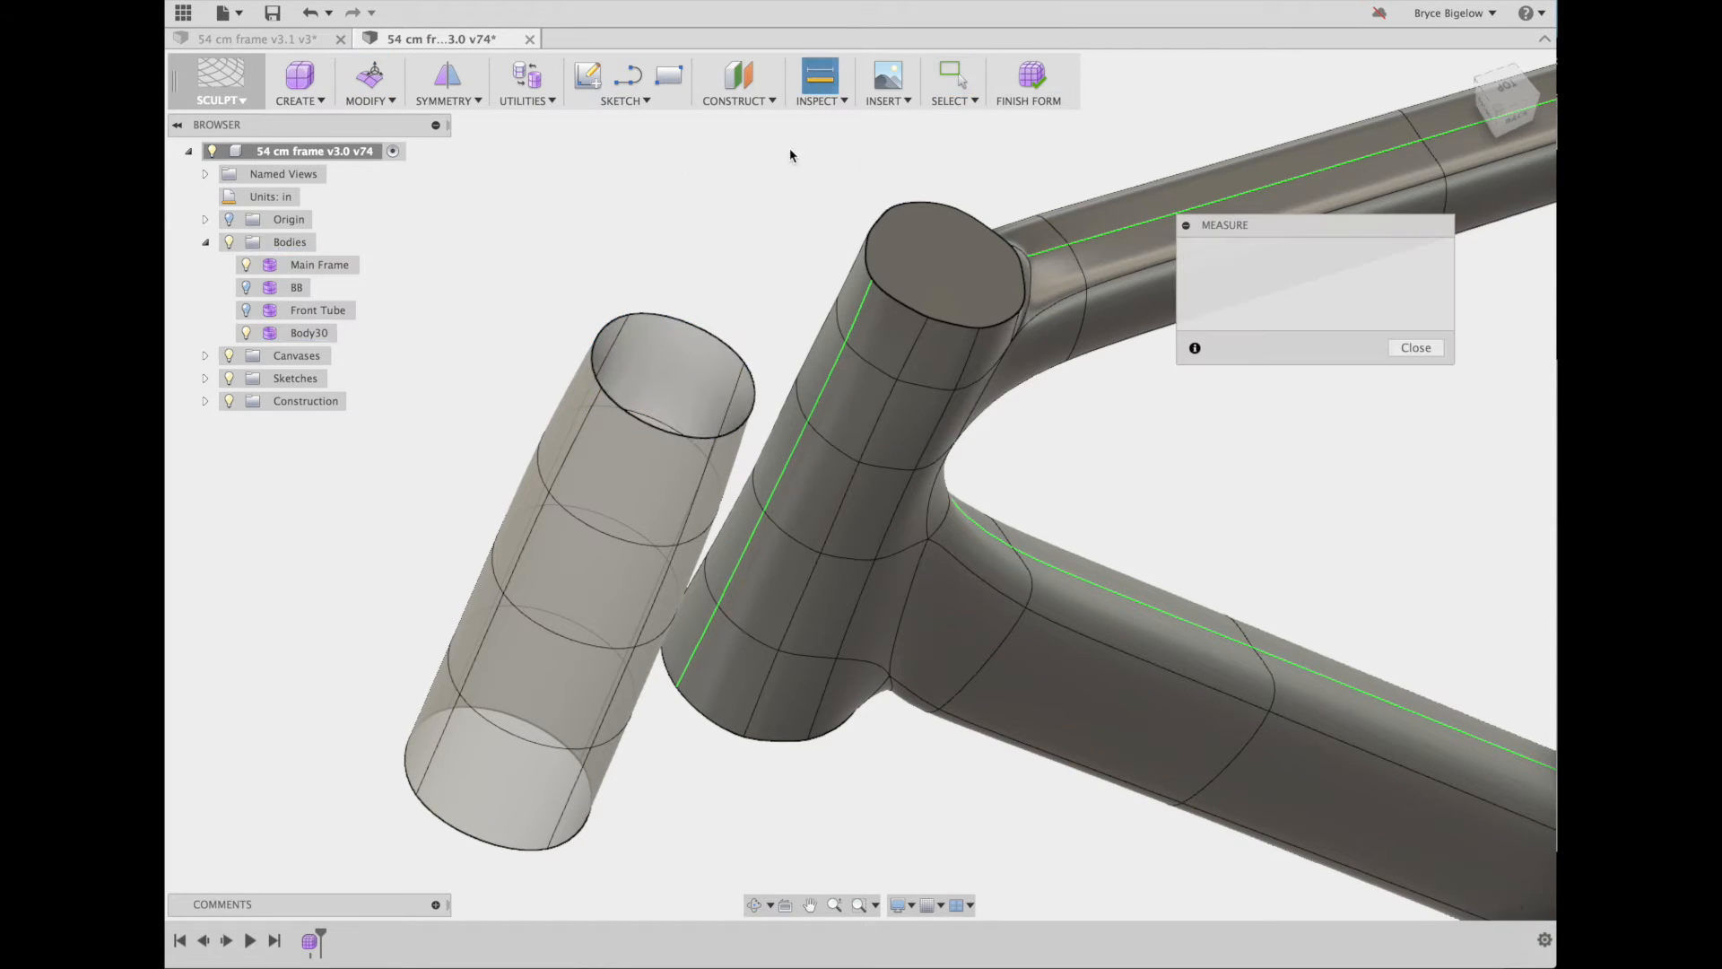
pyautogui.click(716, 426)
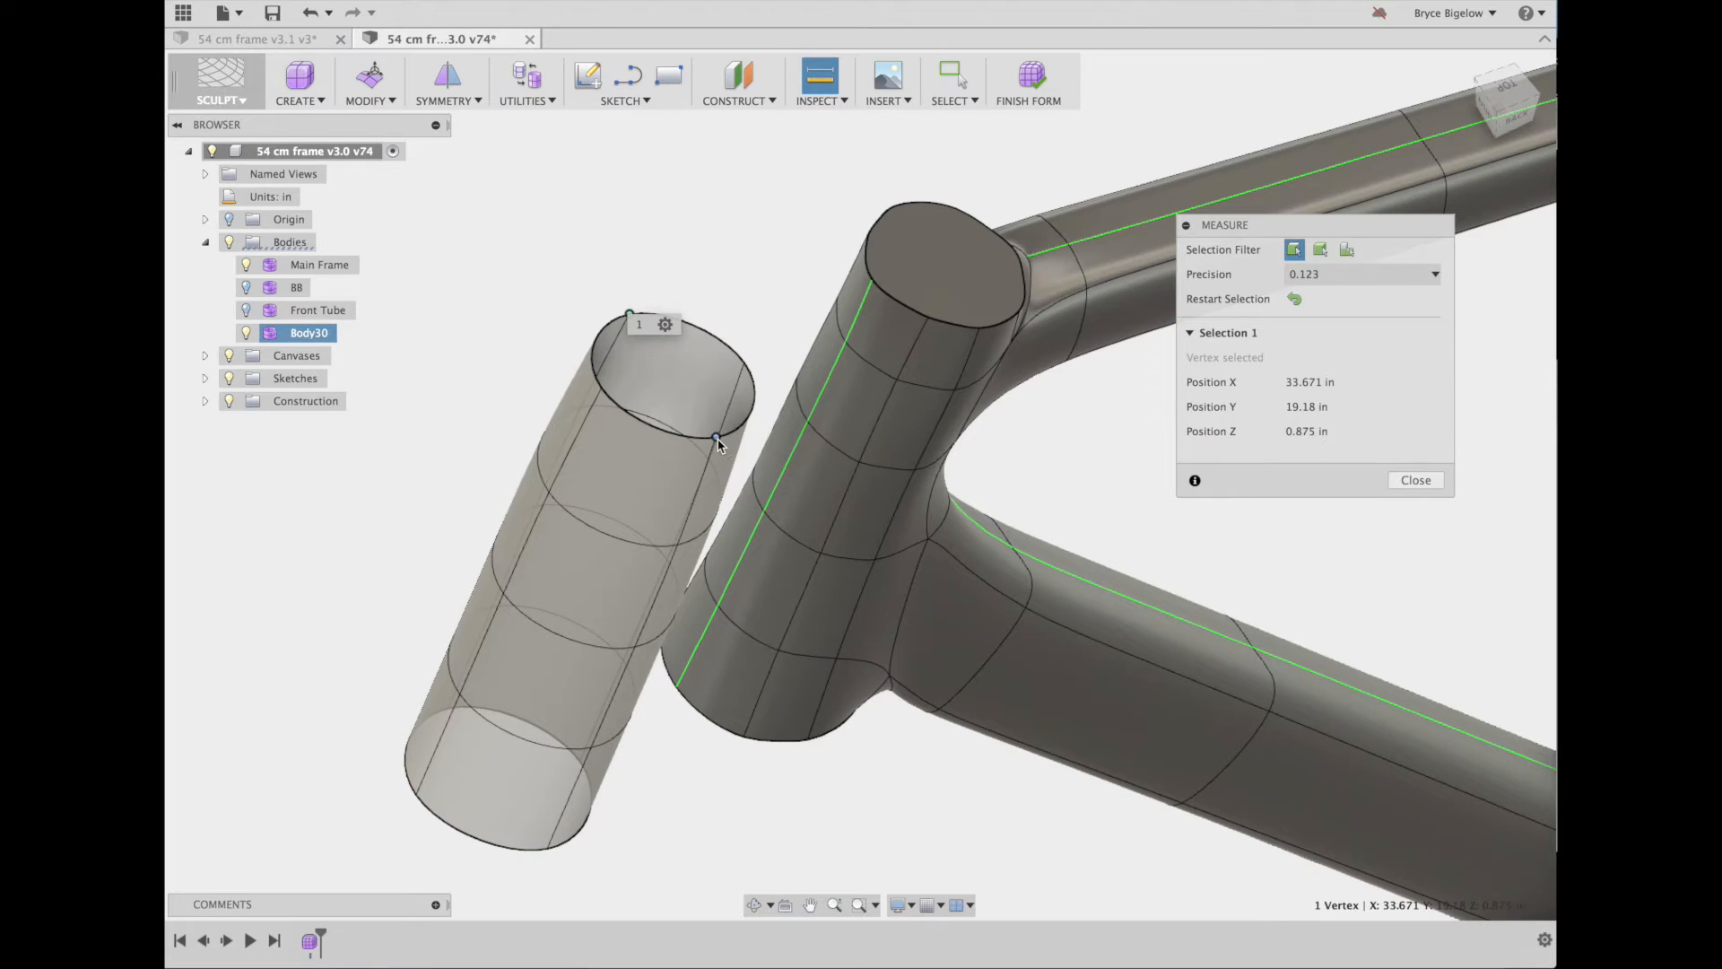
pyautogui.click(723, 449)
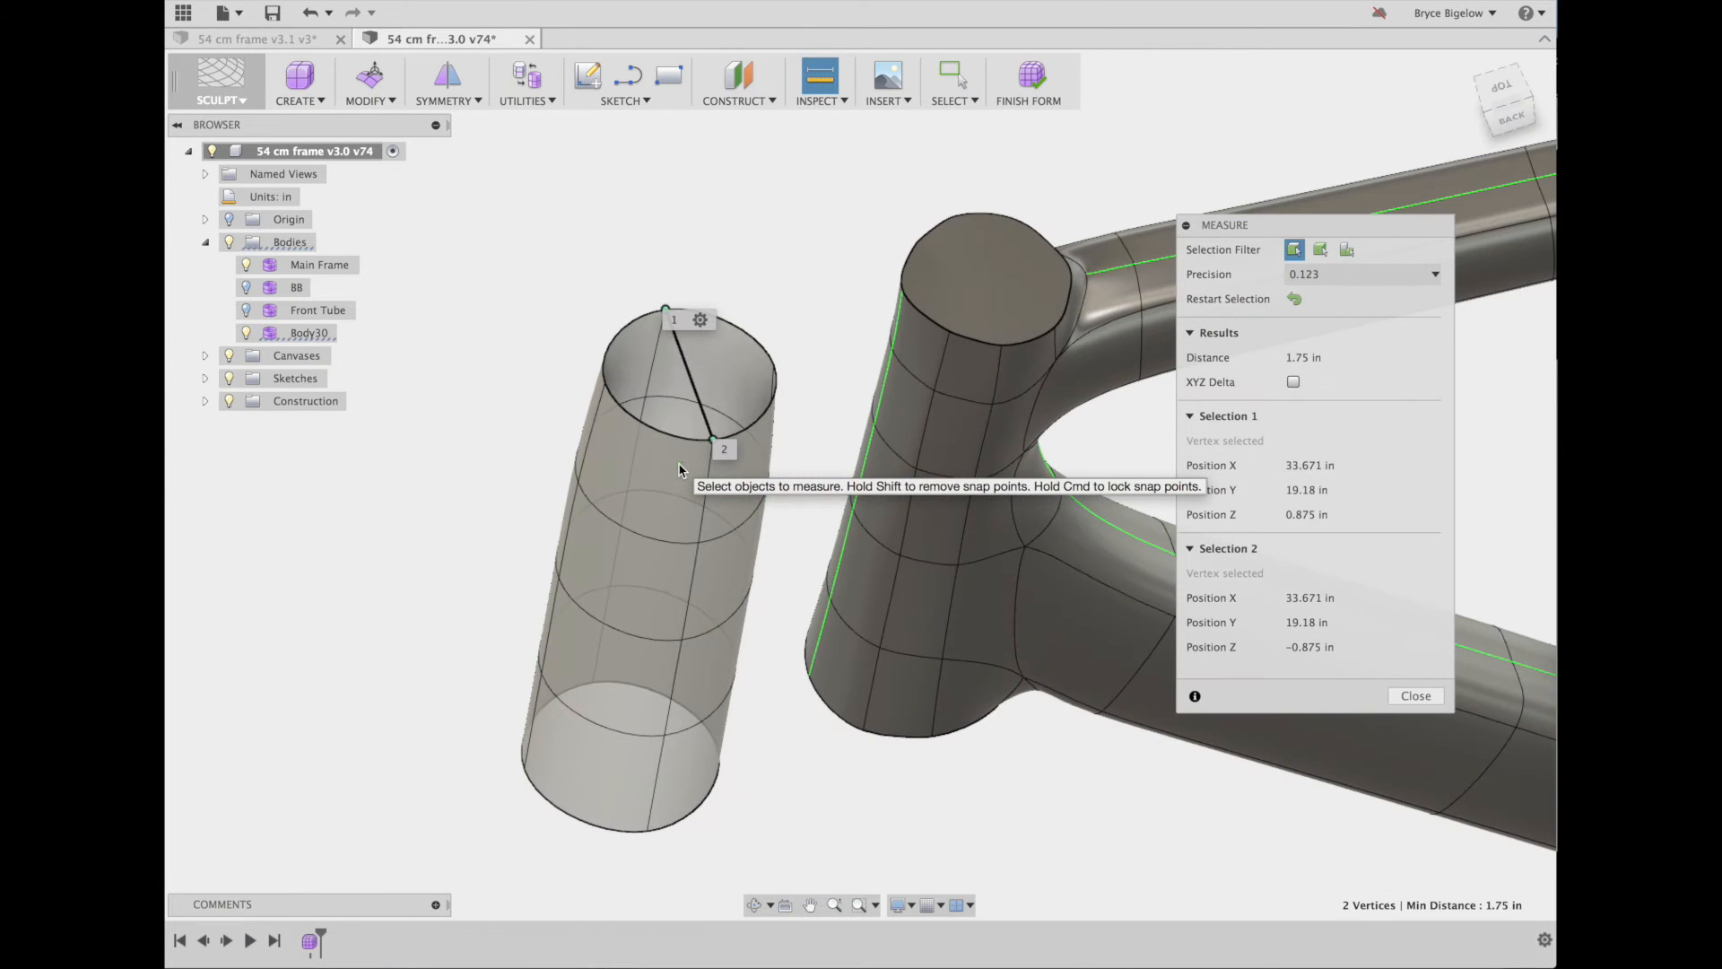
pyautogui.click(1415, 696)
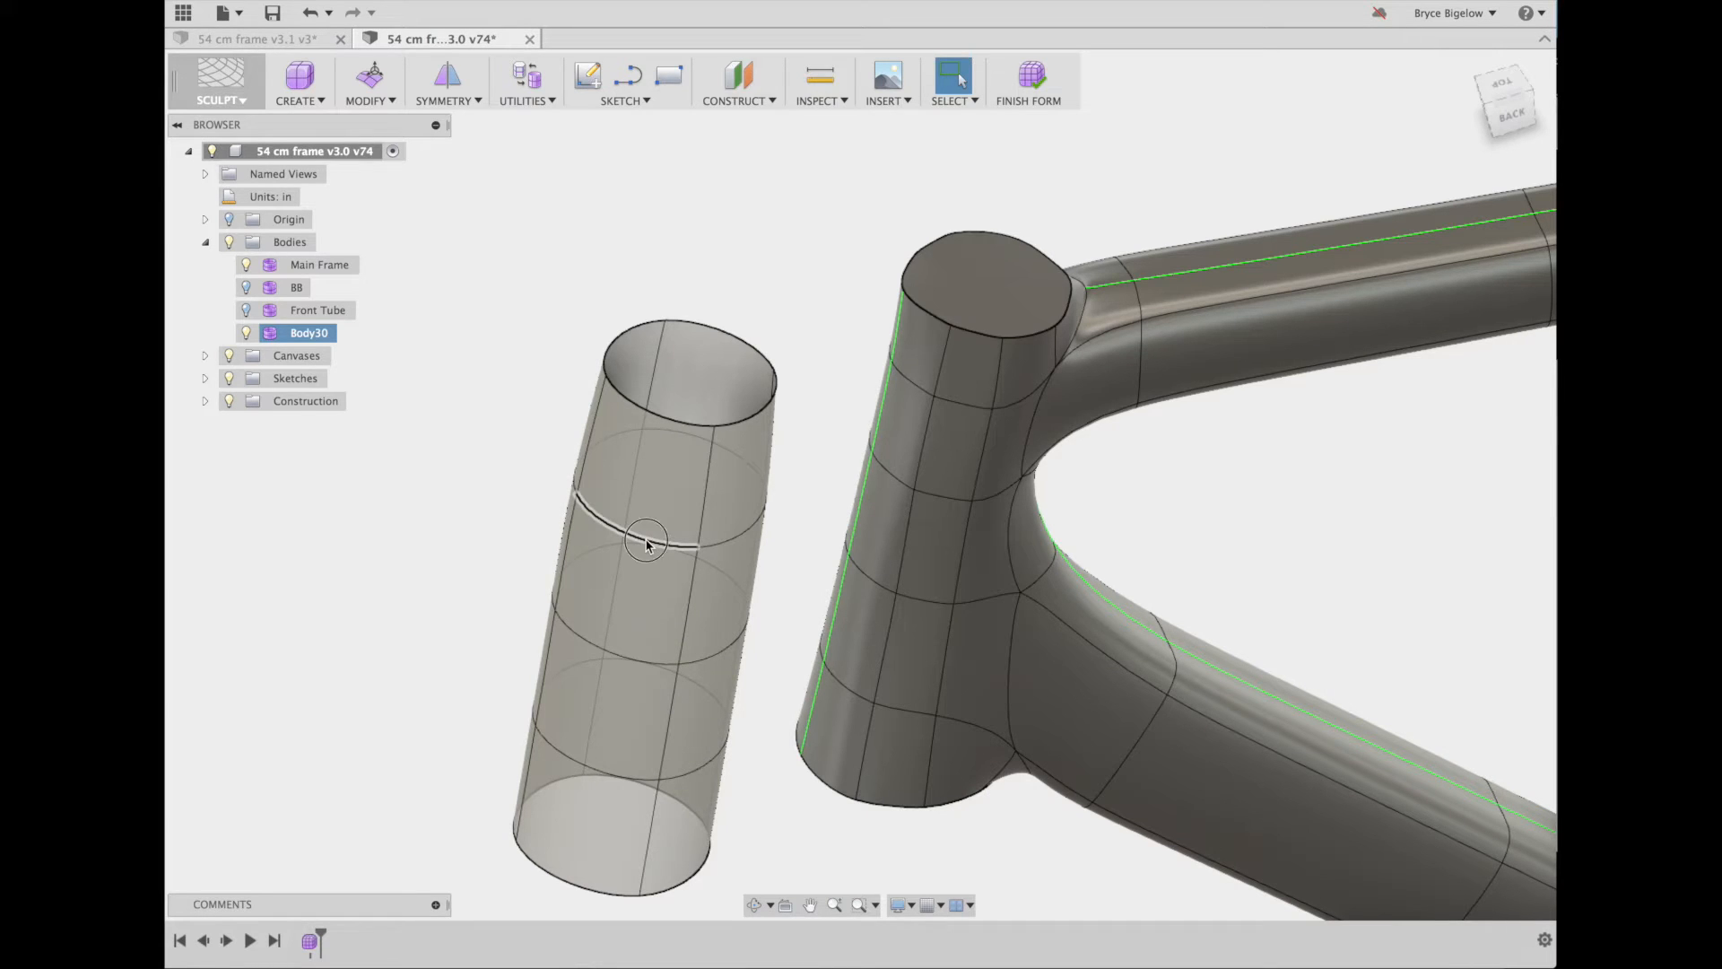
pyautogui.click(646, 544)
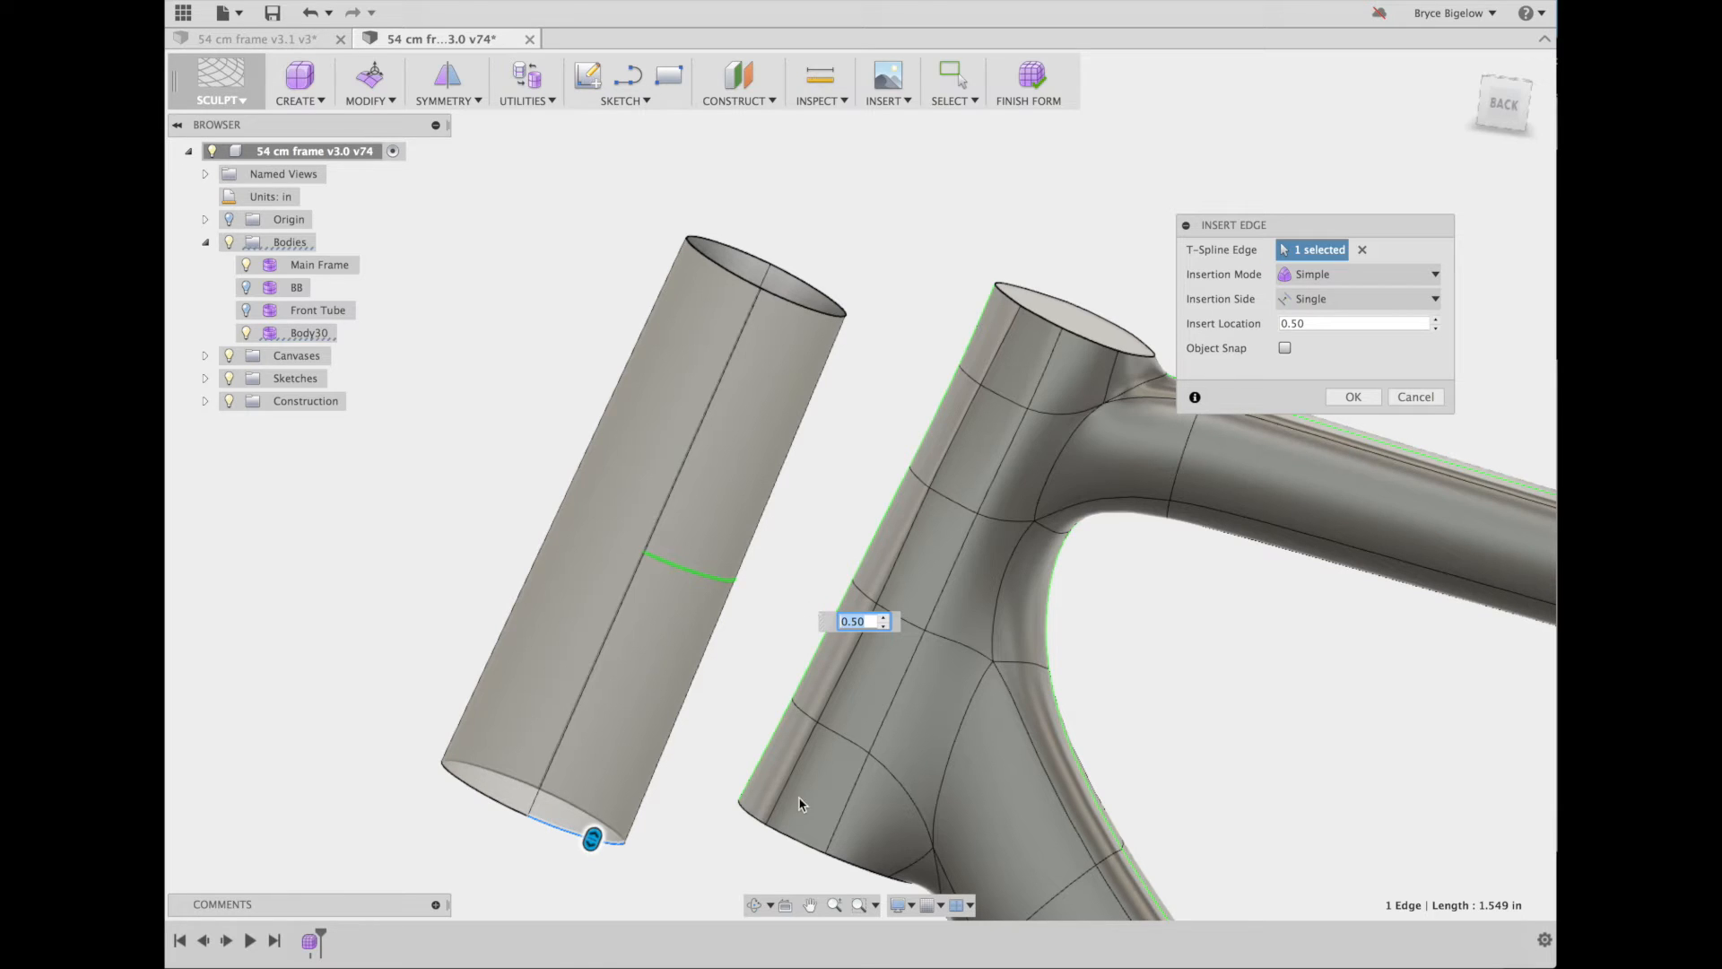
pyautogui.moveTo(1000, 378)
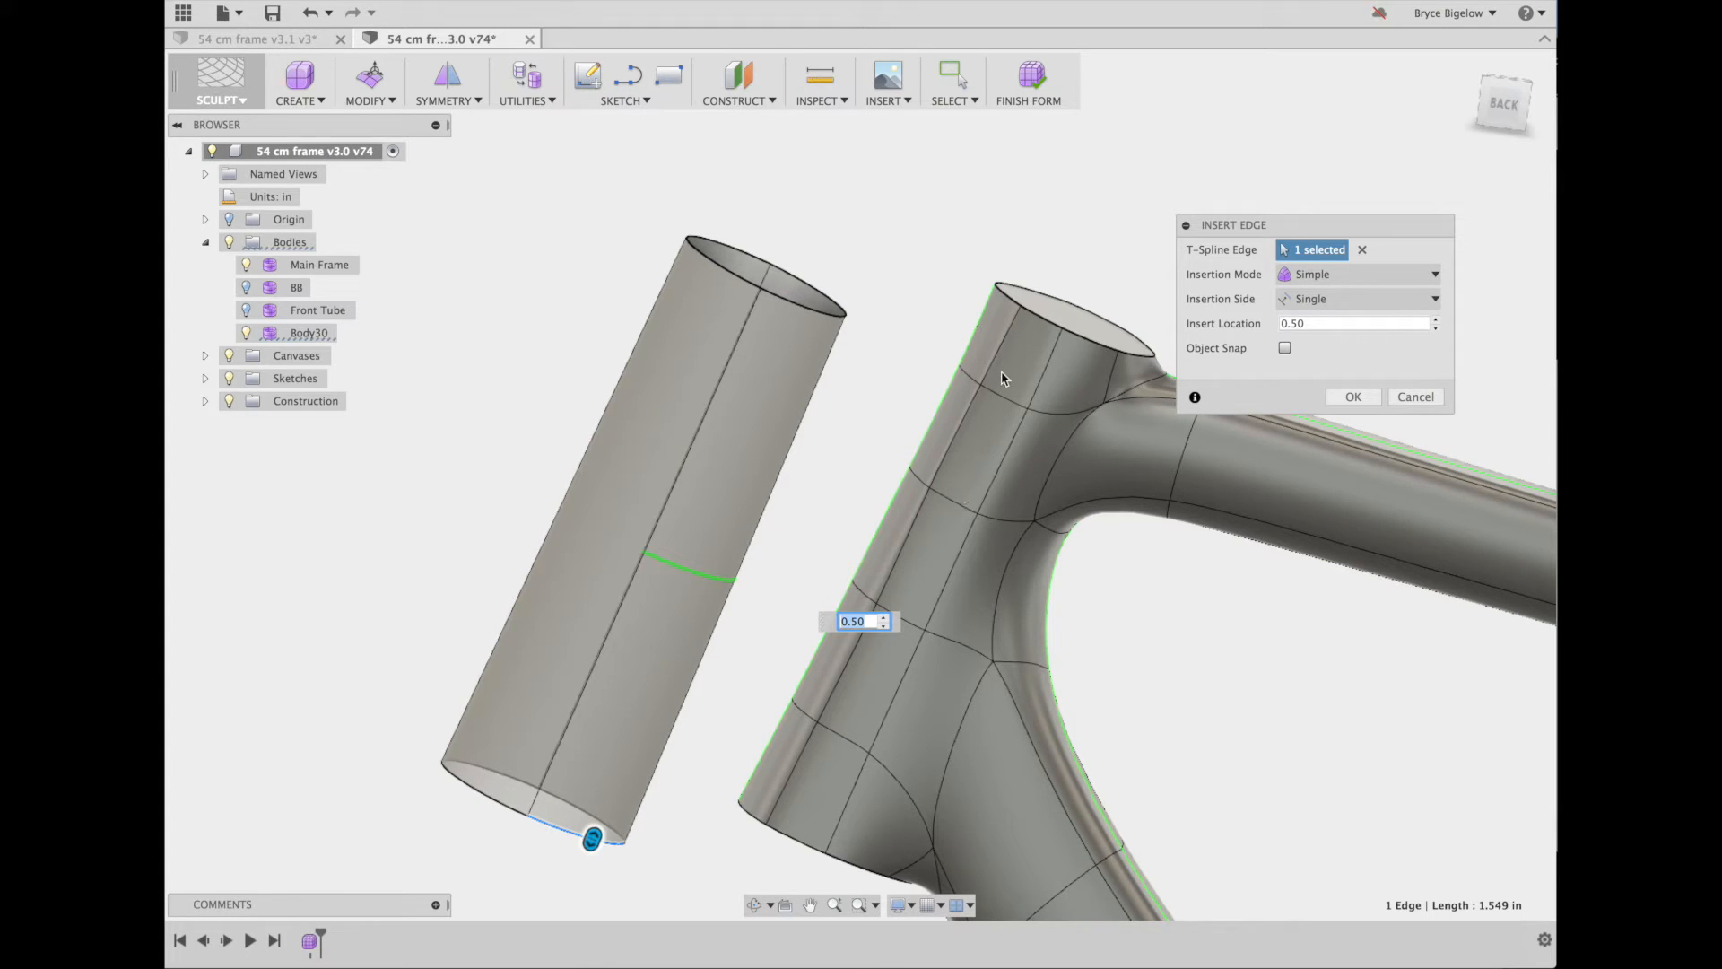
pyautogui.moveTo(1051, 327)
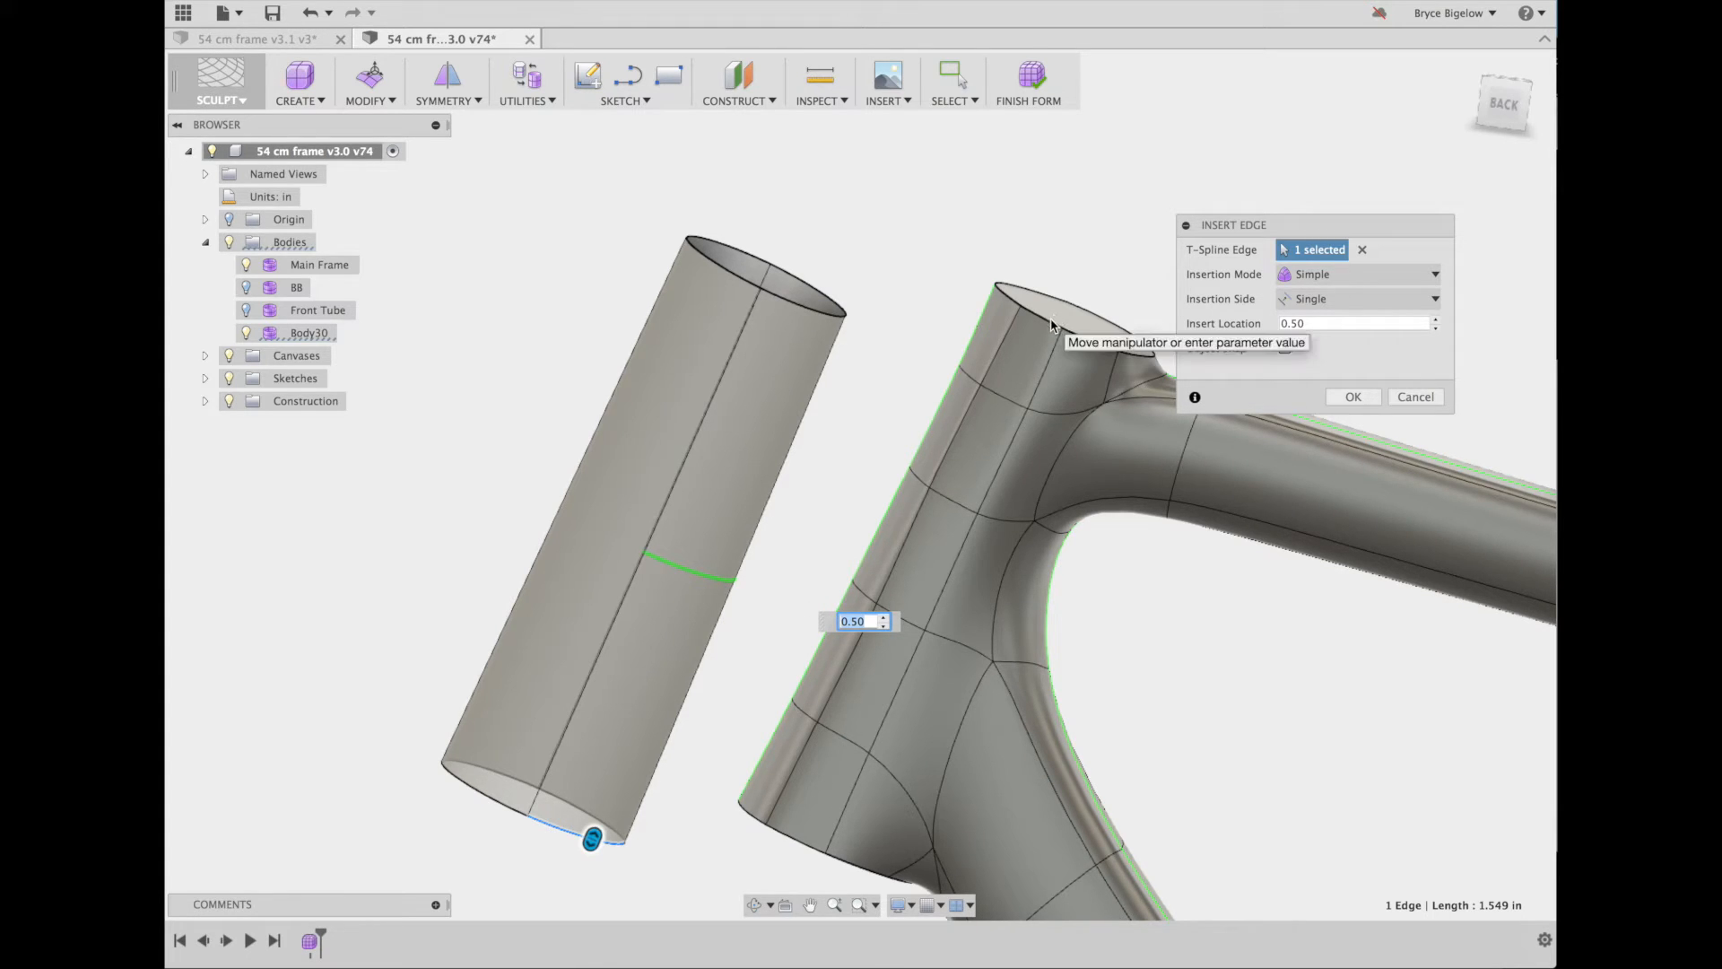
pyautogui.write('1/5')
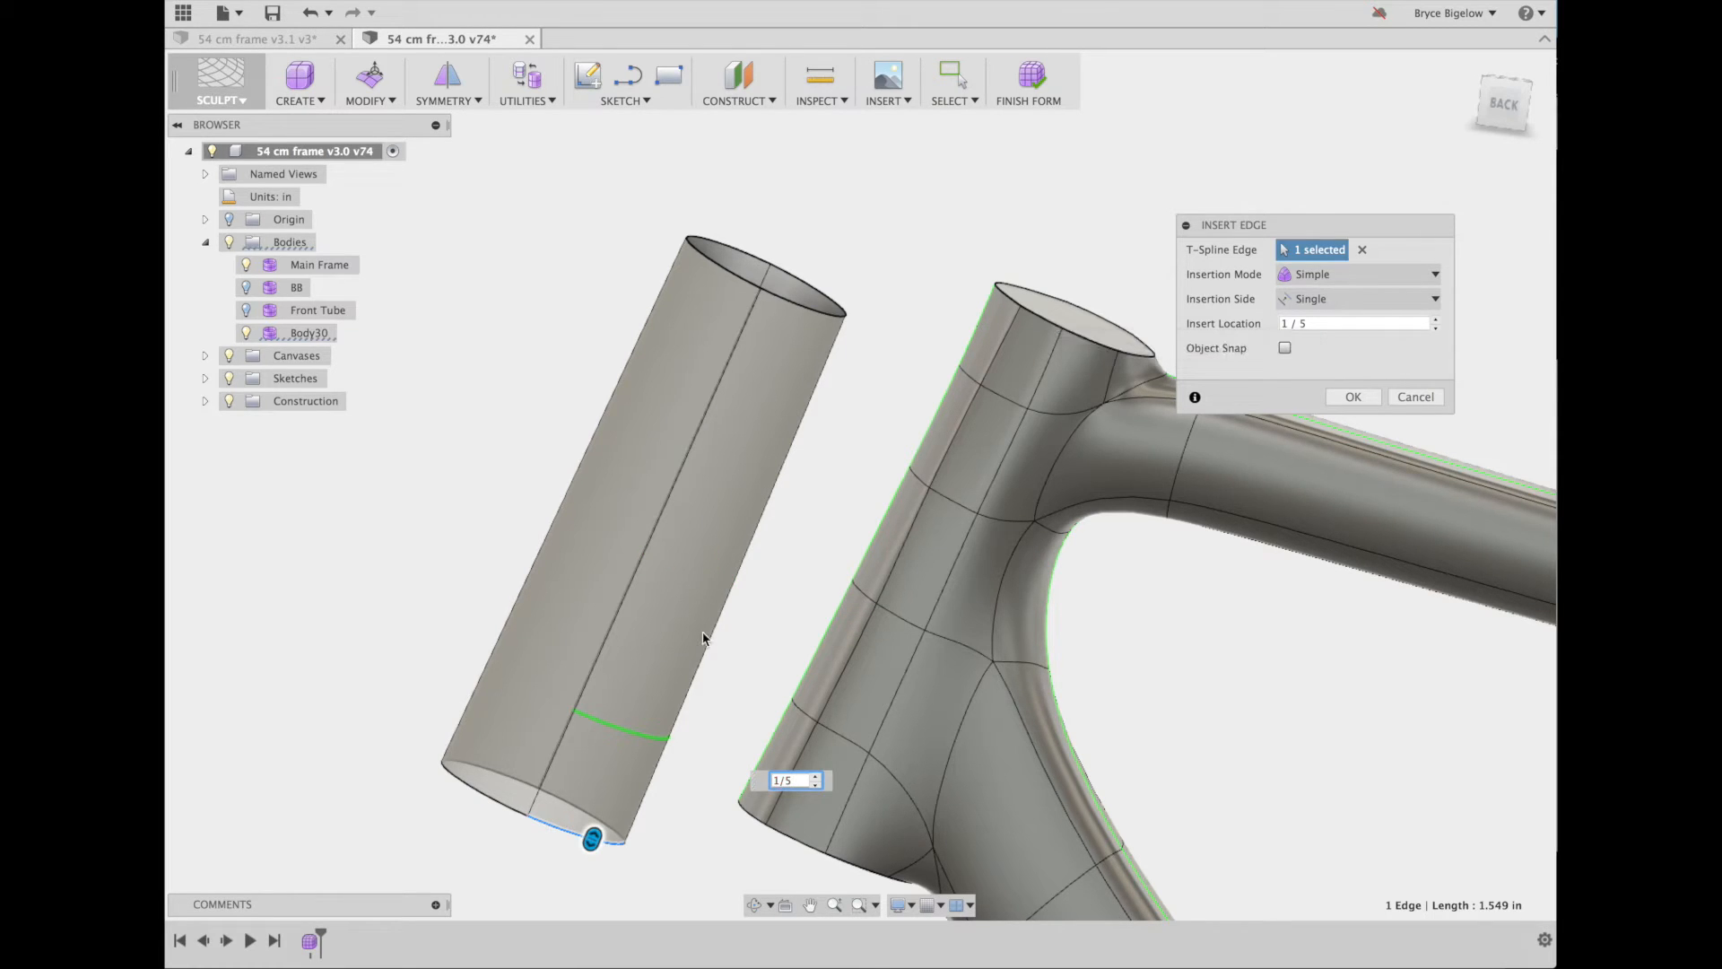
pyautogui.moveTo(703, 639)
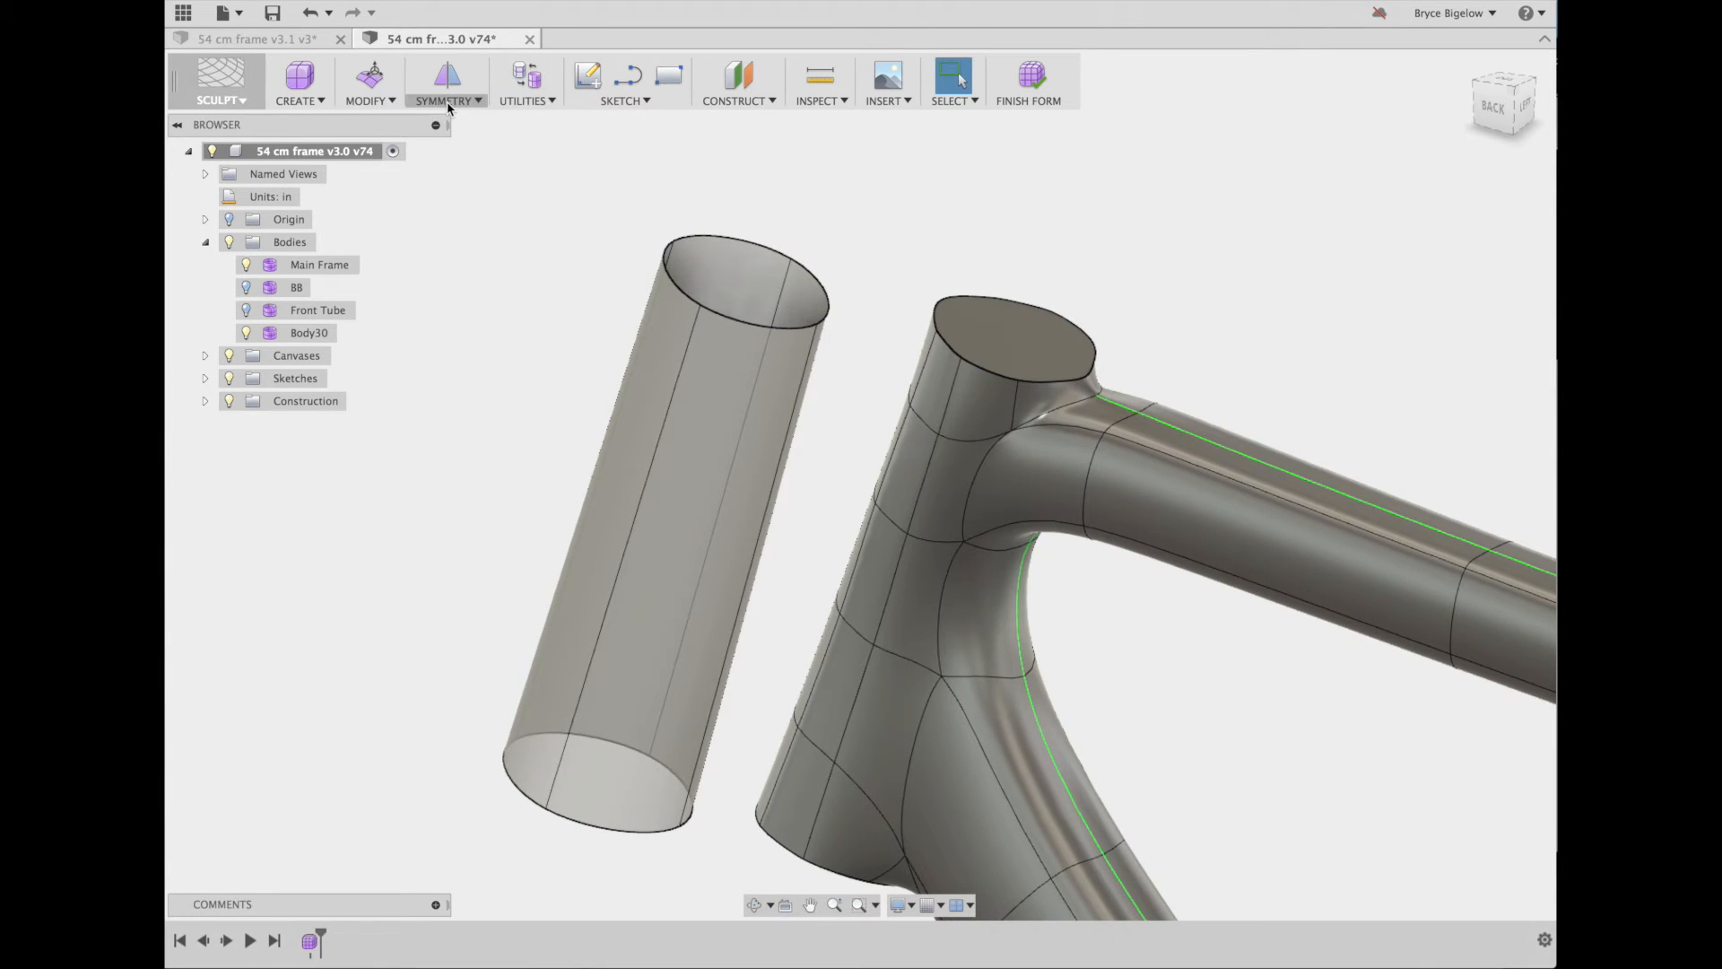
# Open the Symmetry options list and dismiss it
pyautogui.click(445, 82)
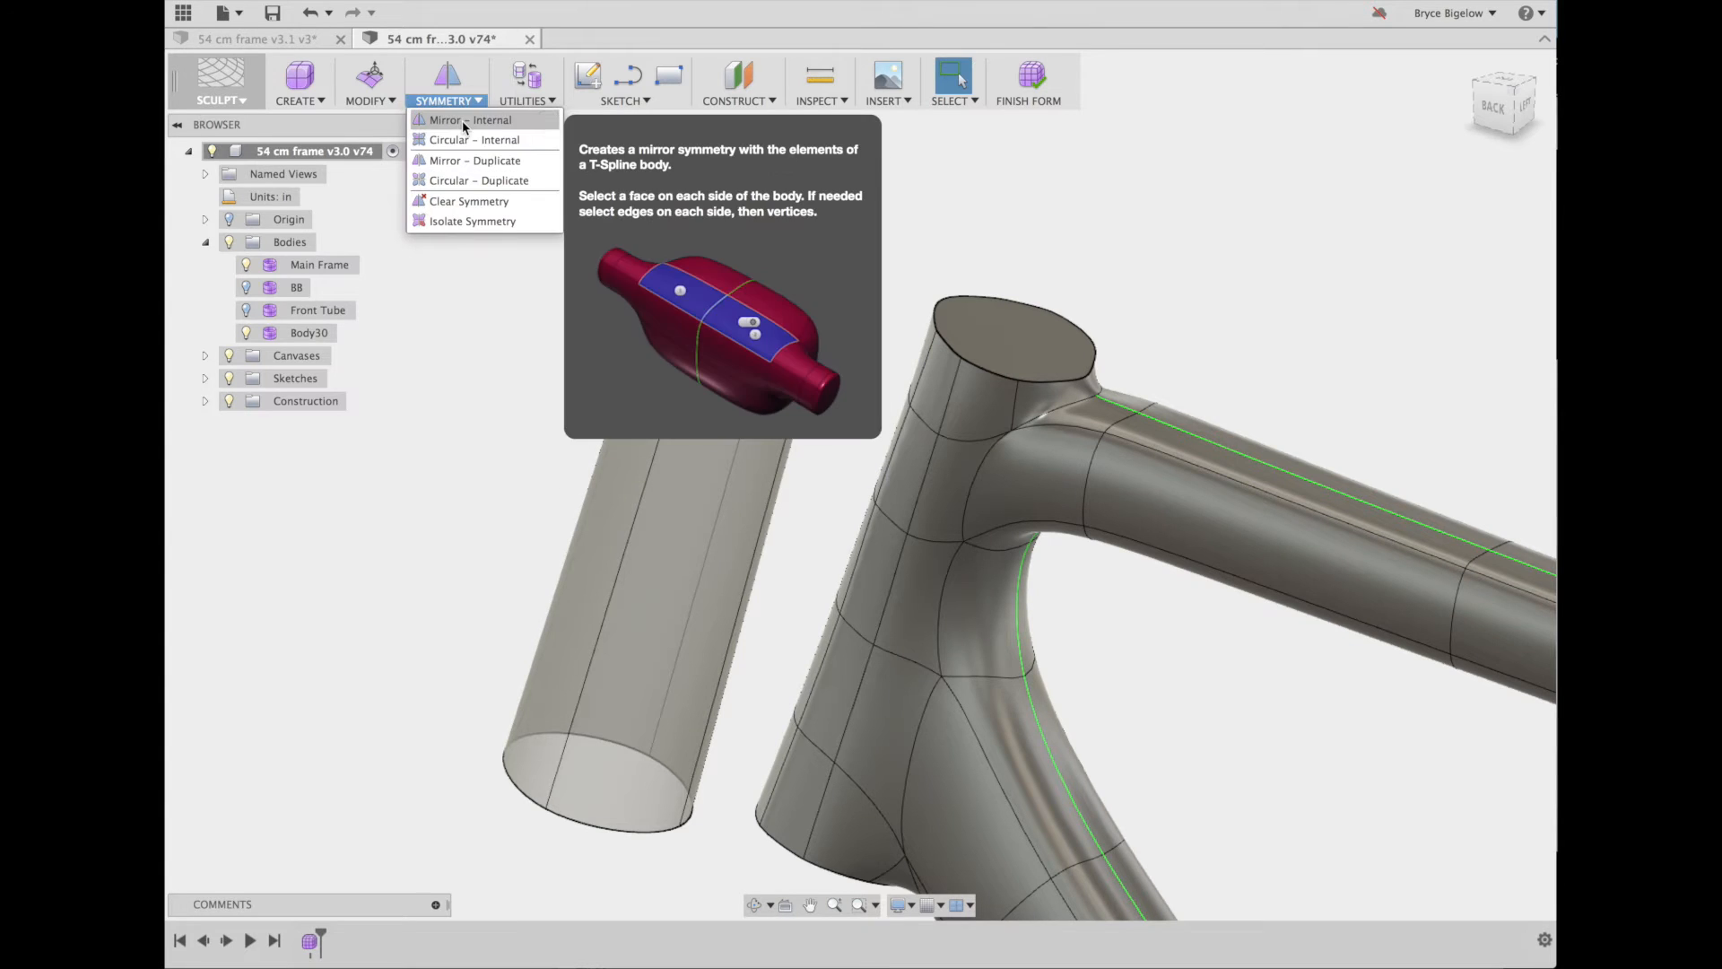
pyautogui.click(468, 120)
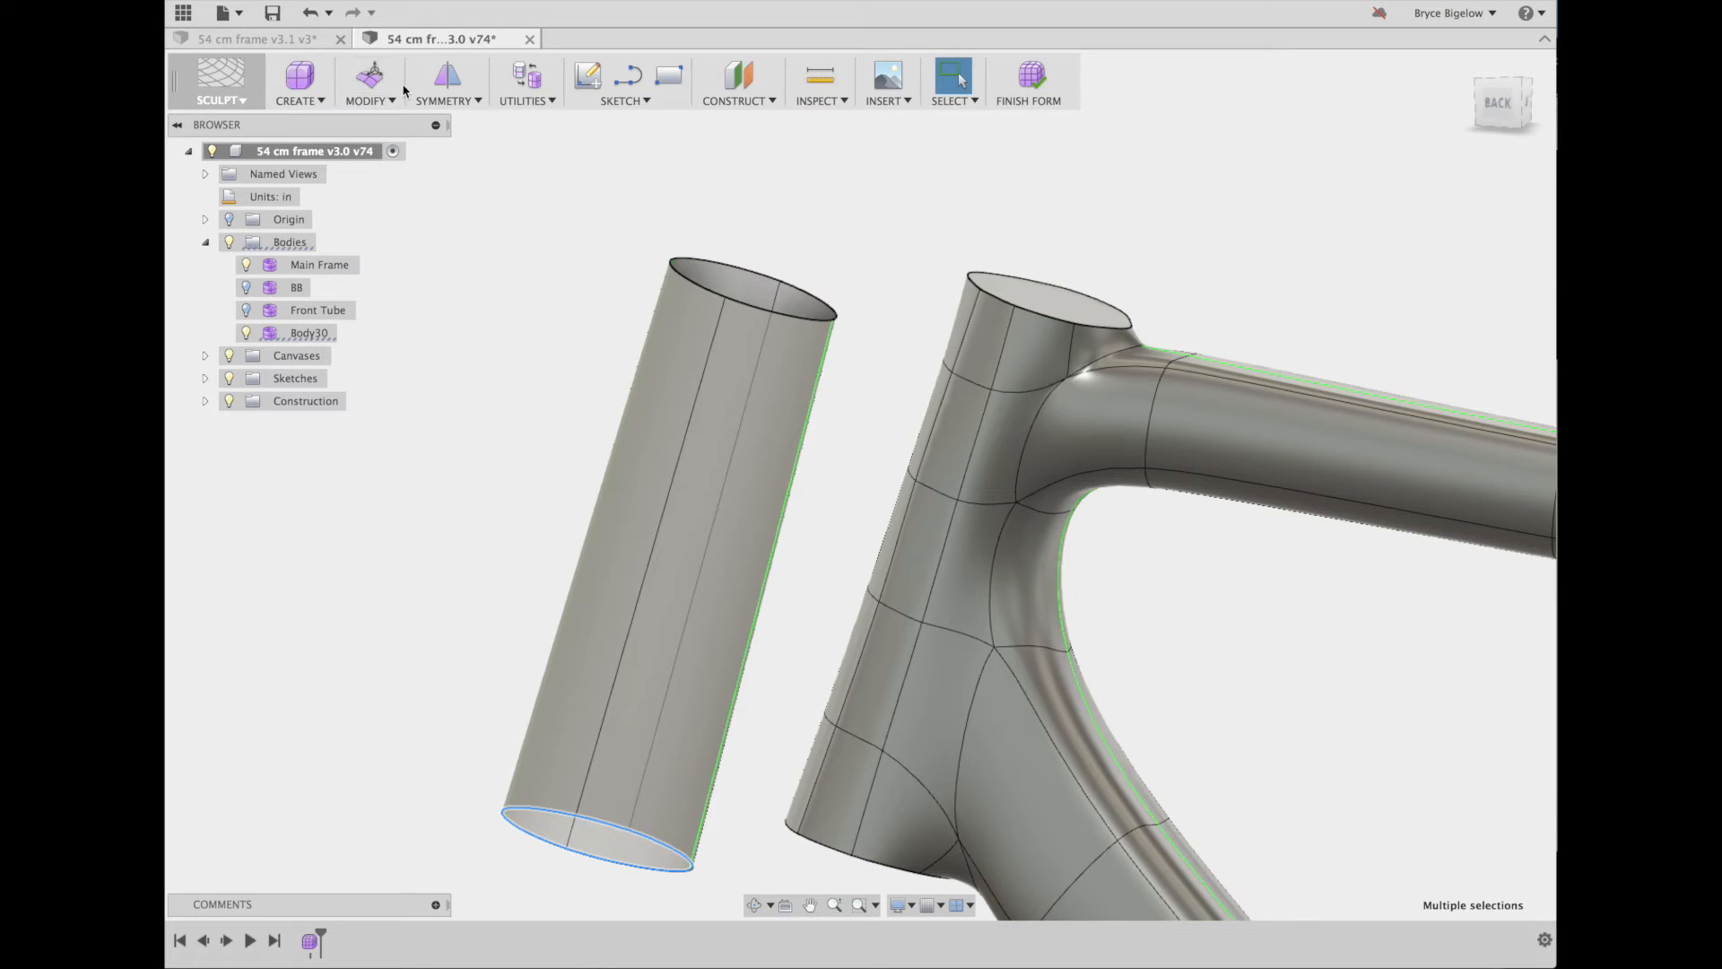
# Insert two edge rings in the head tube's lower part, at 1/5 then 1/4
pyautogui.click(369, 83)
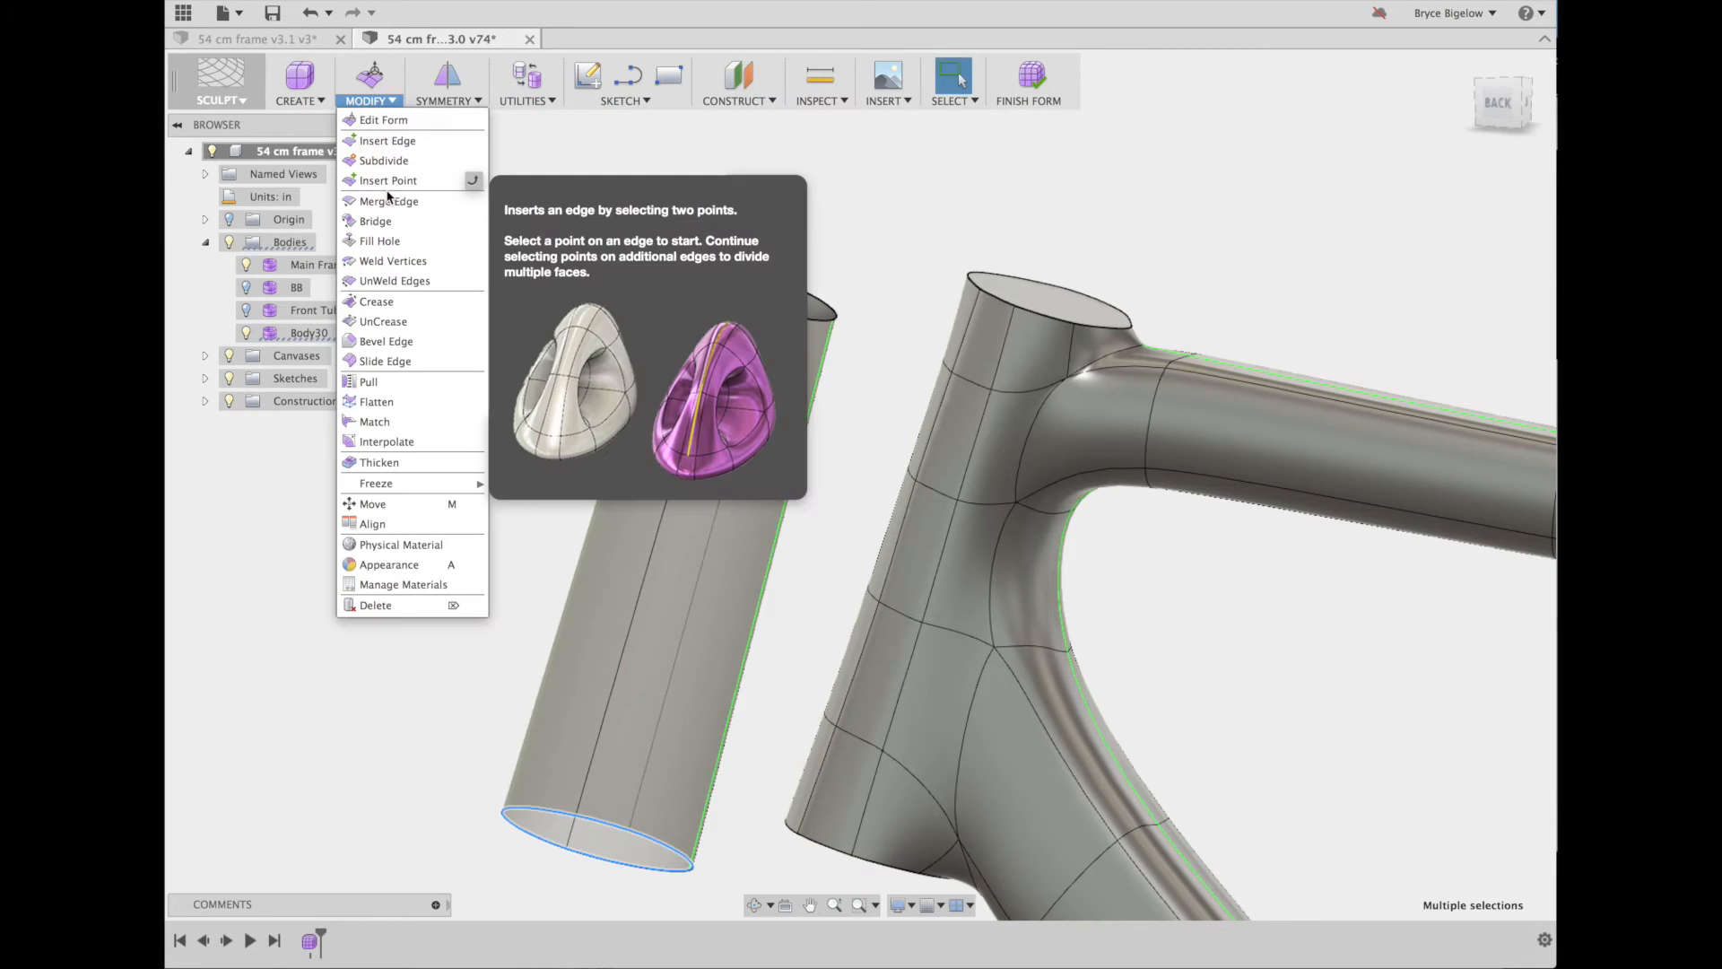
pyautogui.moveTo(387, 201)
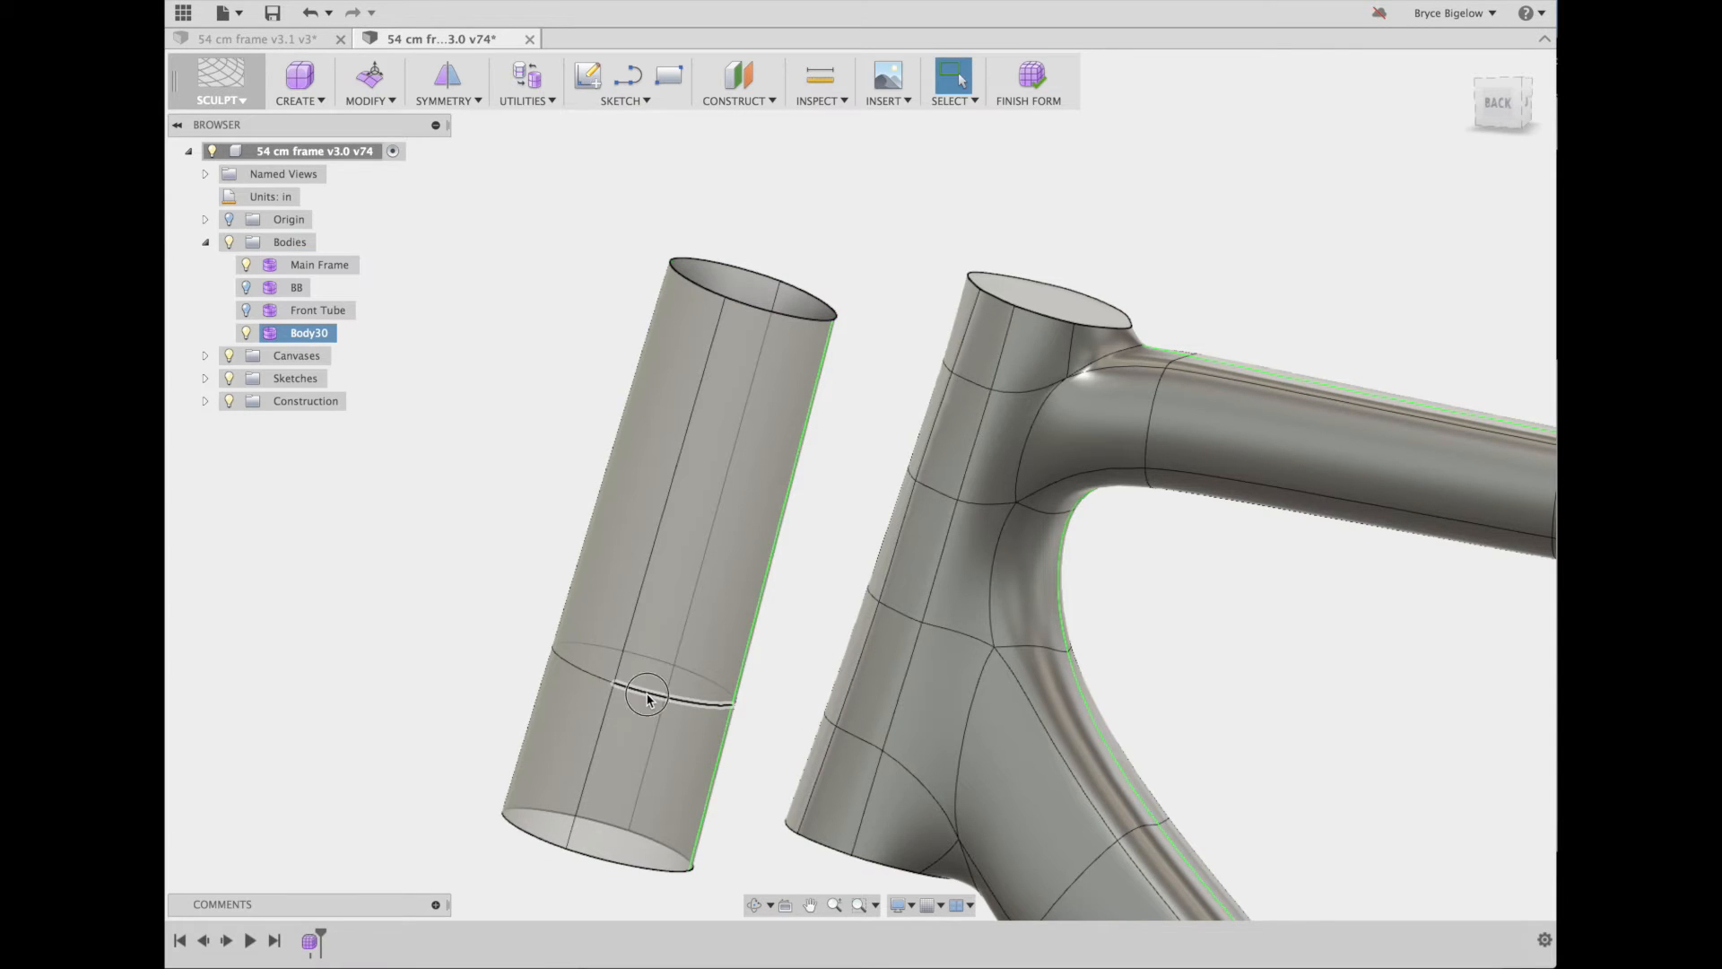
pyautogui.click(371, 83)
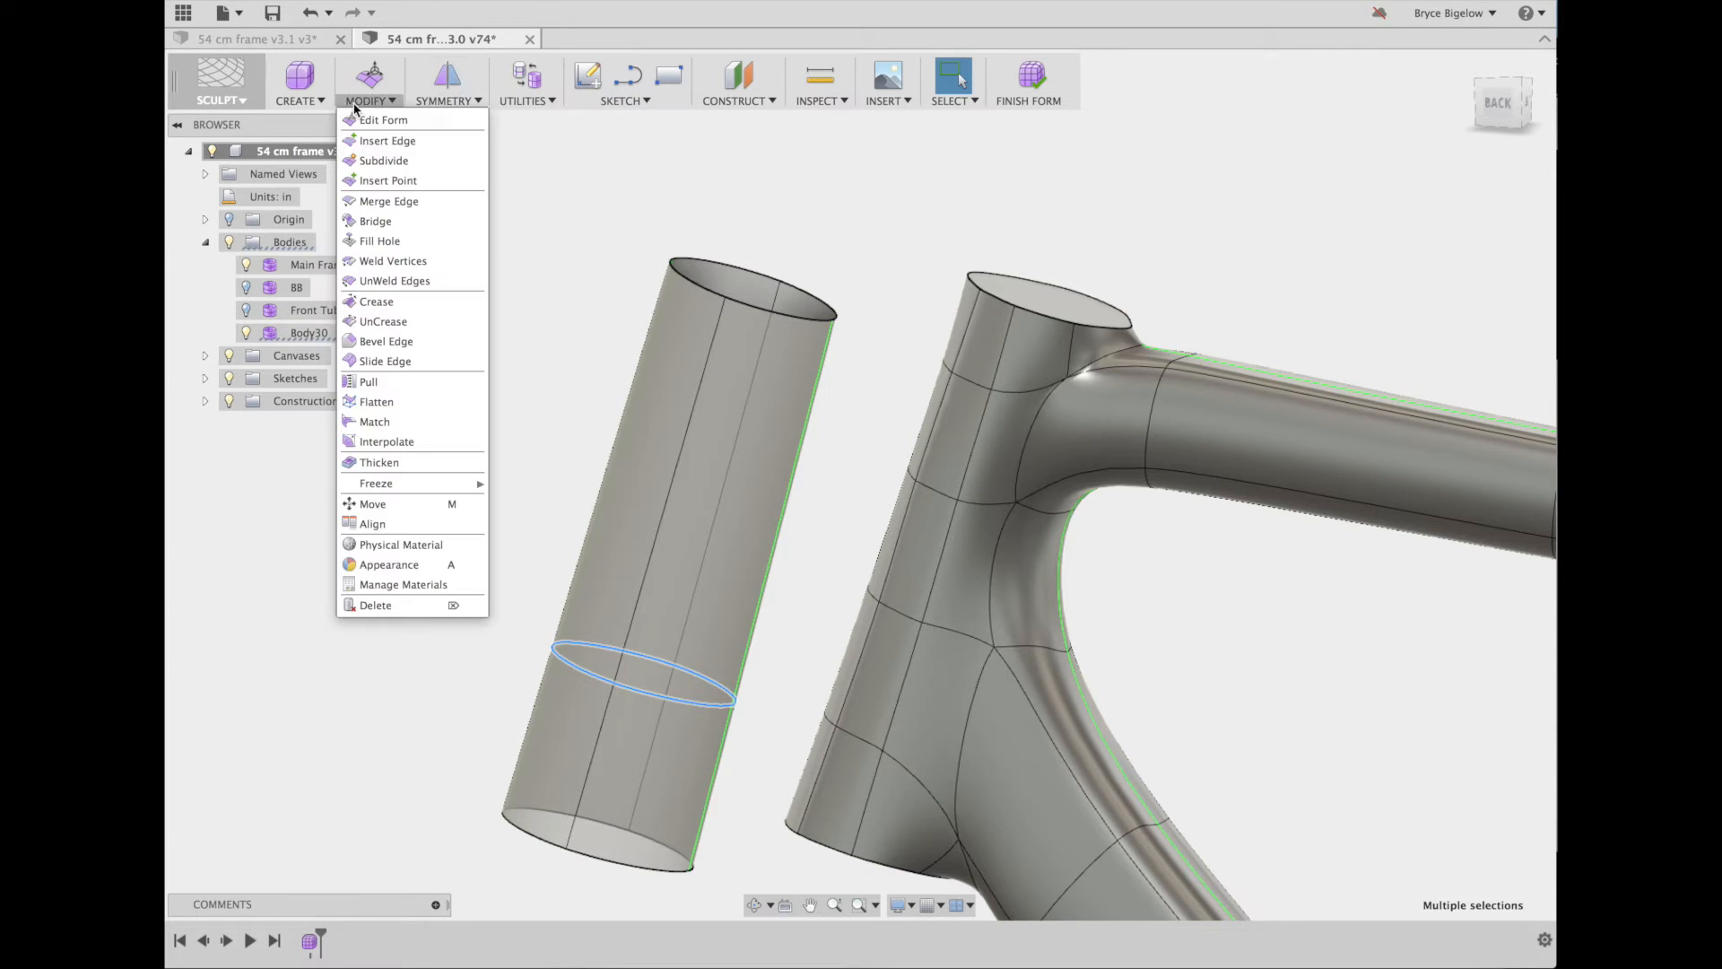
pyautogui.click(387, 140)
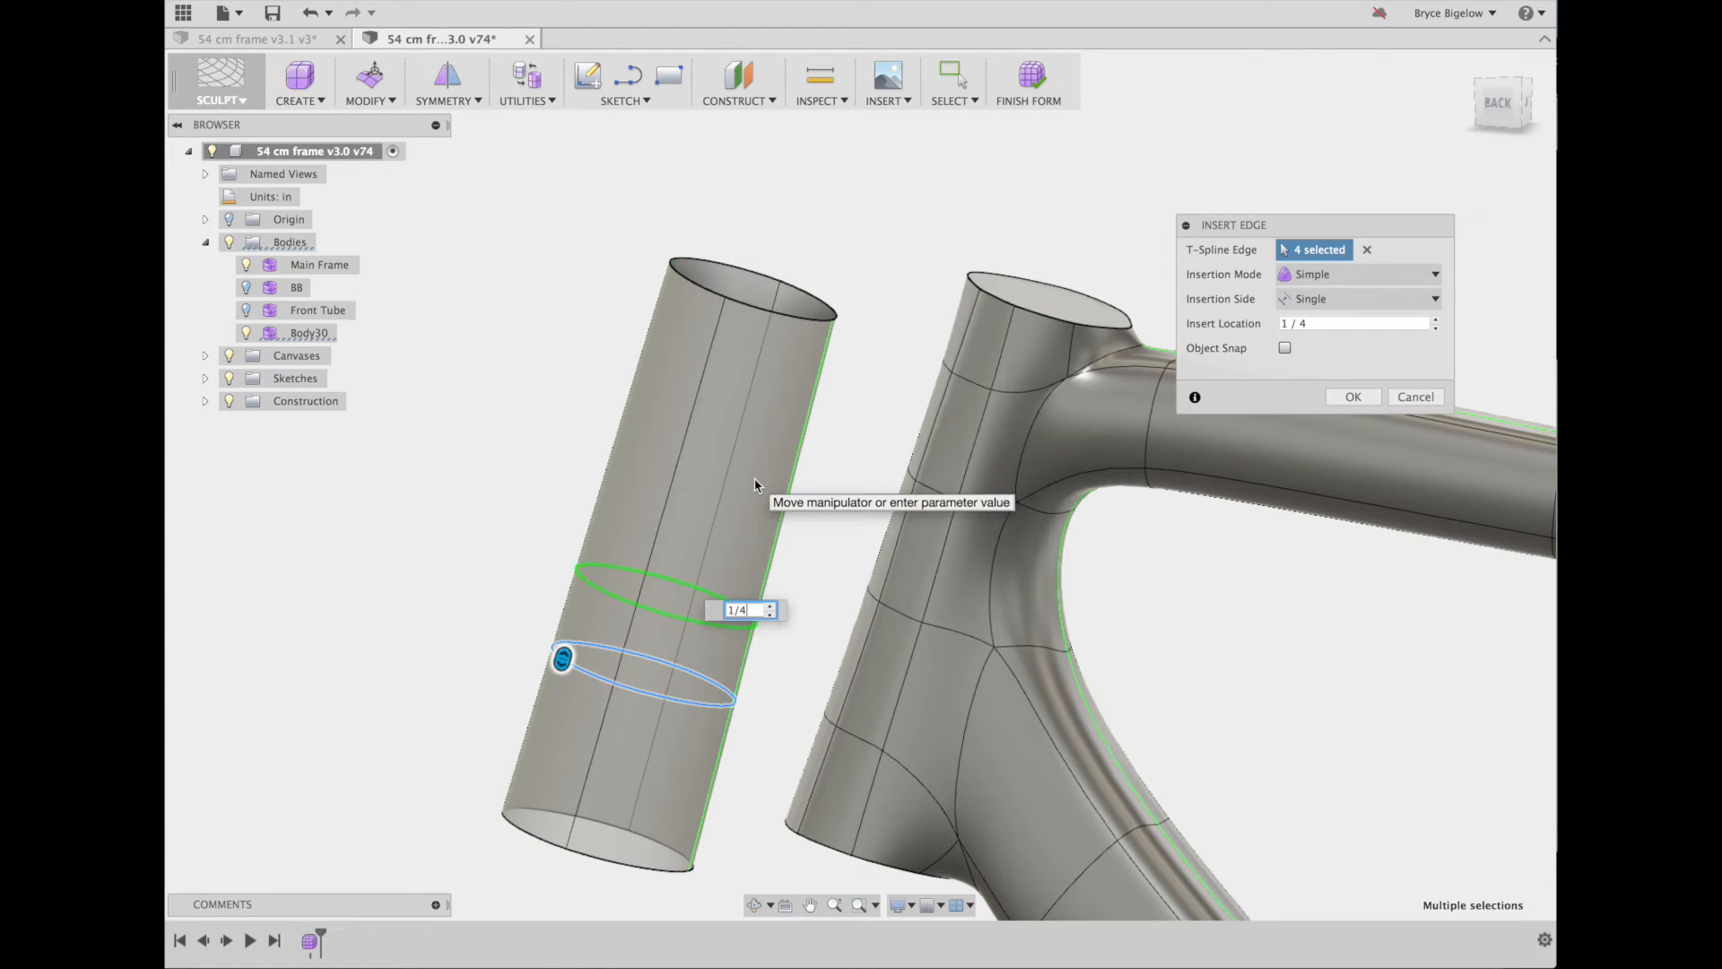
pyautogui.moveTo(652, 616)
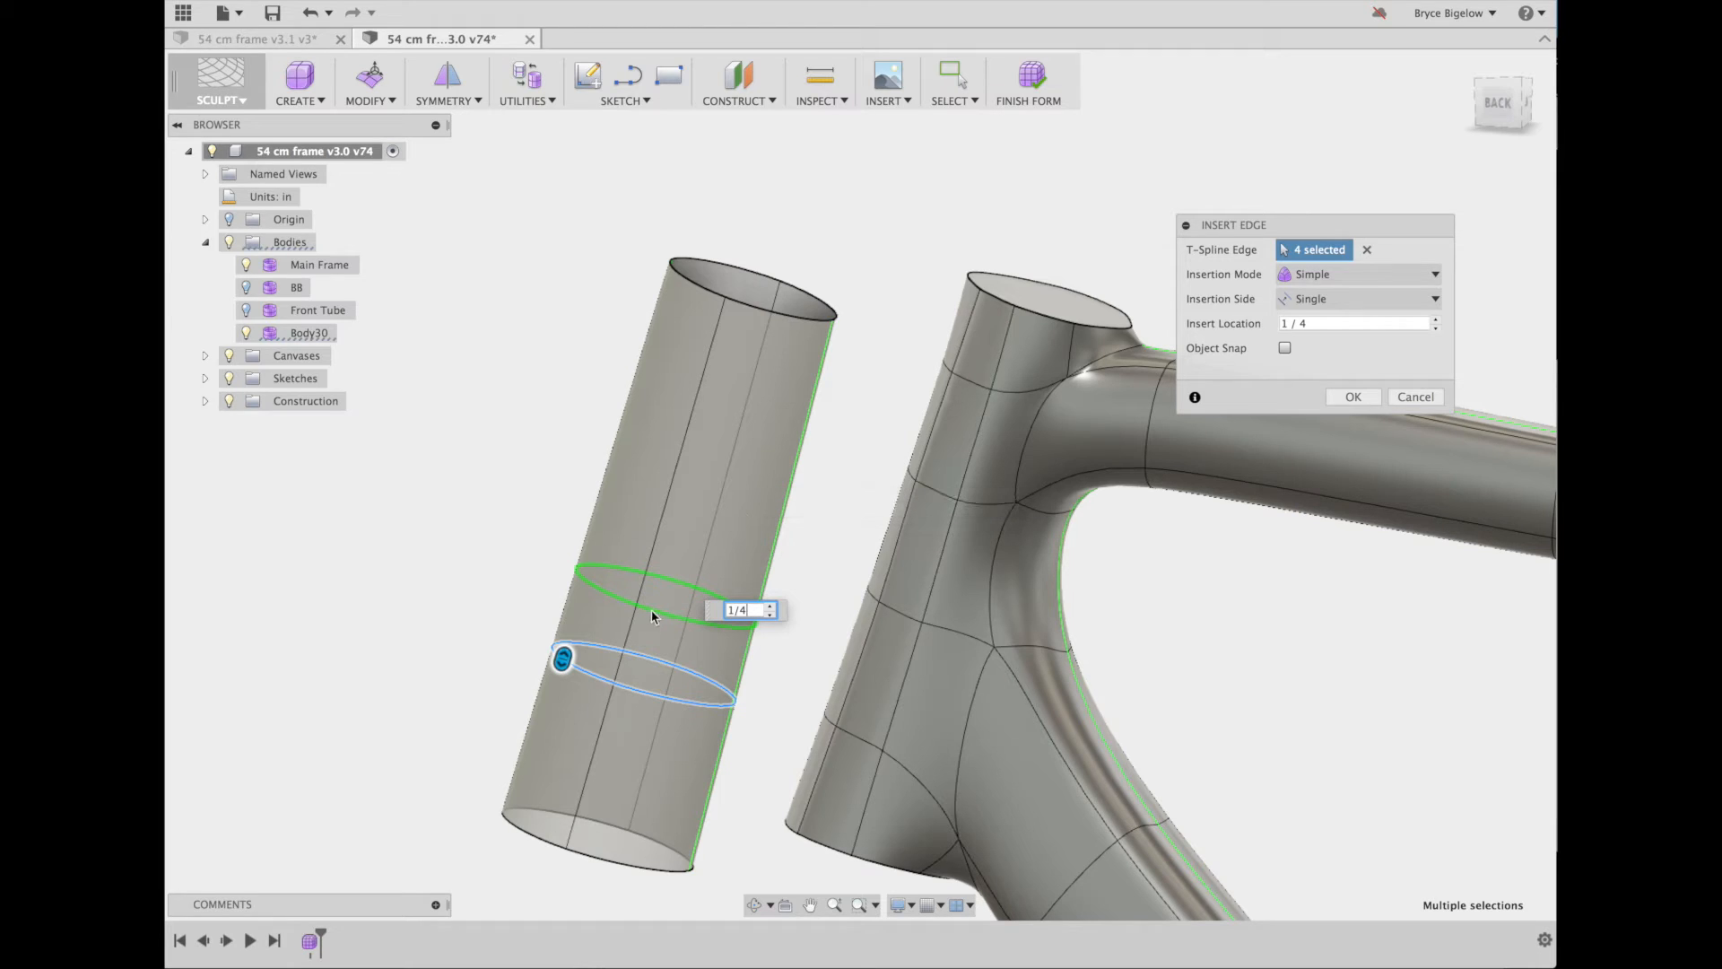
pyautogui.click(1354, 396)
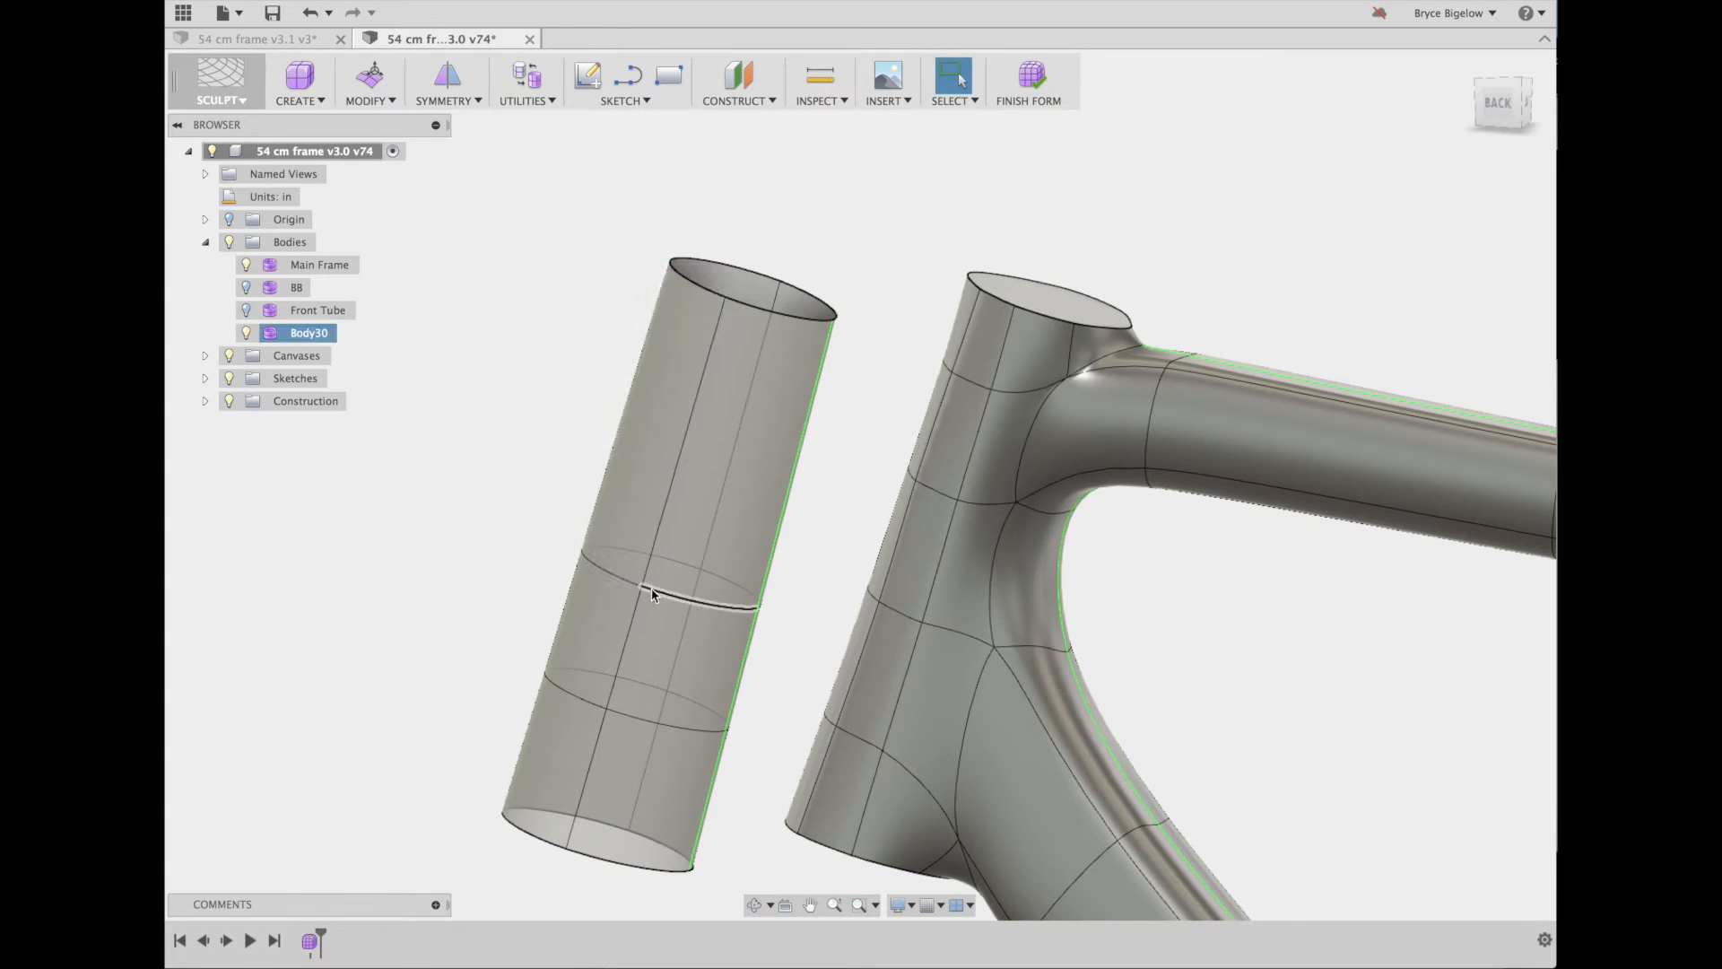
# Insert an edge ring beside the newly added ring with a negative fractional offset
pyautogui.click(654, 596)
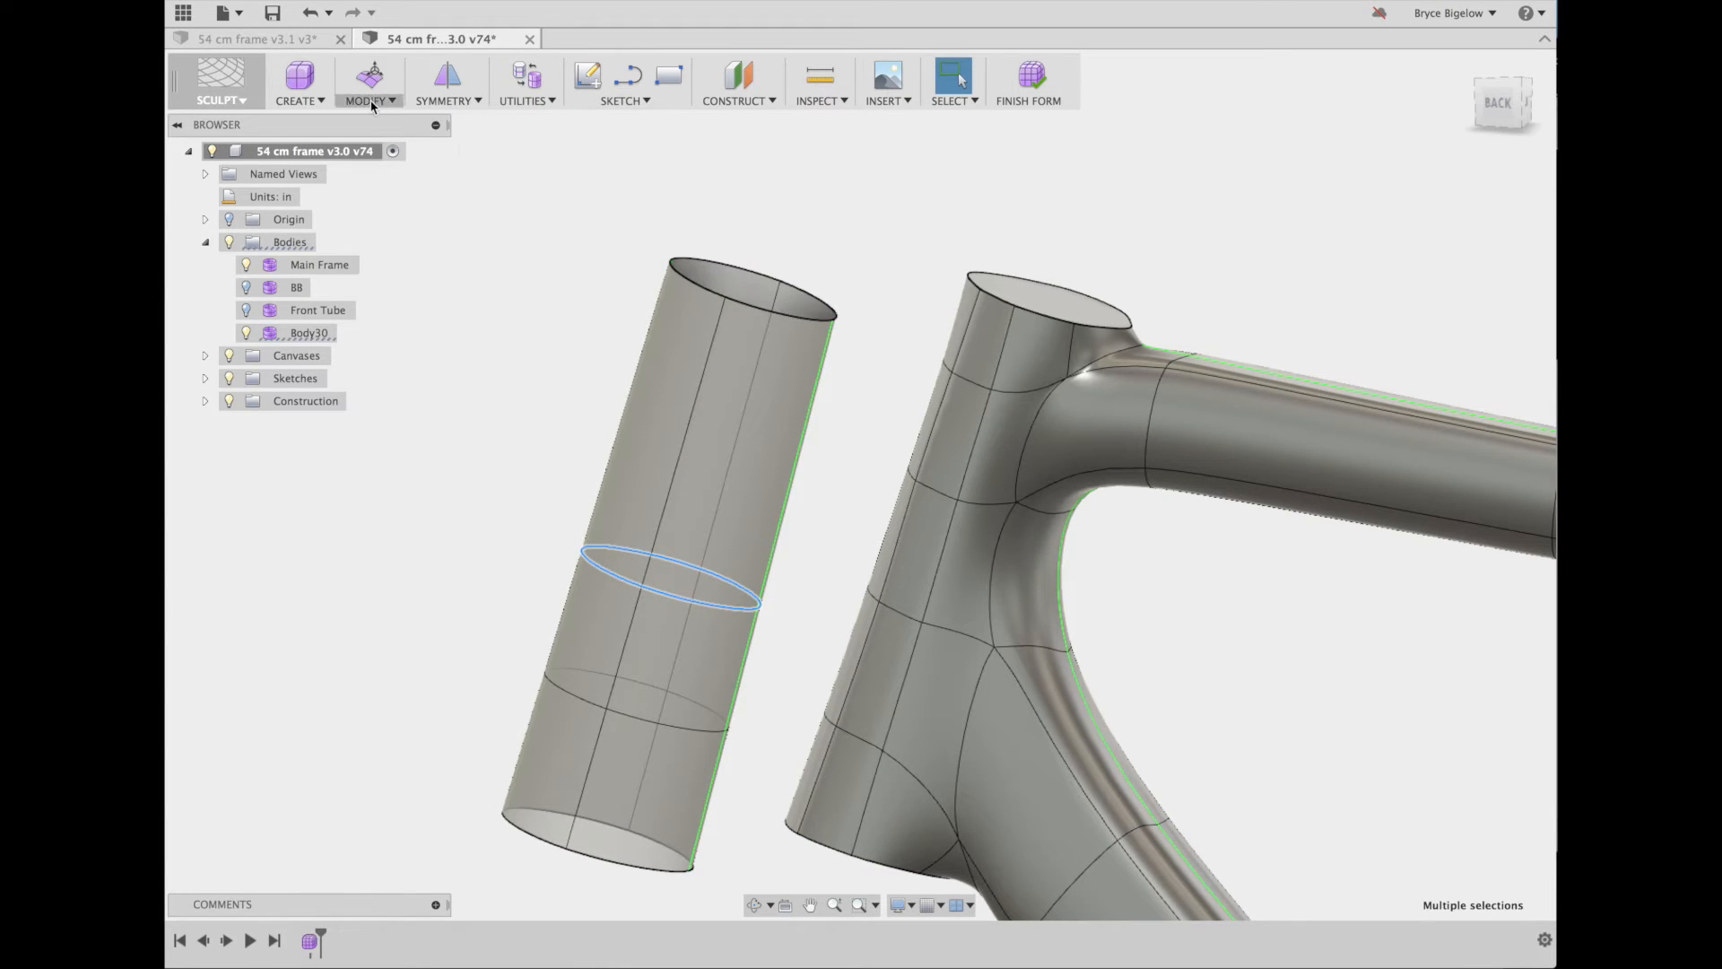
pyautogui.click(369, 83)
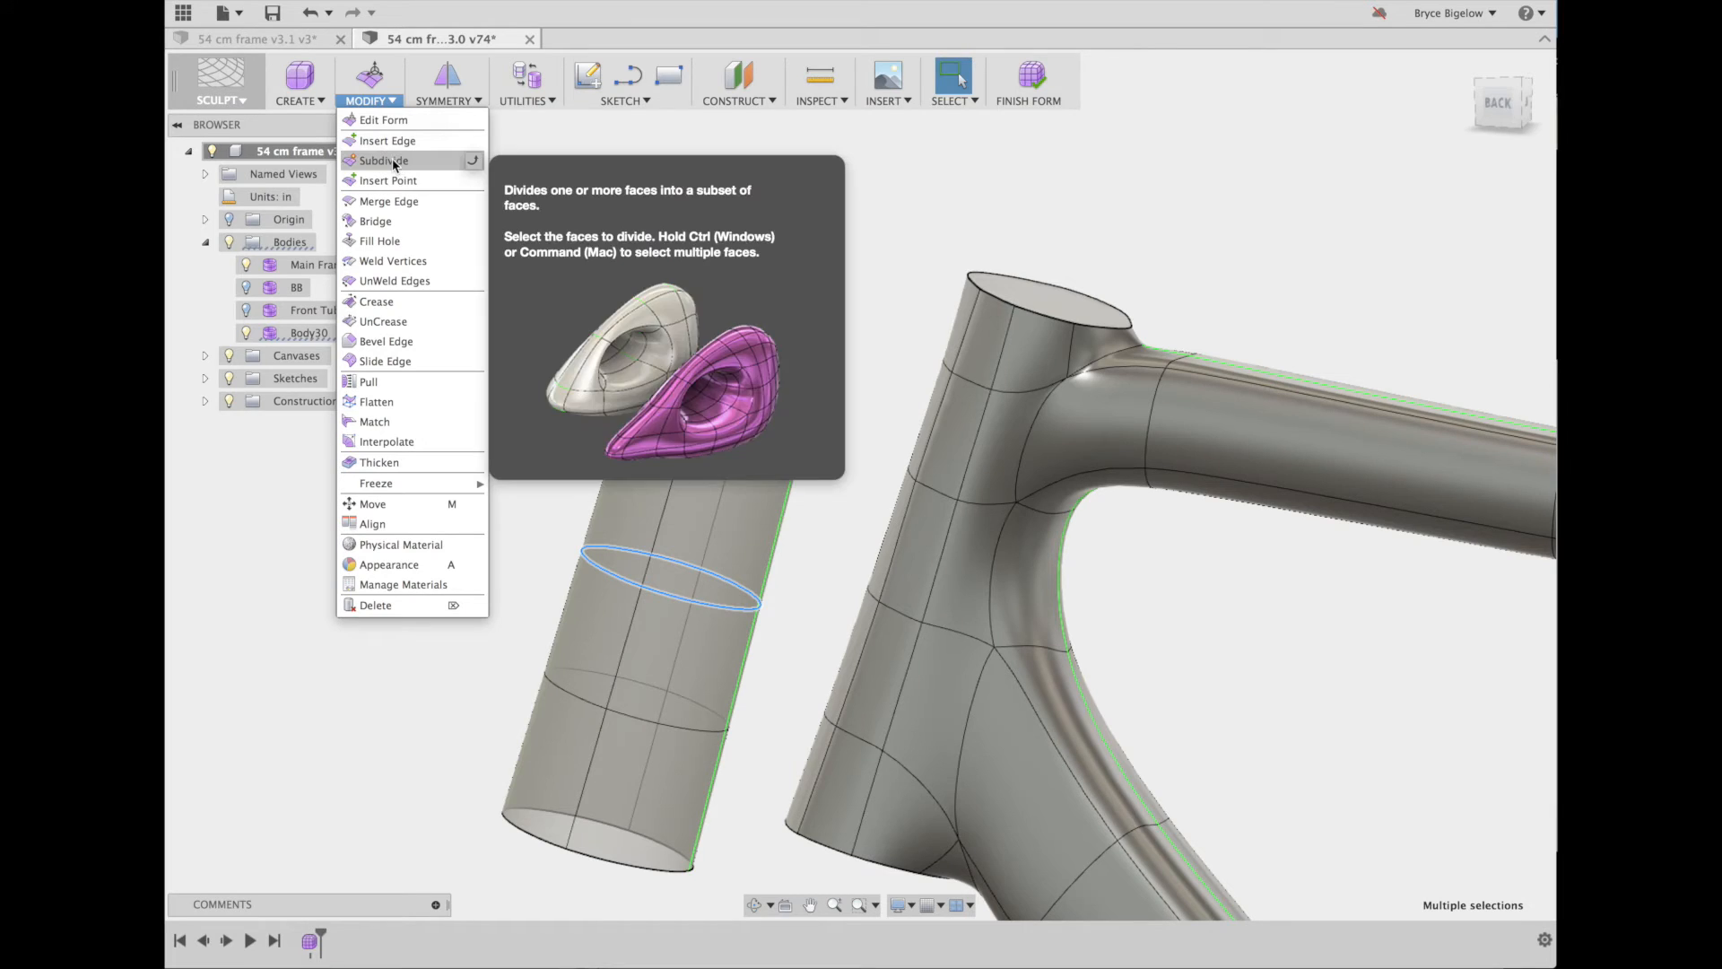
pyautogui.click(387, 141)
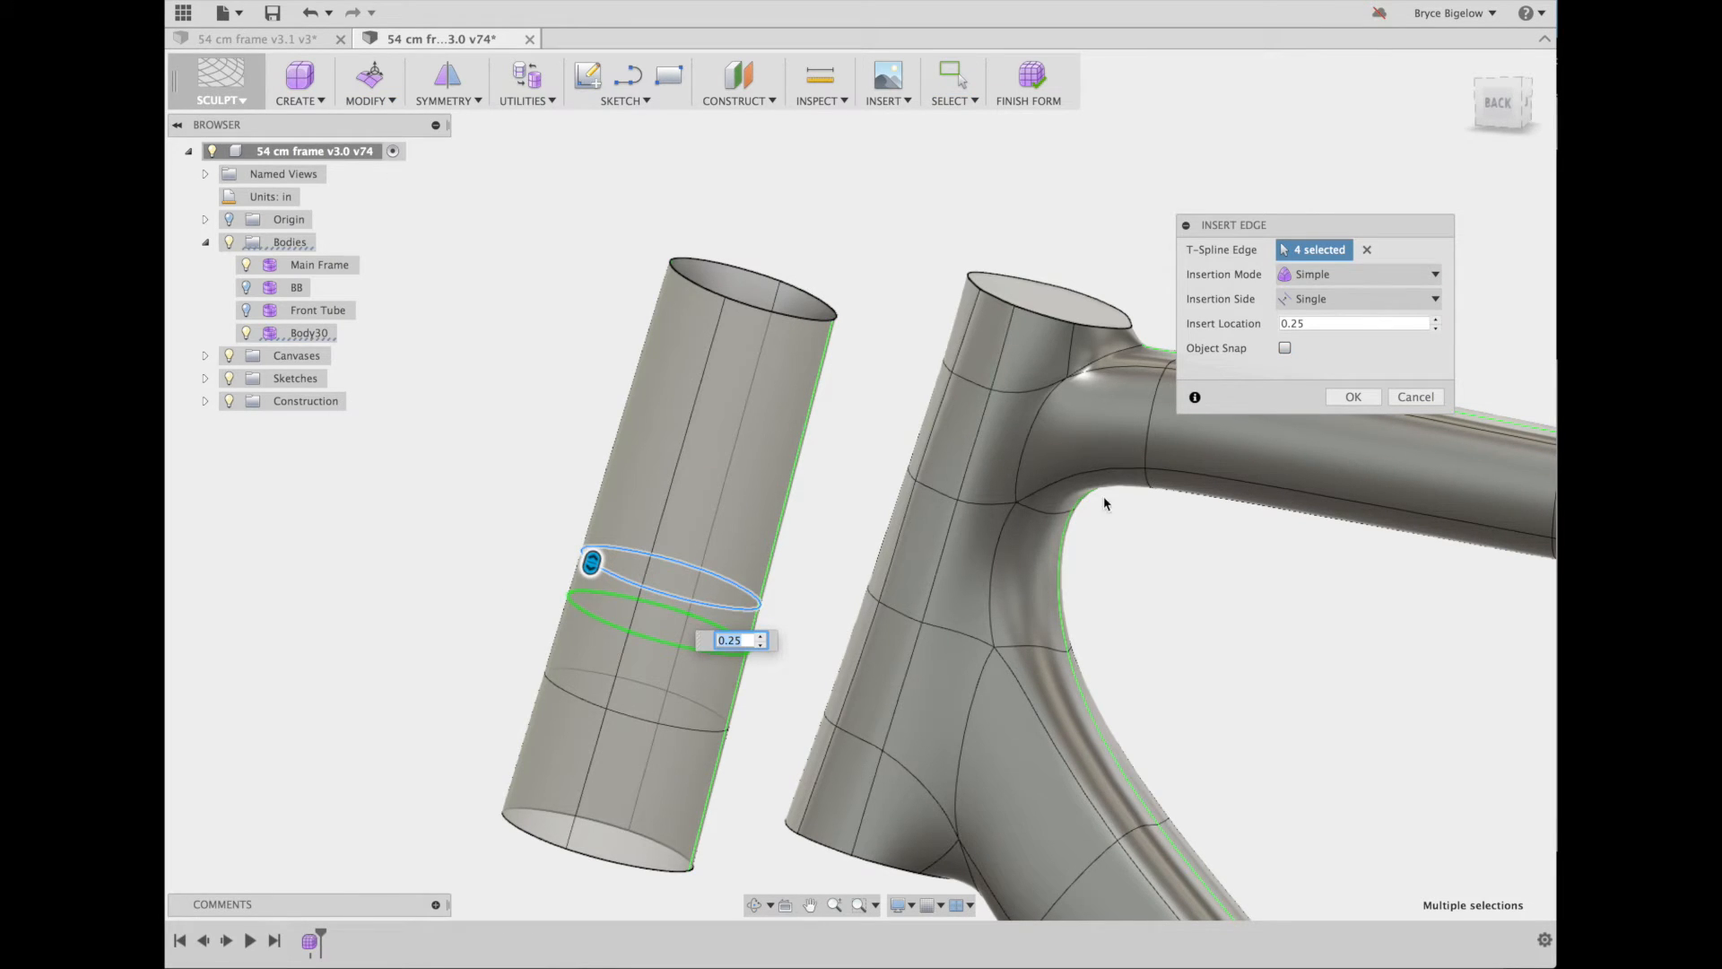
pyautogui.moveTo(1086, 456)
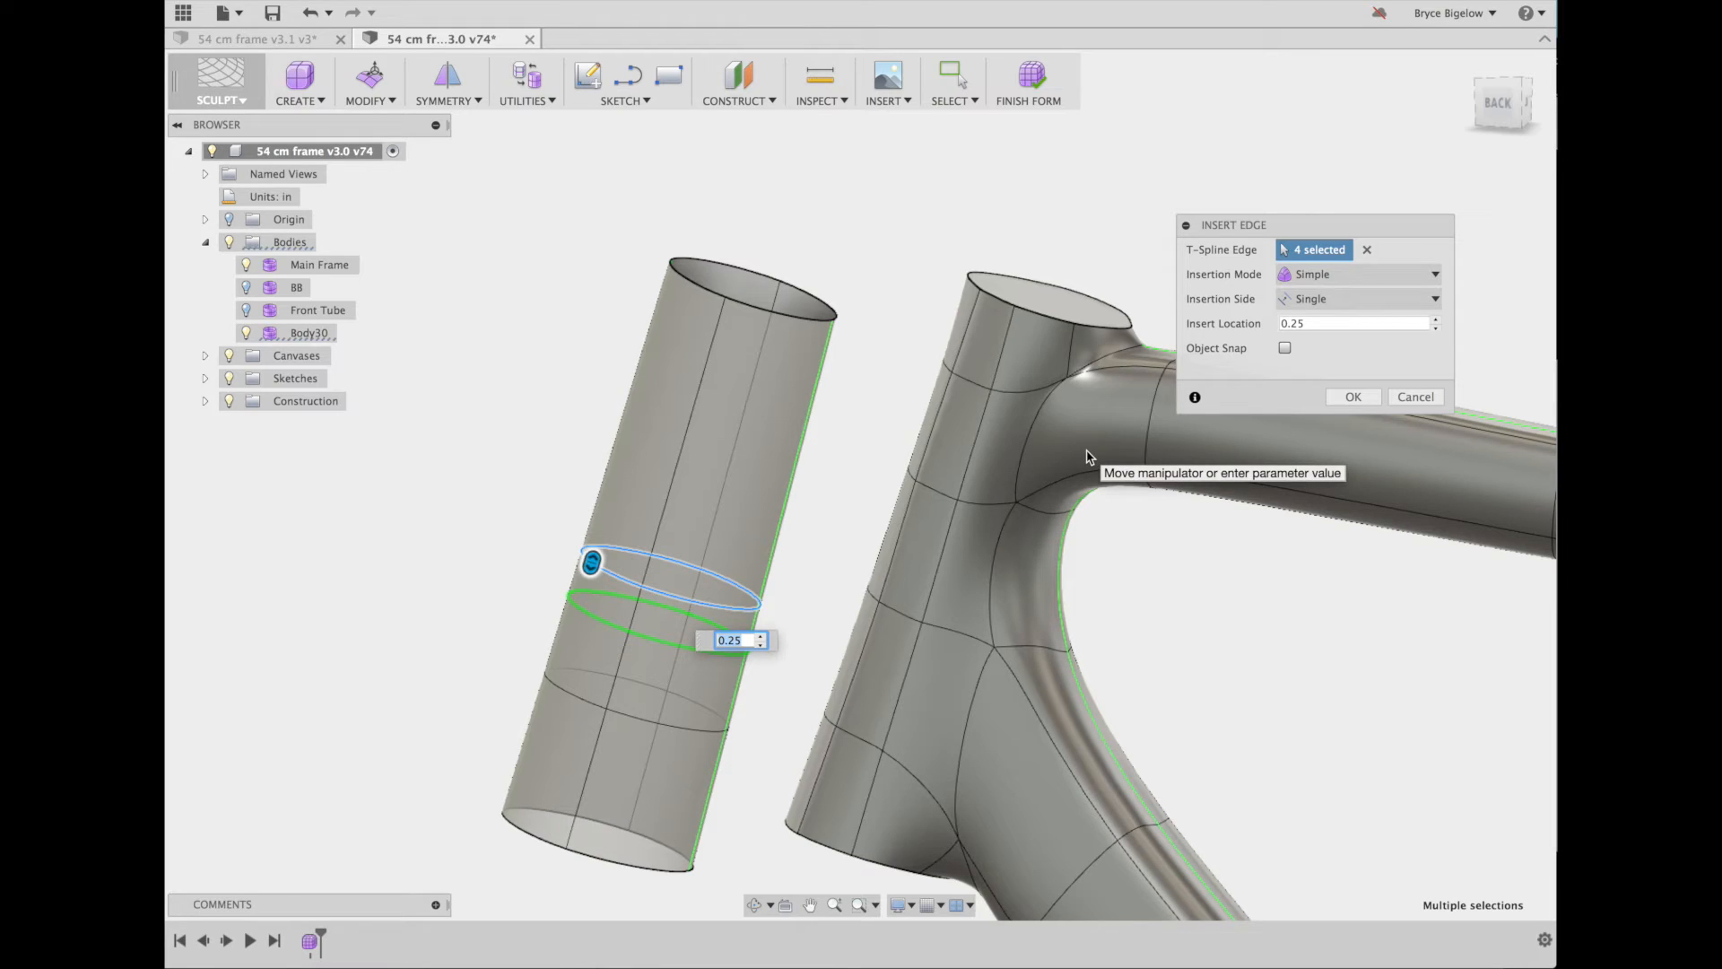
pyautogui.write('-1/')
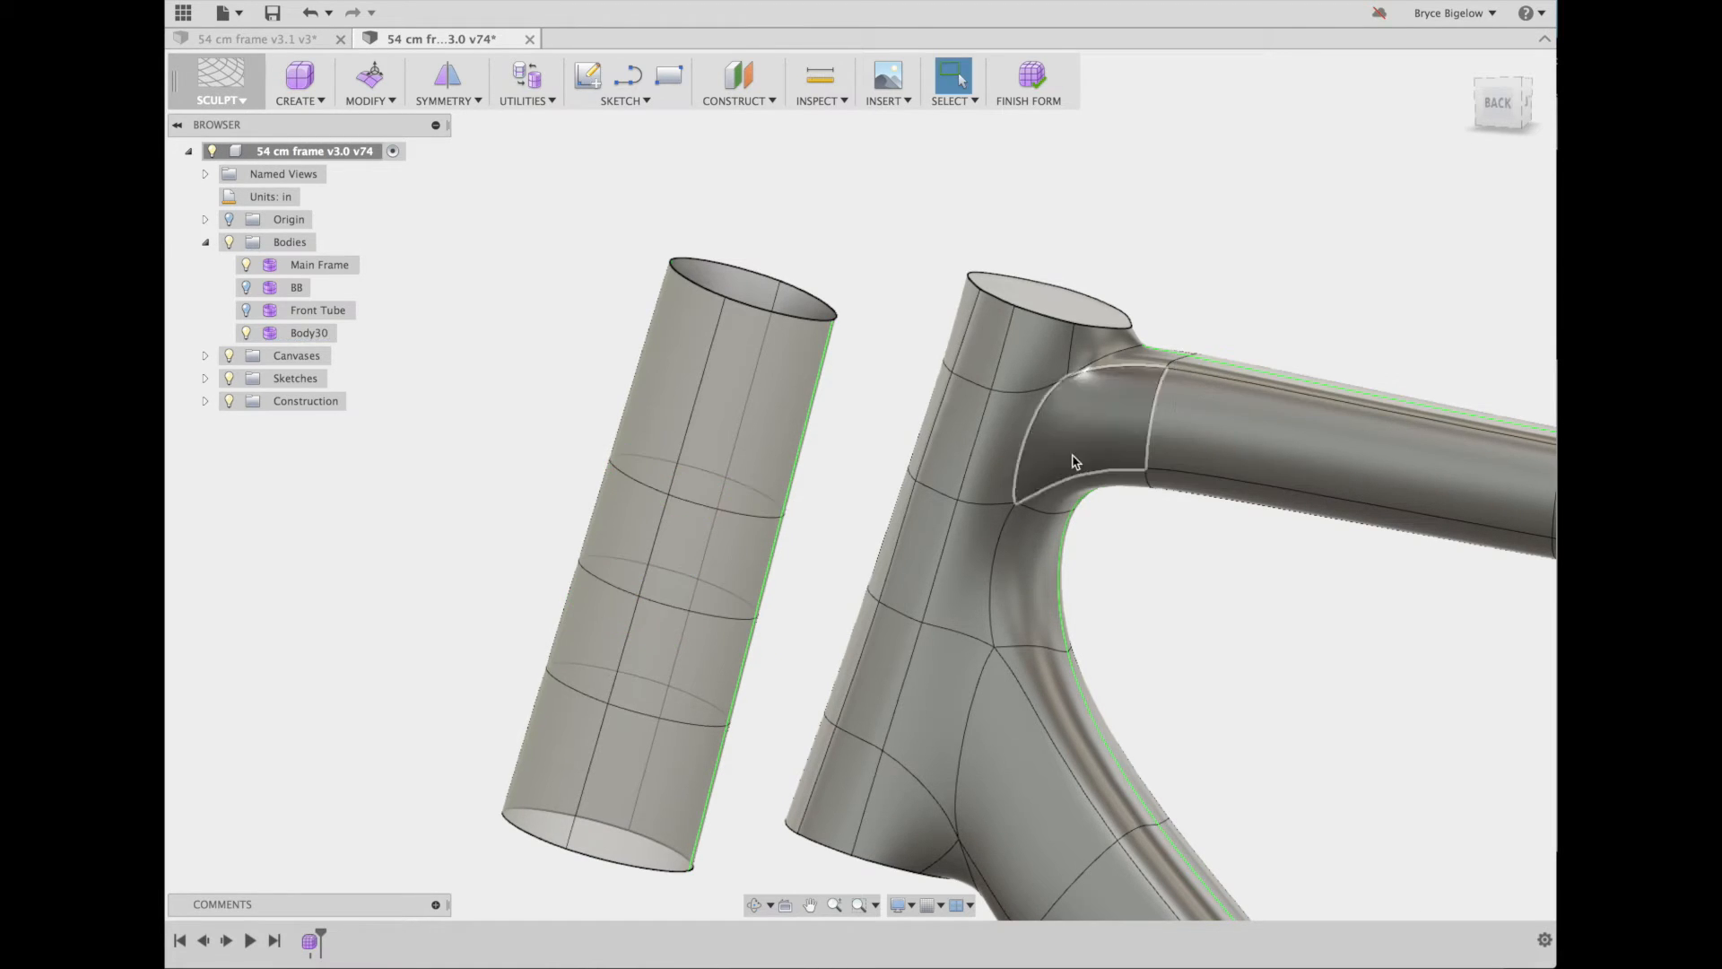
# Insert another edge ring beside the selected head tube ring at a 1/2 offset
pyautogui.click(1081, 434)
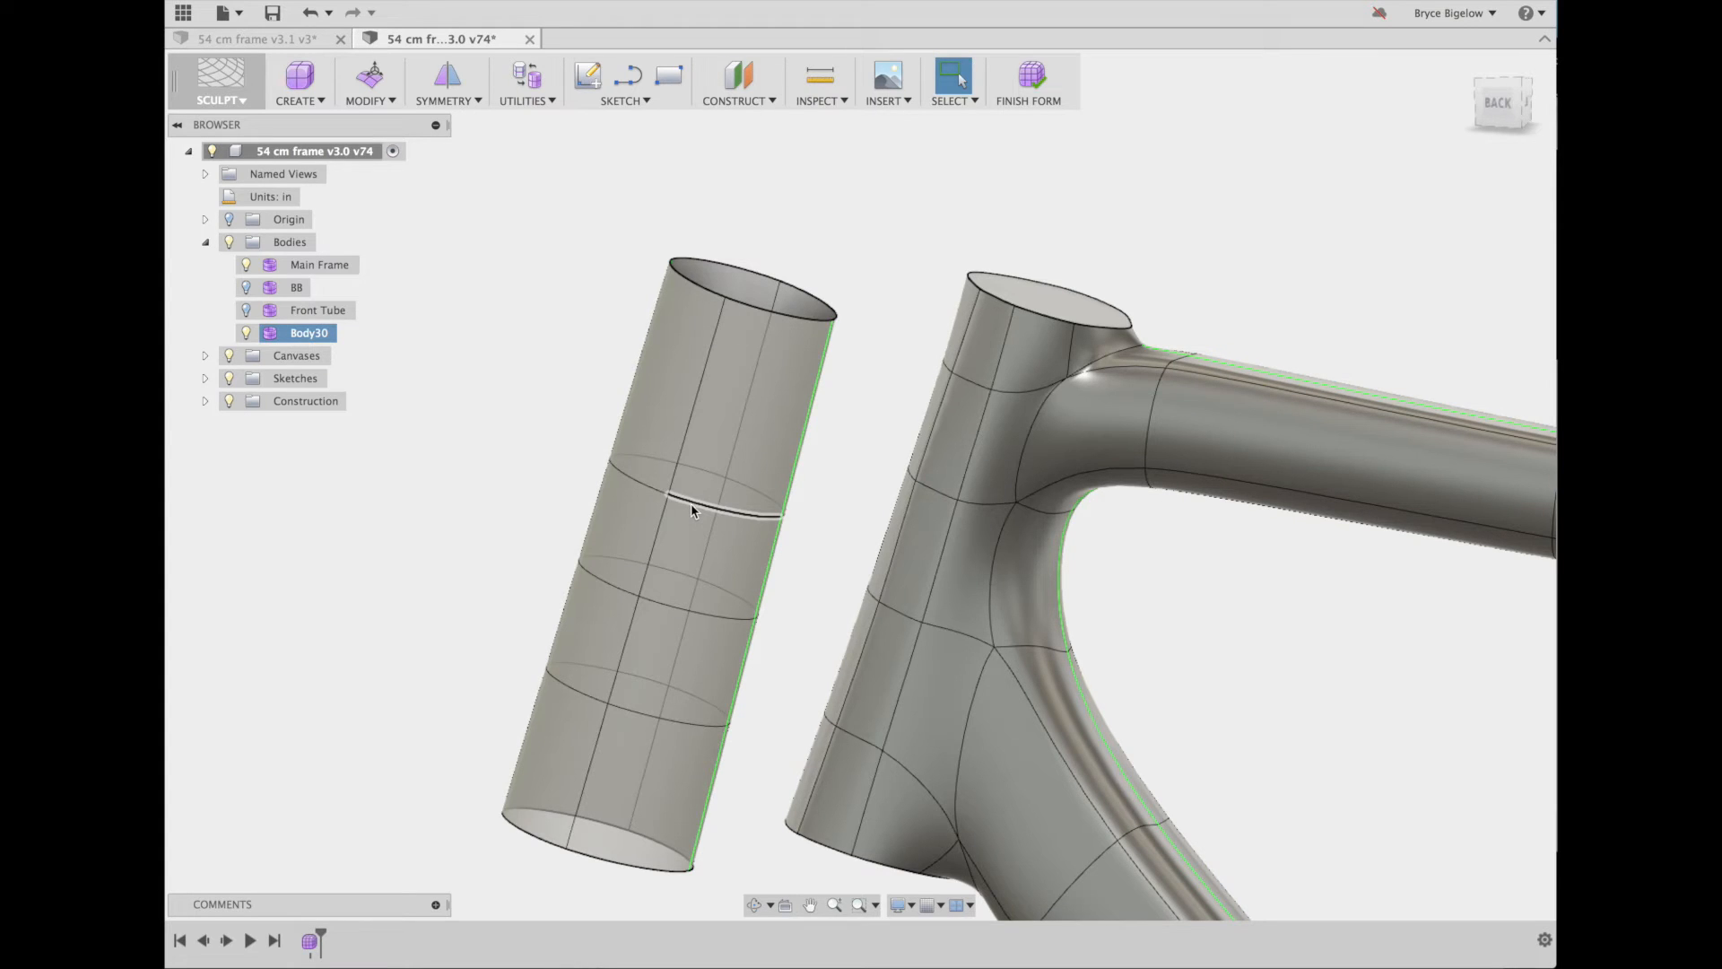
pyautogui.click(691, 509)
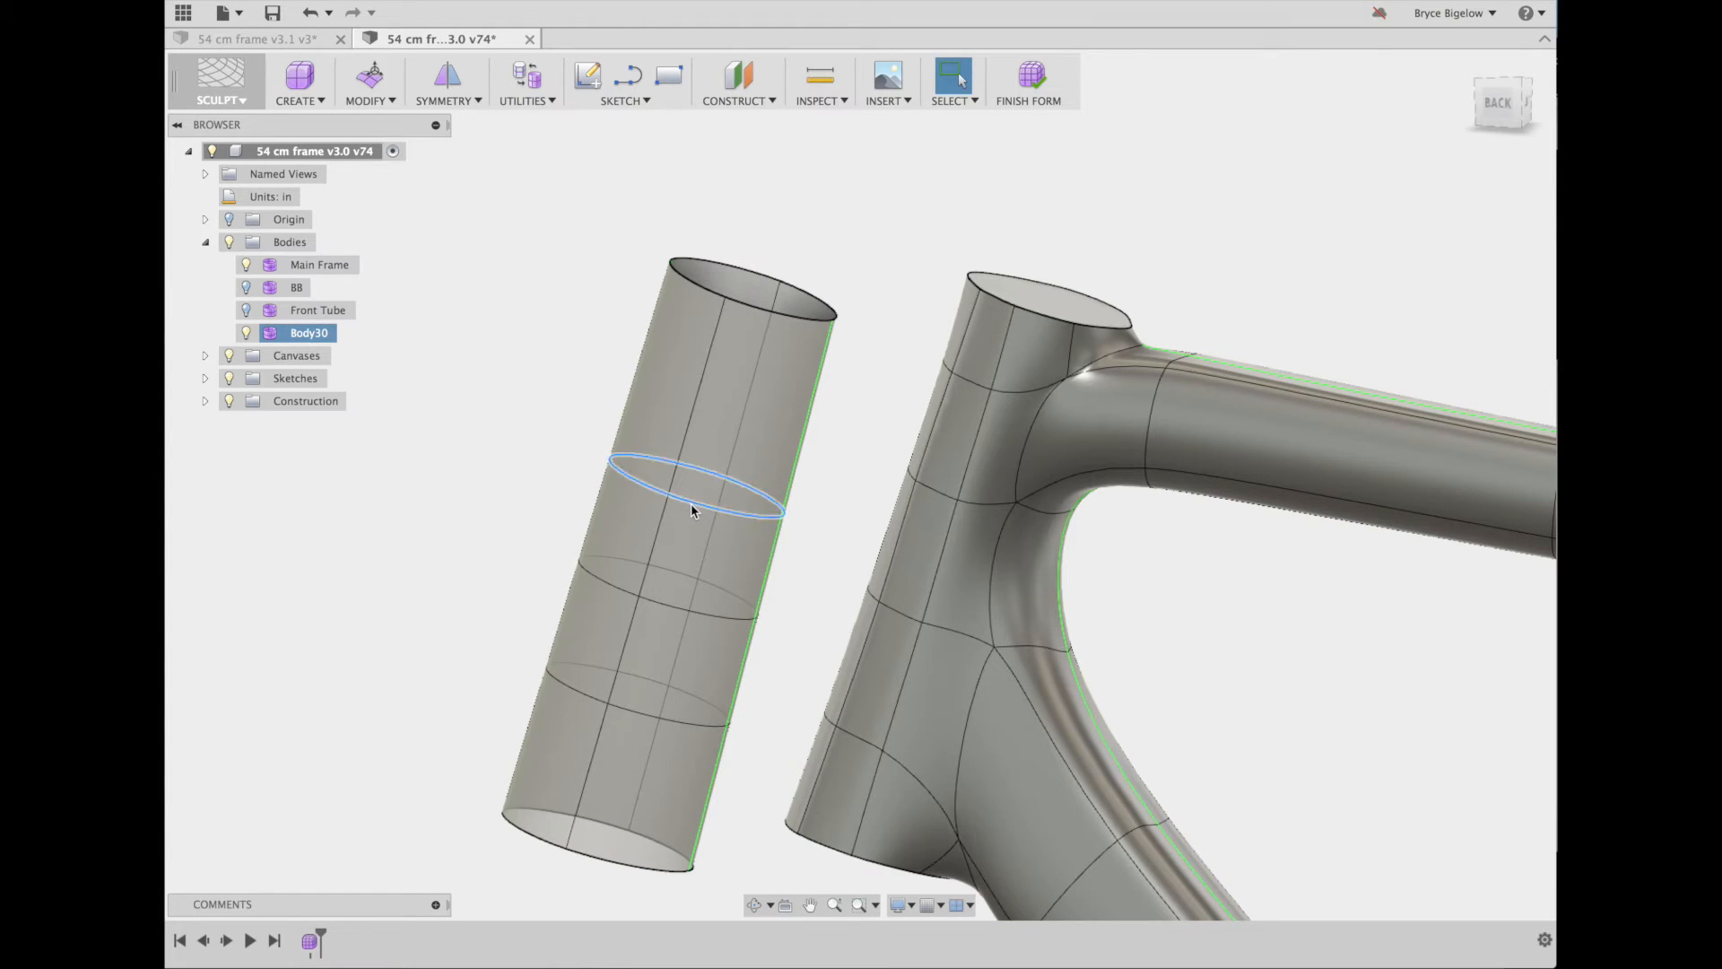
pyautogui.click(368, 83)
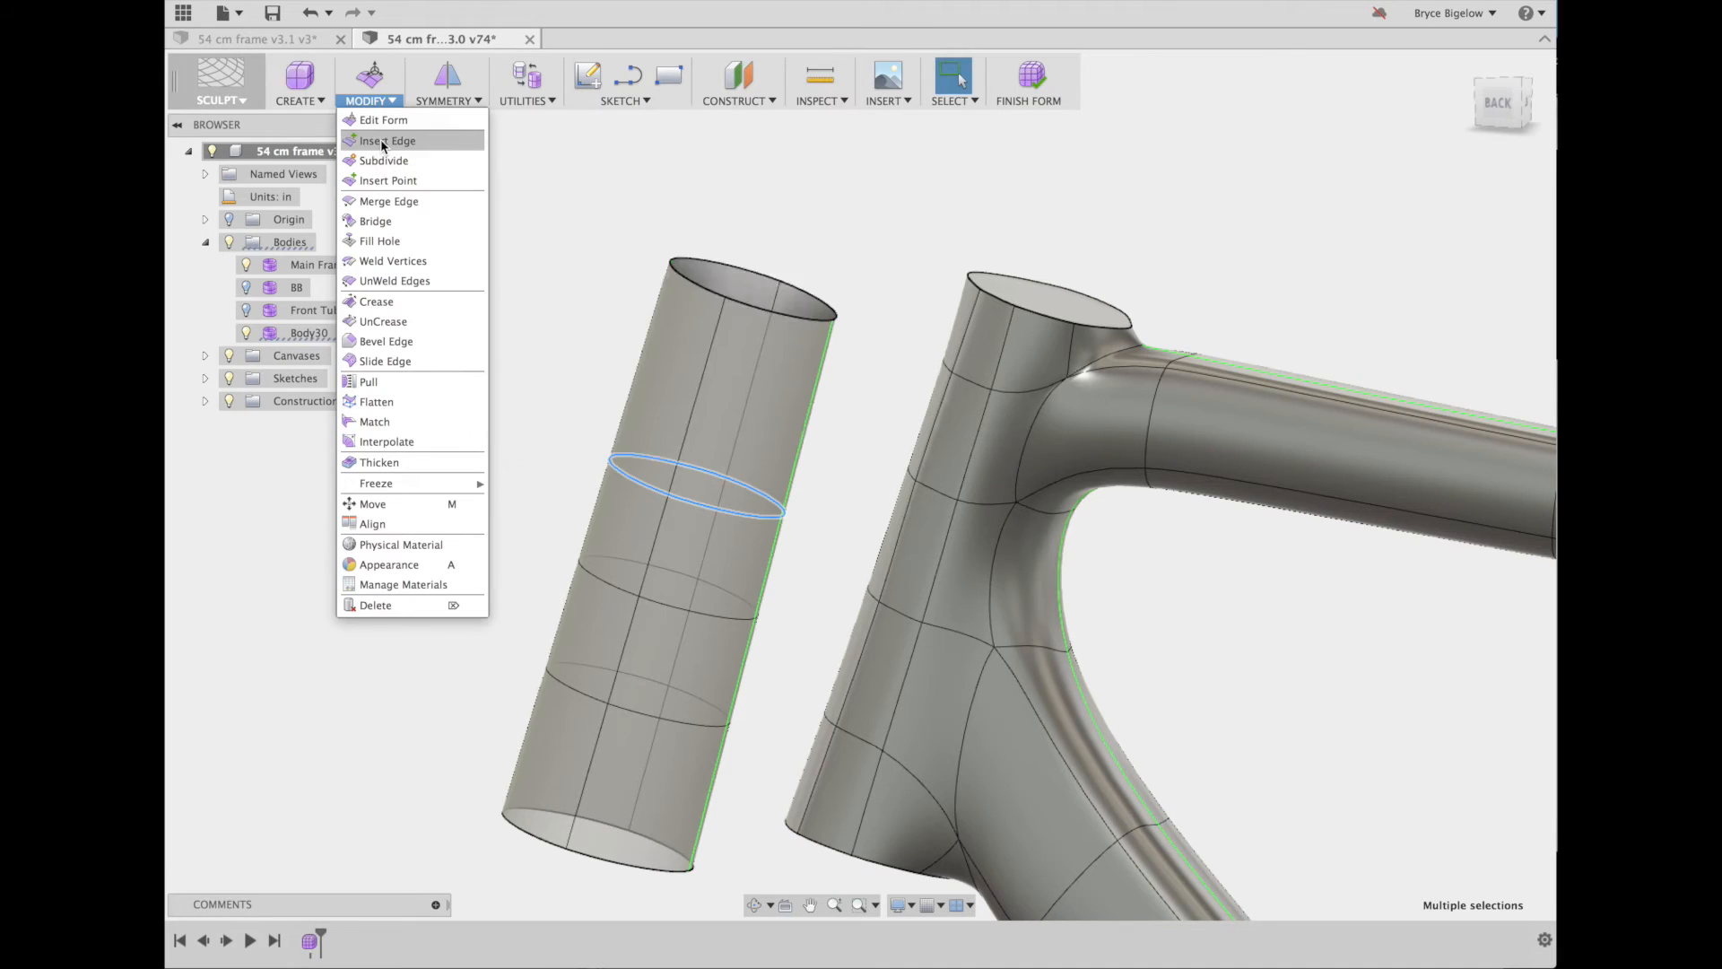
pyautogui.click(386, 140)
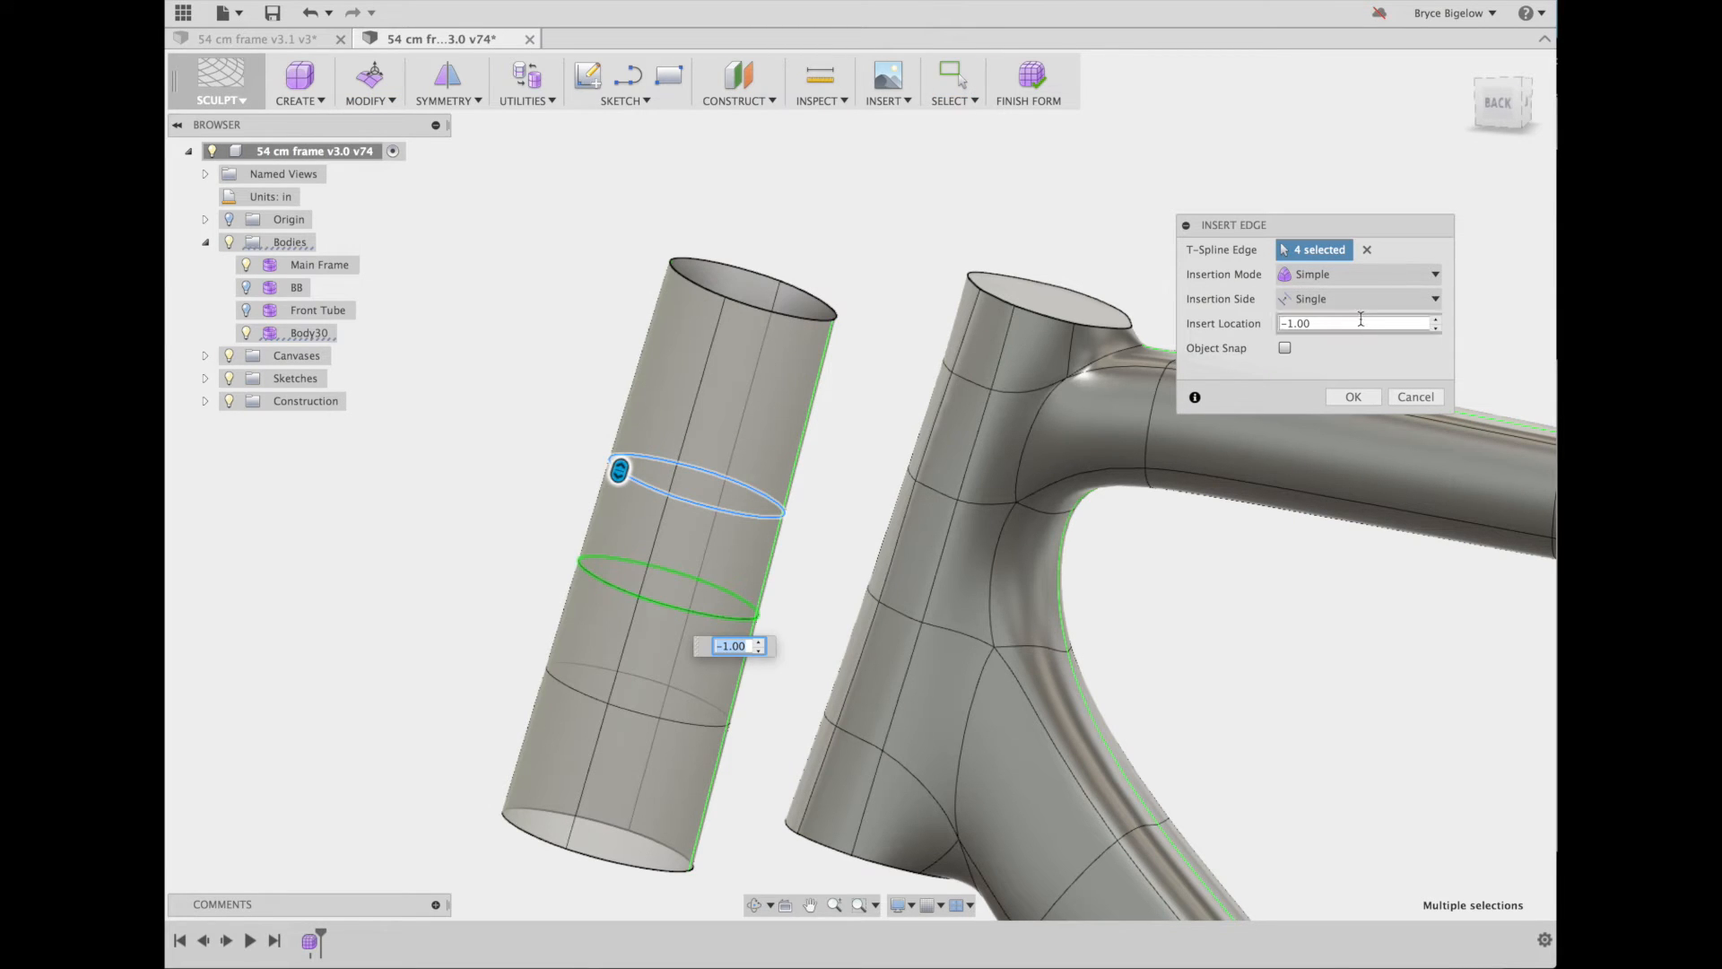
pyautogui.write('1/2')
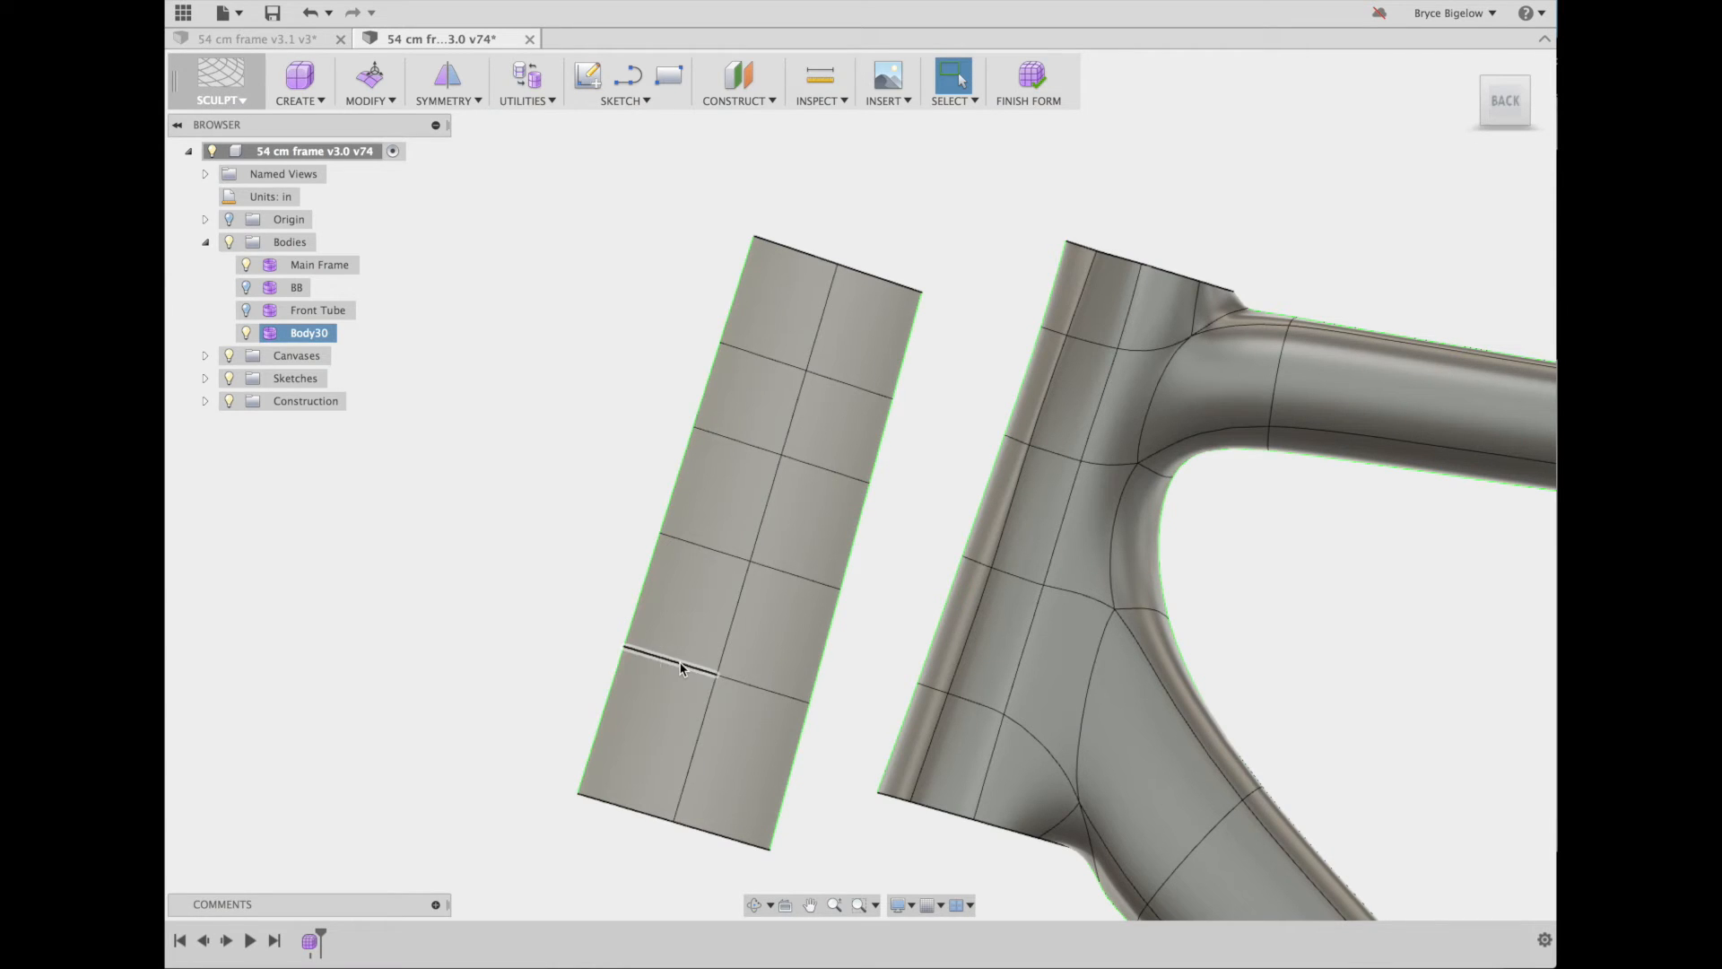
# Select the head tube's lower edge ring and start Edit Form on it
pyautogui.click(370, 100)
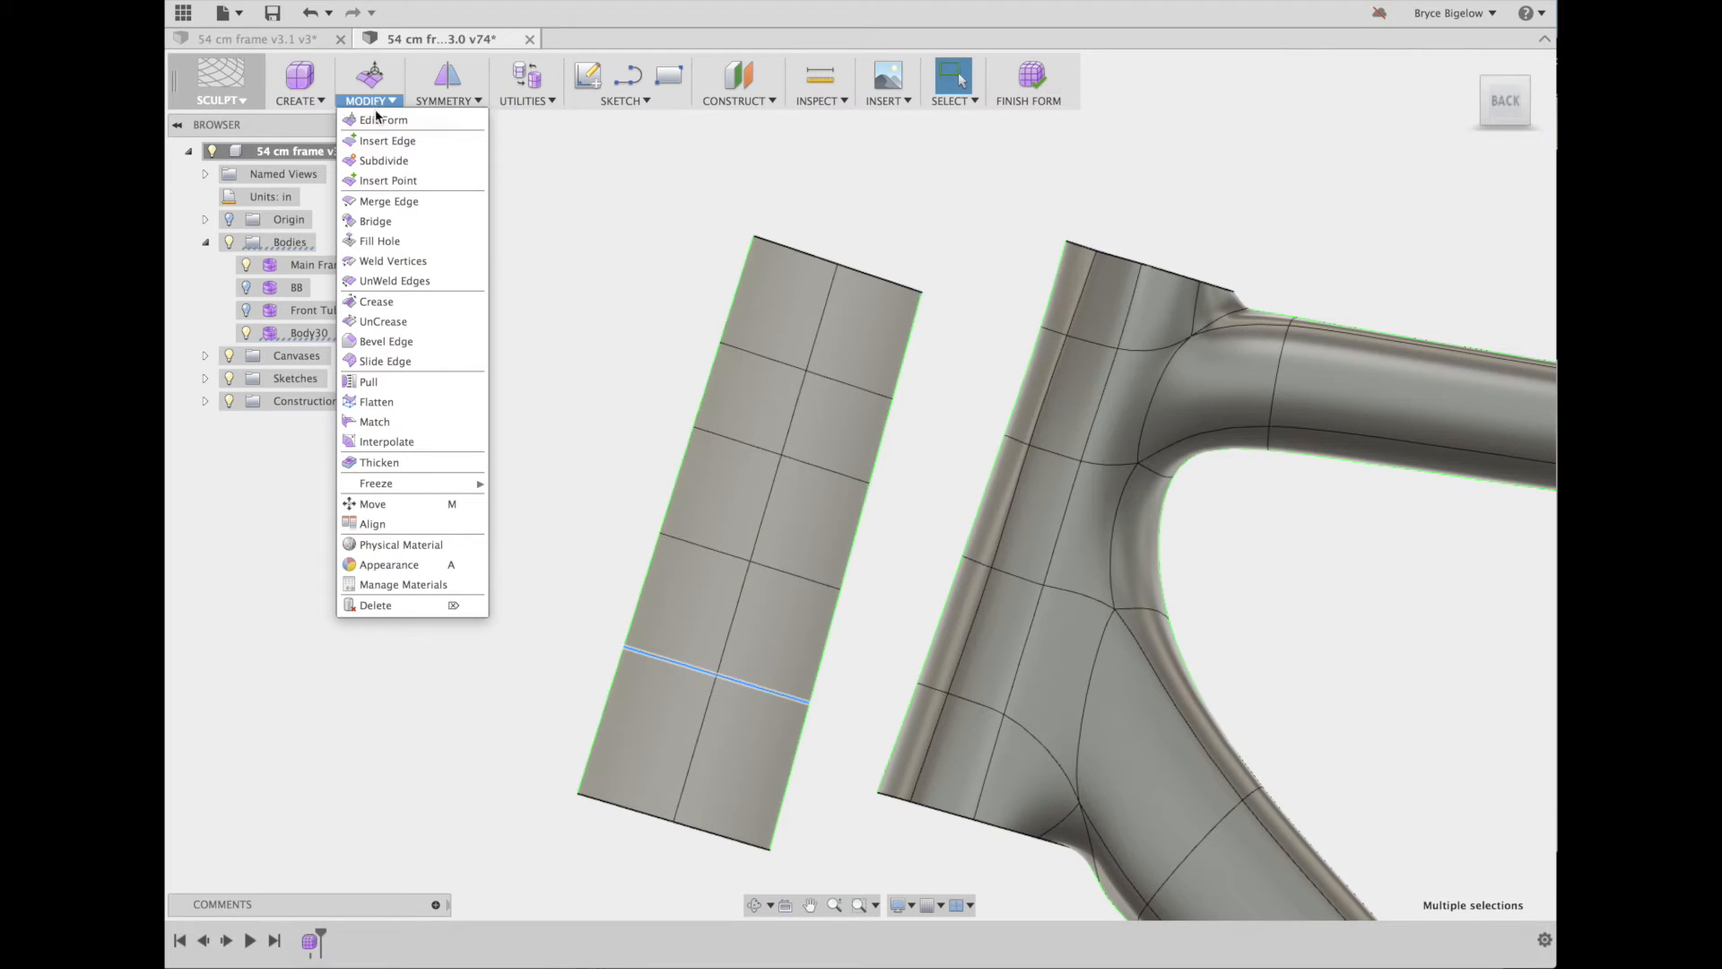
pyautogui.moveTo(388, 140)
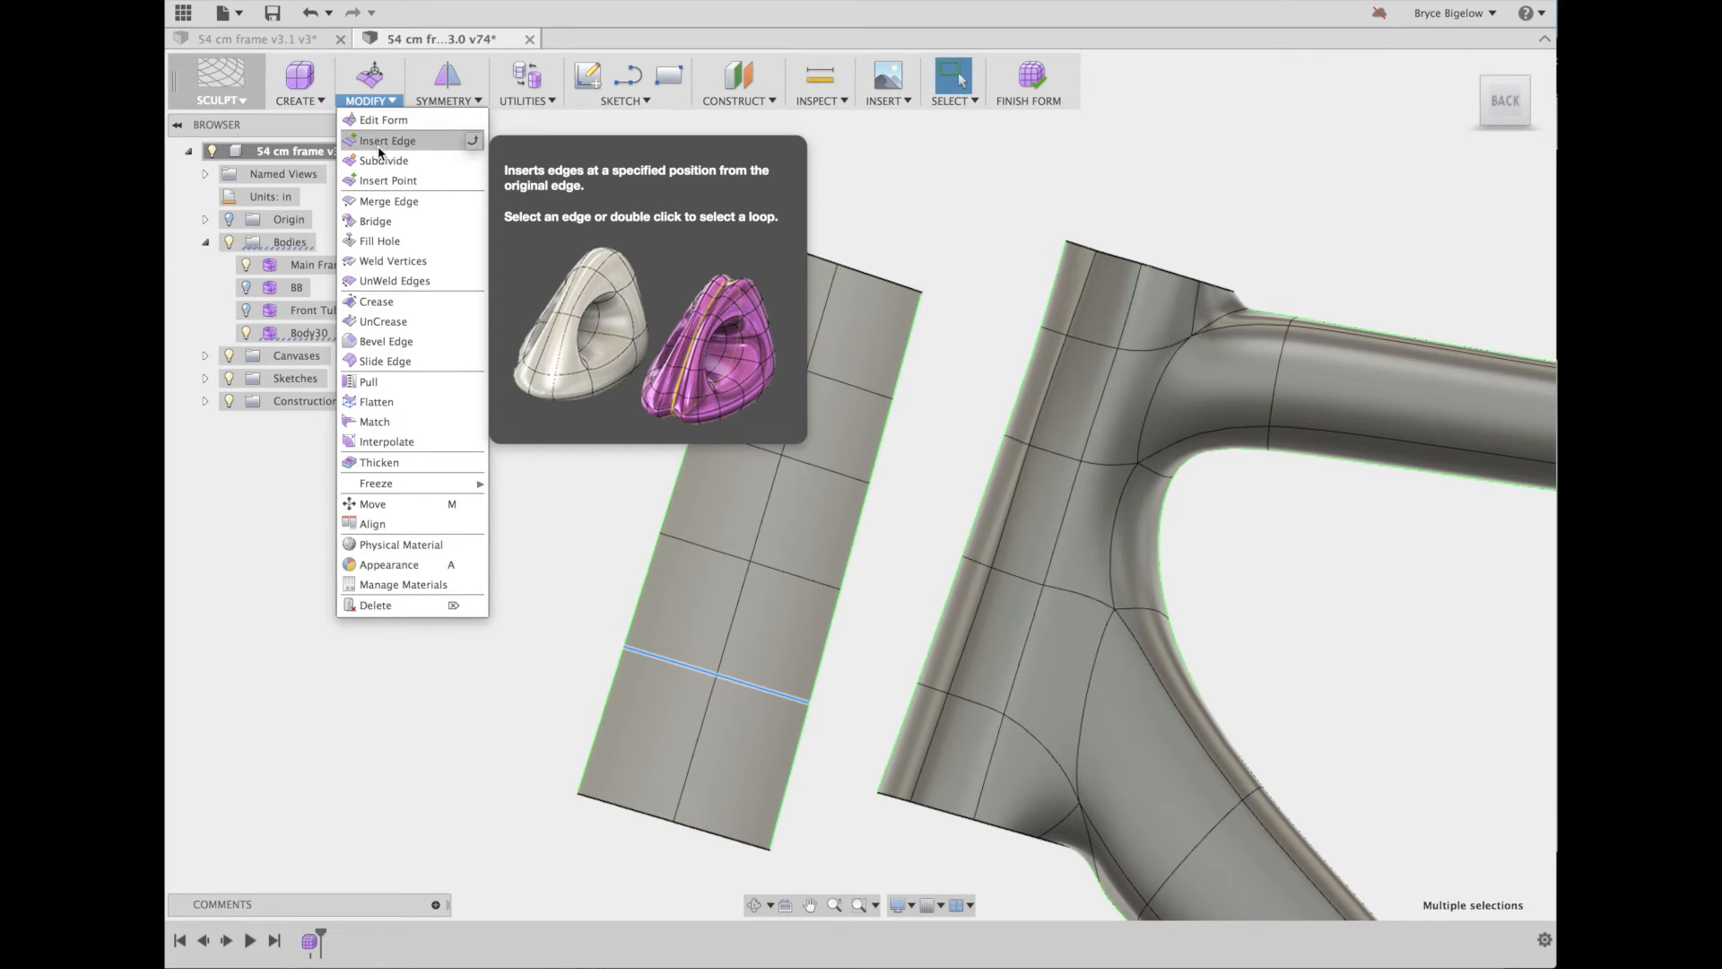
pyautogui.click(383, 120)
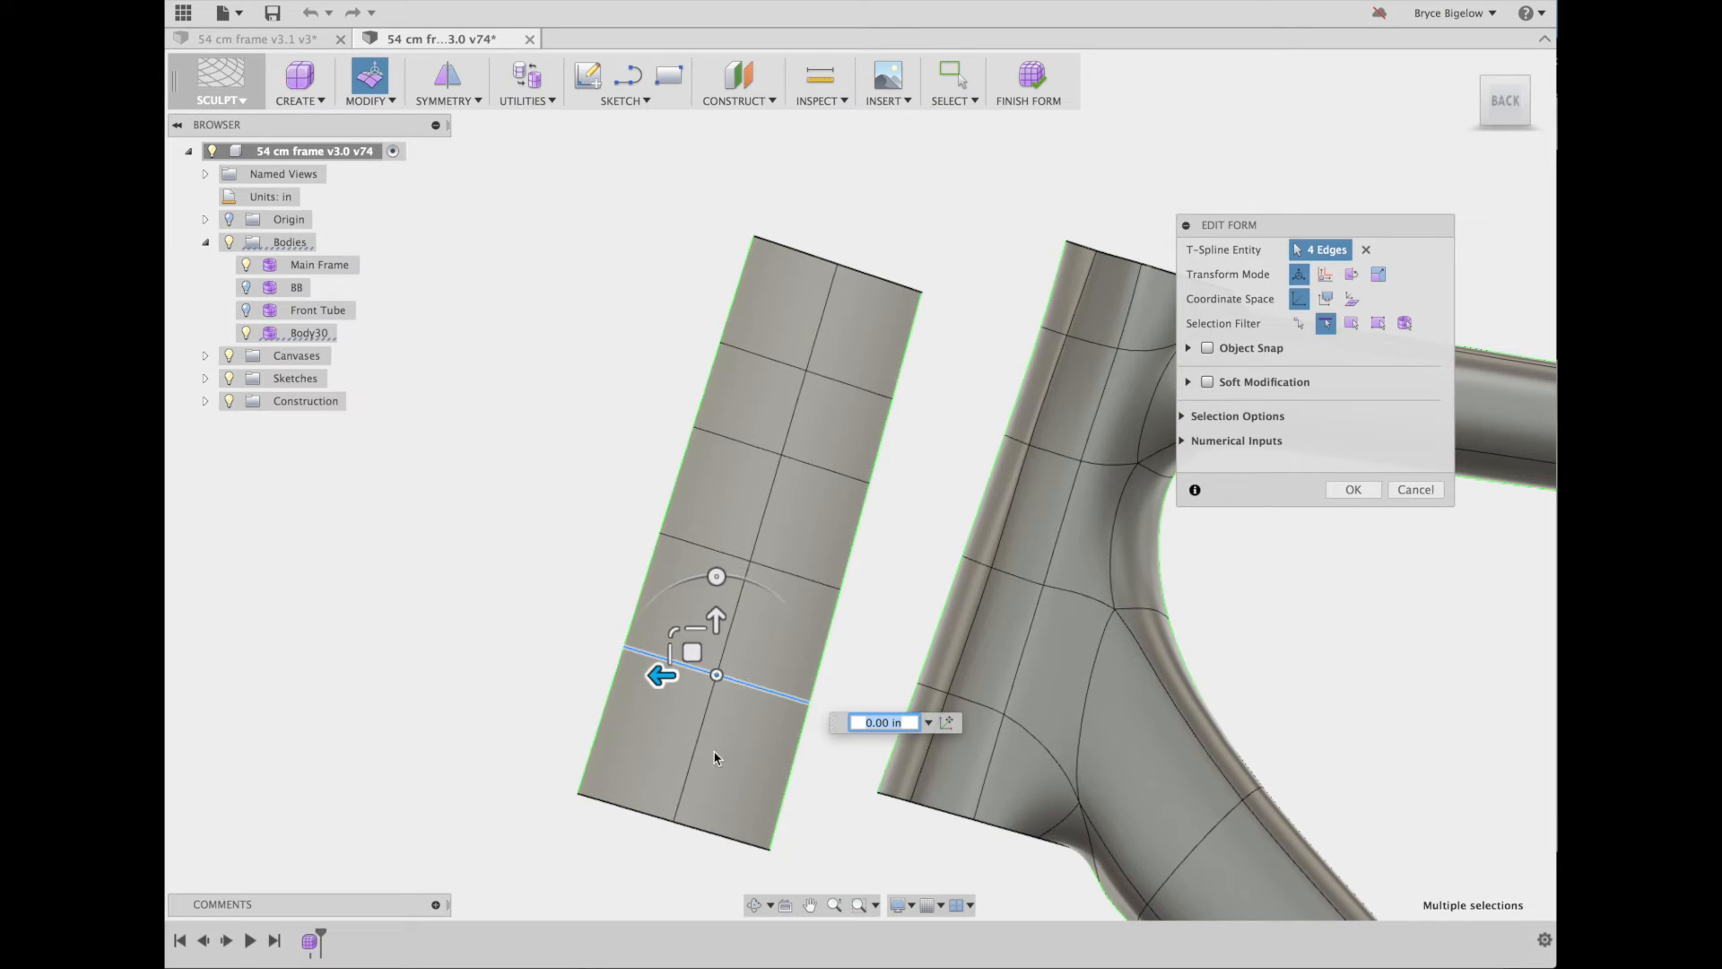
pyautogui.moveTo(708, 593)
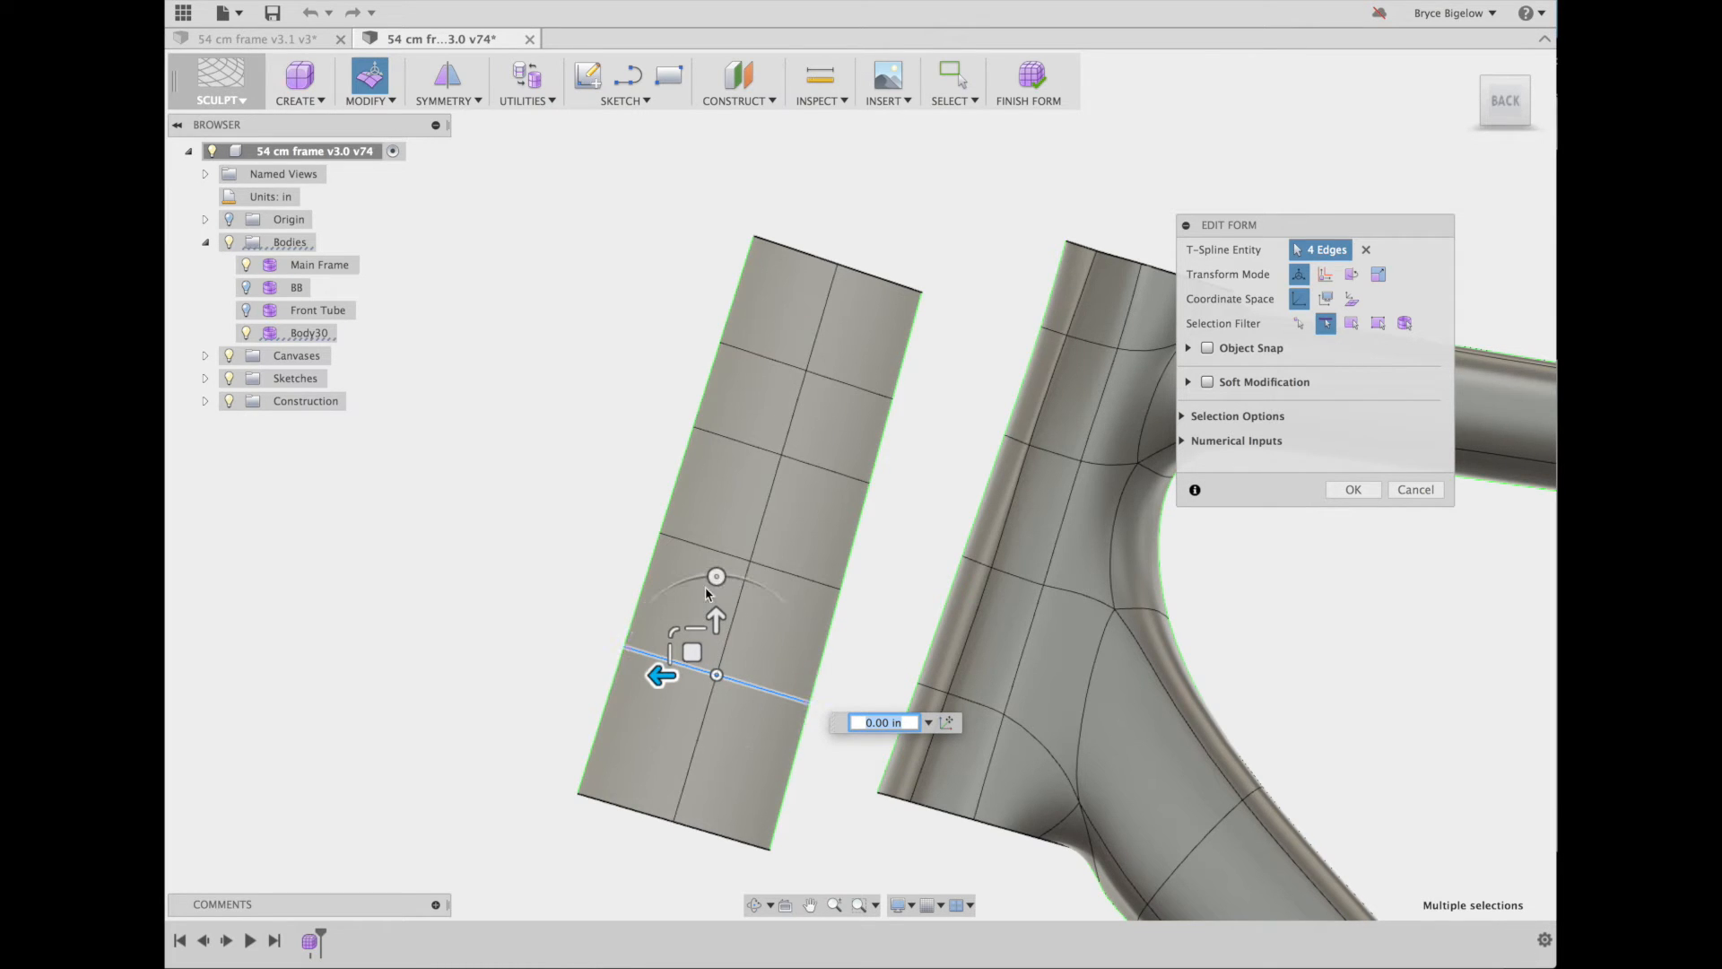
pyautogui.moveTo(948, 721)
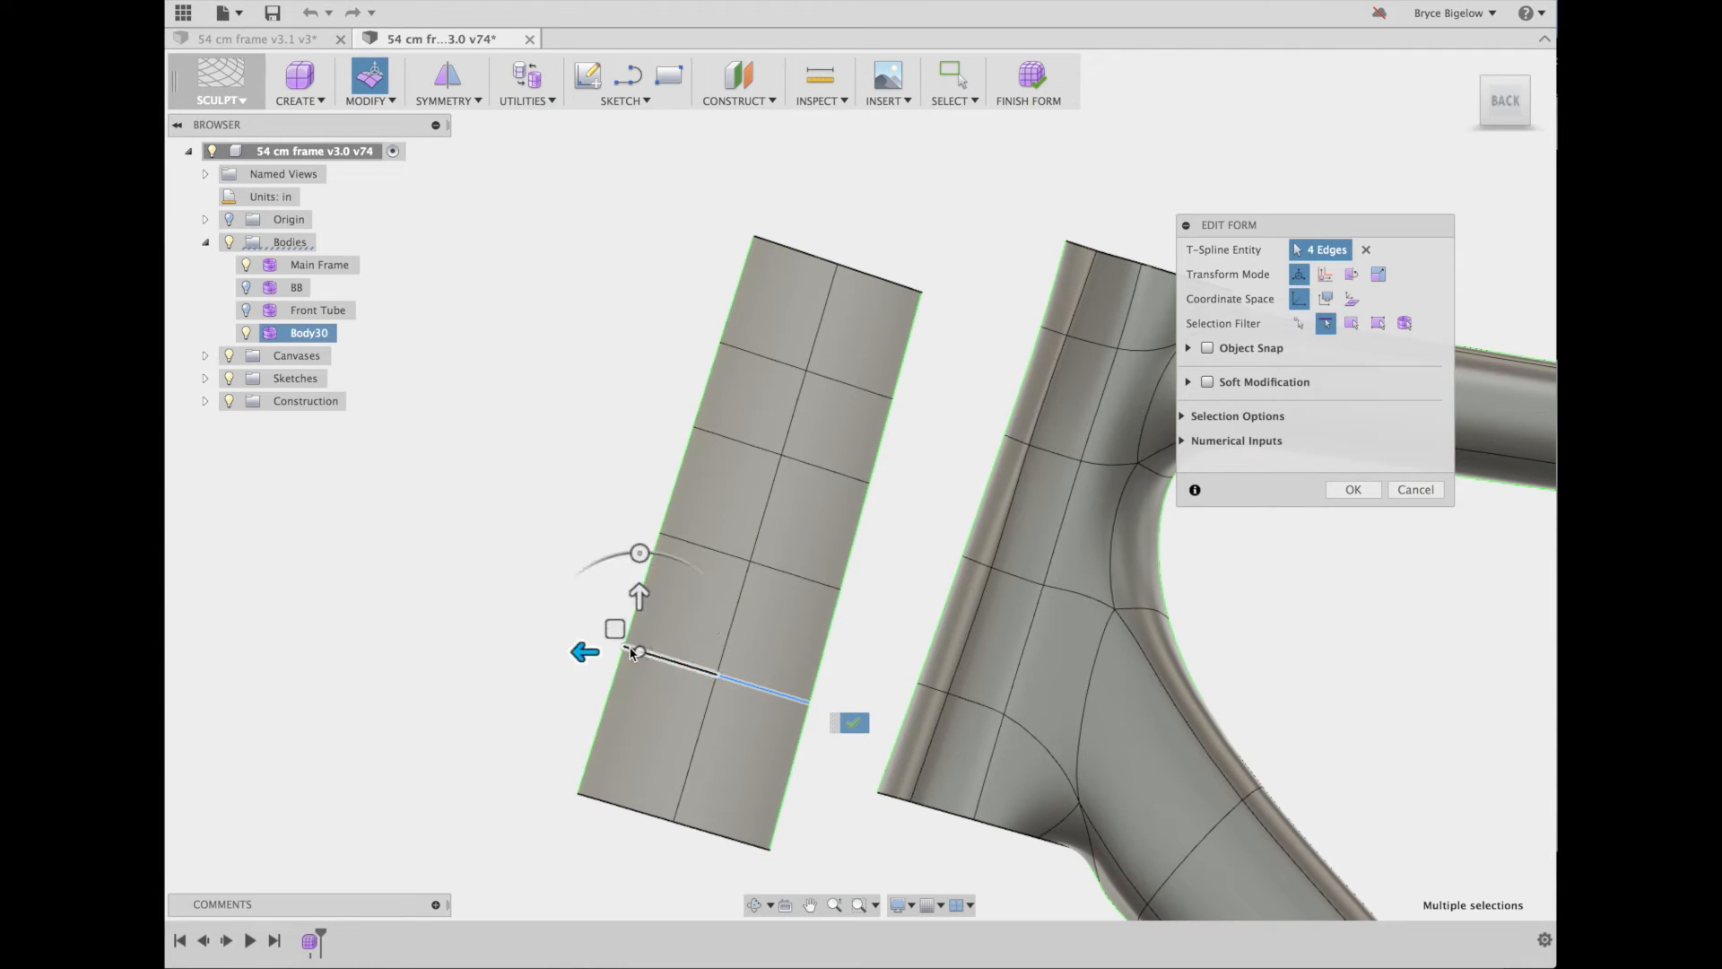
# Tilt the lower edge ring by 16 degrees and finish the form edit
pyautogui.moveTo(616, 654); pyautogui.dragTo(716, 675)
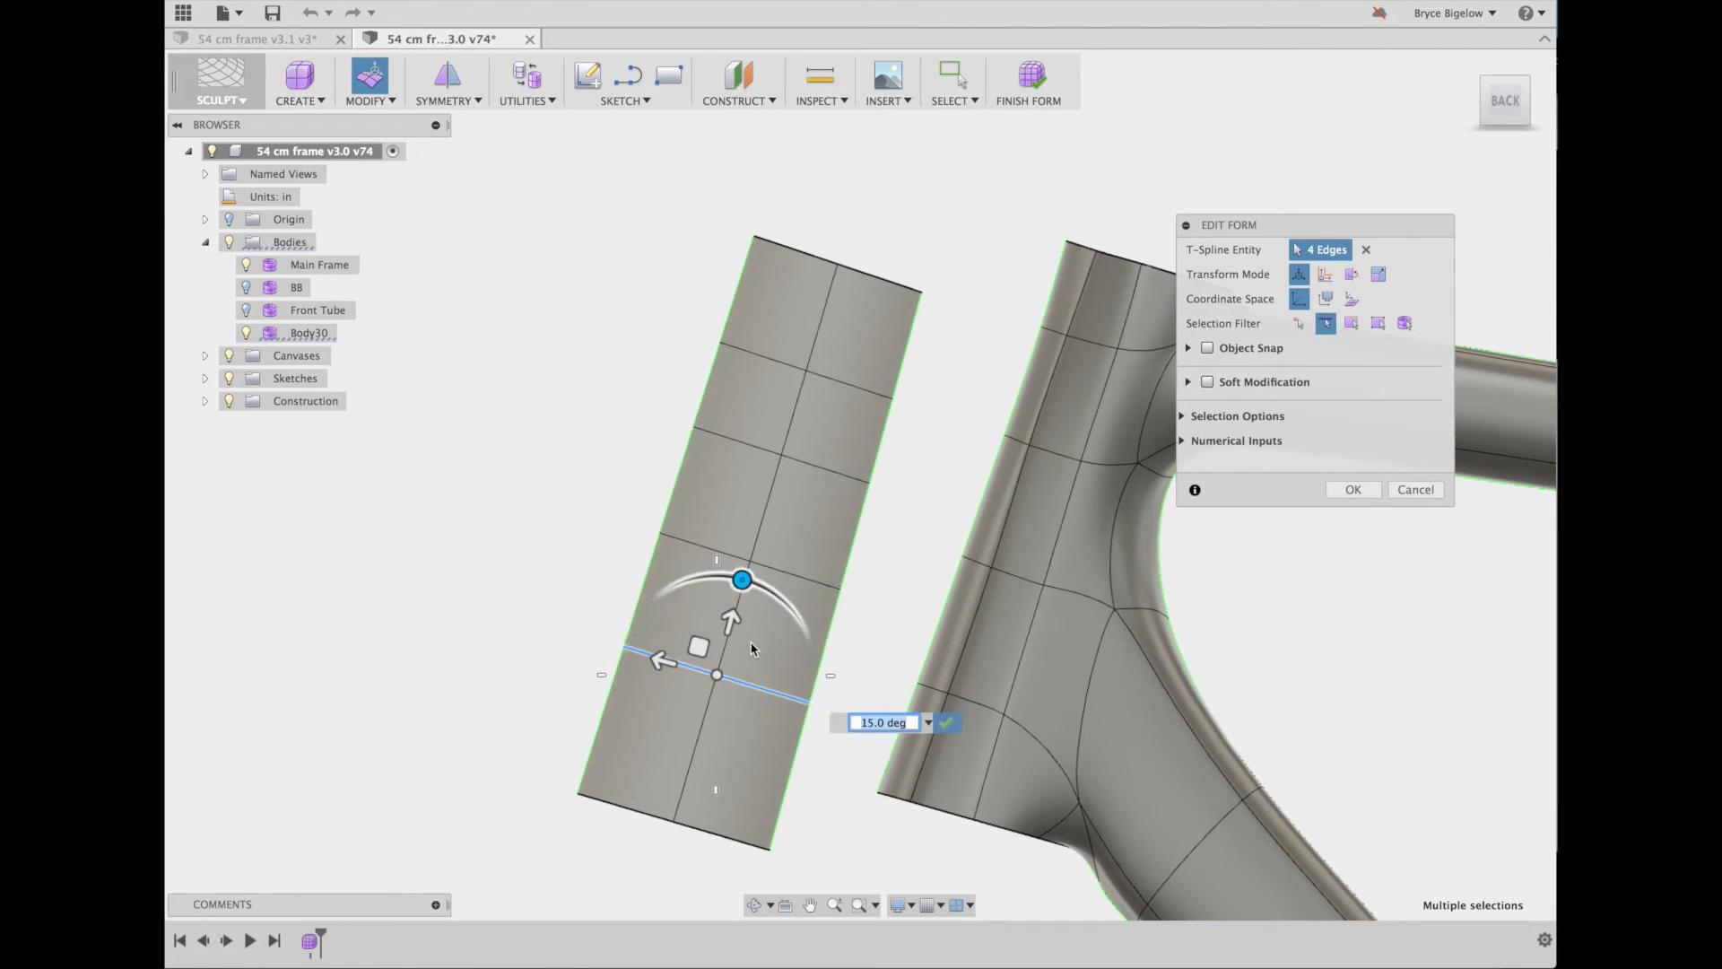
pyautogui.moveTo(823, 752)
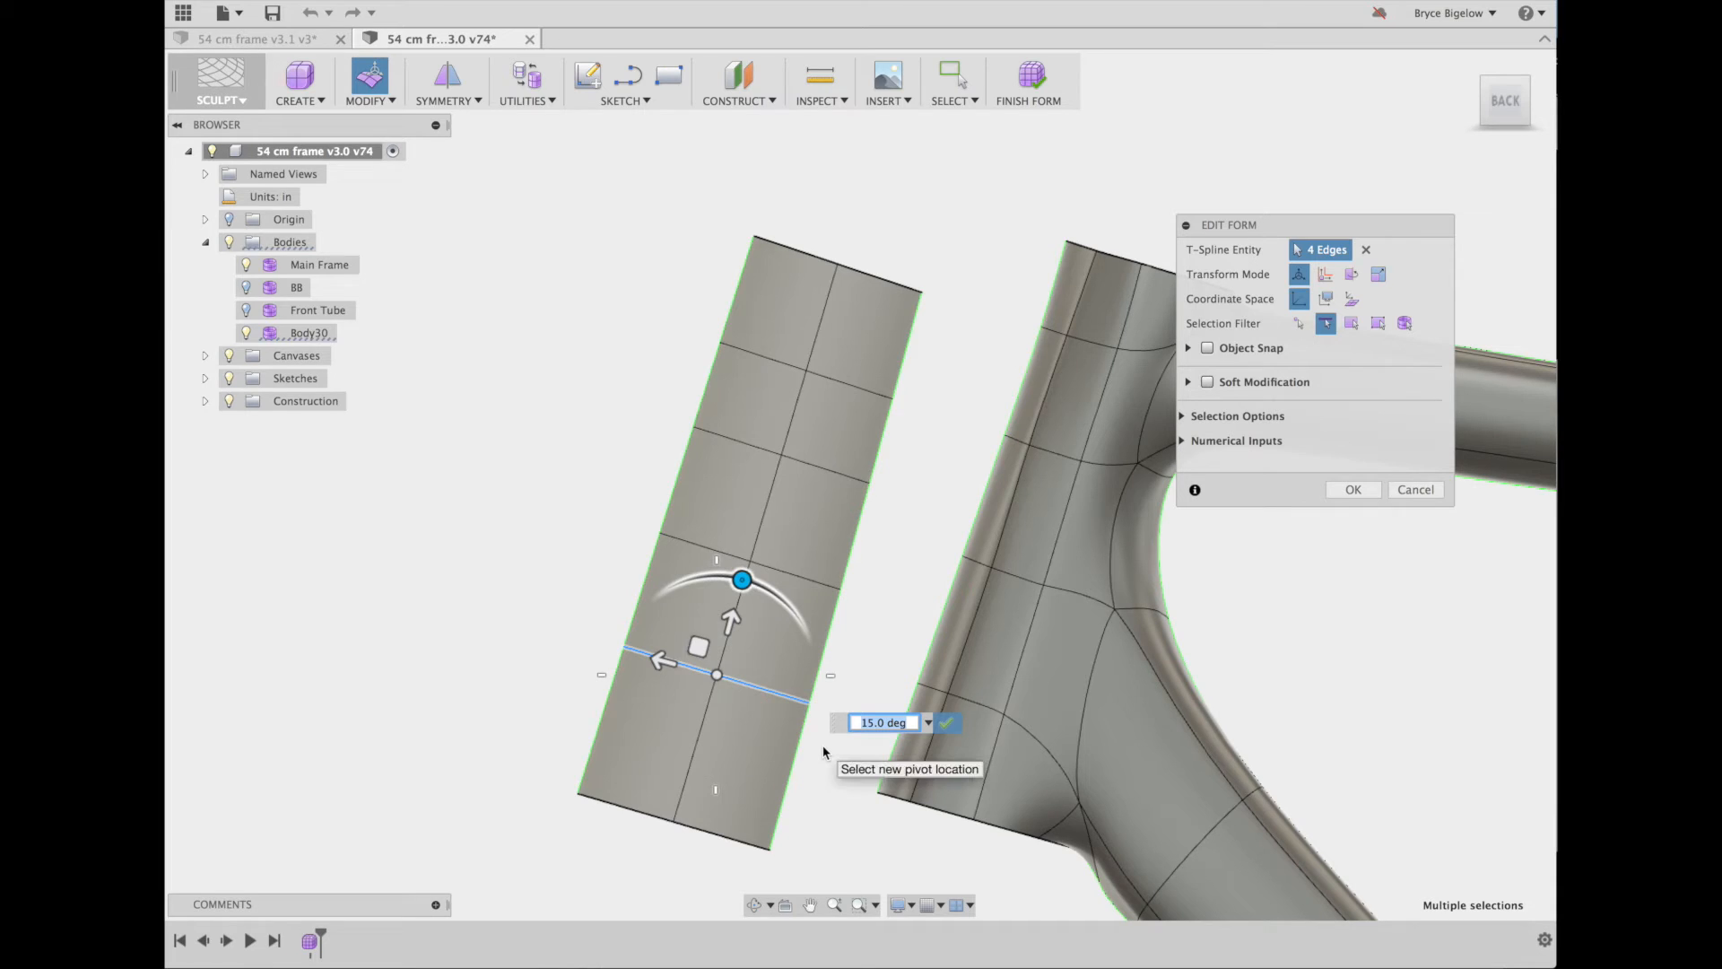
pyautogui.write('16')
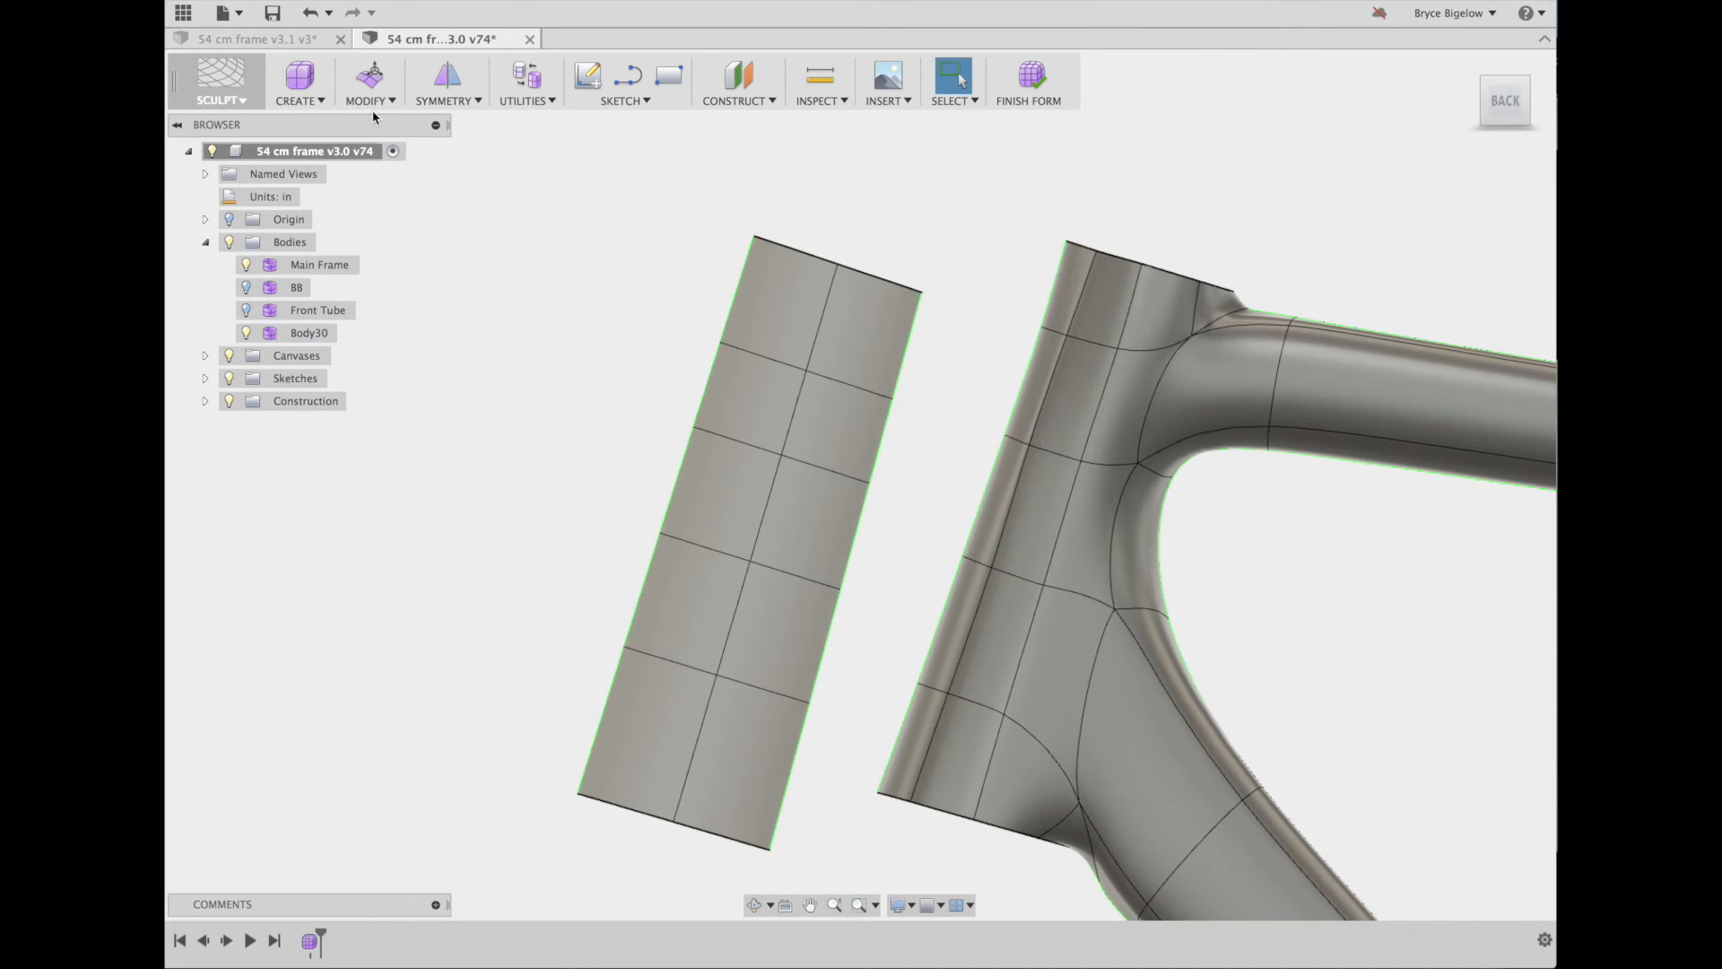
# In Edit Form, move the lower edge ring about -0.5 in along the tube
pyautogui.click(371, 77)
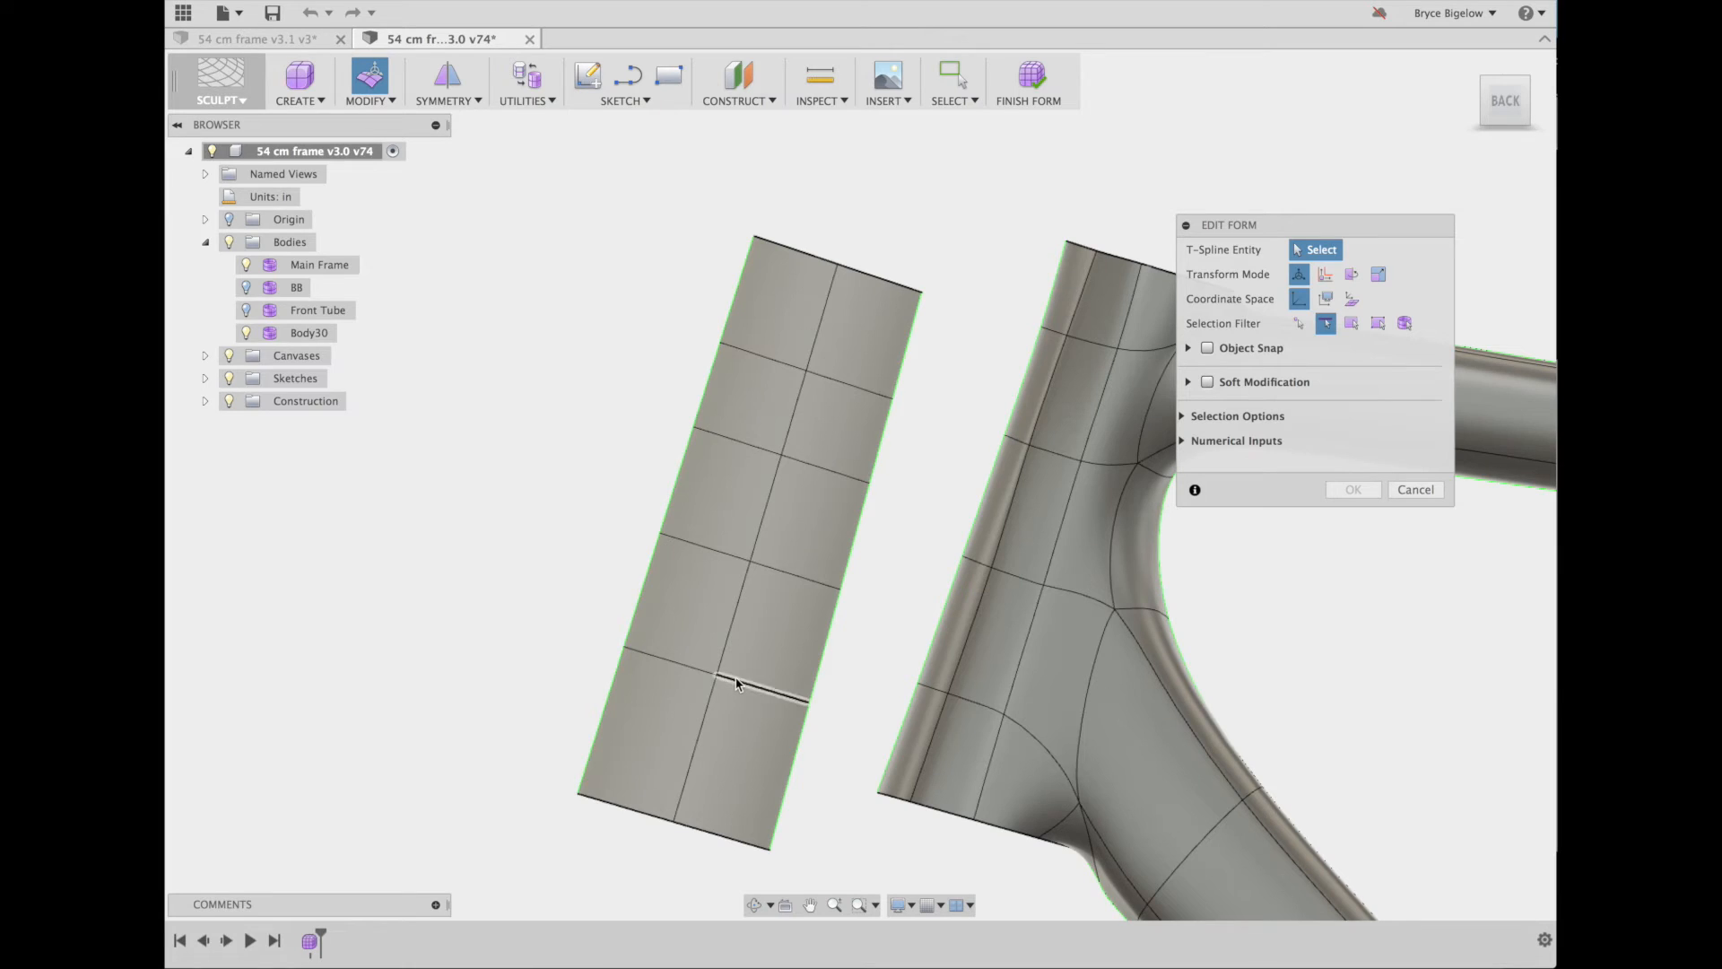
pyautogui.click(758, 688)
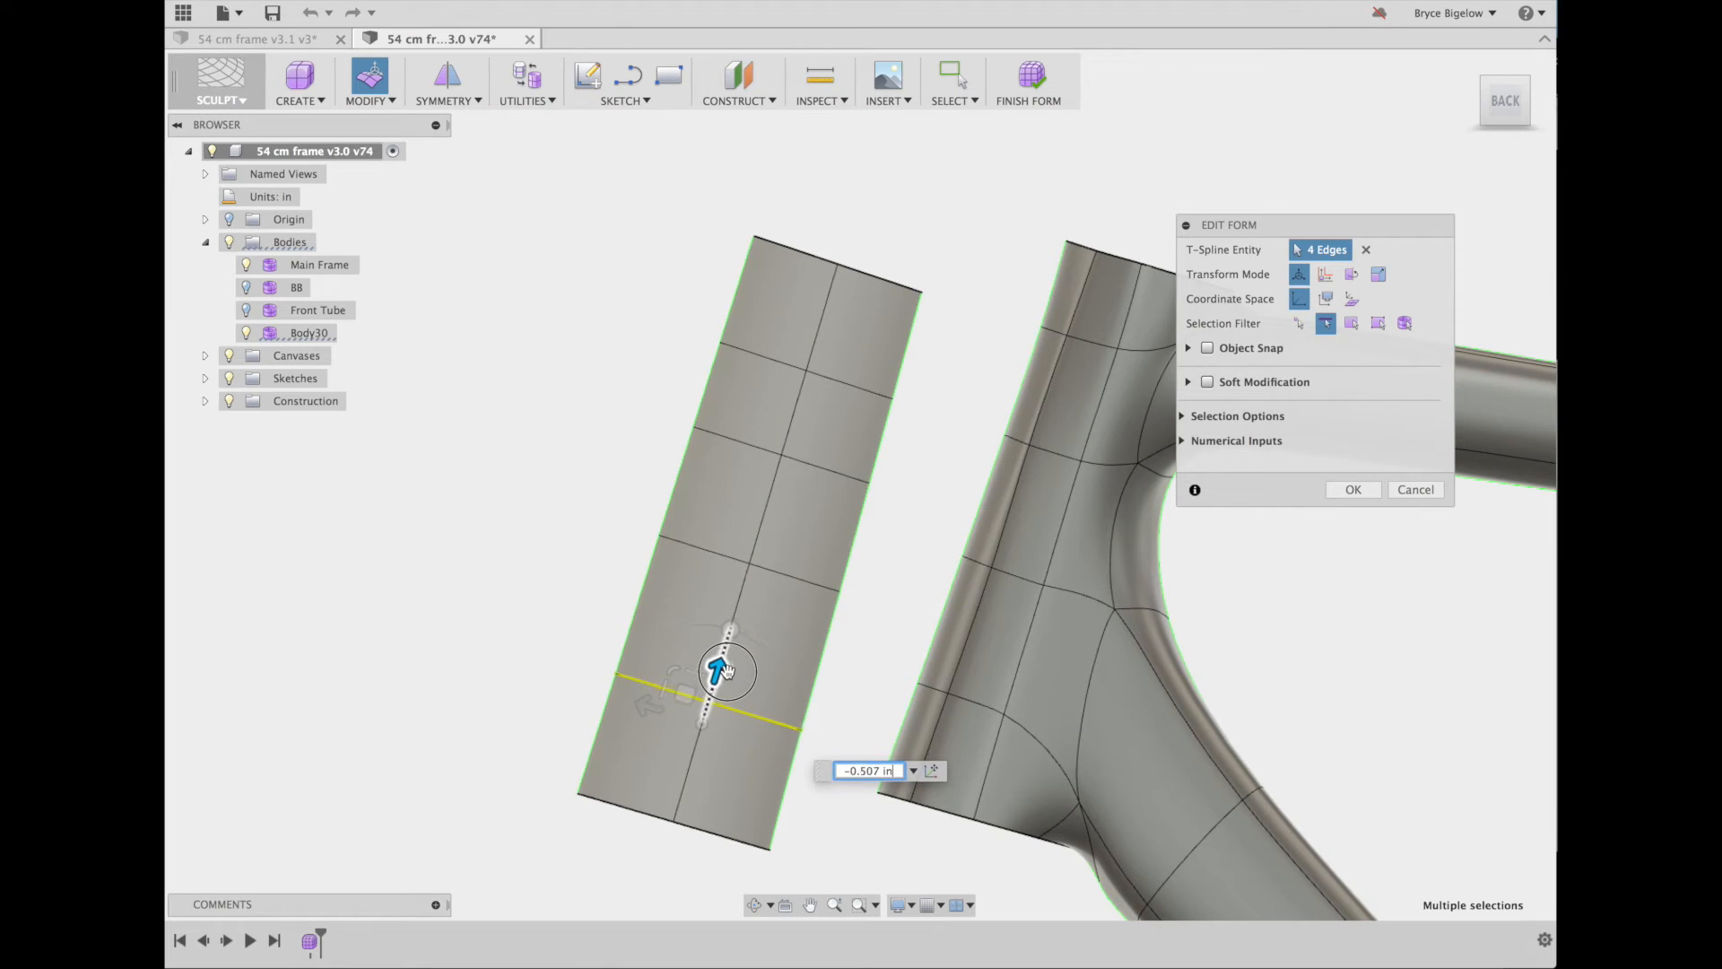
pyautogui.moveTo(725, 667); pyautogui.dragTo(710, 690)
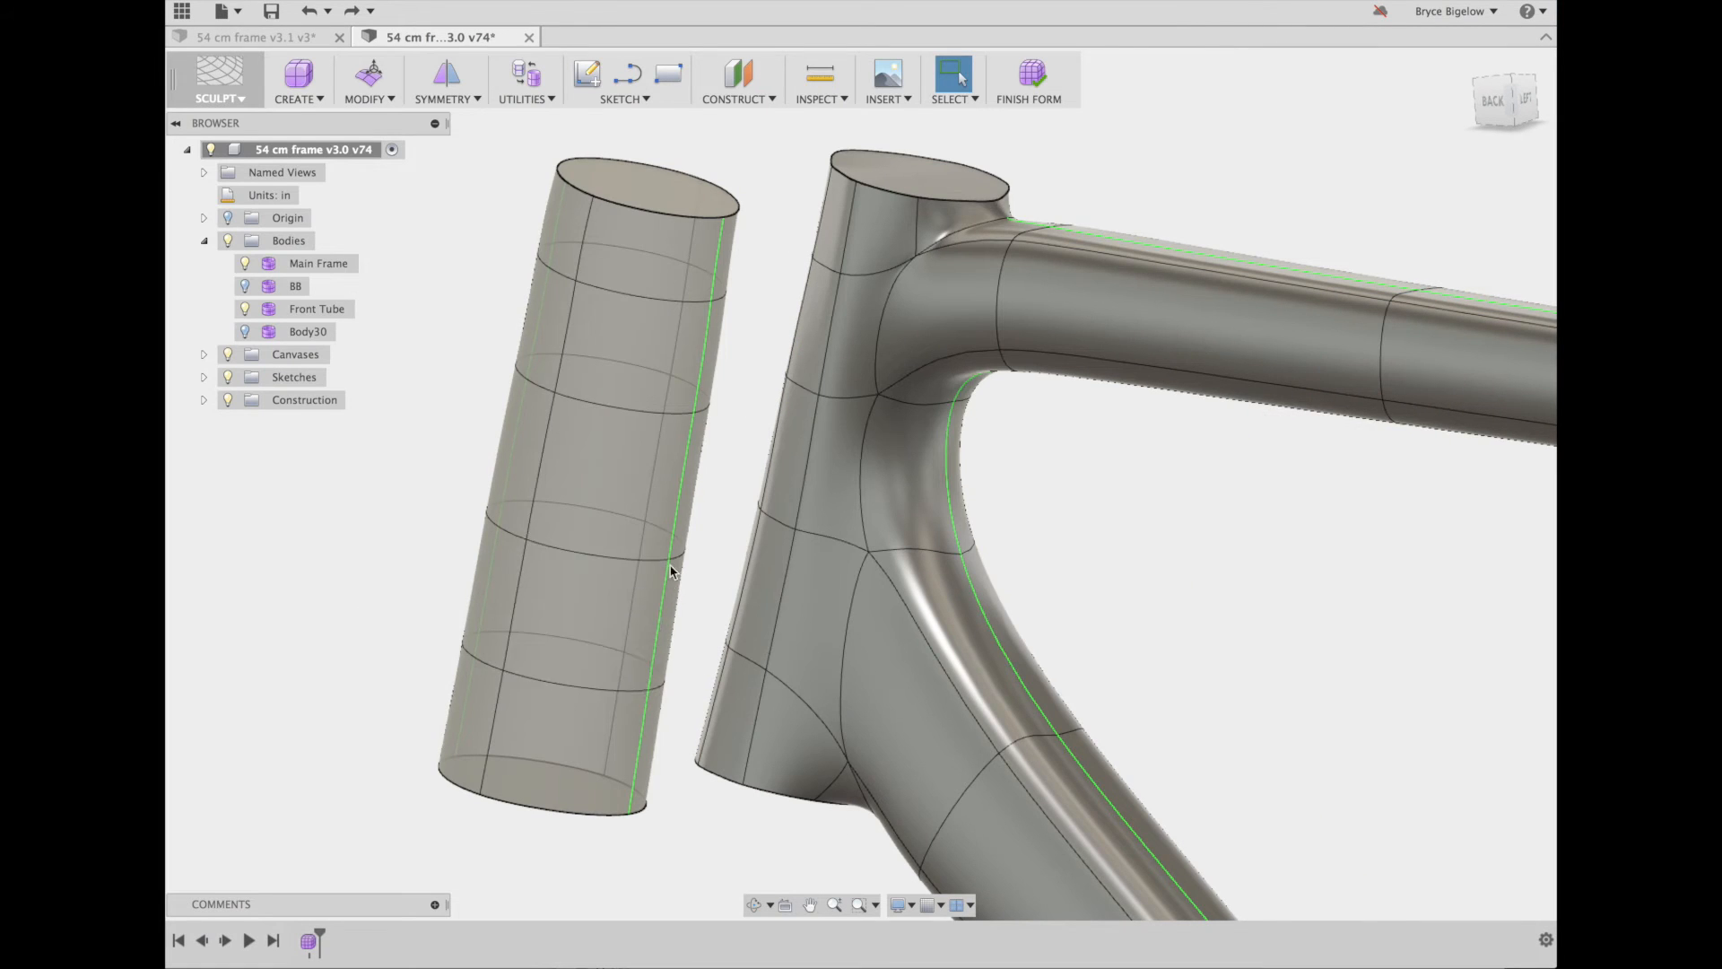
# Unweld the selected edges on the head tube's frame-facing side
pyautogui.click(368, 79)
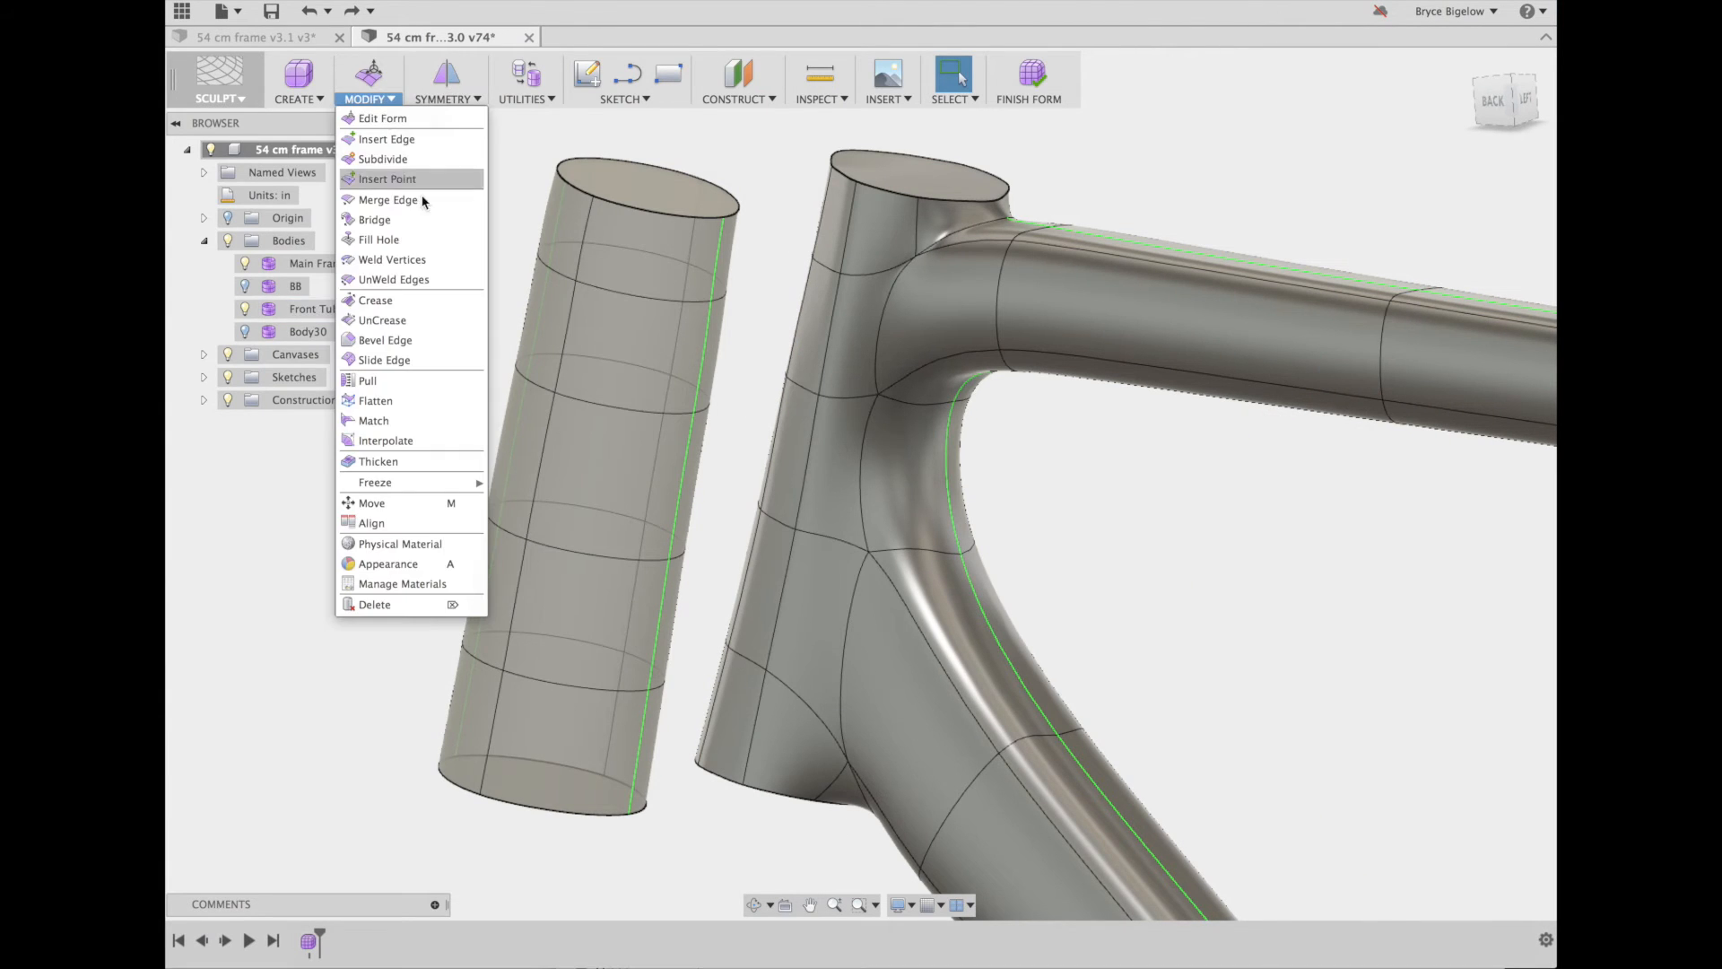
pyautogui.click(393, 279)
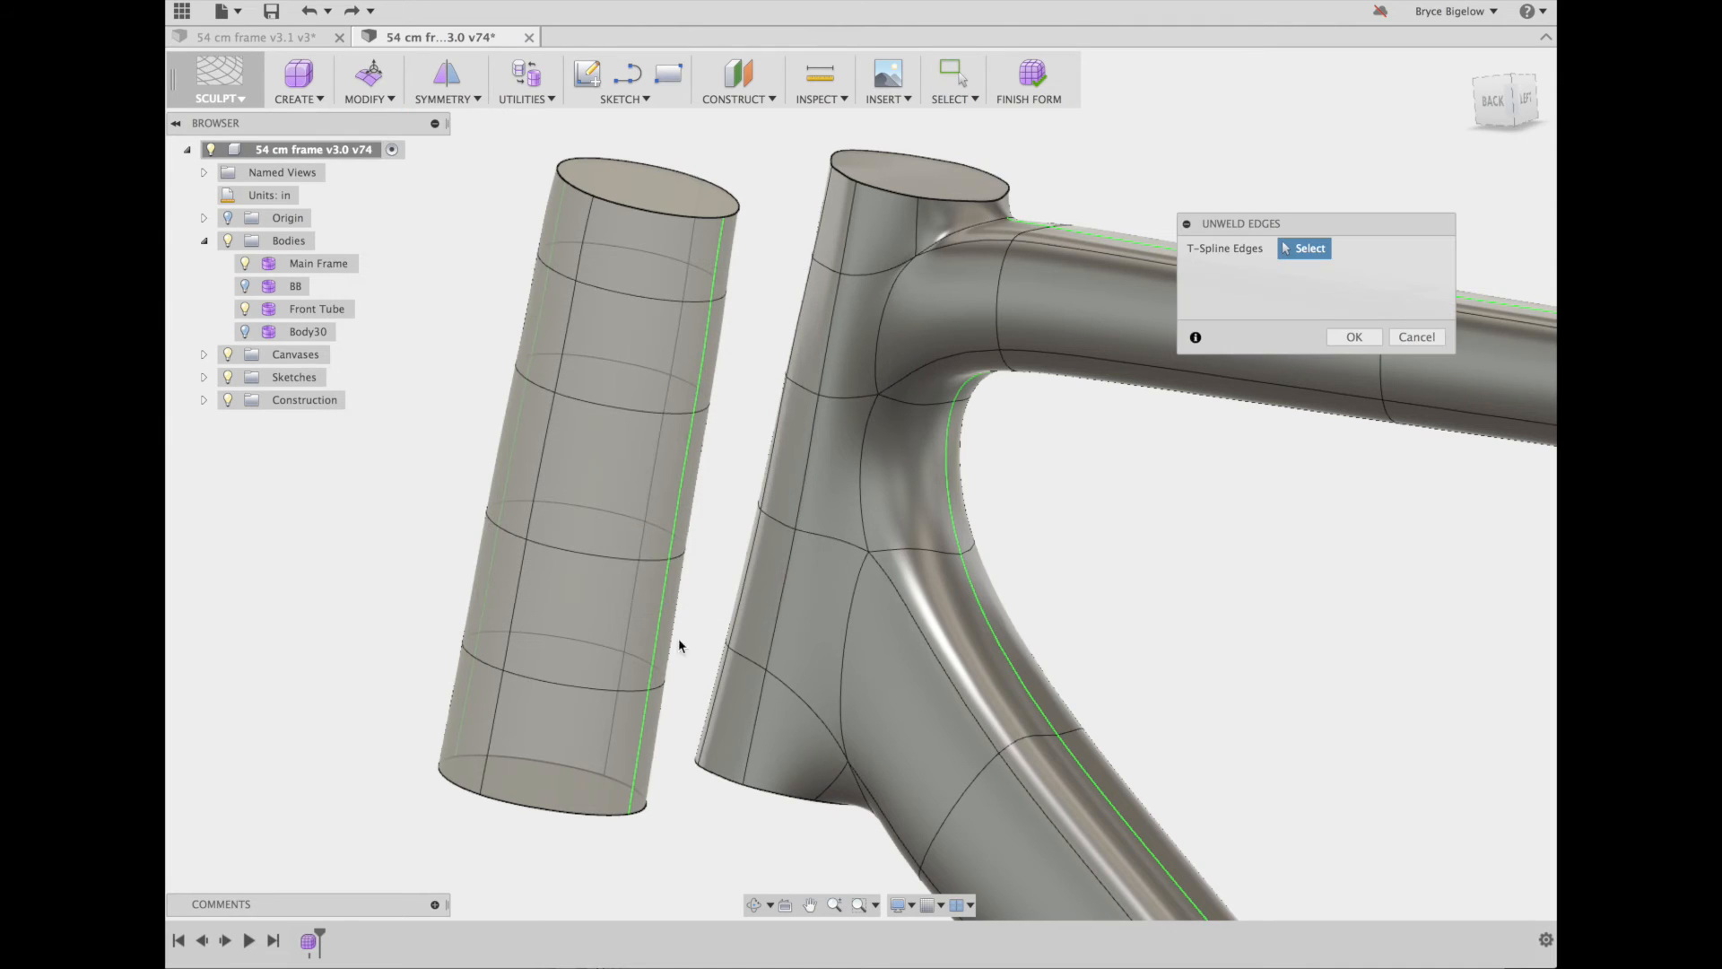
pyautogui.click(648, 659)
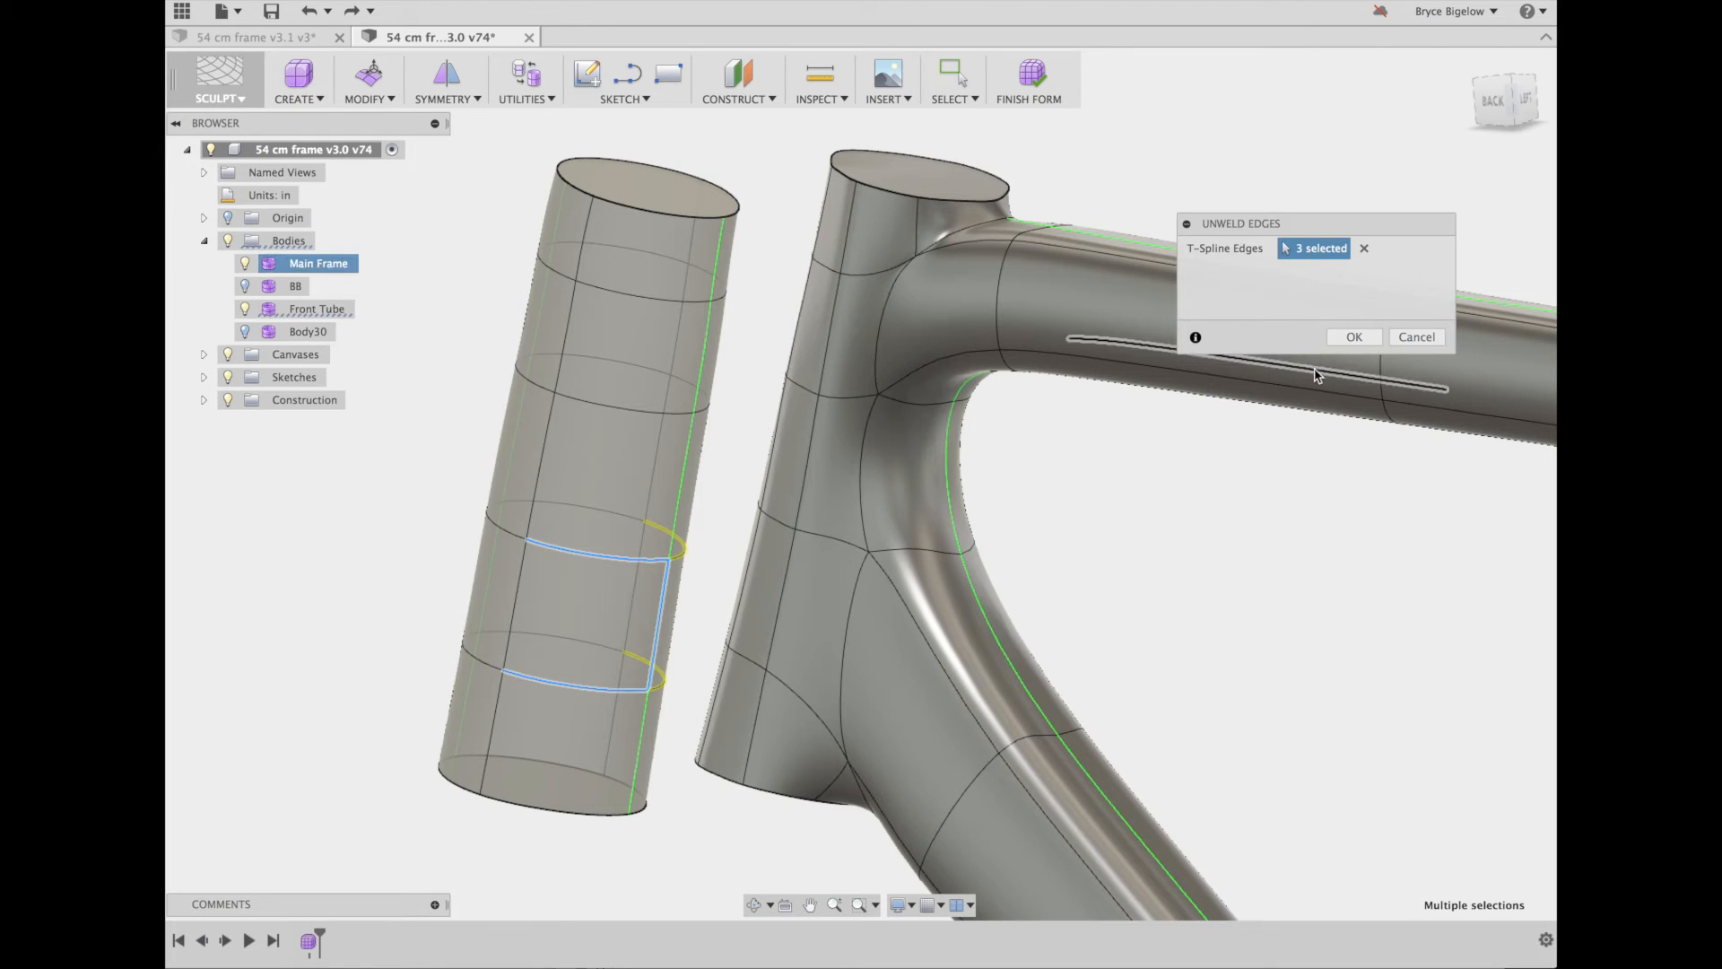
pyautogui.click(1353, 336)
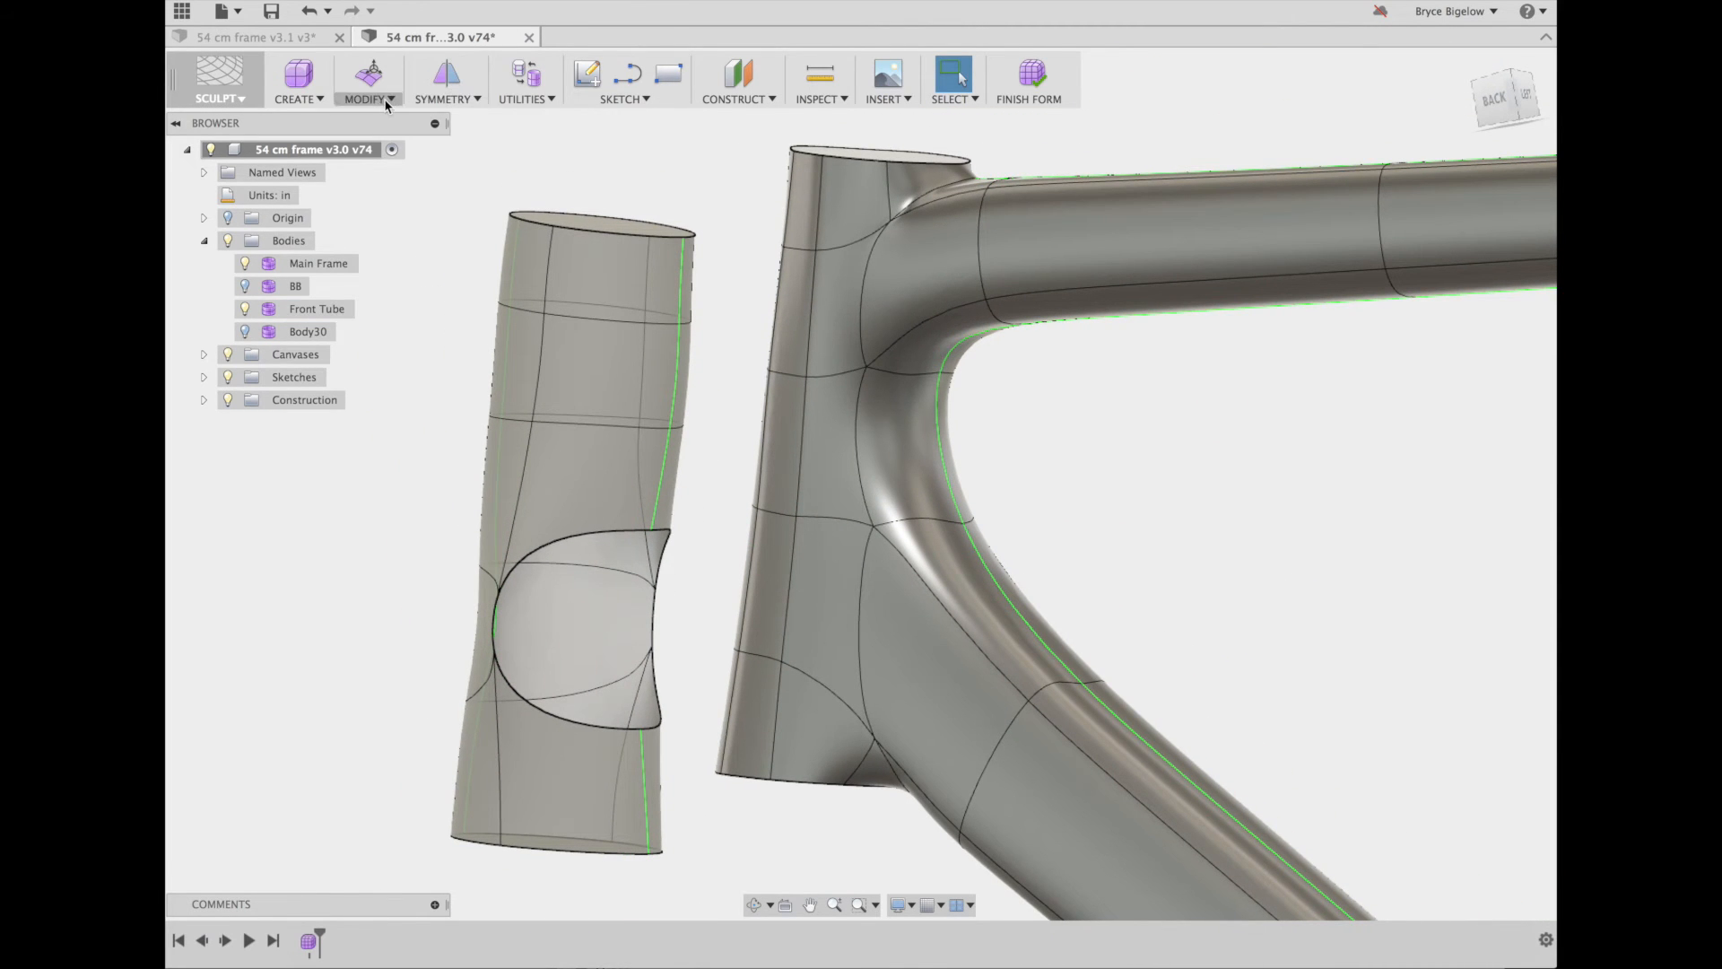
# Begin unwelding another edge on the head tube's front side
pyautogui.click(368, 98)
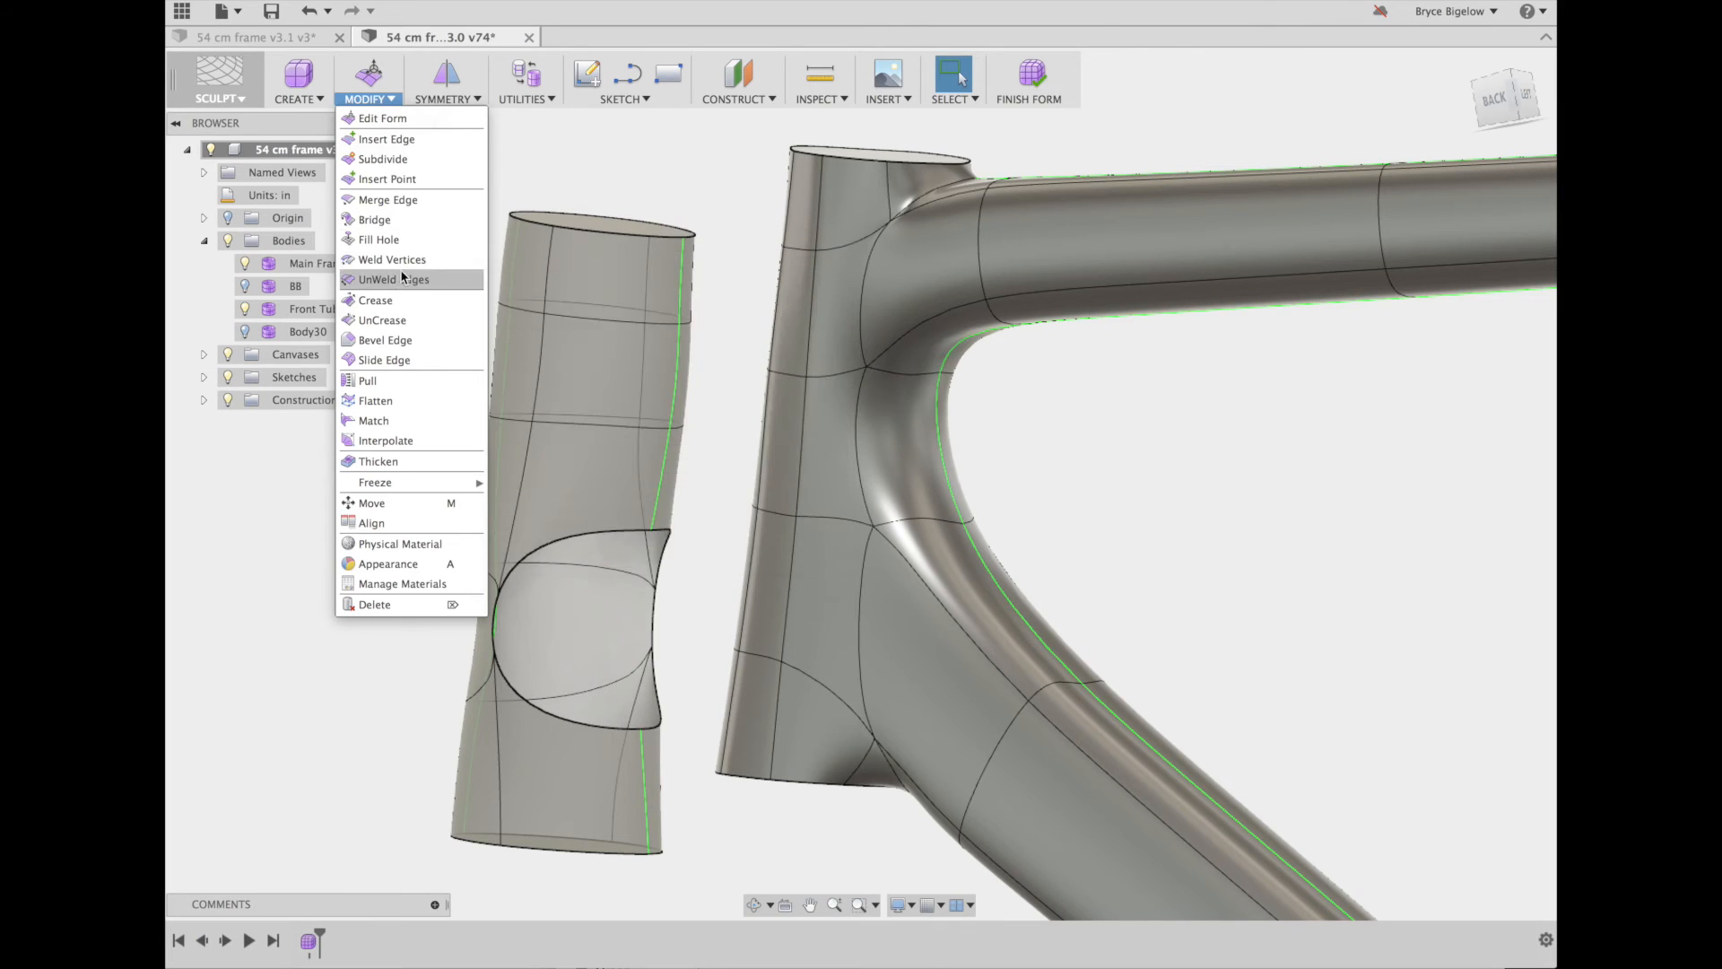
pyautogui.click(391, 278)
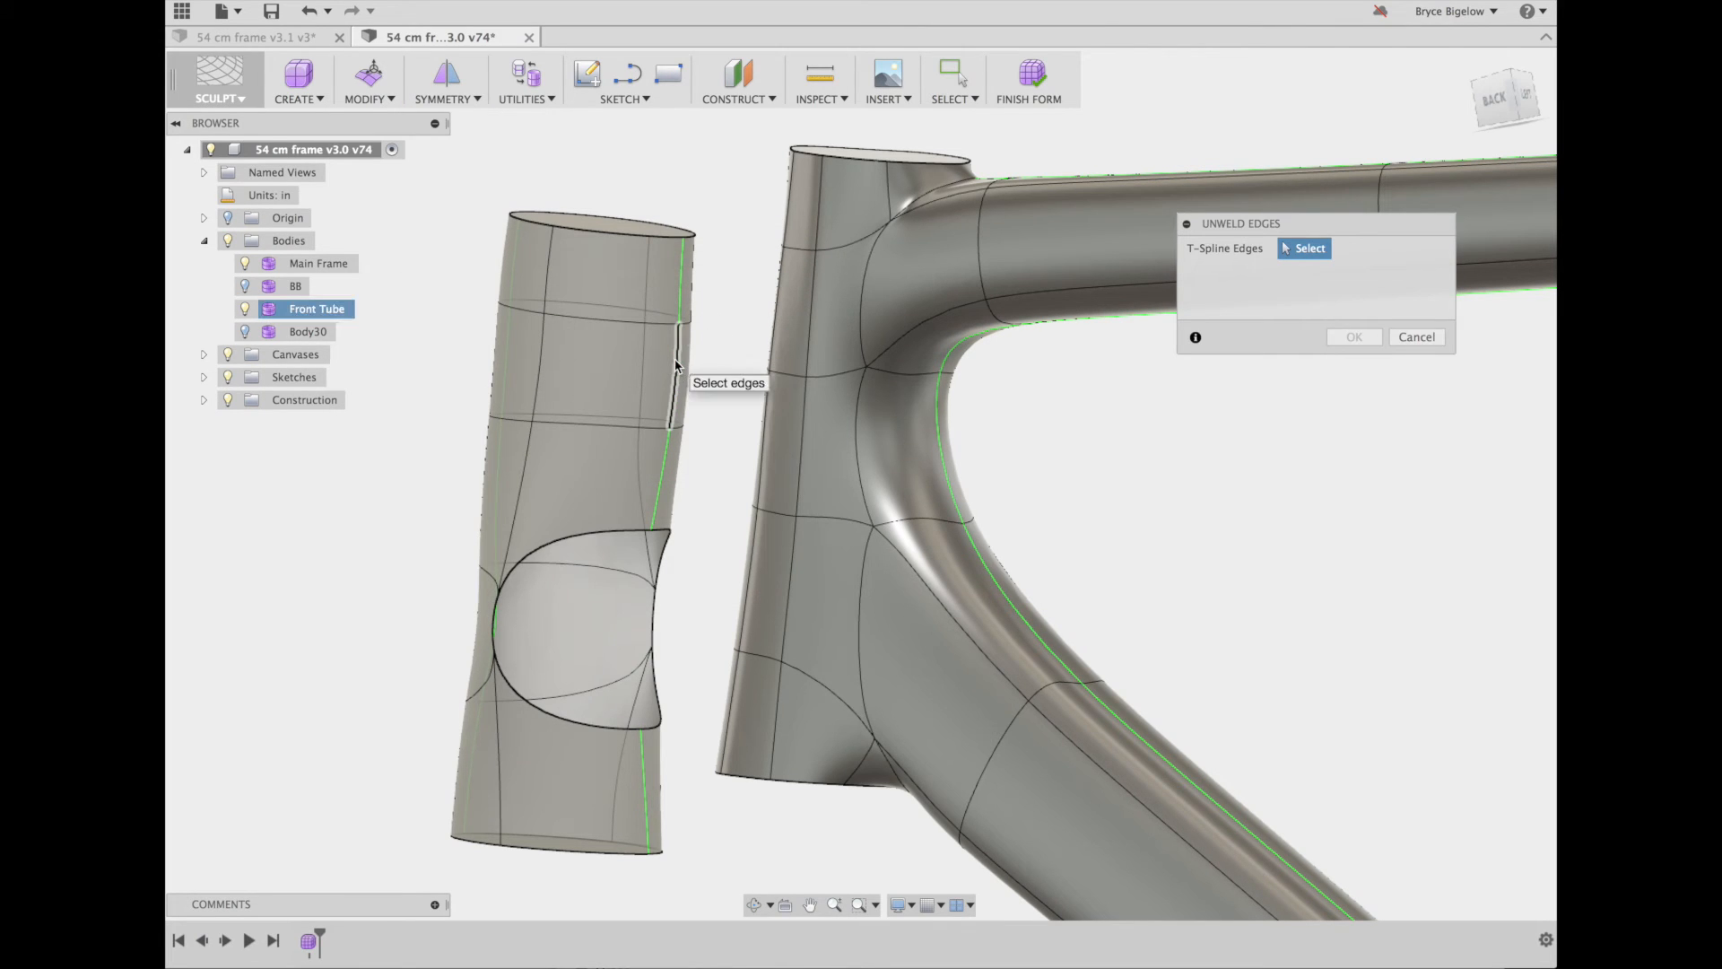
pyautogui.click(631, 426)
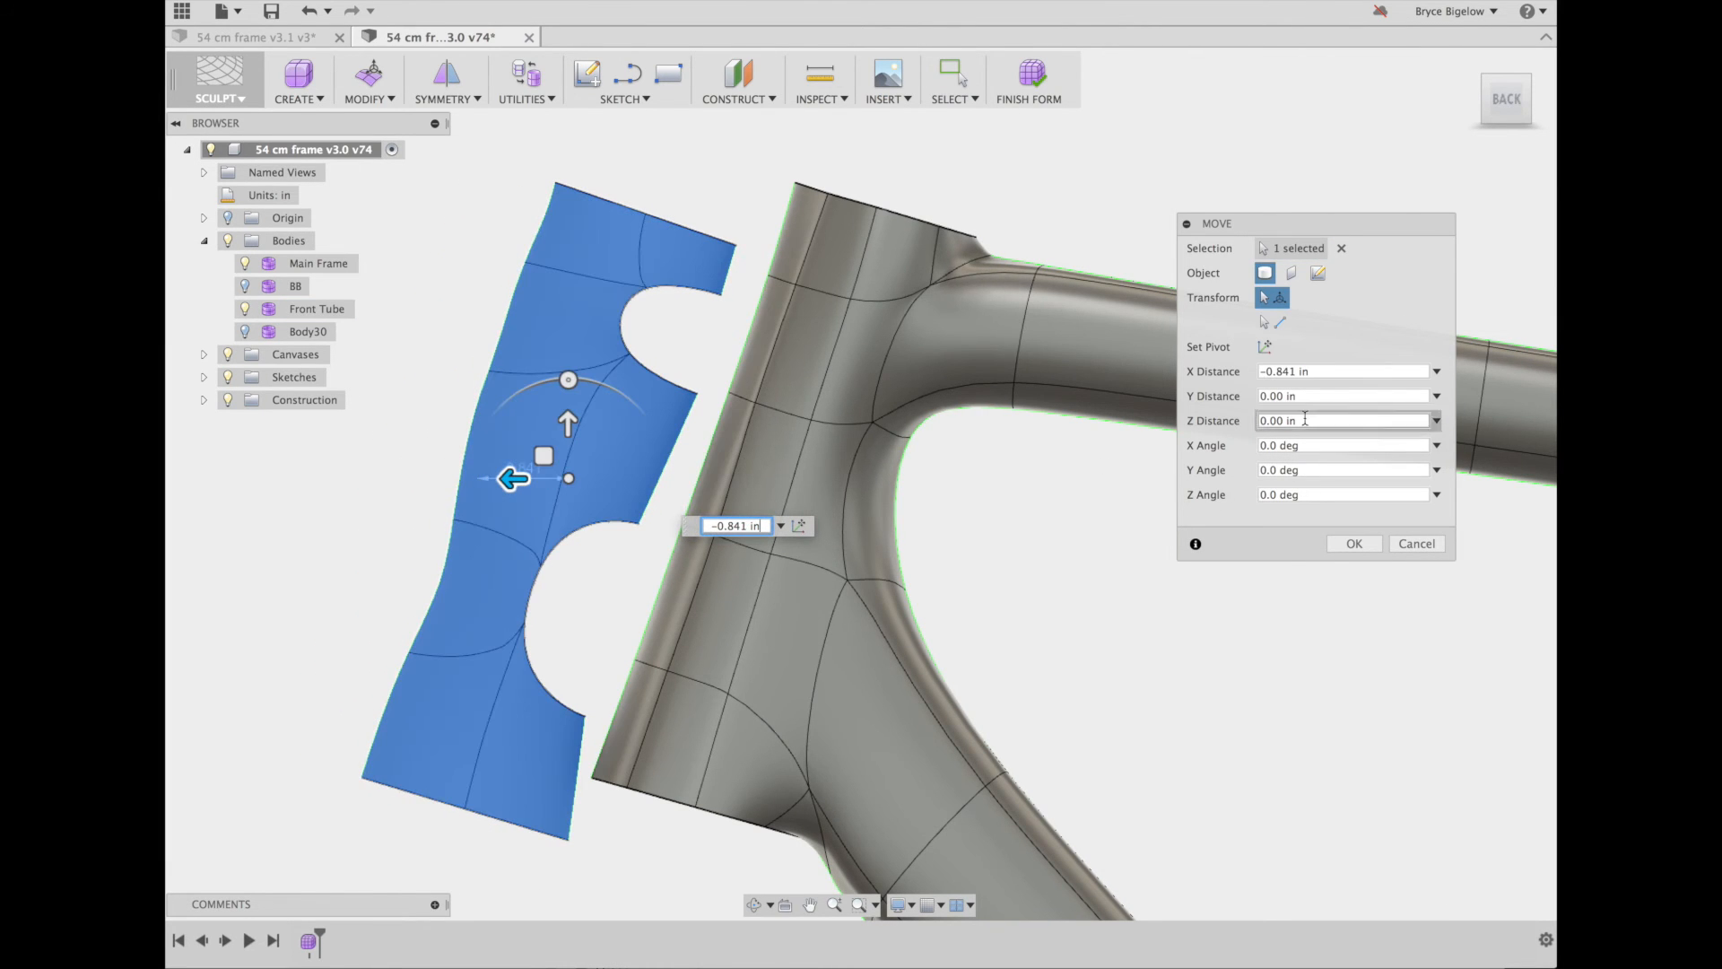
# Move the unwelded head tube piece -0.841 in along X
pyautogui.click(1340, 371)
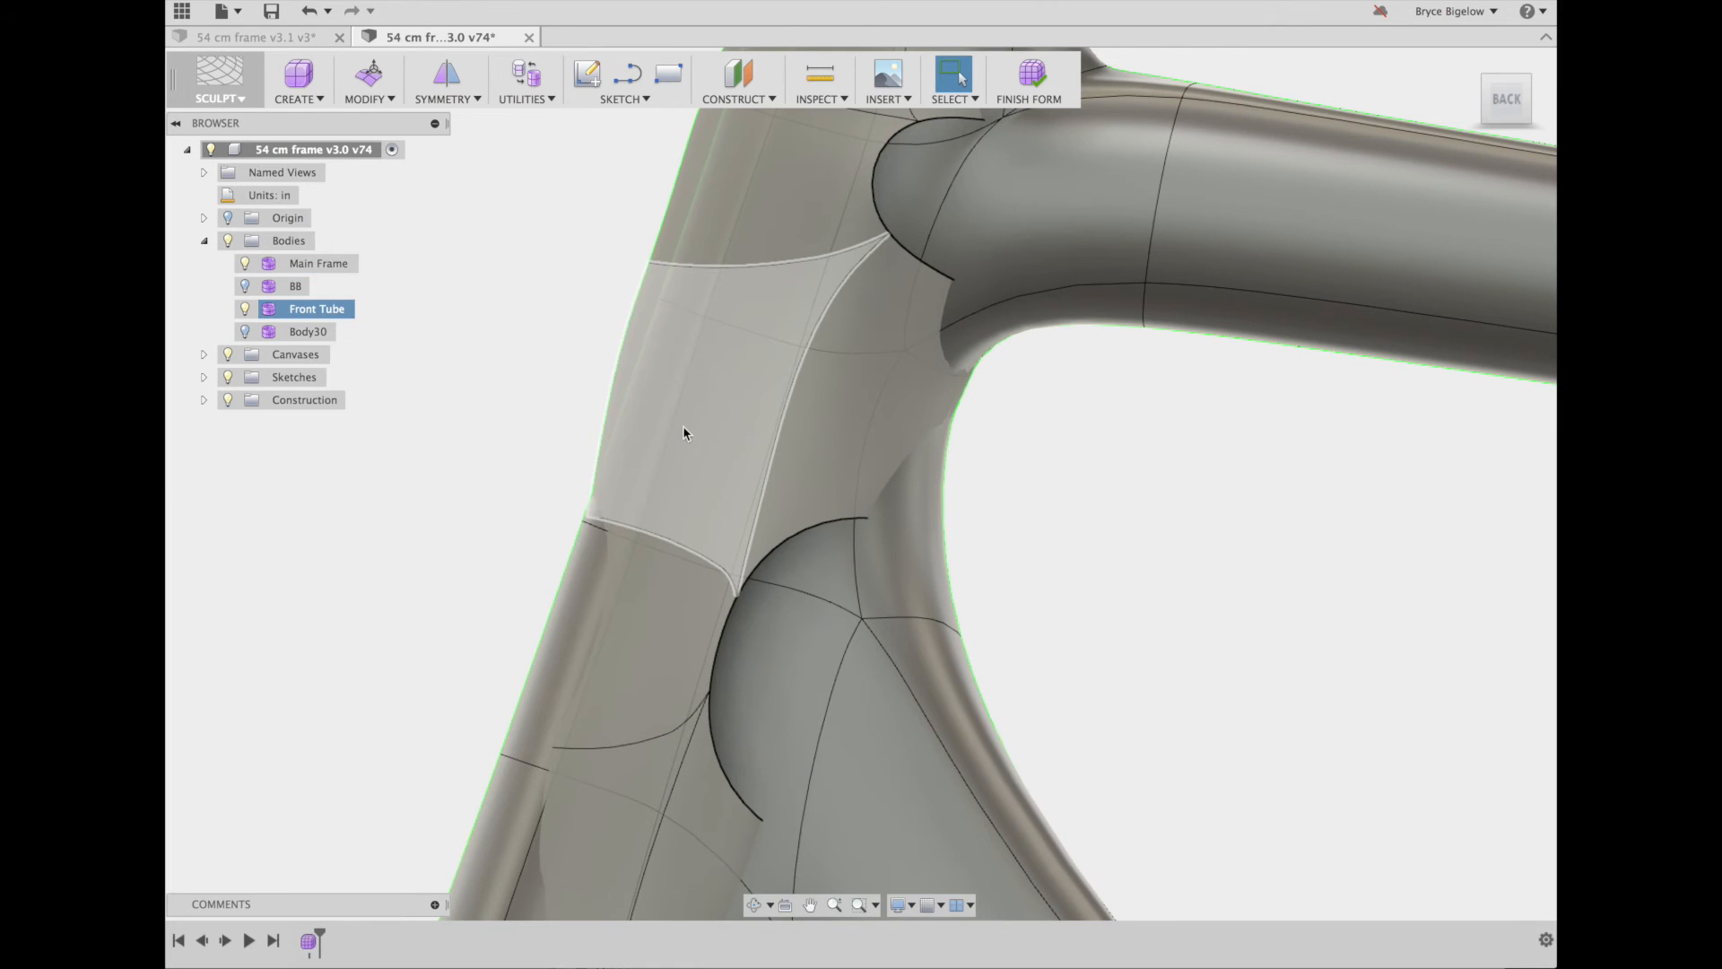
# Set the Front Tube body to Unselectable and check the head tube junction
pyautogui.click(681, 432)
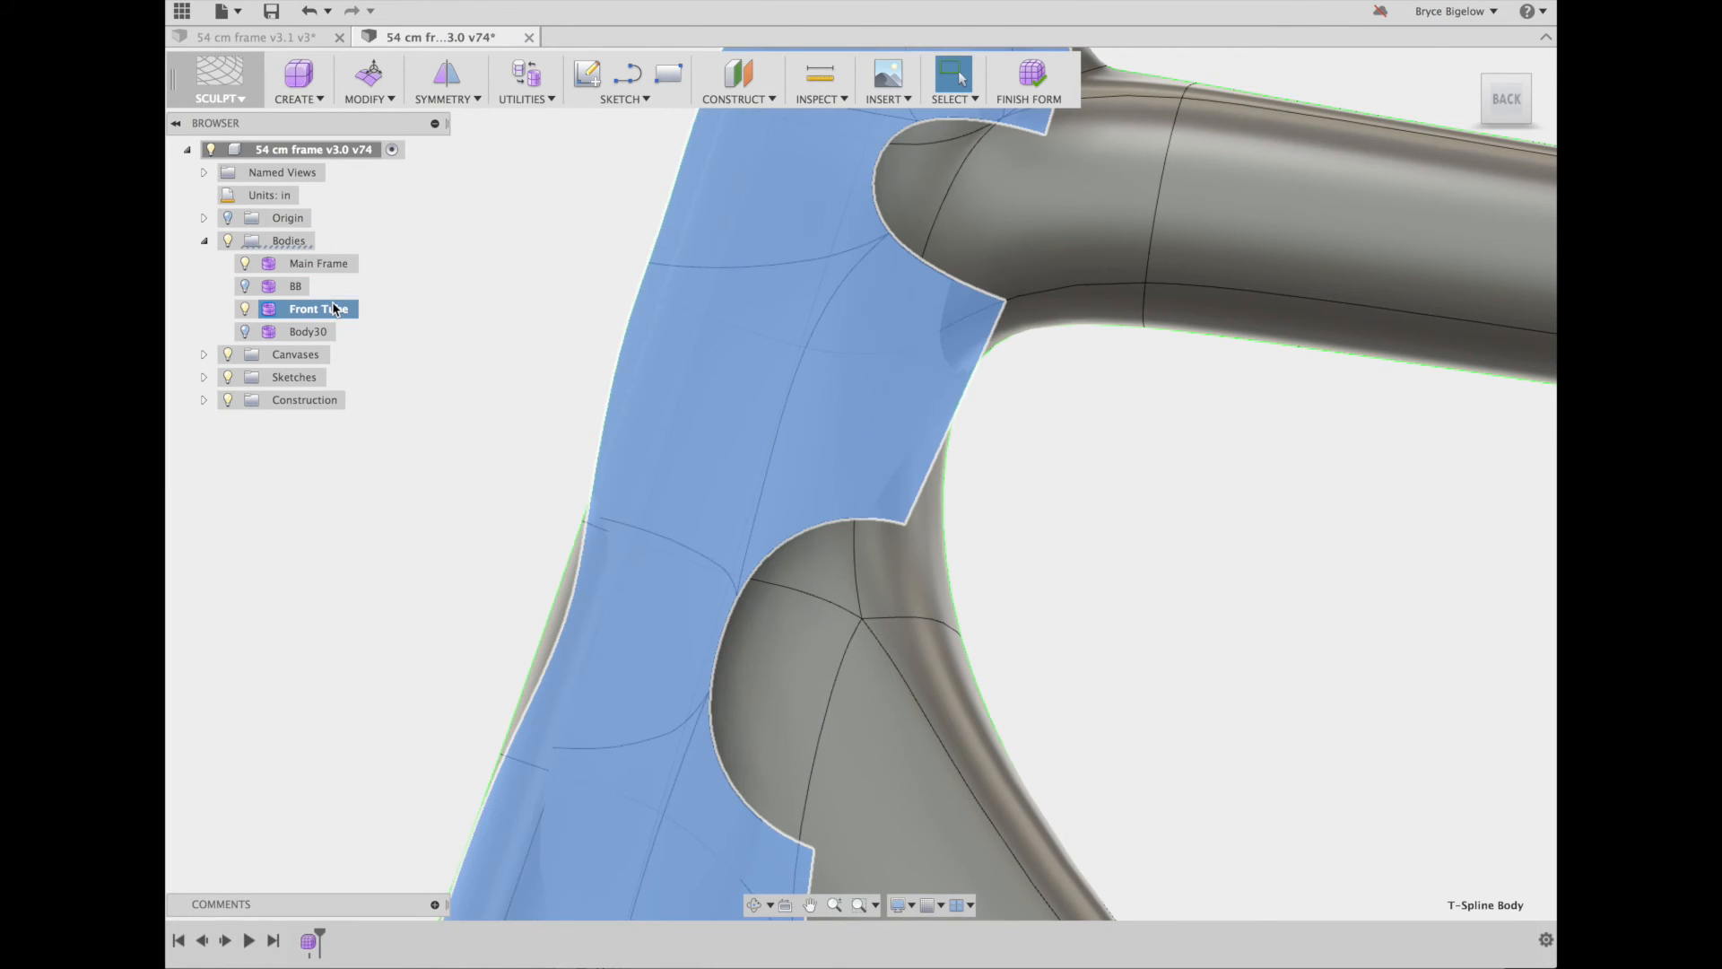
pyautogui.rightClick(313, 308)
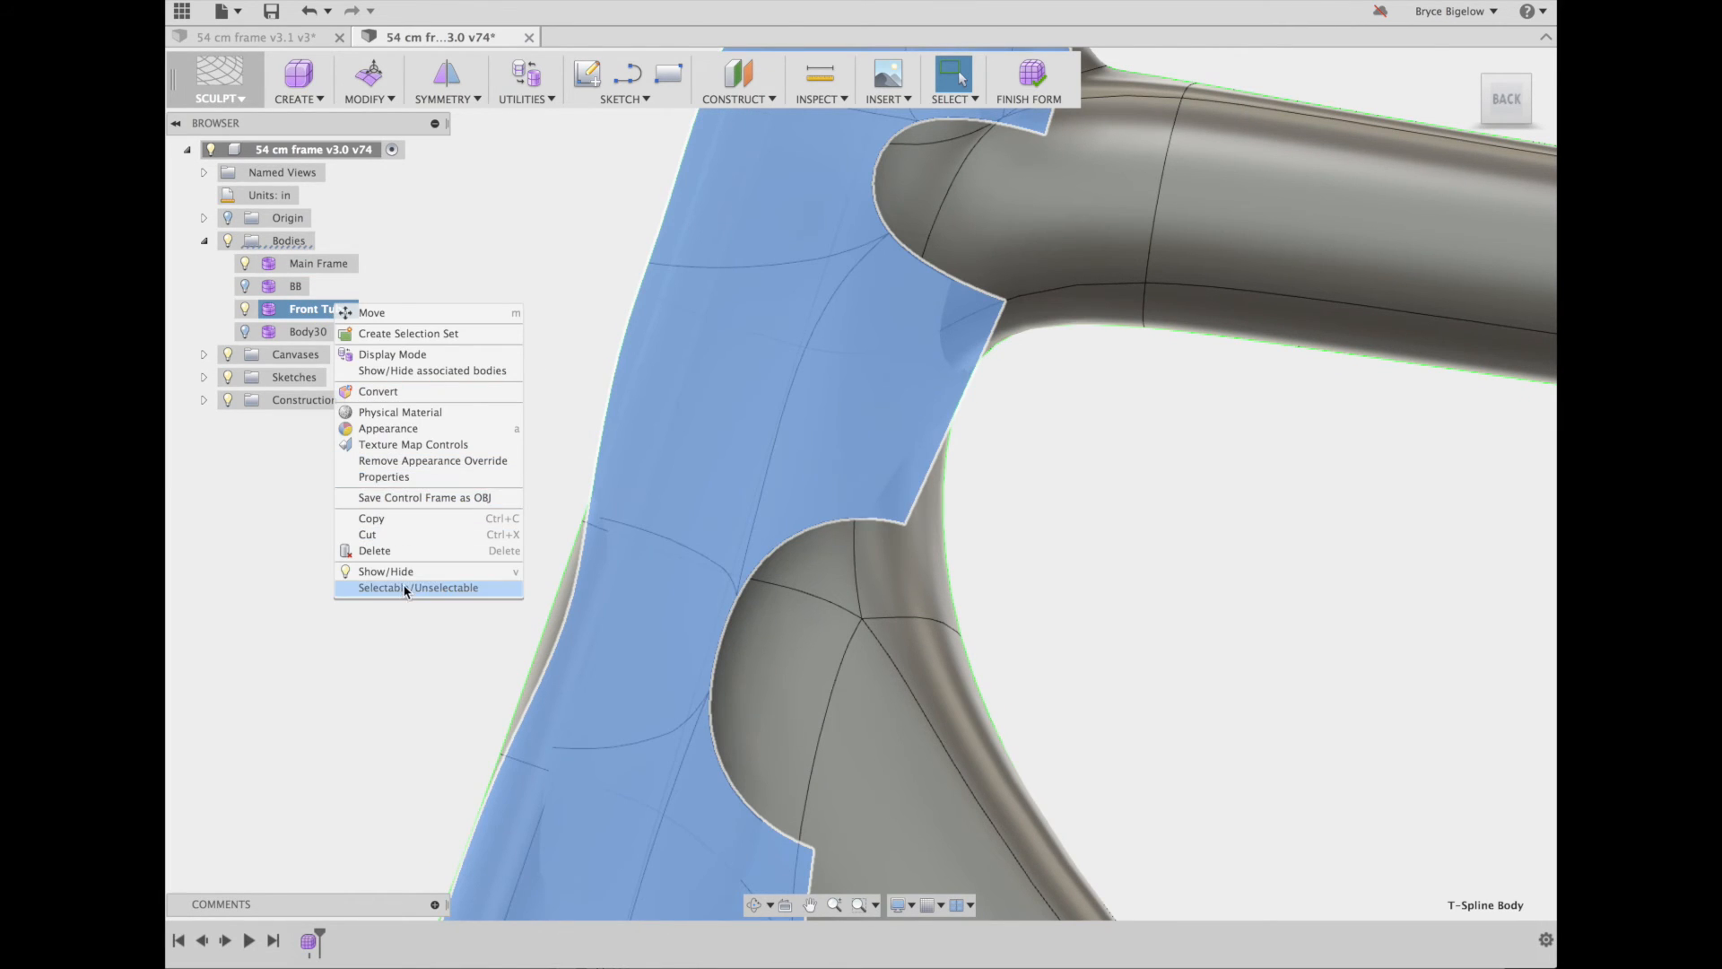
pyautogui.click(417, 587)
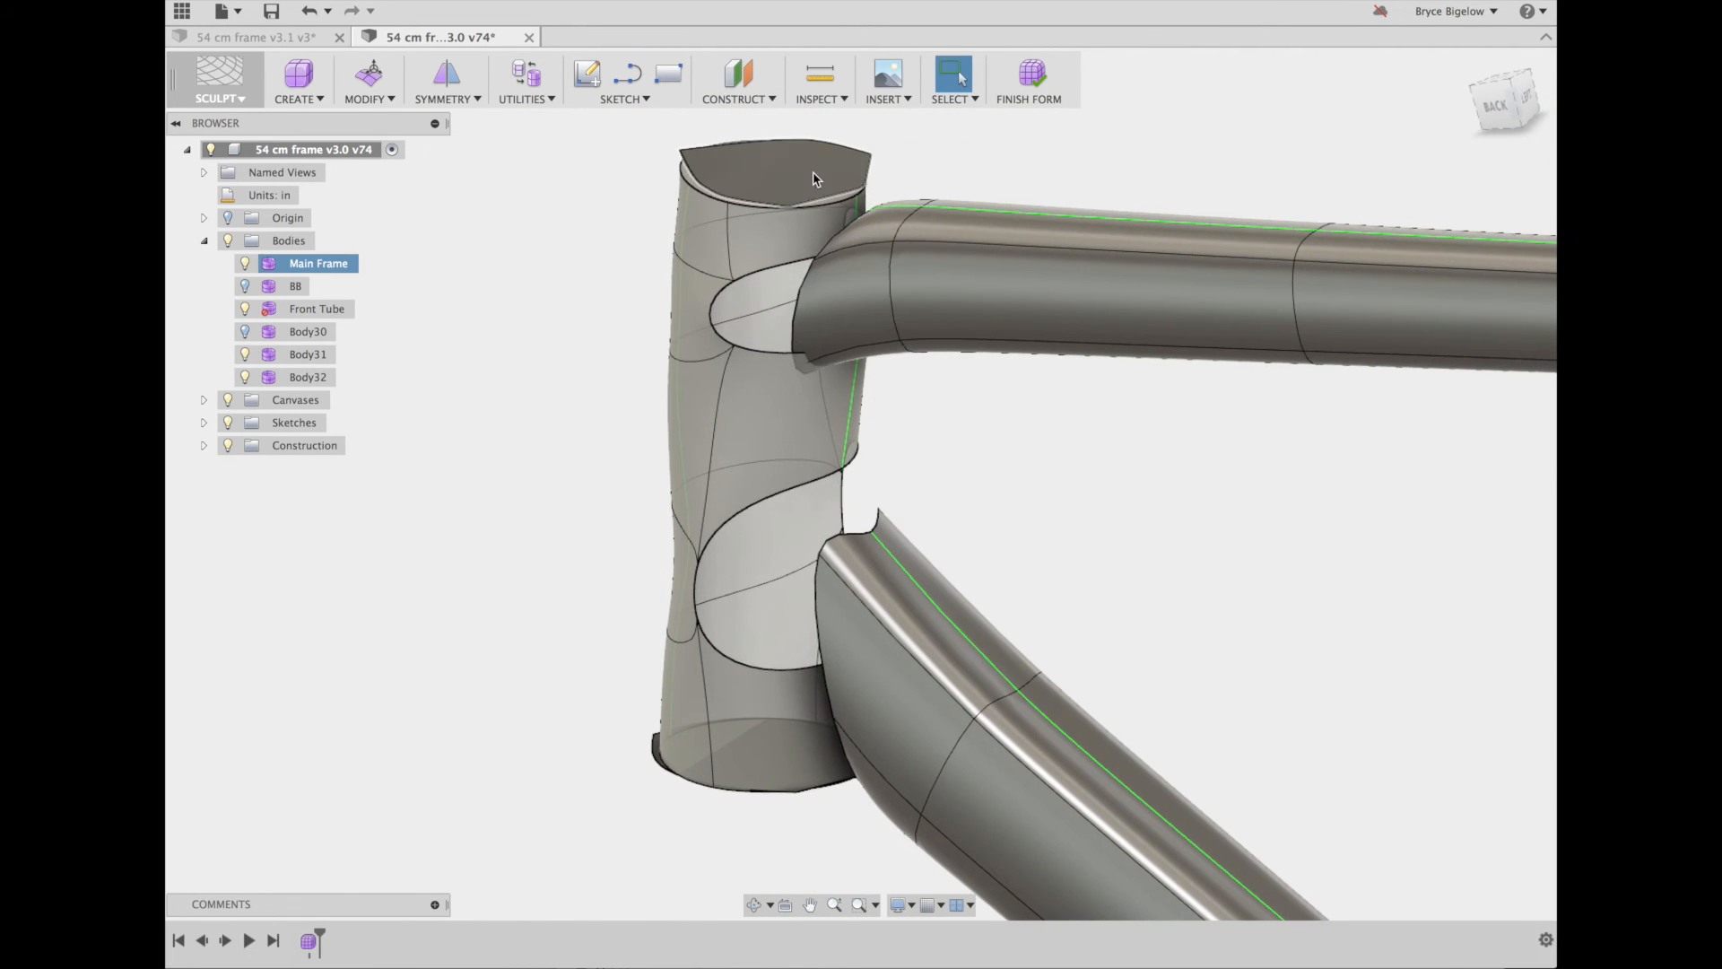
pyautogui.click(755, 759)
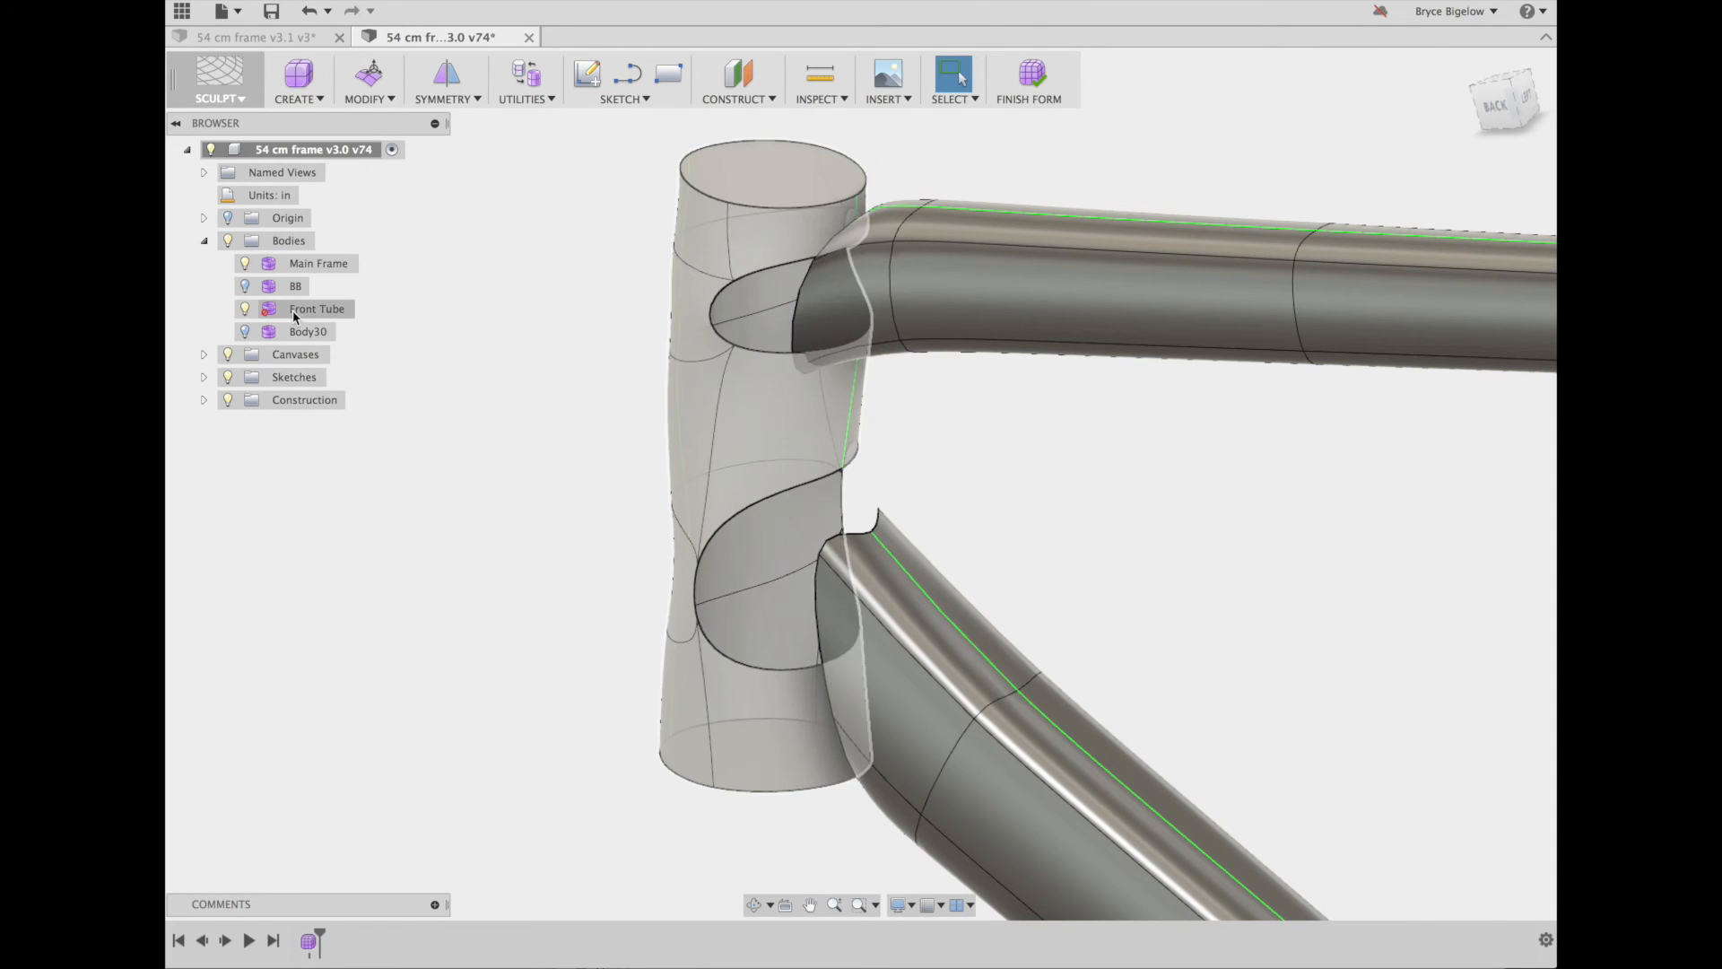
pyautogui.click(318, 308)
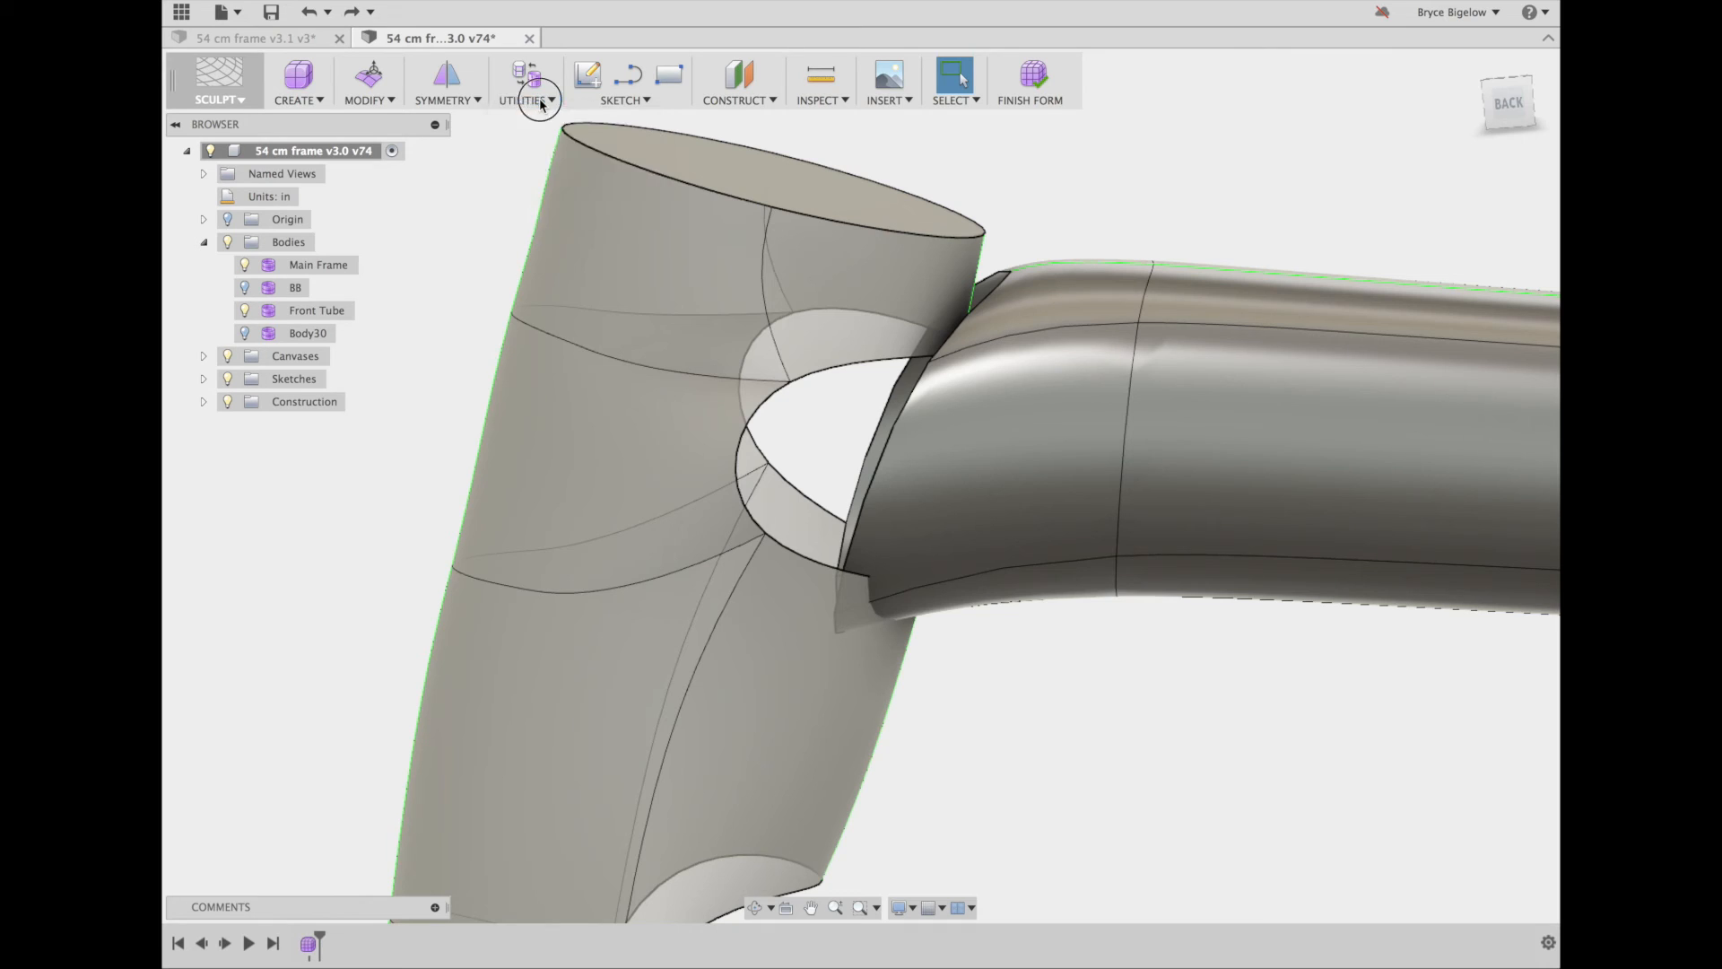
# Switch the T-spline display to better quality, then back to faster performance
pyautogui.click(317, 310)
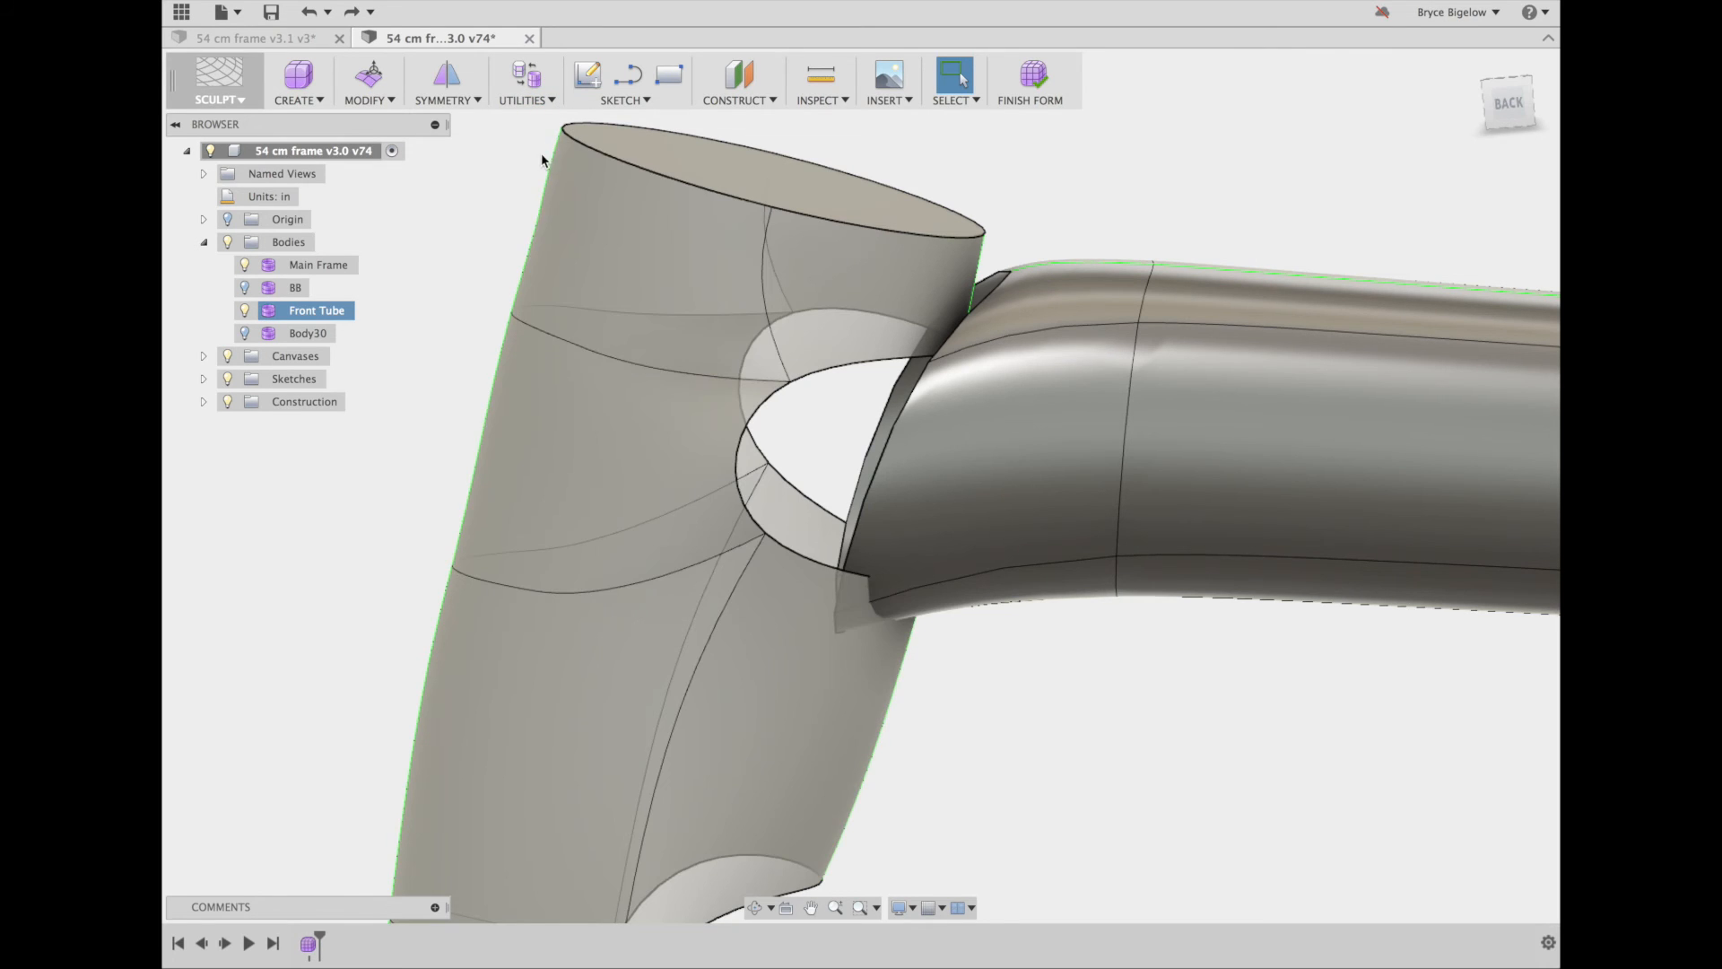
pyautogui.click(525, 100)
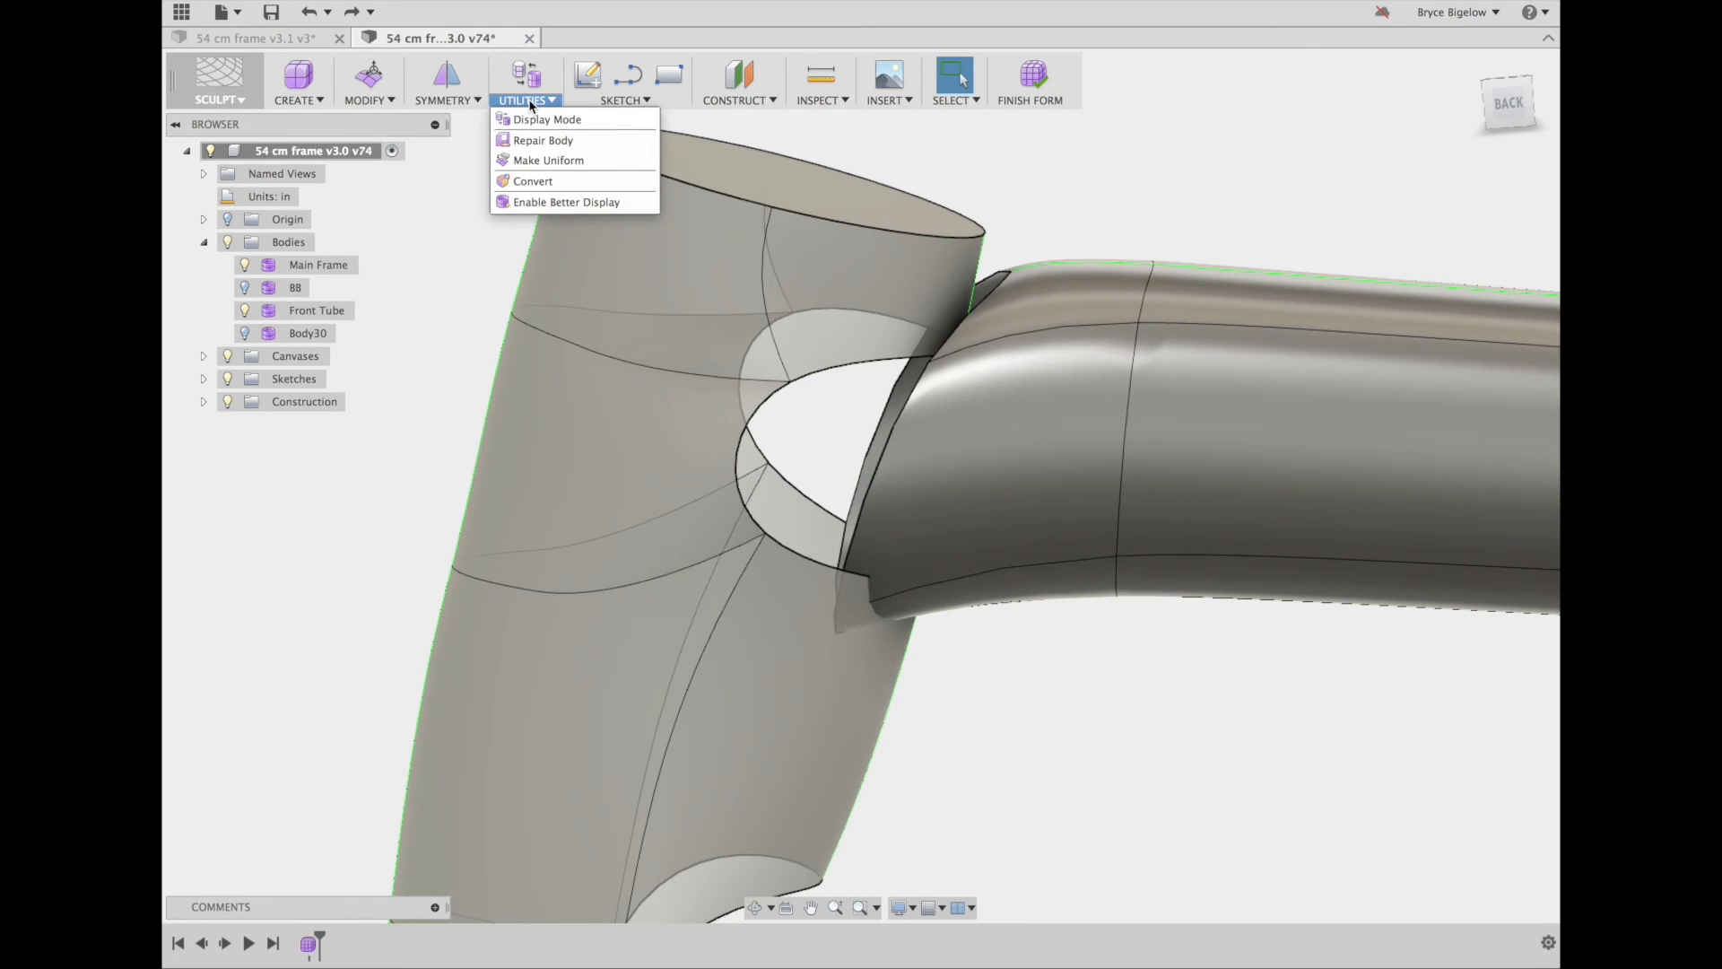
pyautogui.moveTo(566, 202)
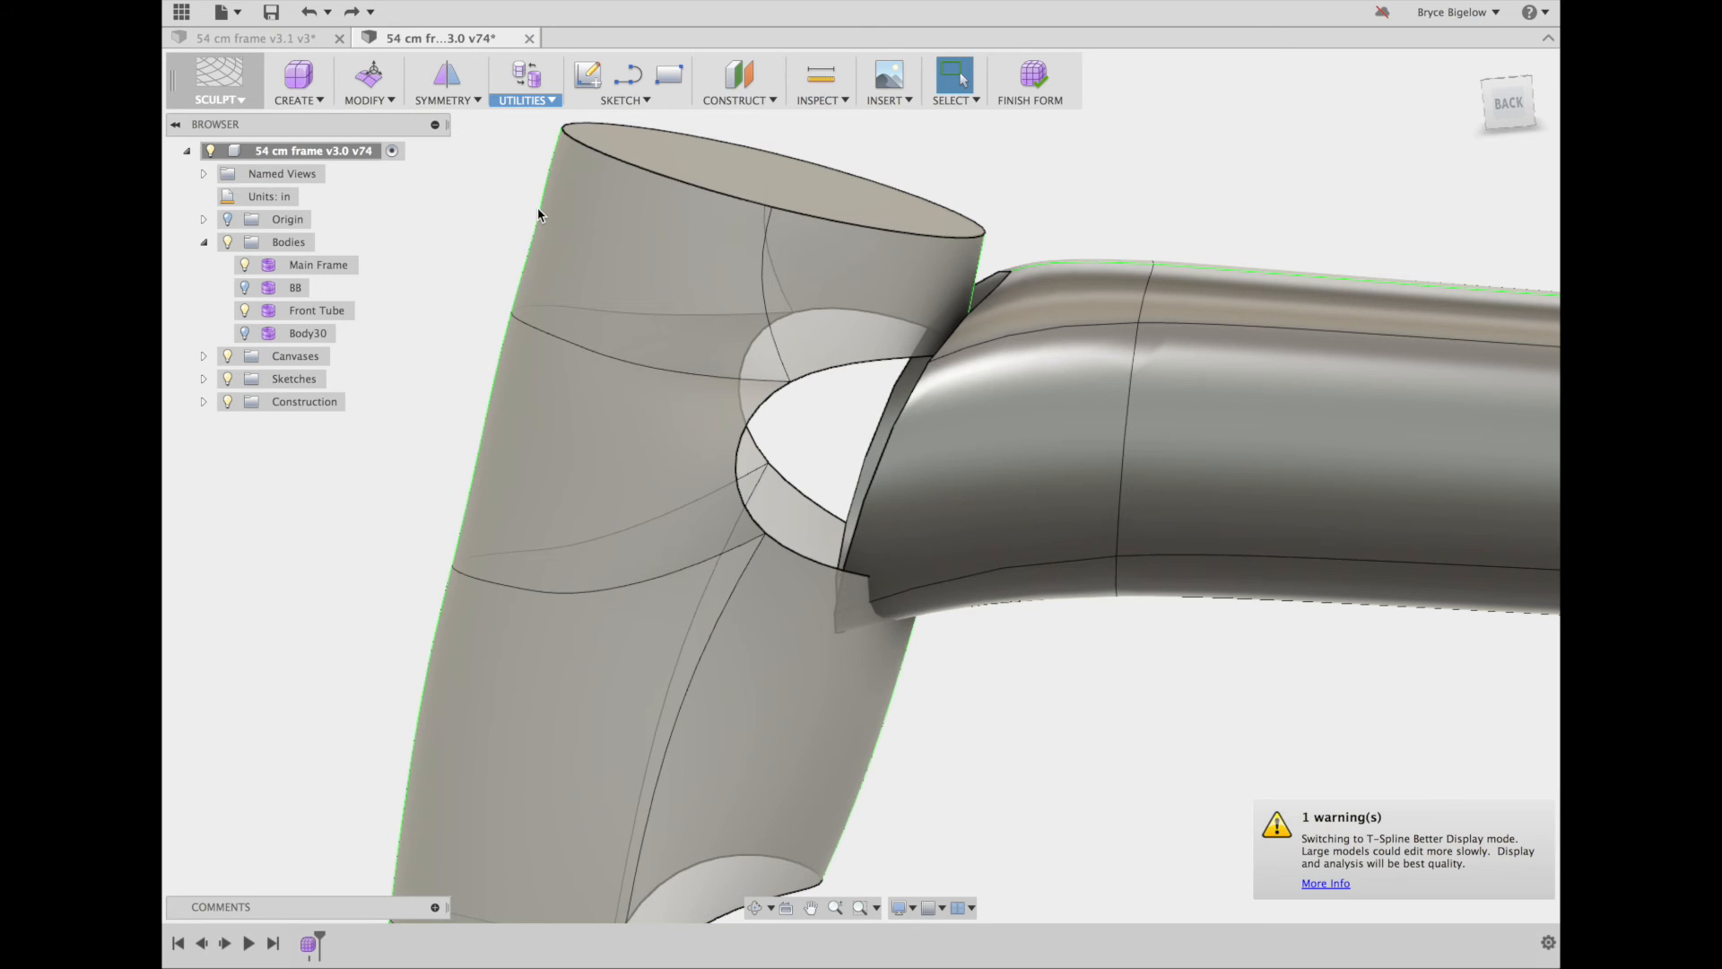
pyautogui.click(525, 100)
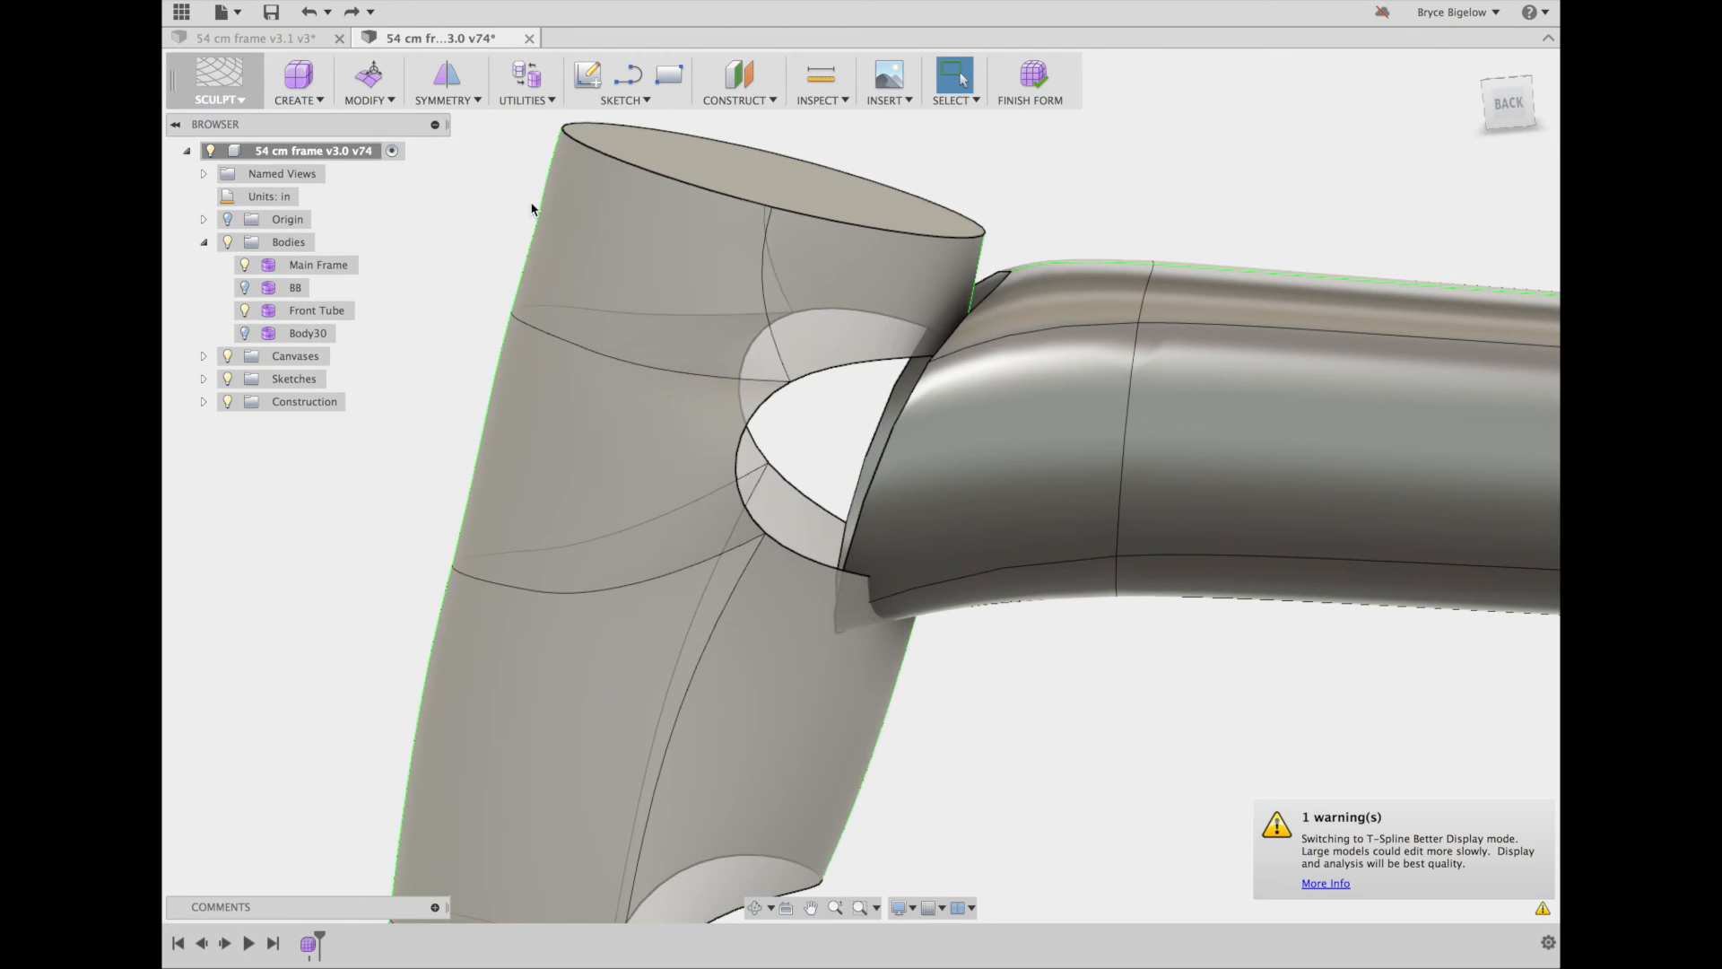
pyautogui.click(368, 81)
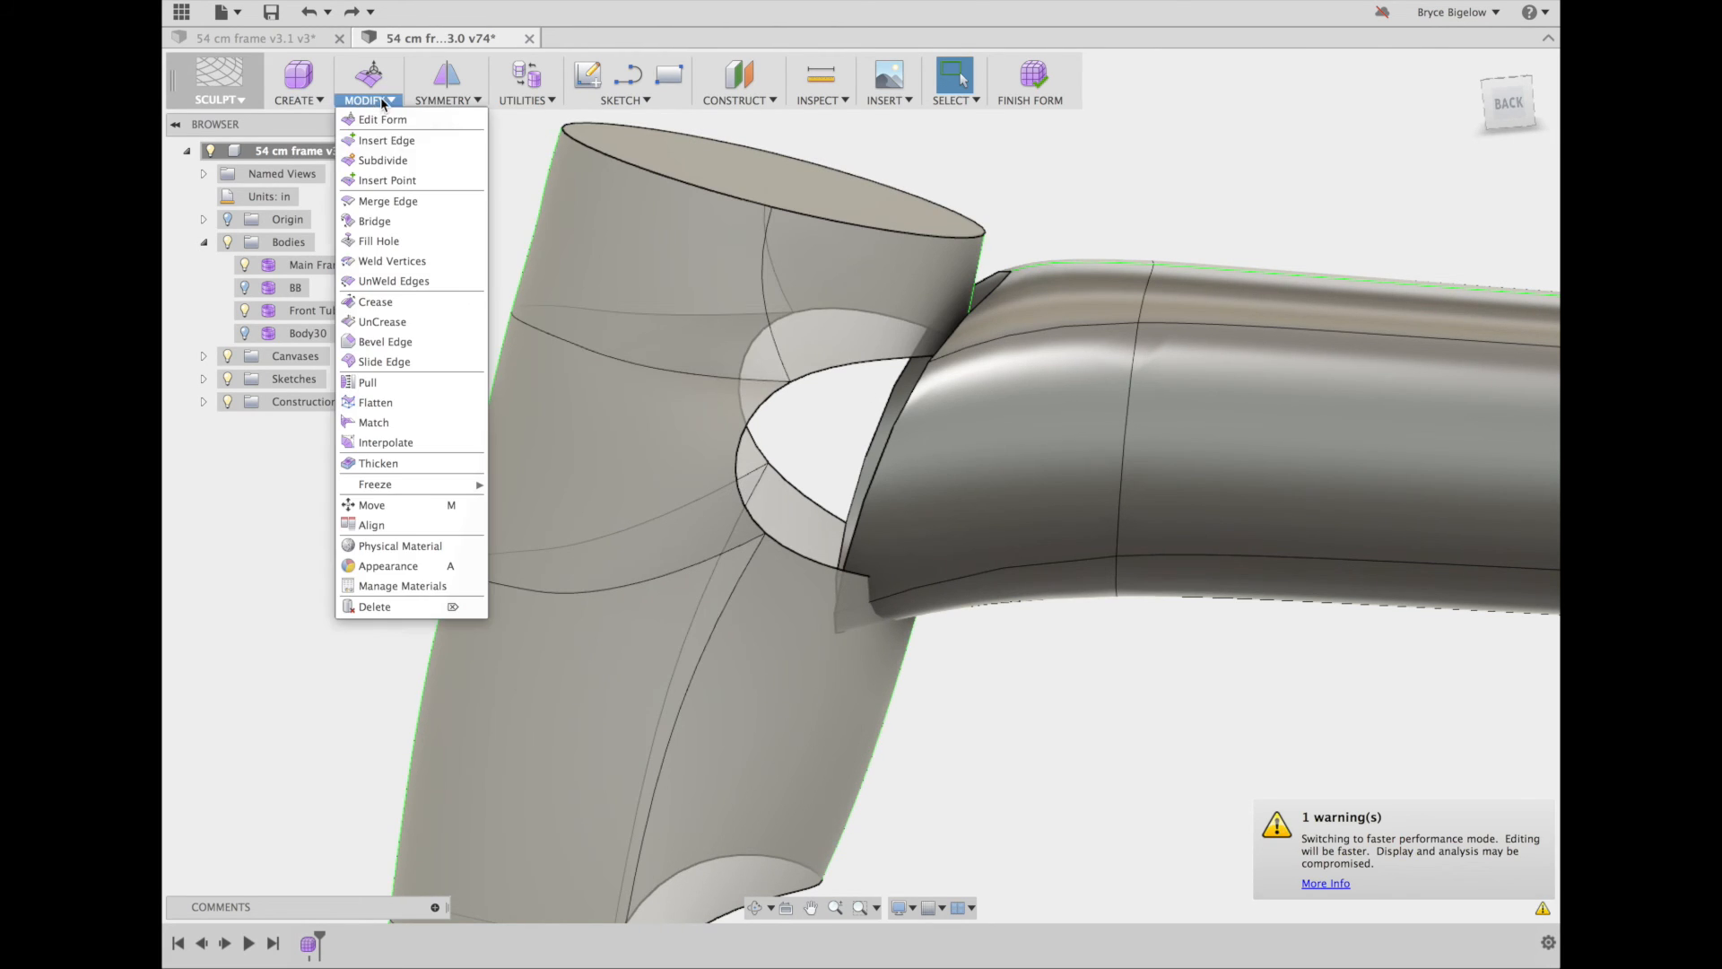
pyautogui.moveTo(379, 240)
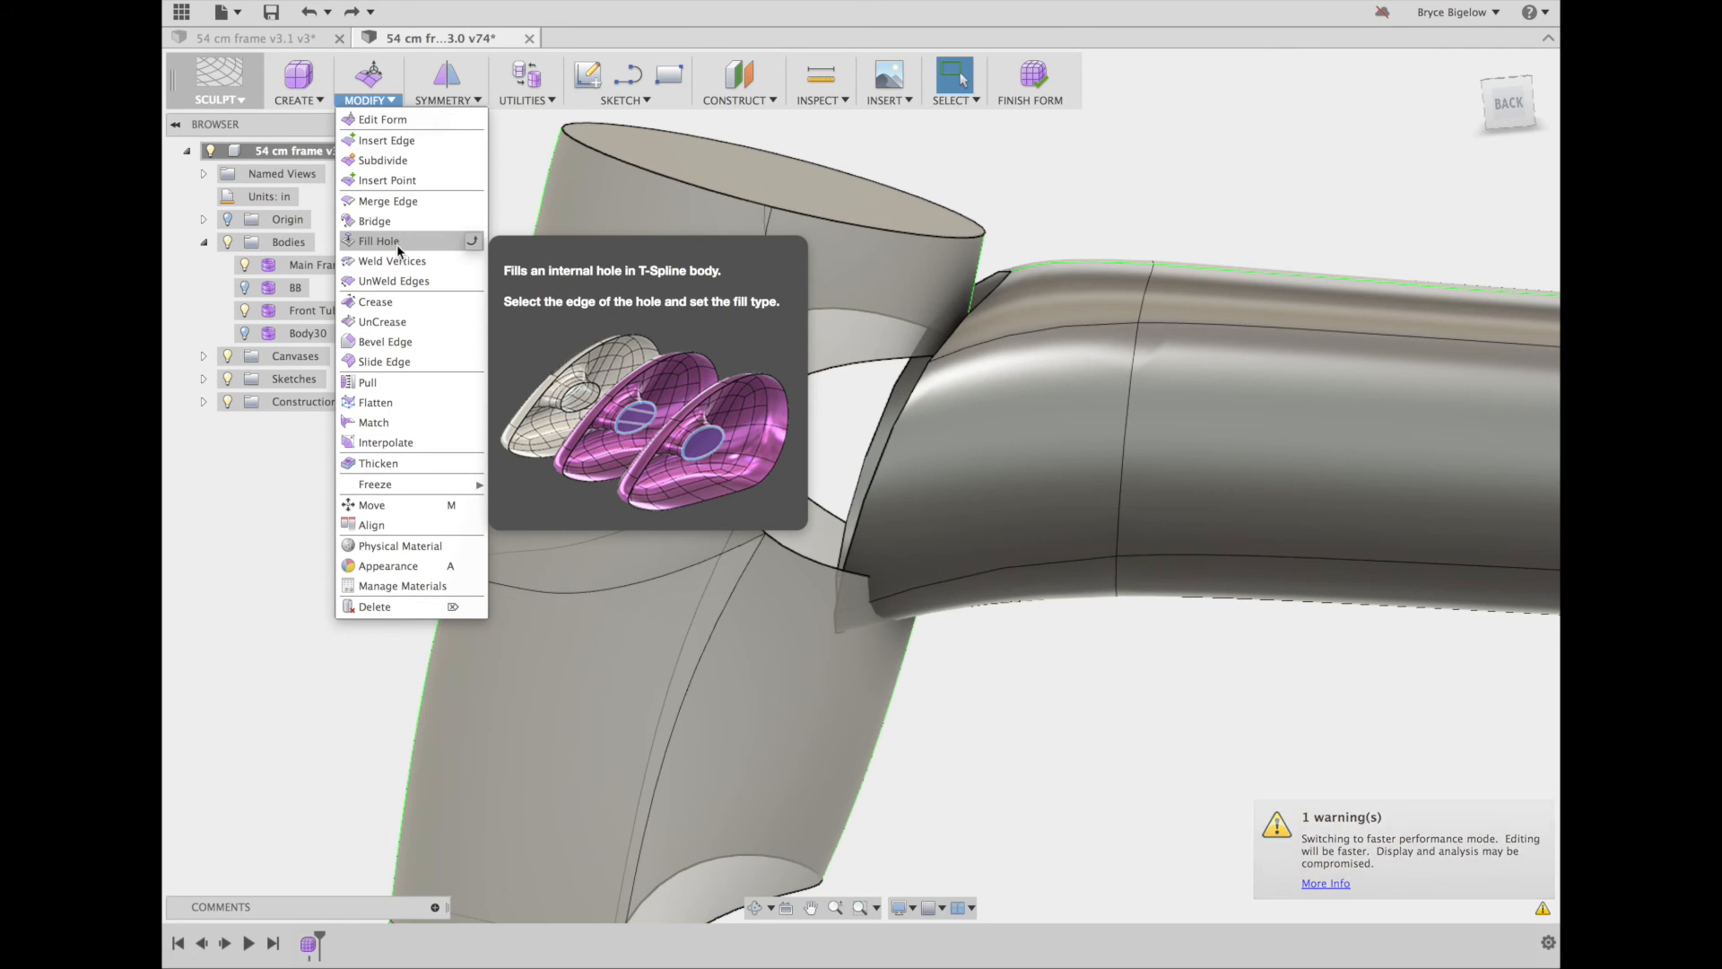
pyautogui.click(391, 261)
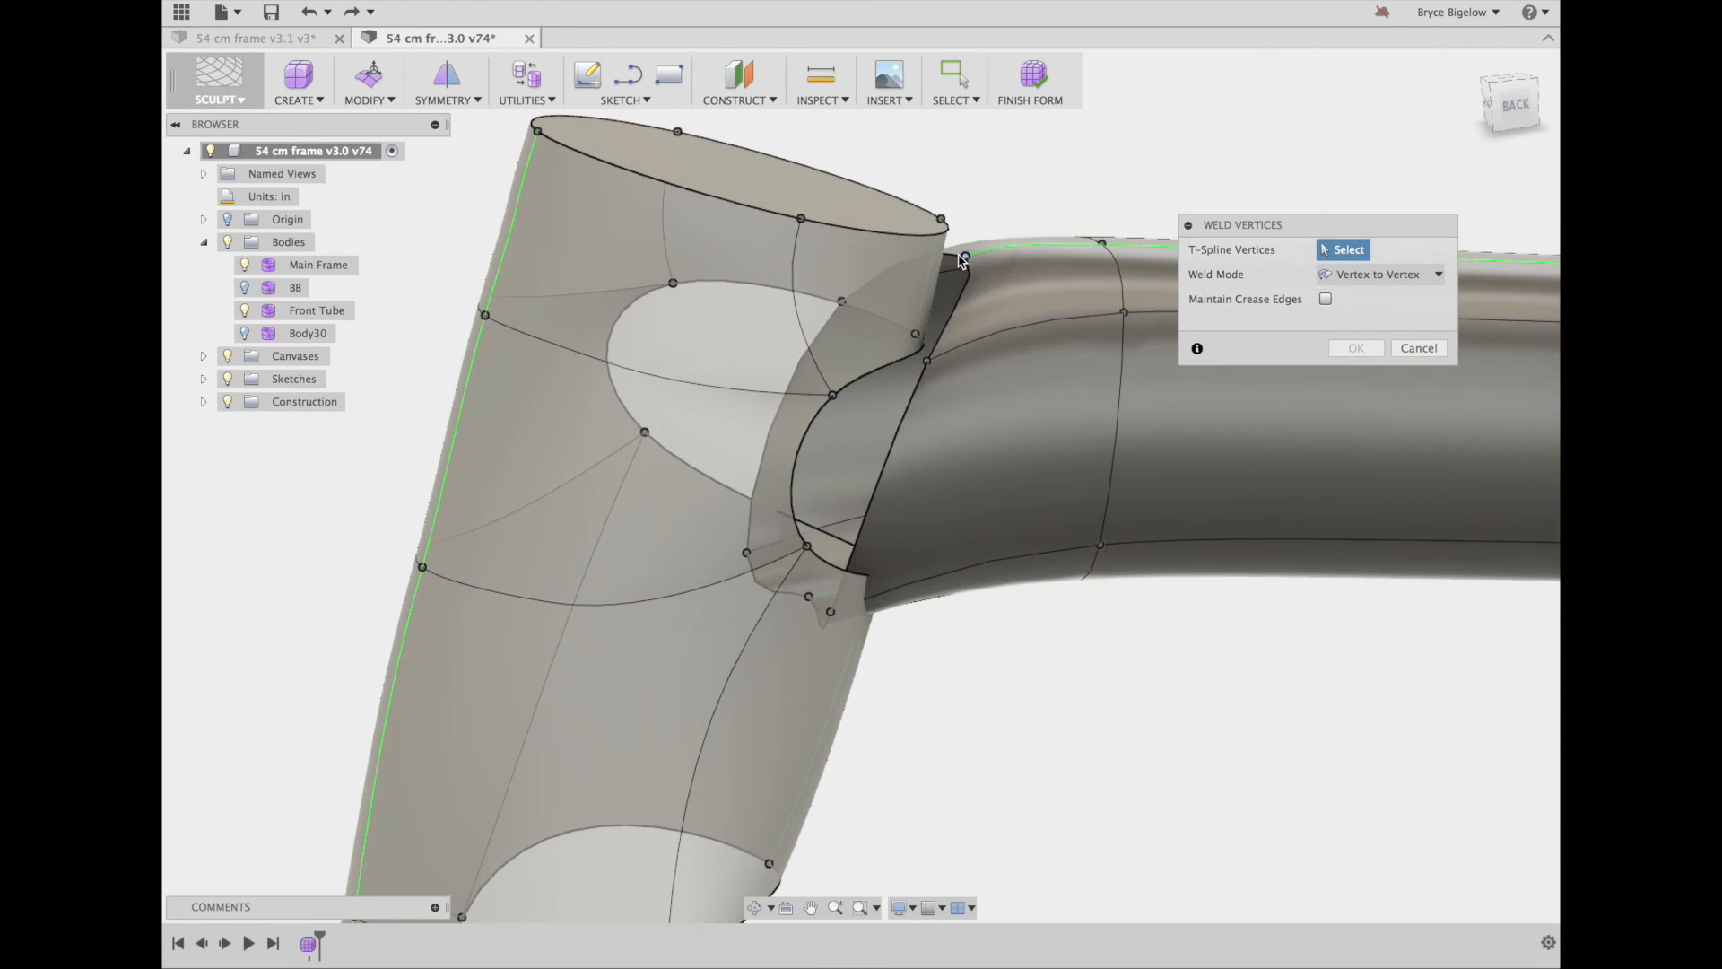
# Weld a head tube vertex to its matching frame tube vertex
pyautogui.click(963, 258)
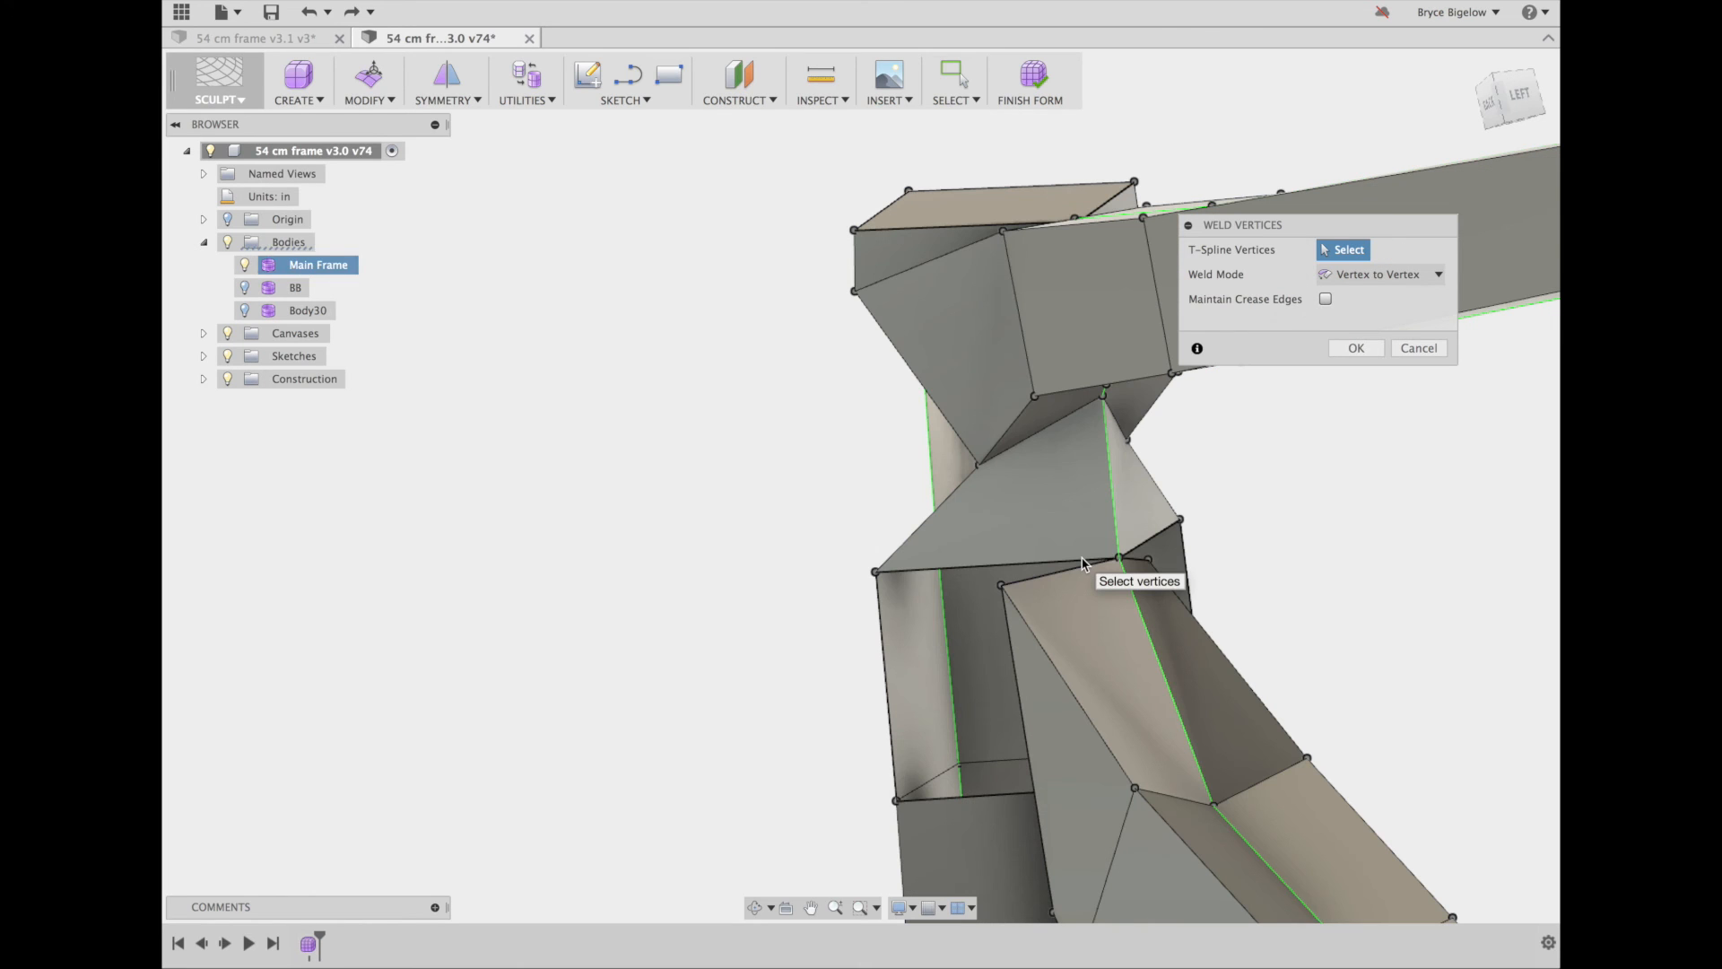
pyautogui.click(879, 571)
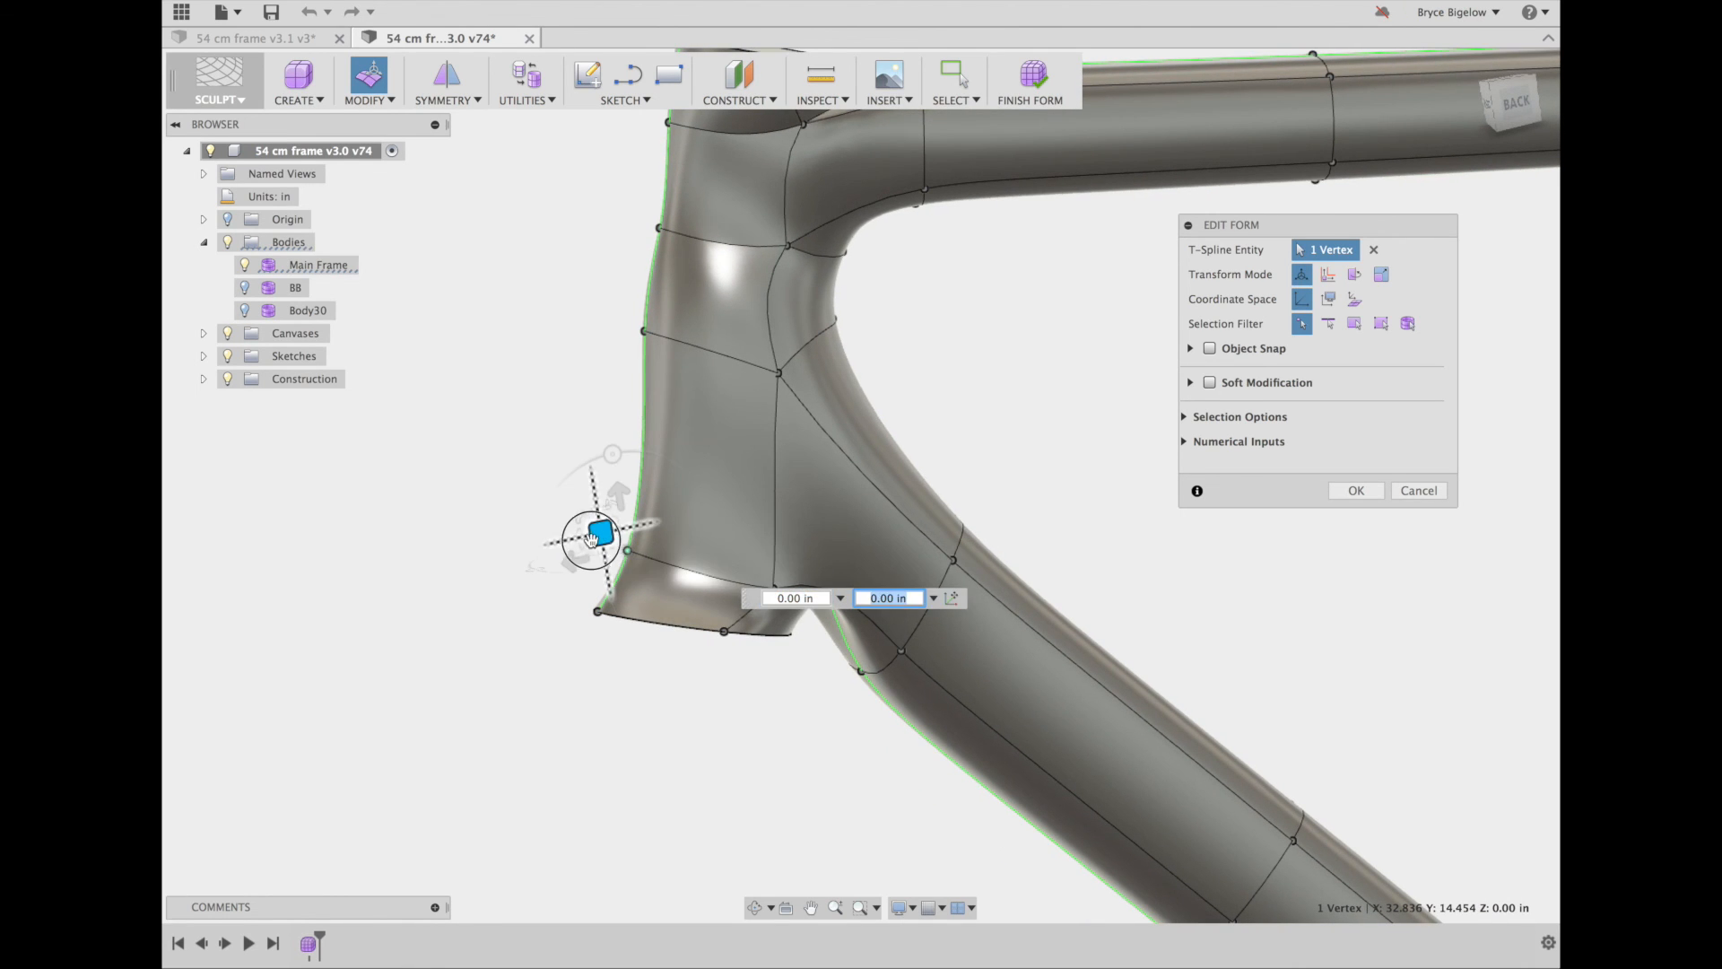
# Drag the lower, middle and side head tube vertices to refine its profile
pyautogui.moveTo(591, 534); pyautogui.dragTo(553, 516)
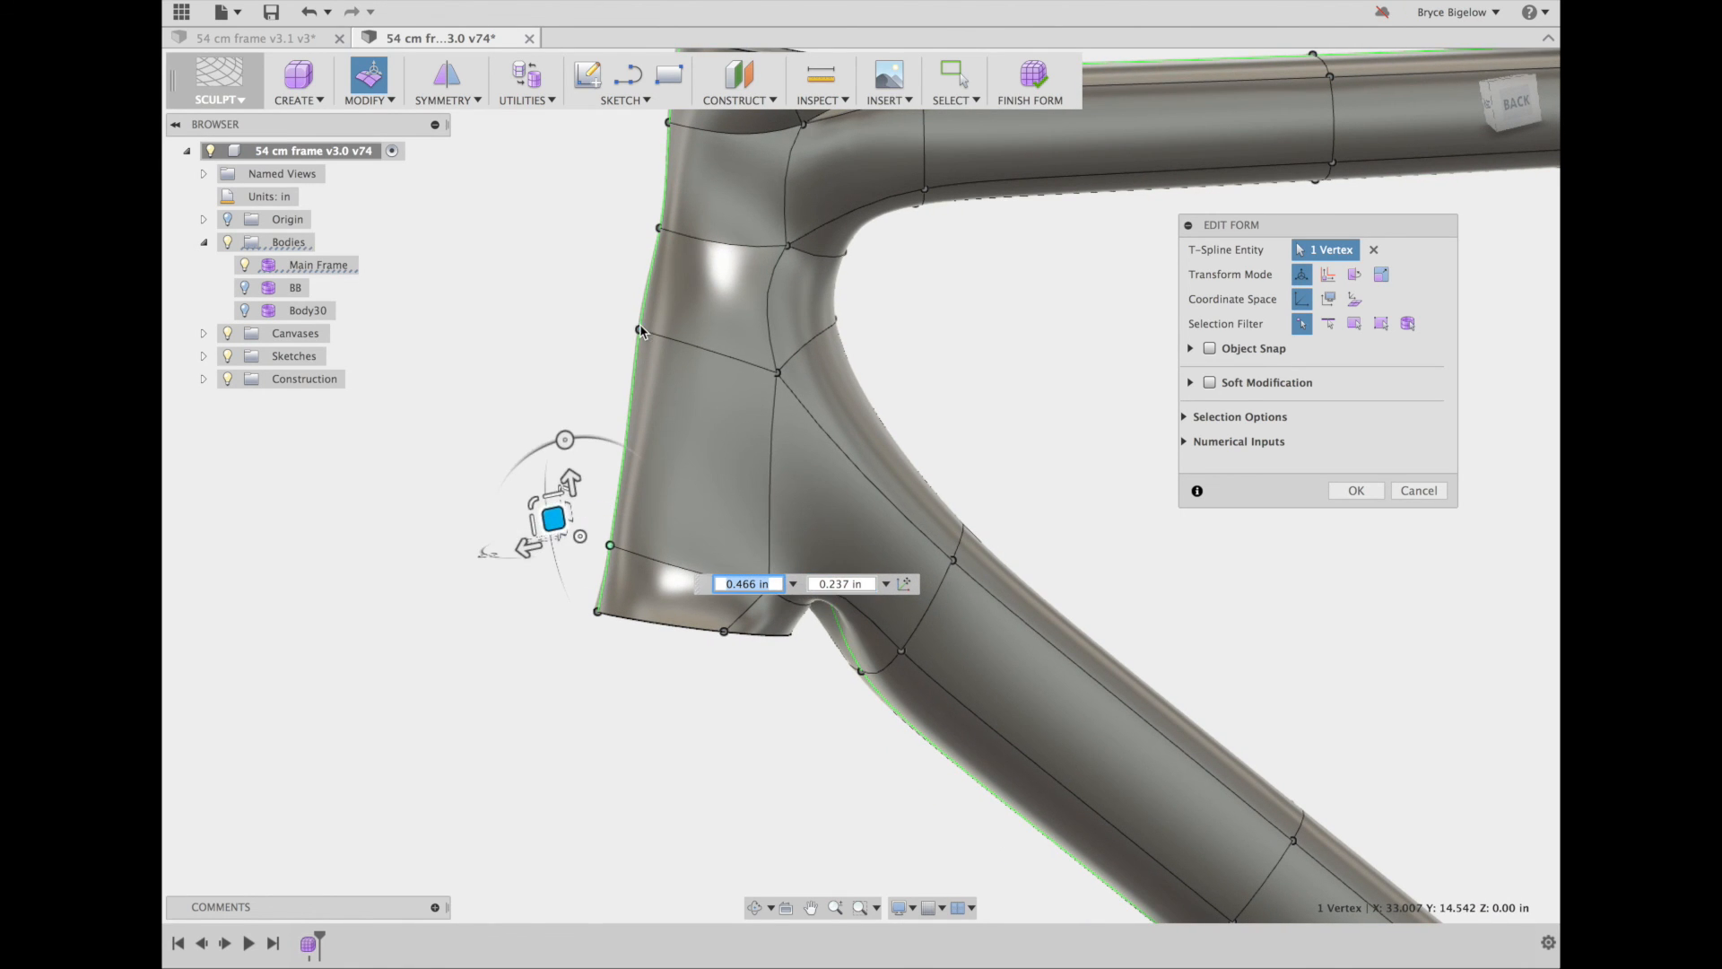
pyautogui.moveTo(554, 518); pyautogui.dragTo(612, 318)
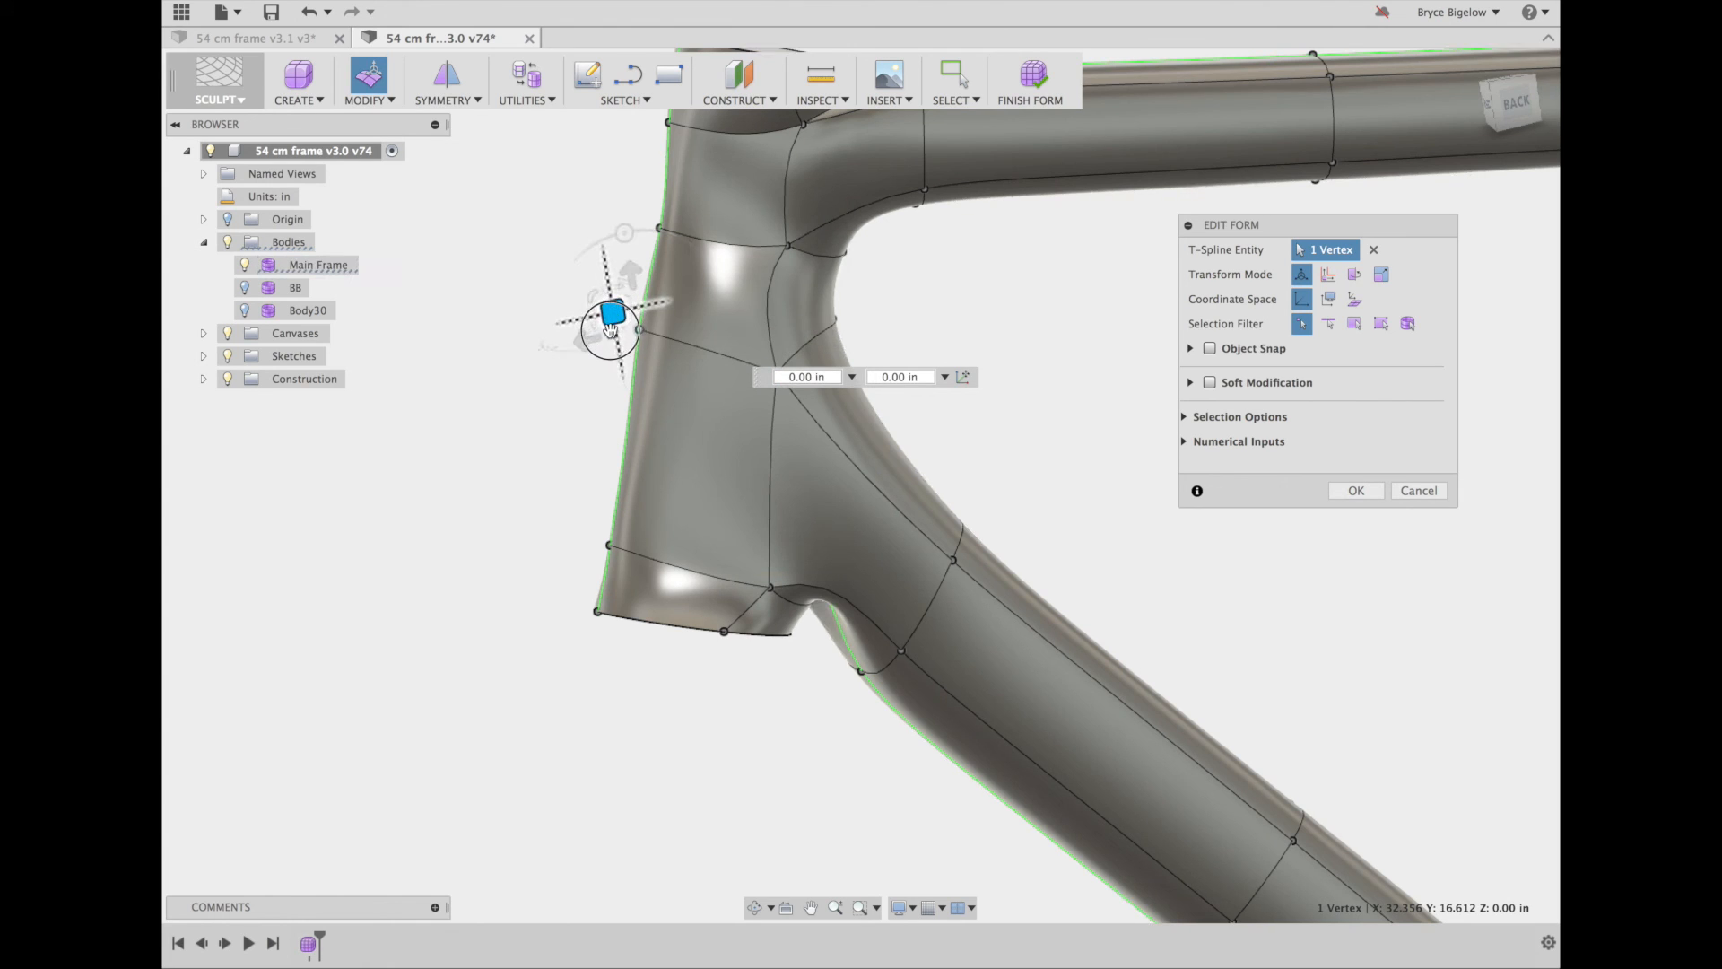
pyautogui.moveTo(611, 316); pyautogui.dragTo(602, 357)
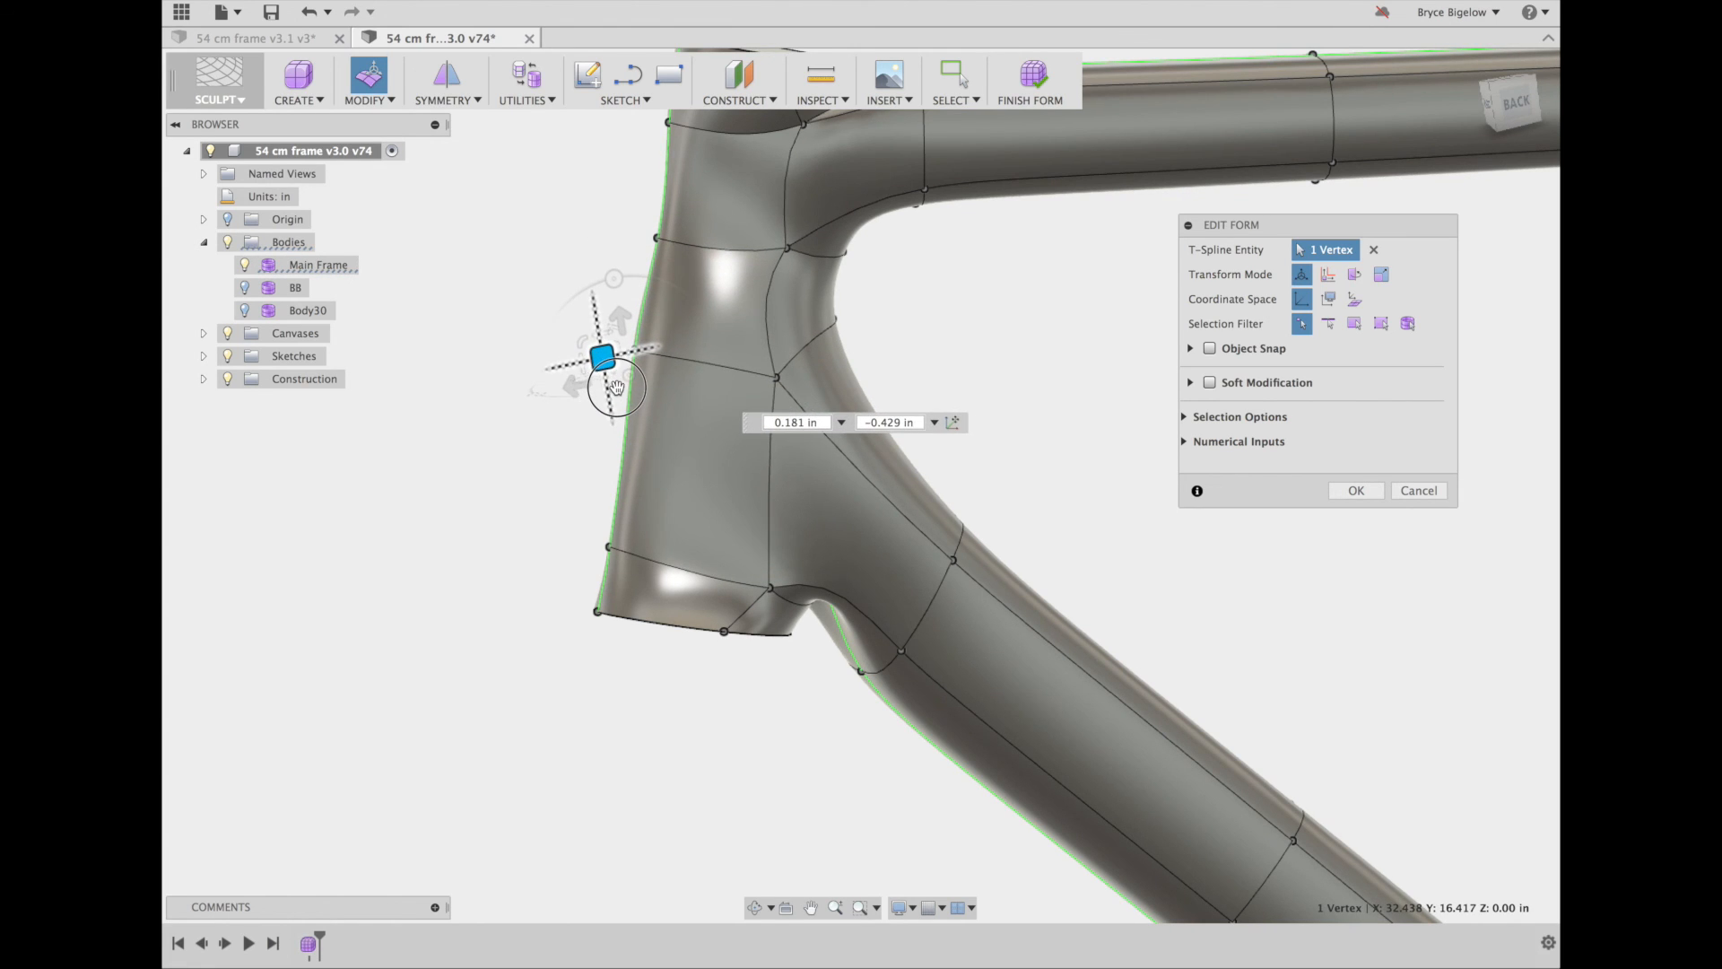
pyautogui.moveTo(601, 357); pyautogui.dragTo(618, 393)
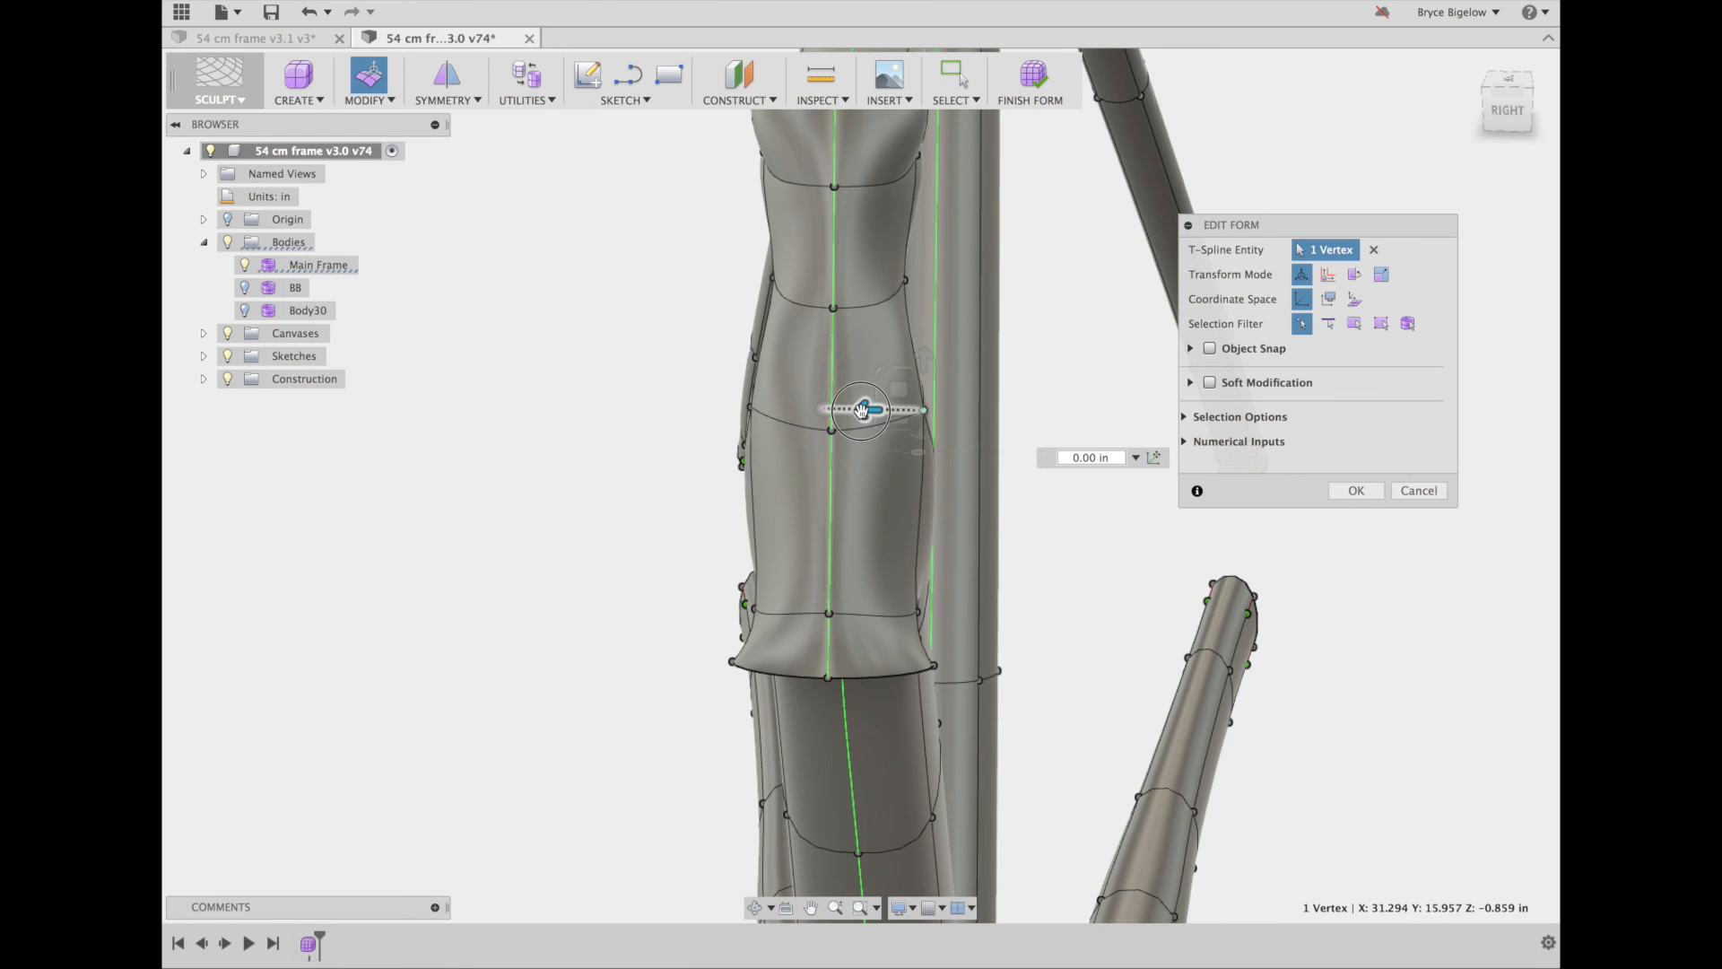
pyautogui.moveTo(867, 410); pyautogui.dragTo(840, 410)
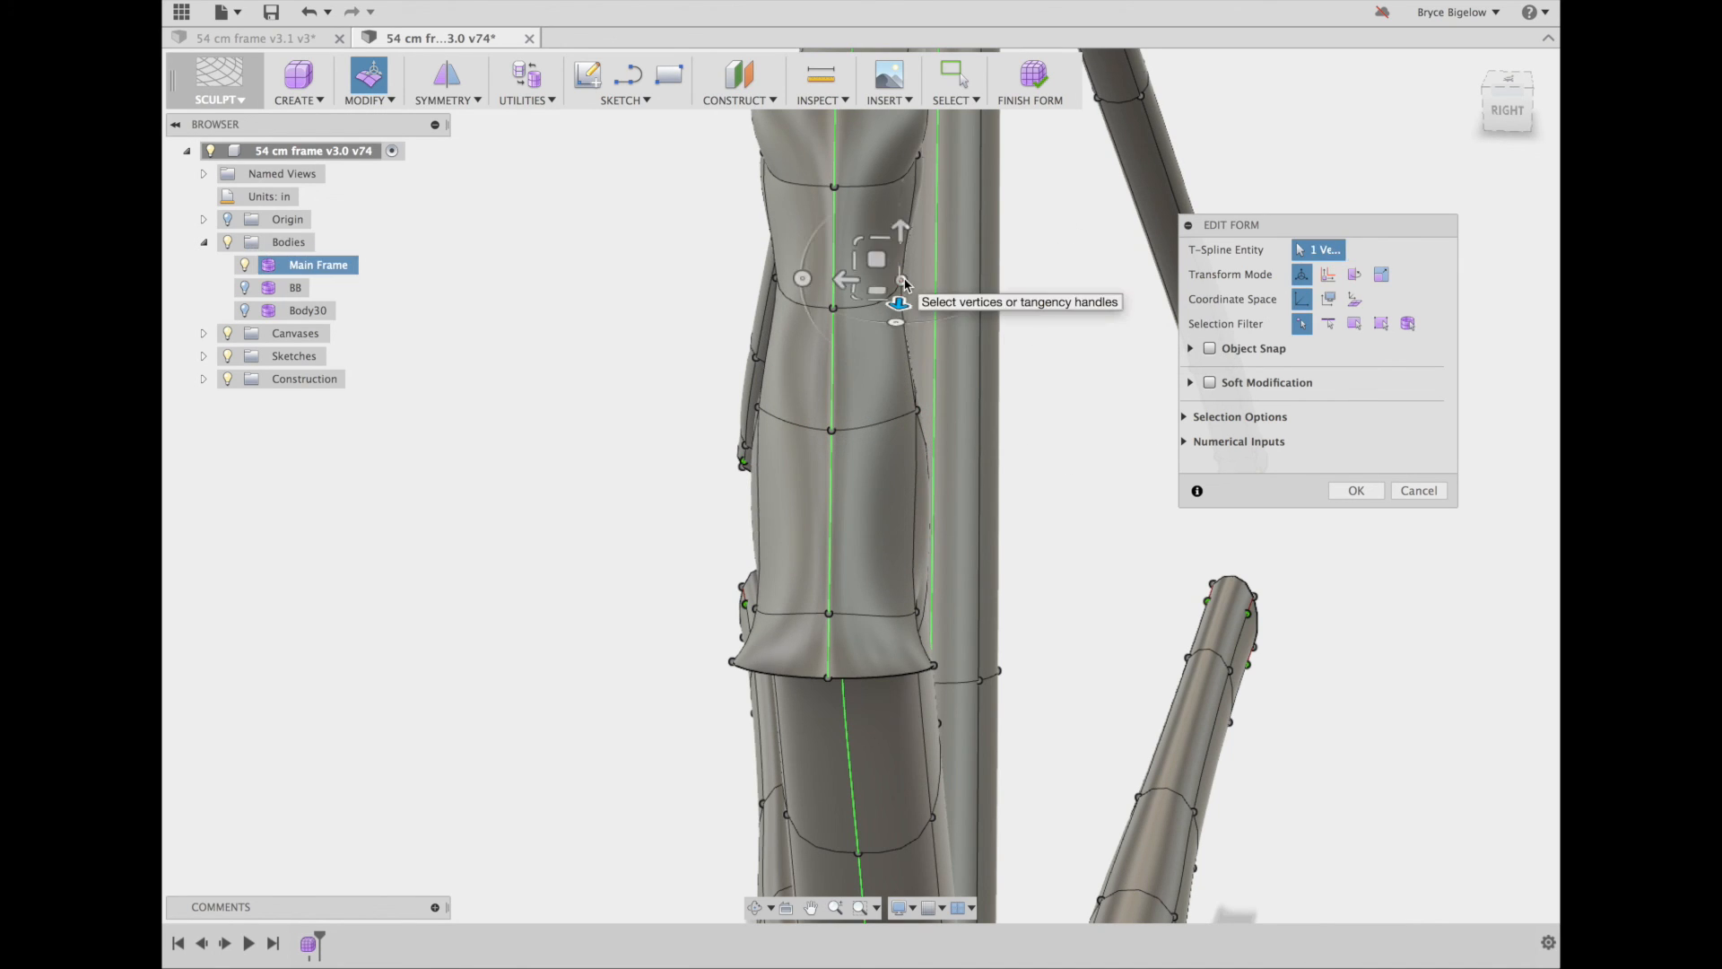
pyautogui.moveTo(900, 280); pyautogui.dragTo(851, 278)
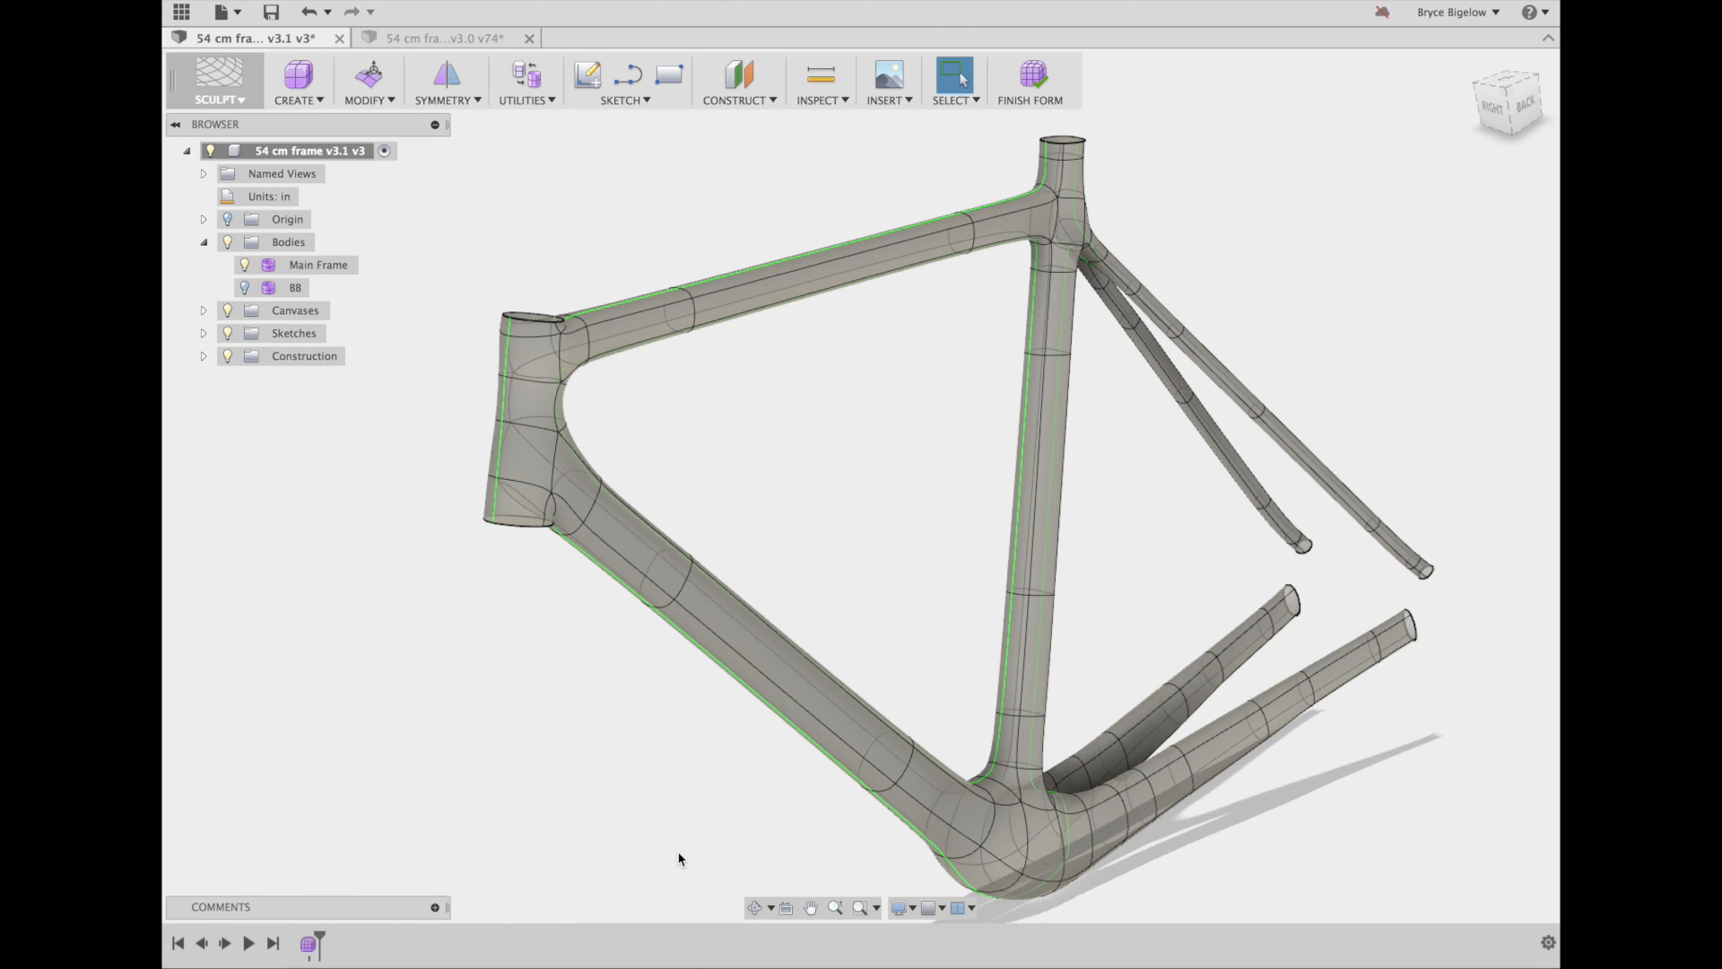
pyautogui.moveTo(699, 405)
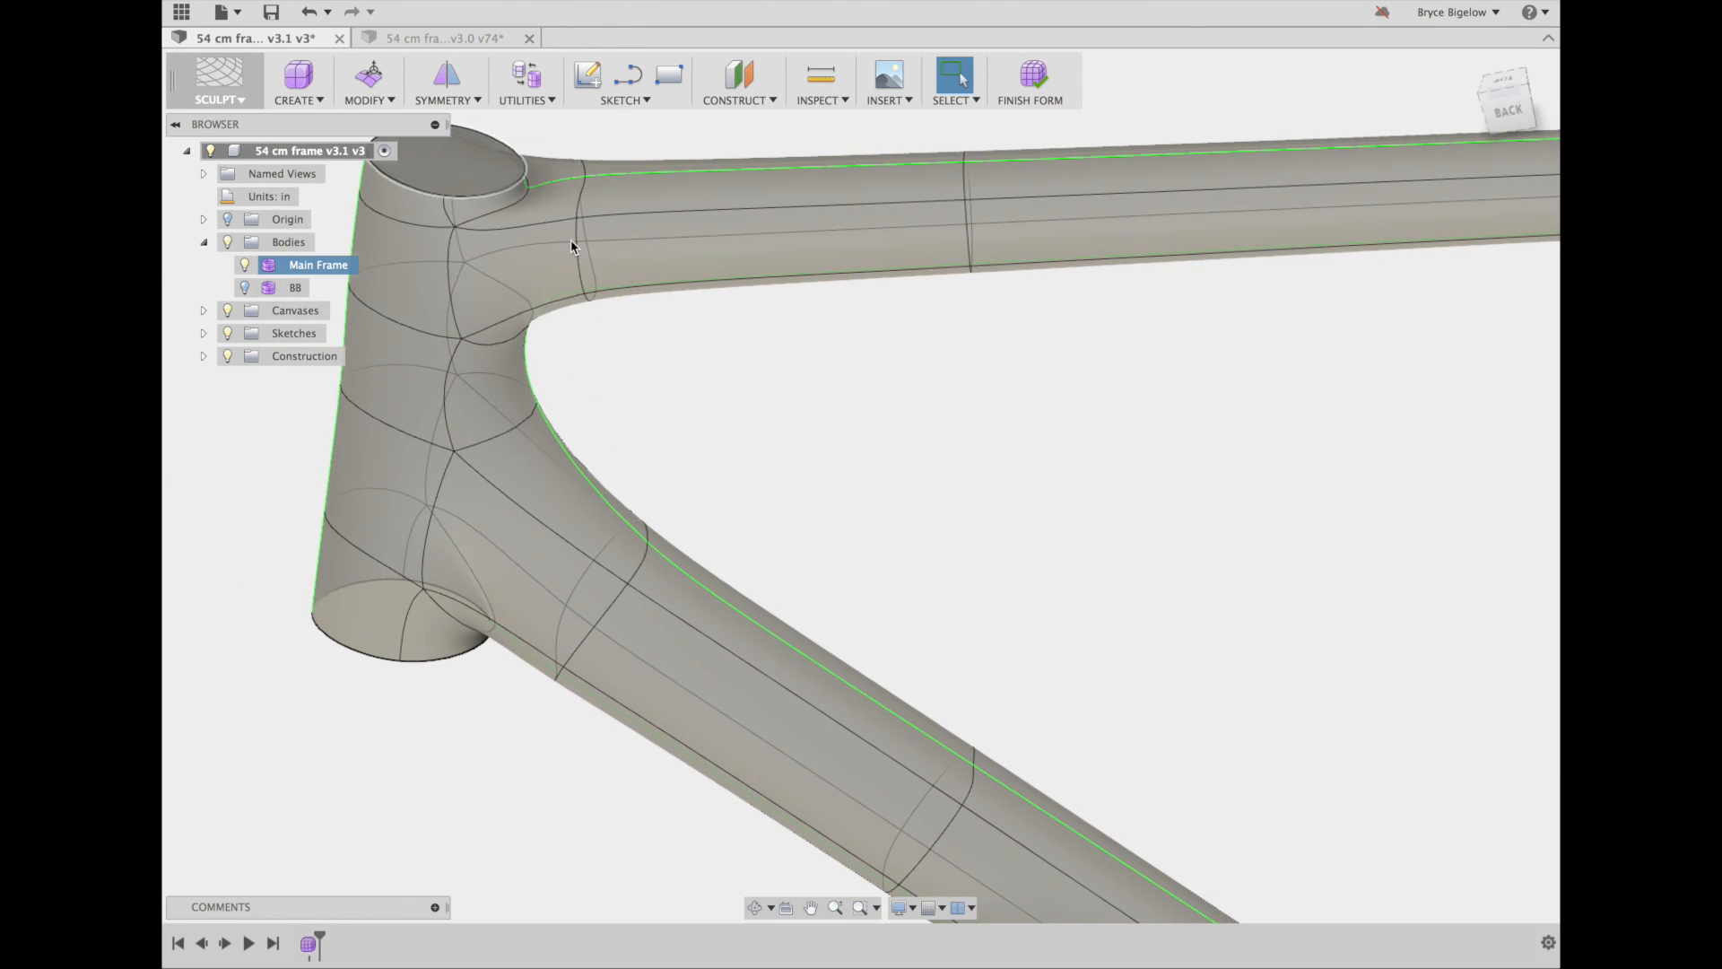
# Start Edit Form on a top-rim head tube vertex in the v3.1 design
pyautogui.click(369, 74)
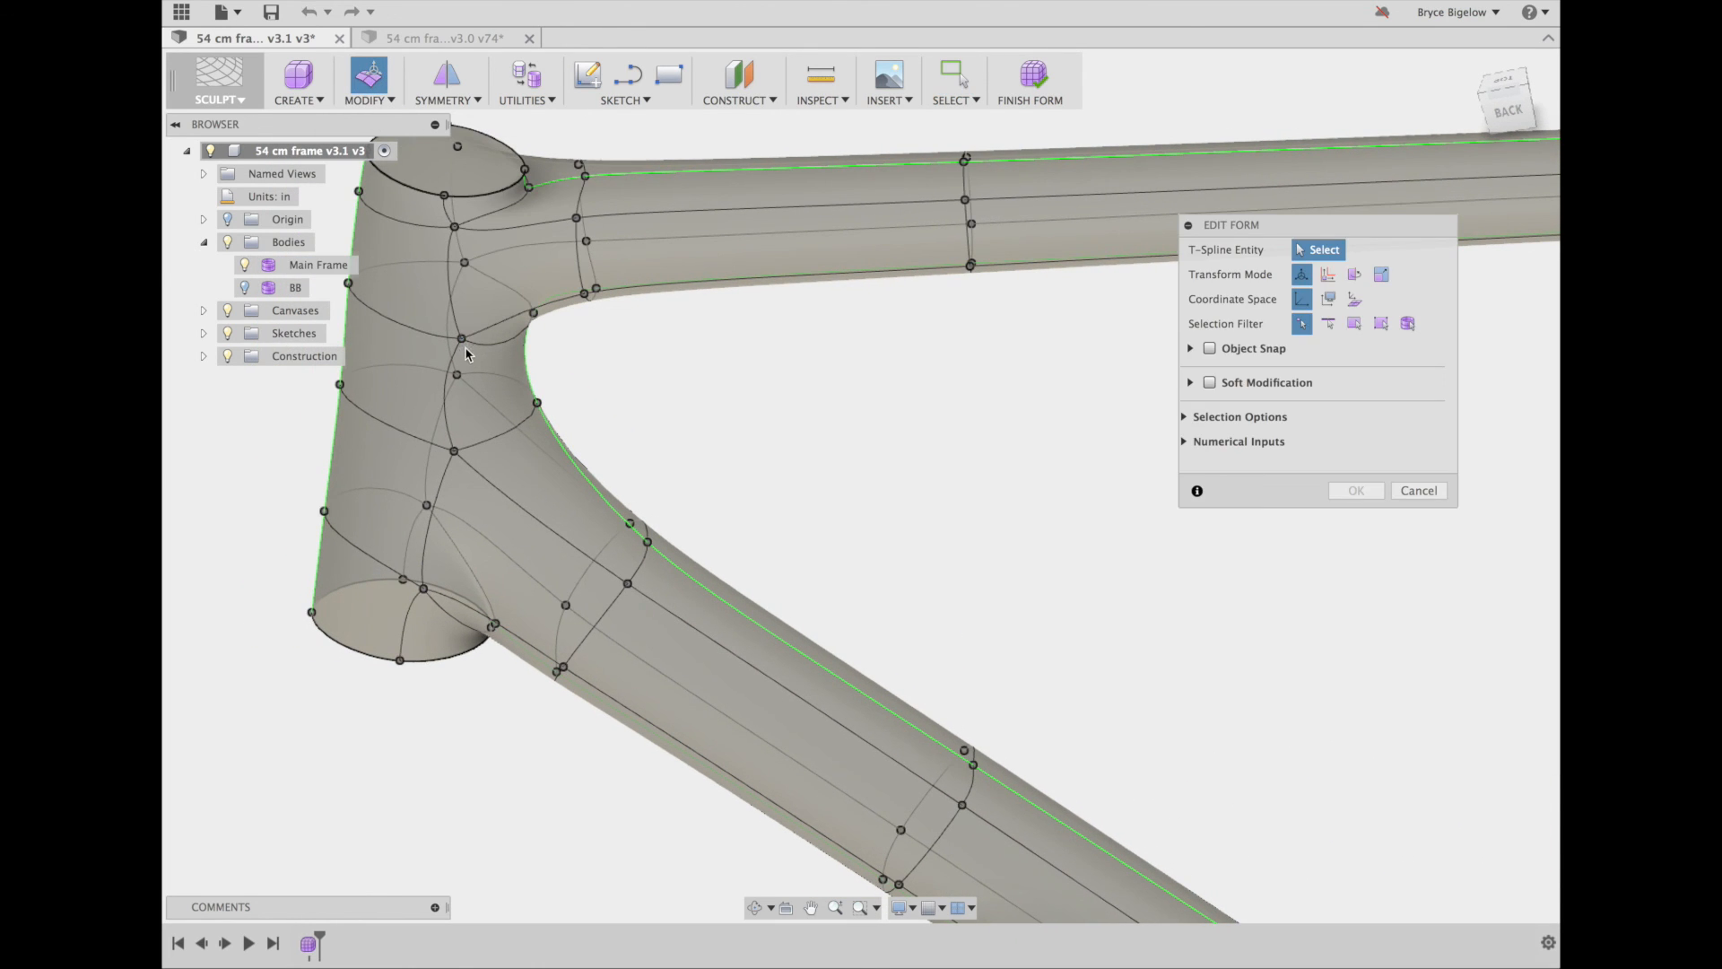
pyautogui.moveTo(689, 367)
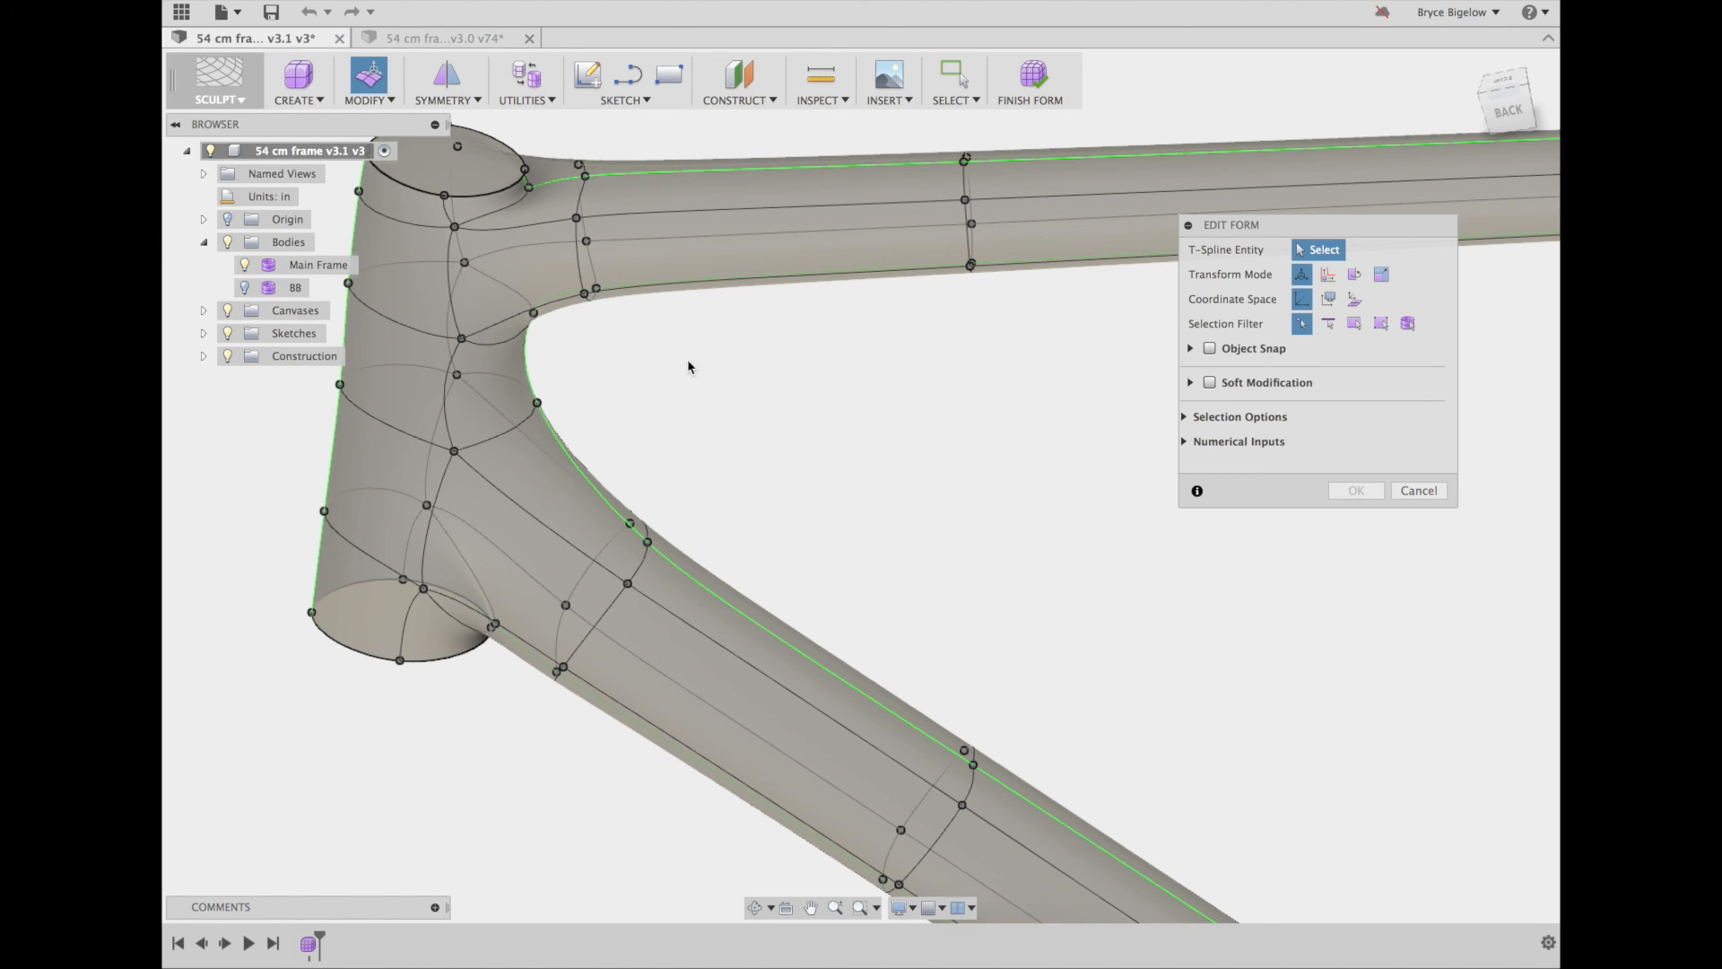
pyautogui.click(528, 165)
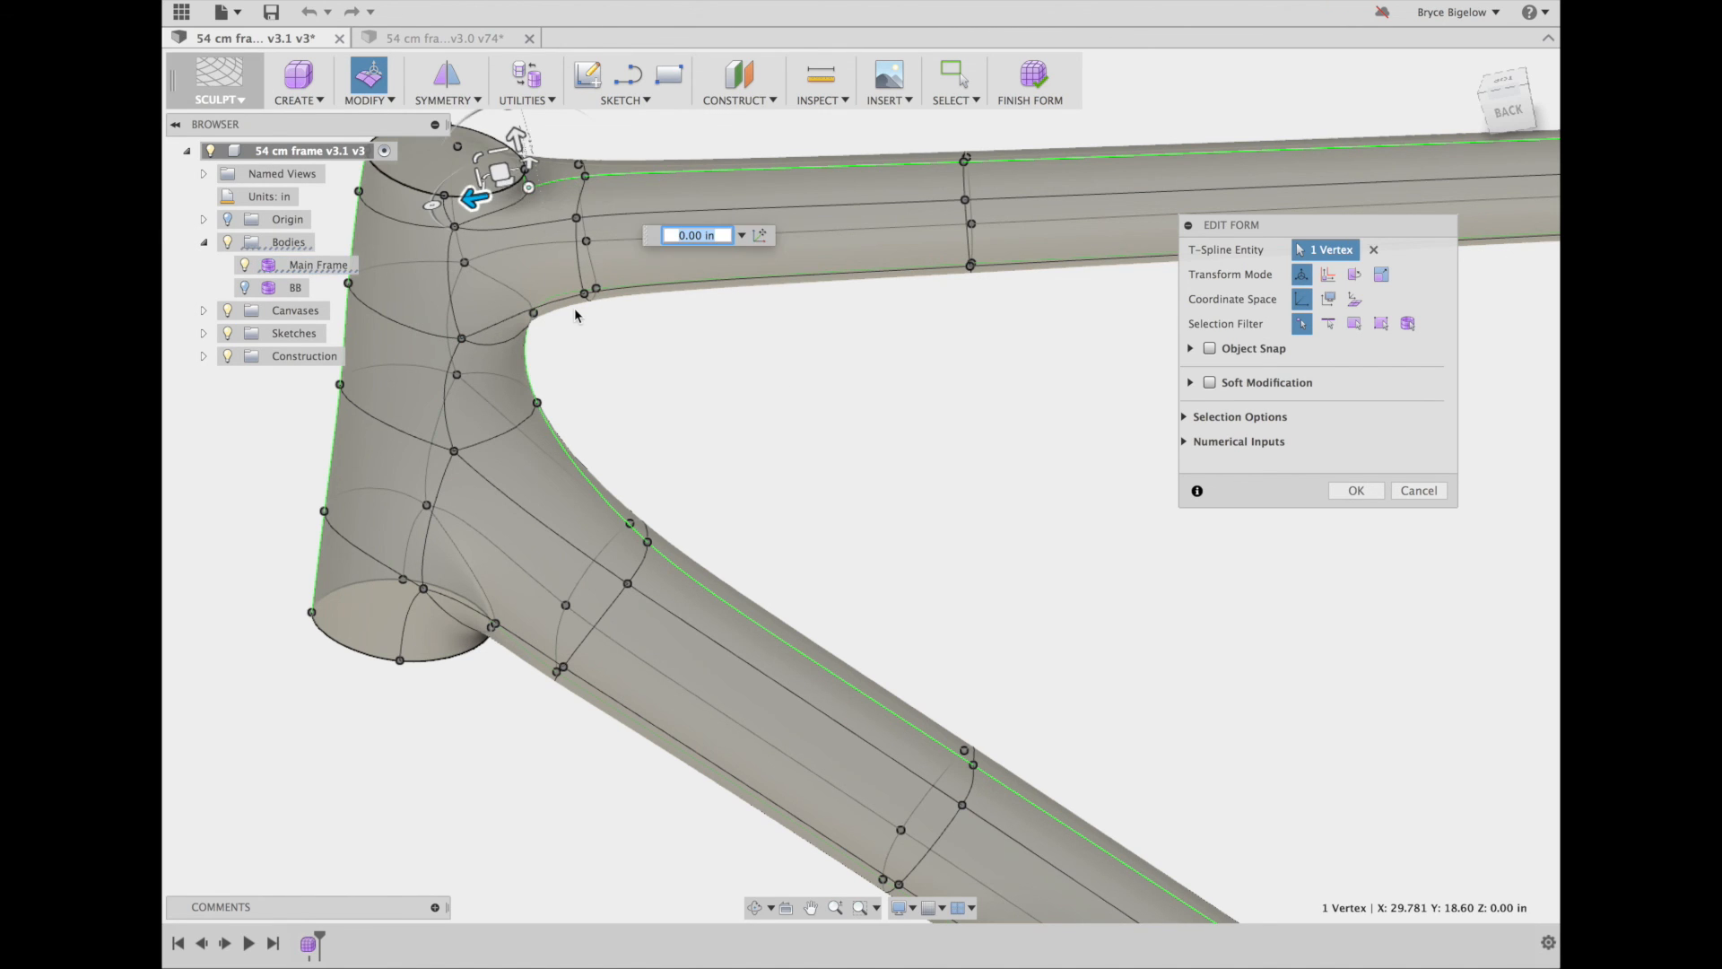